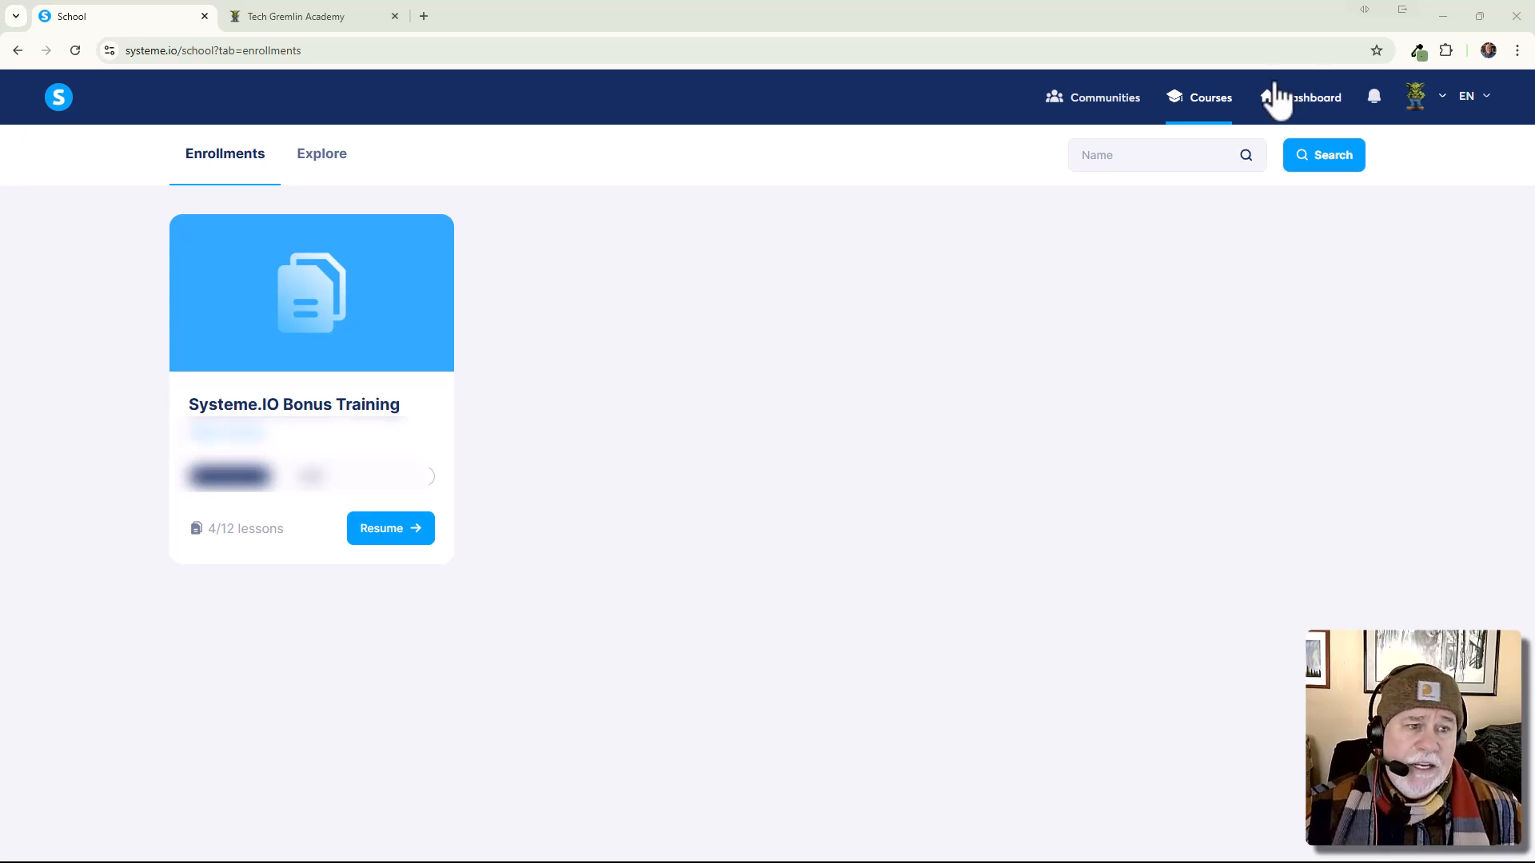
Visit the student dashboard and browse available courses before returning to enrolled courses.
click(1303, 97)
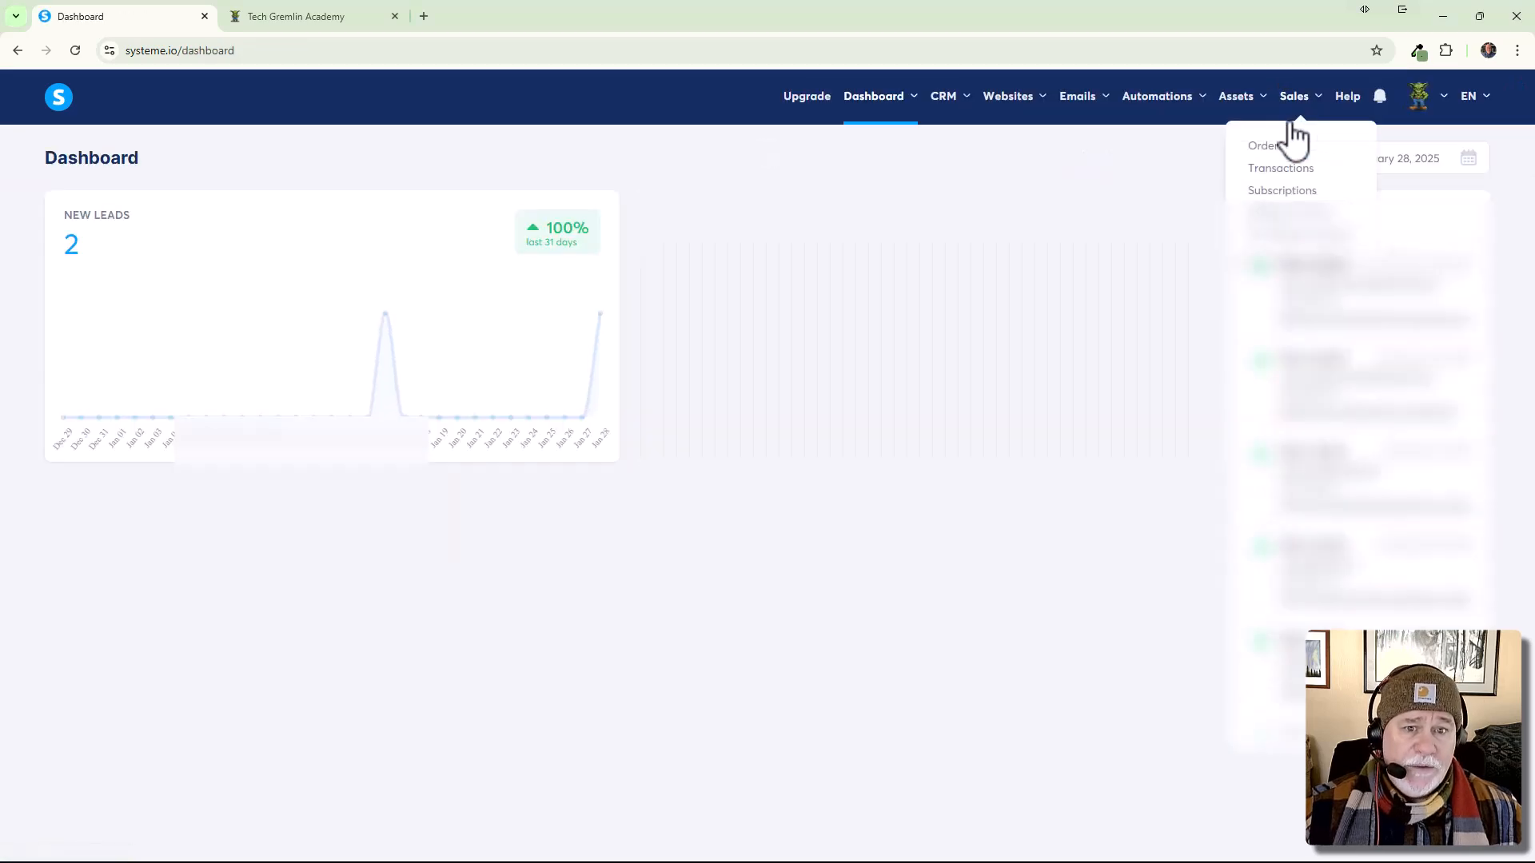
click(872, 96)
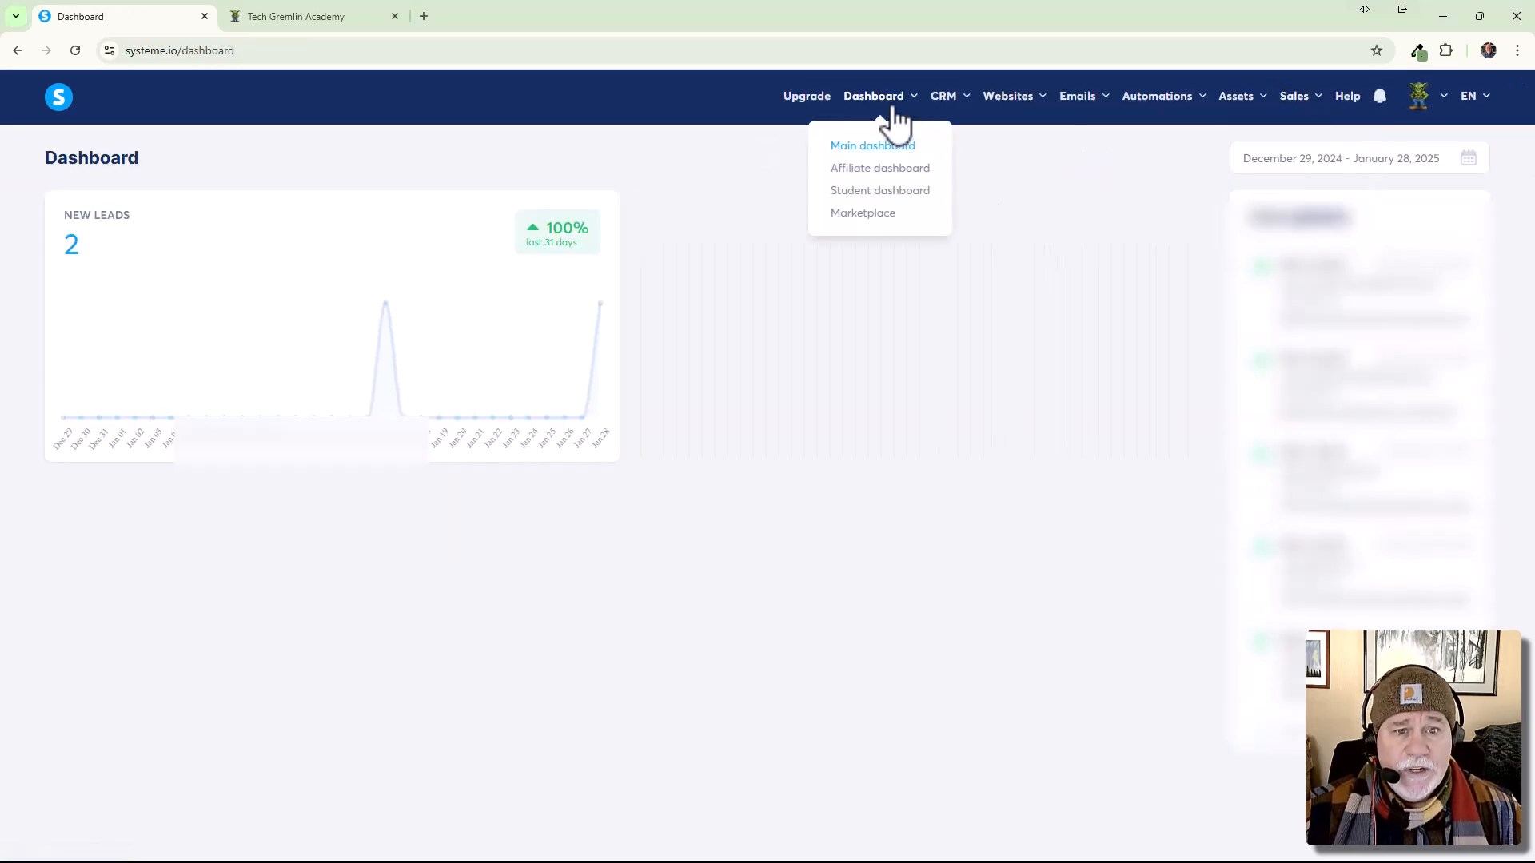
click(879, 191)
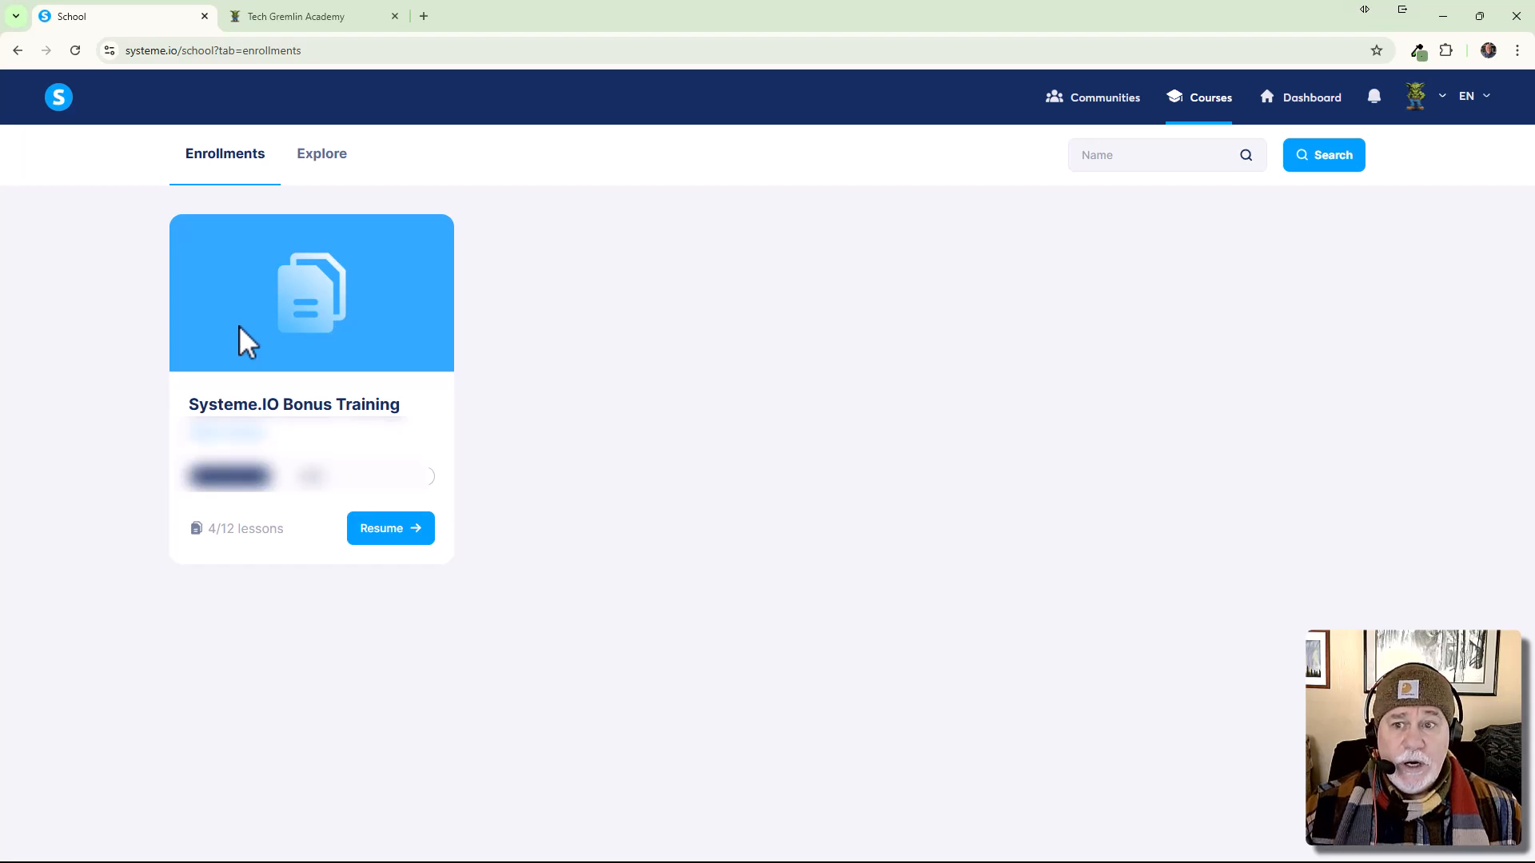
mouse_move(301, 222)
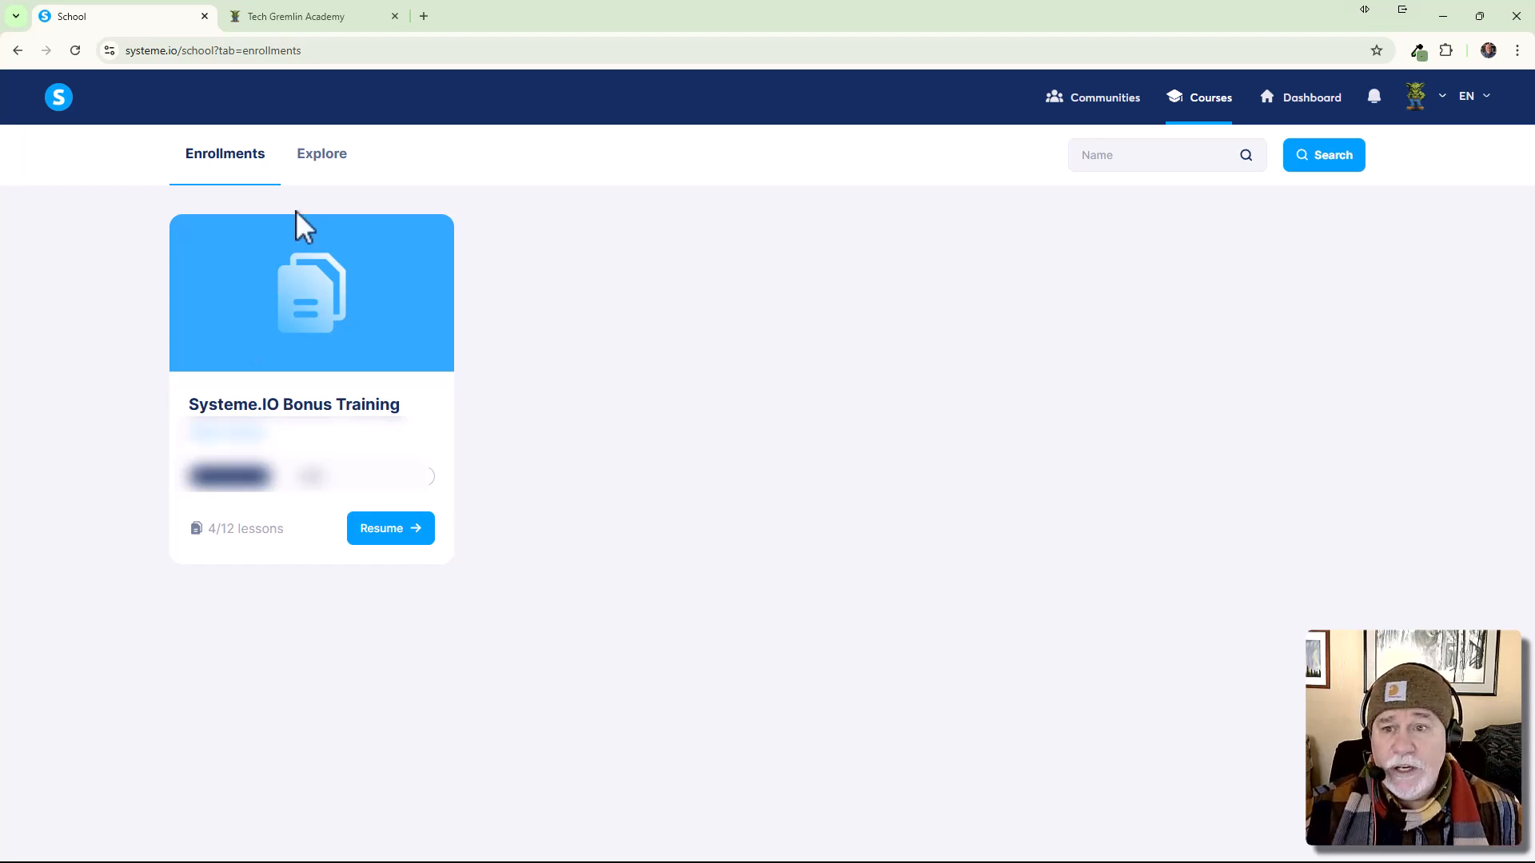
click(321, 153)
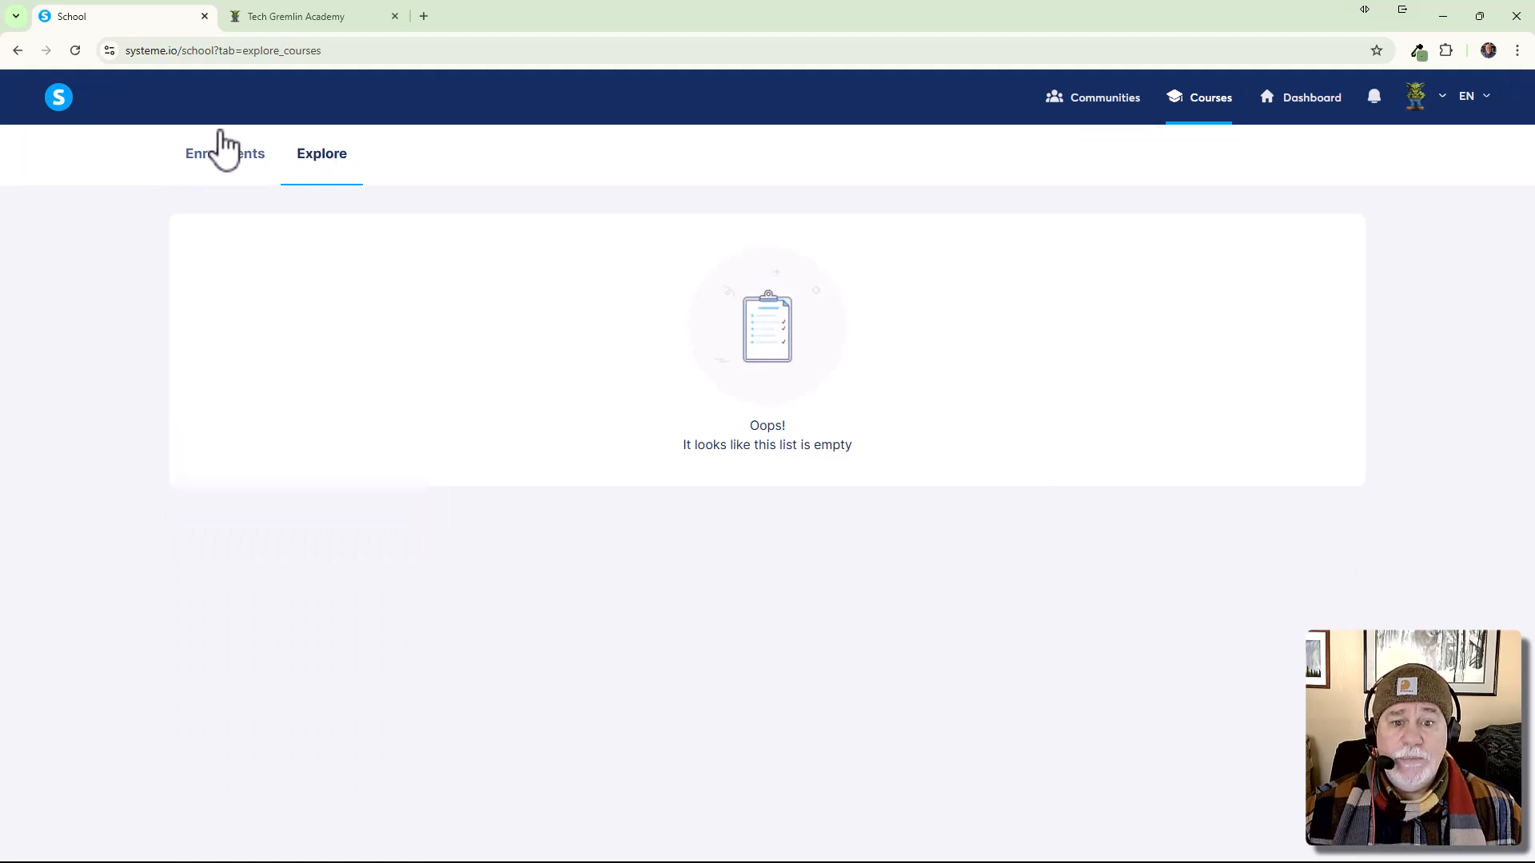
click(223, 153)
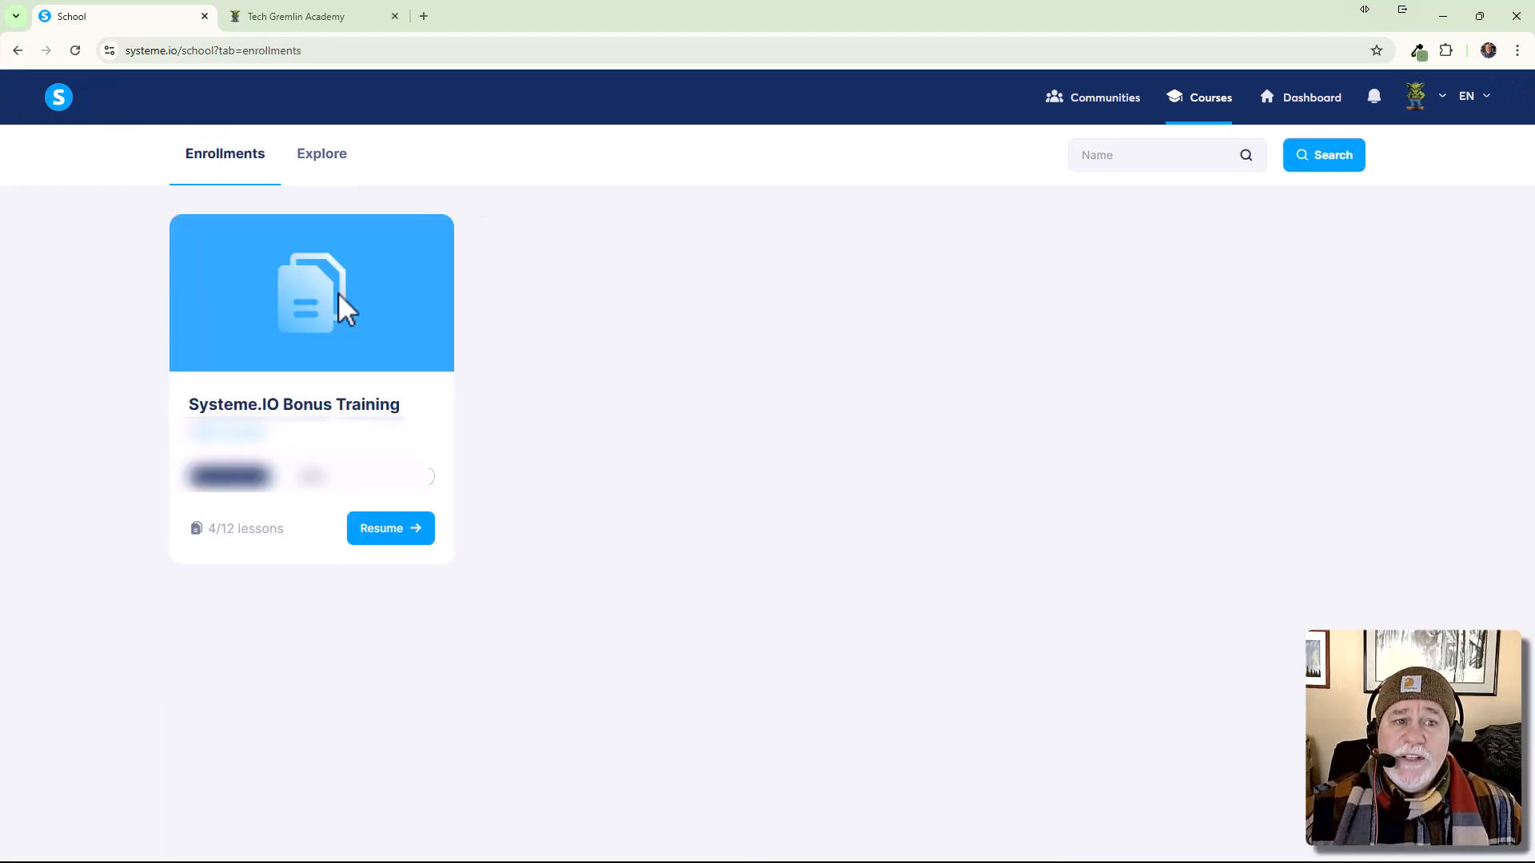
mouse_move(77, 405)
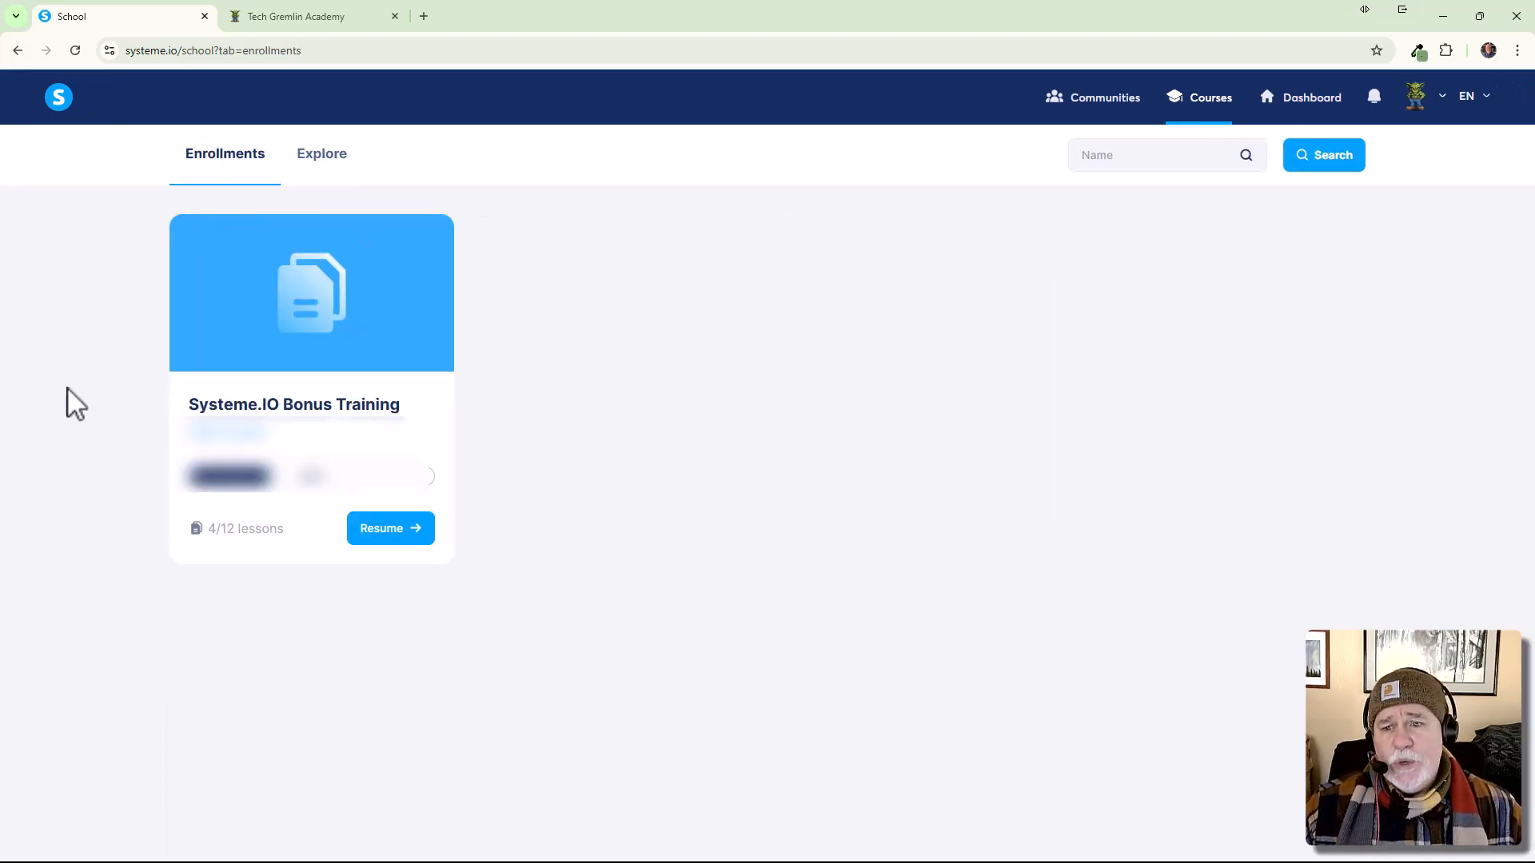
mouse_move(645, 522)
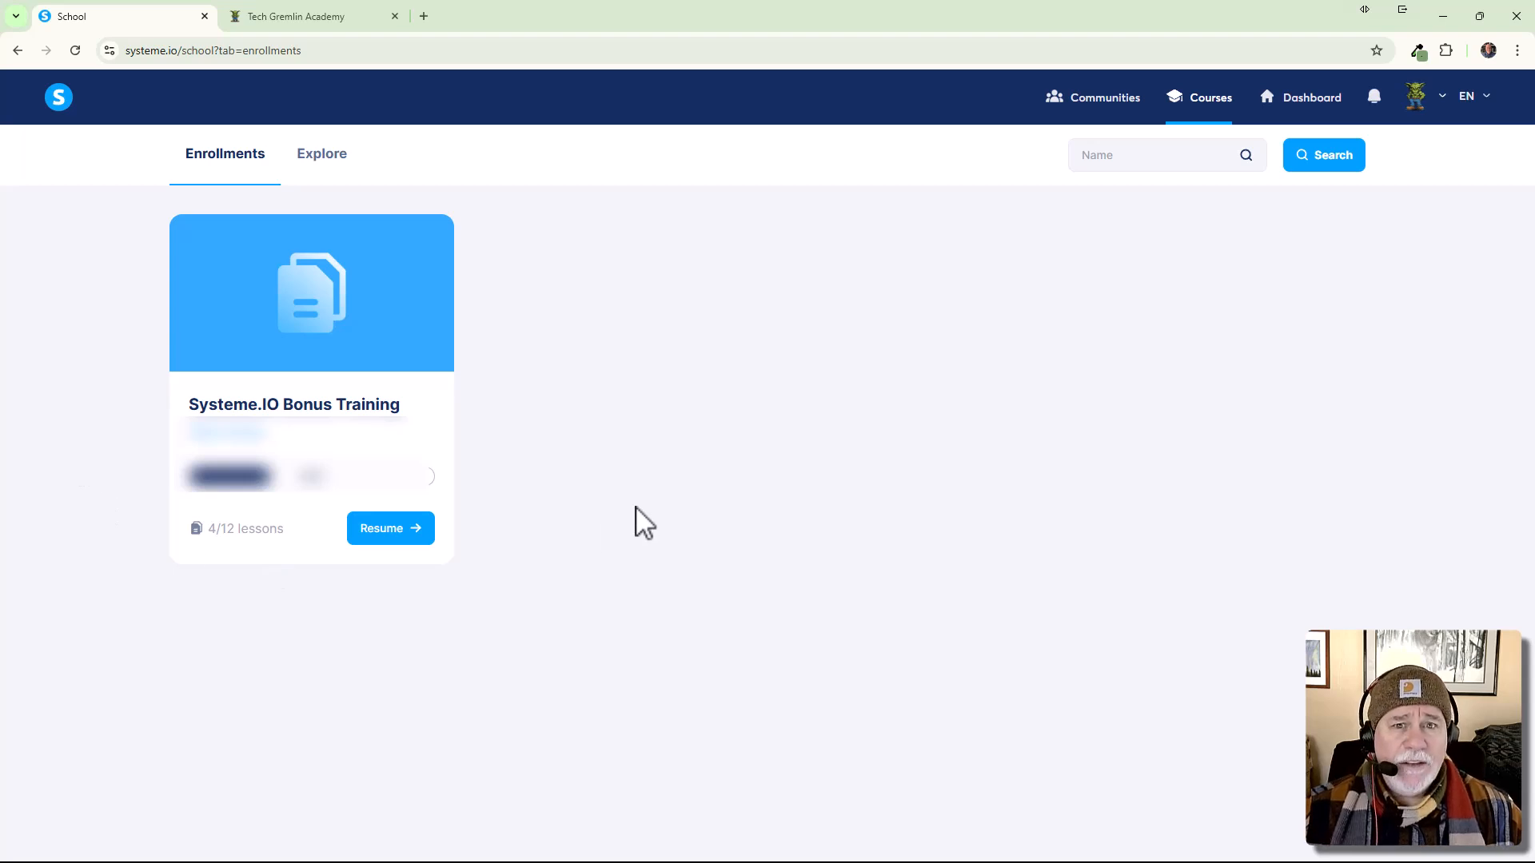
mouse_move(474, 323)
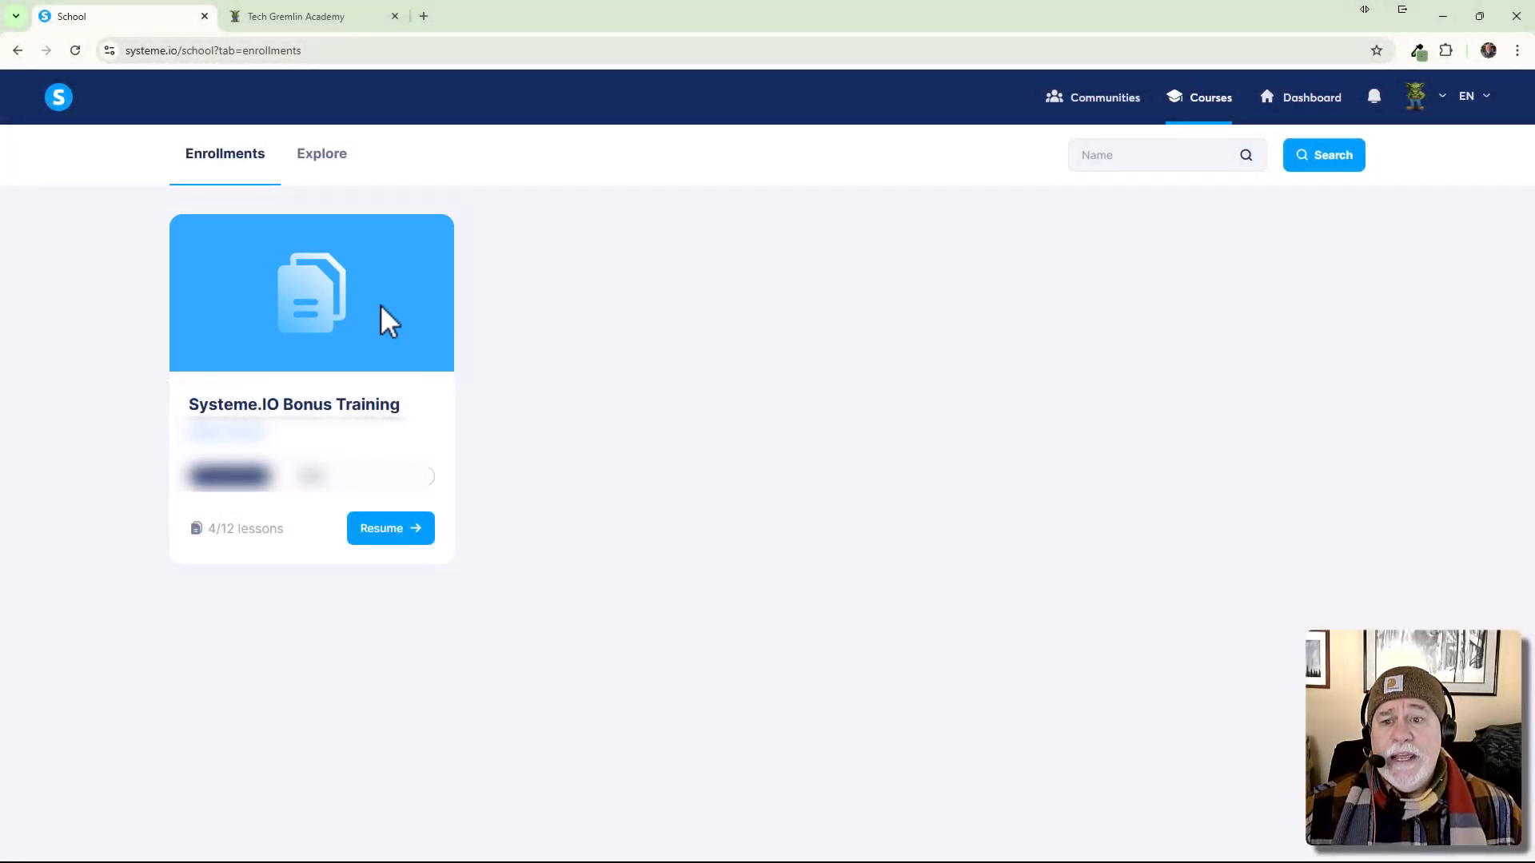
mouse_move(415, 332)
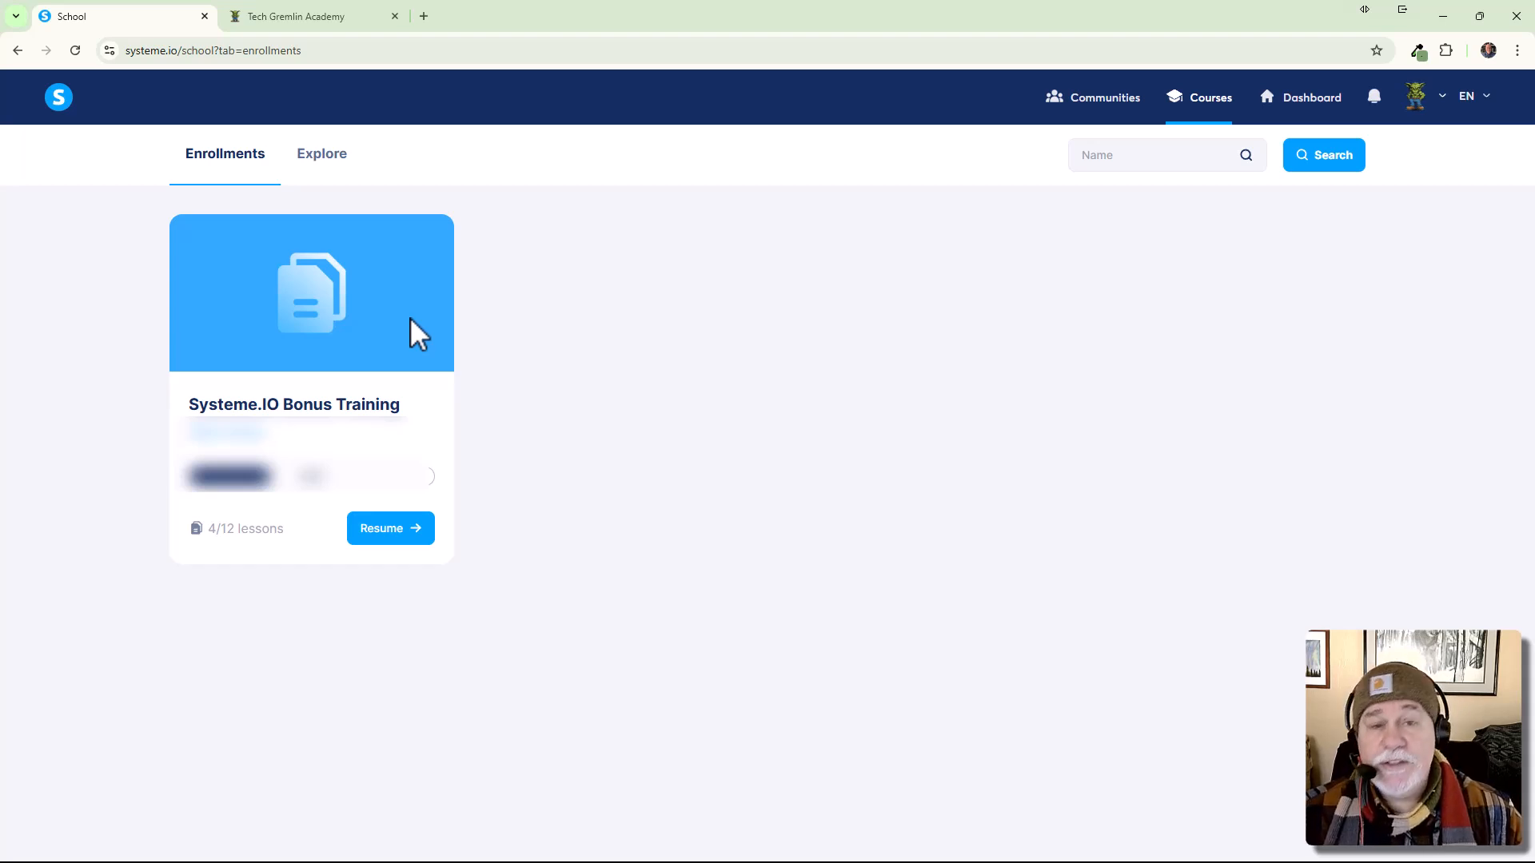
mouse_move(701, 46)
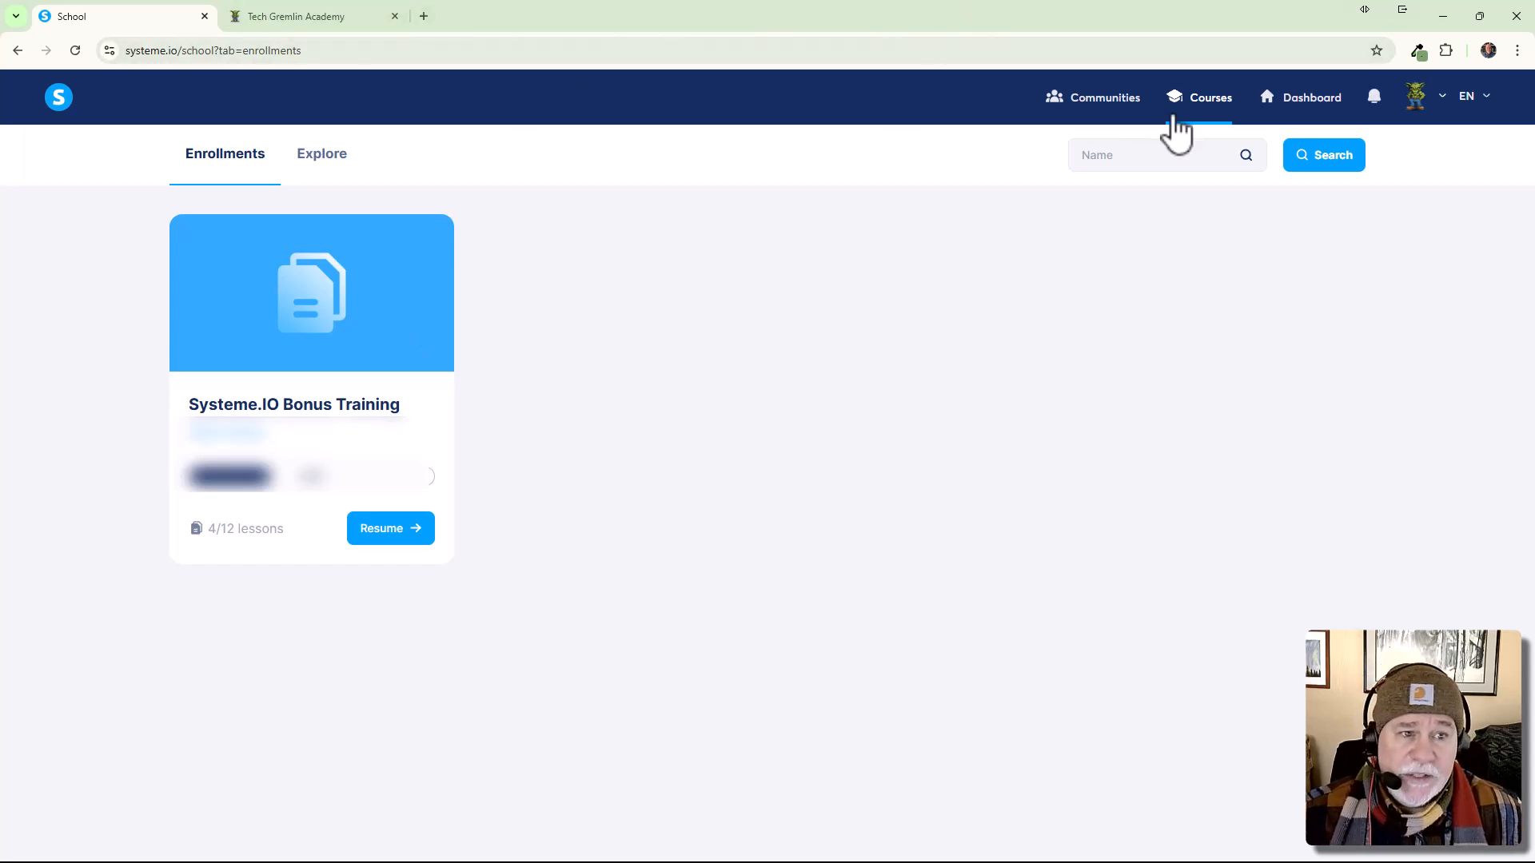
Open Tech Gremlin Academy from the Assets > Courses list.
click(1309, 97)
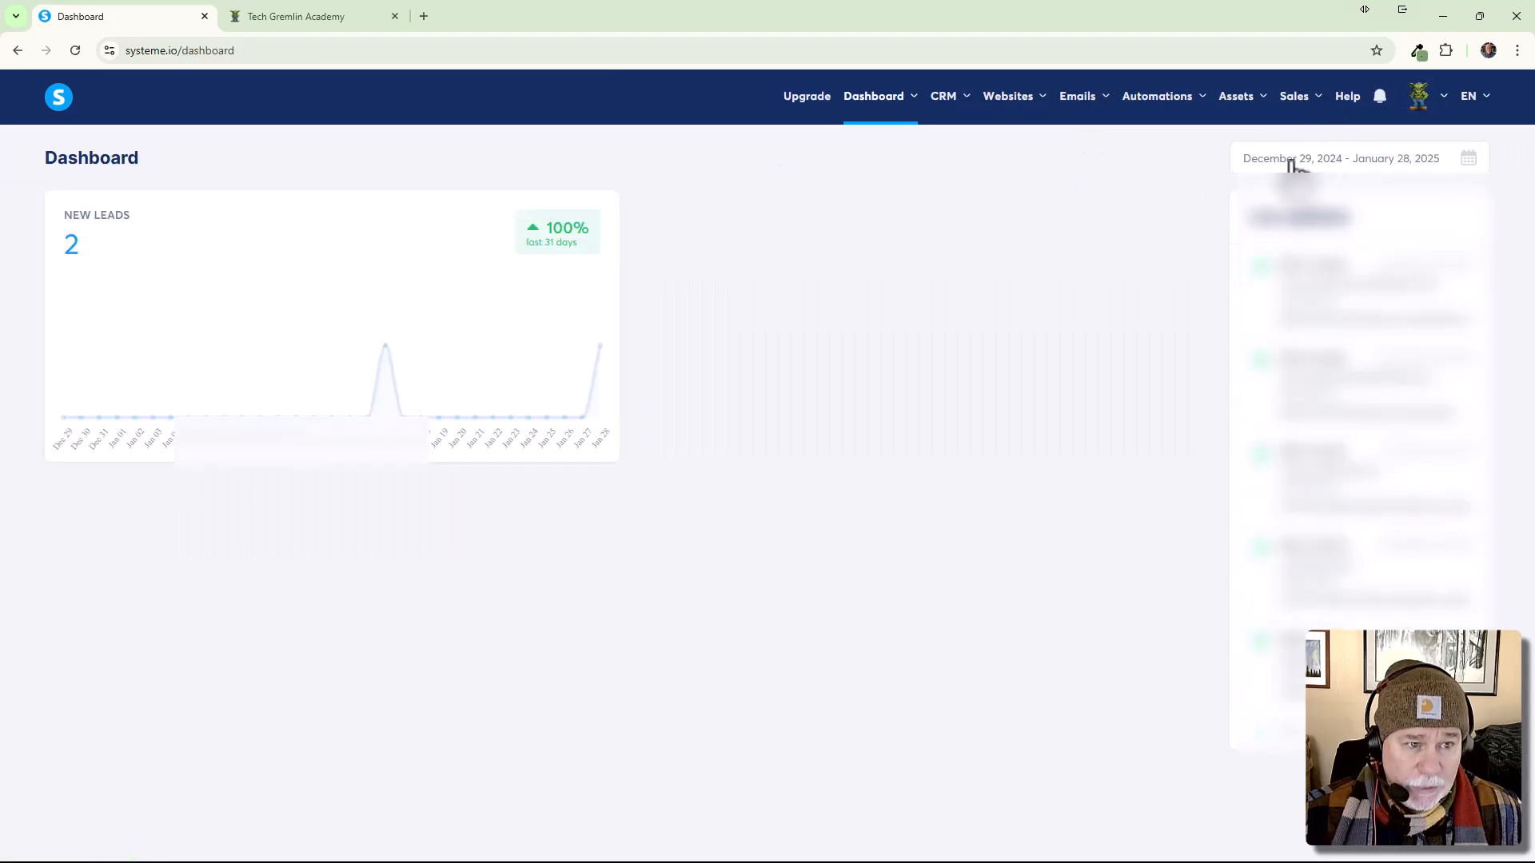
click(1156, 95)
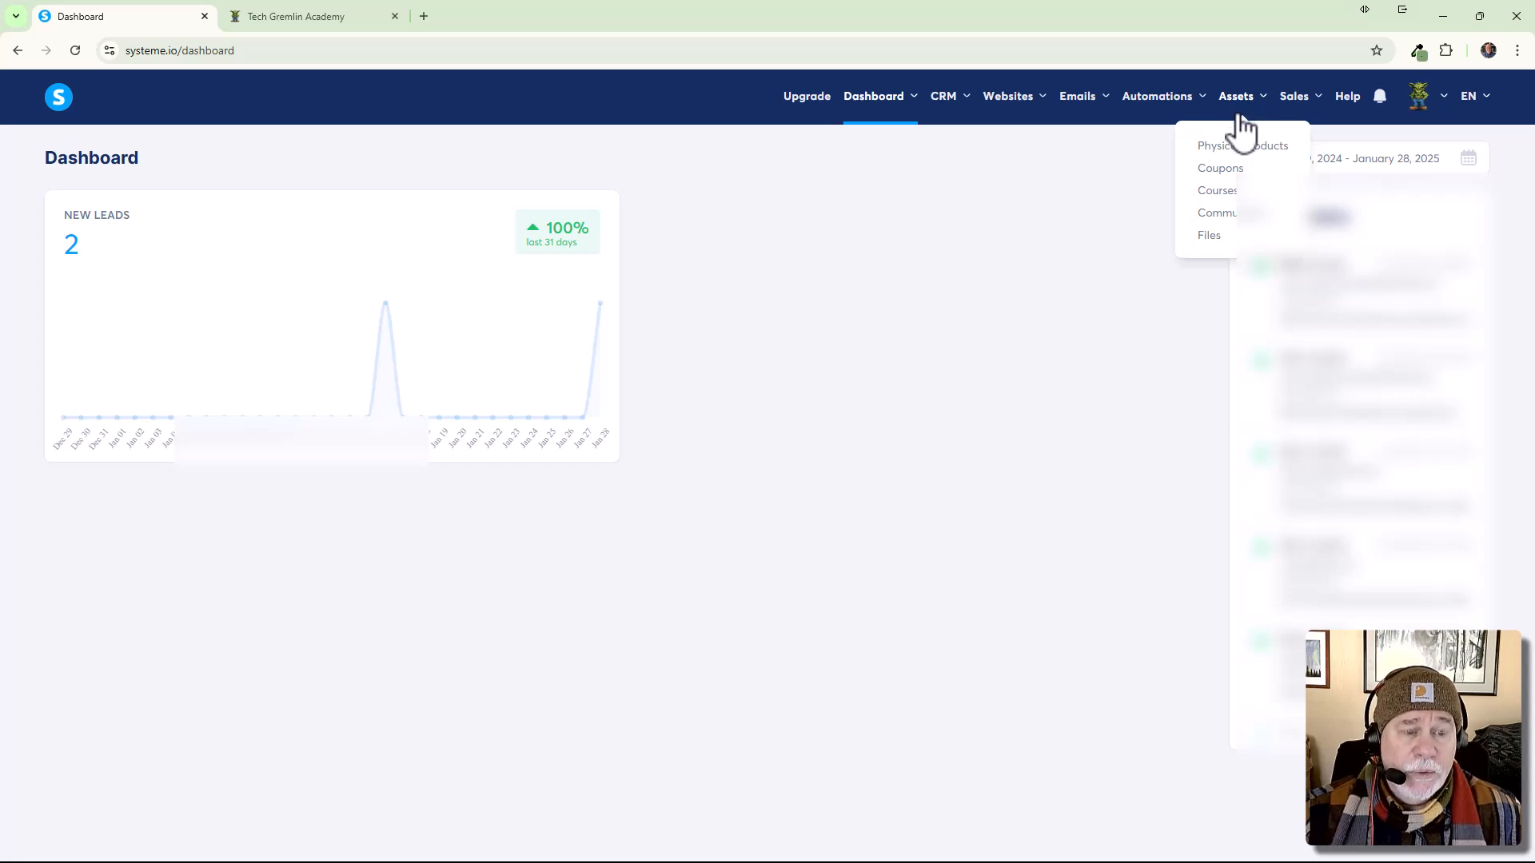
mouse_move(1208, 235)
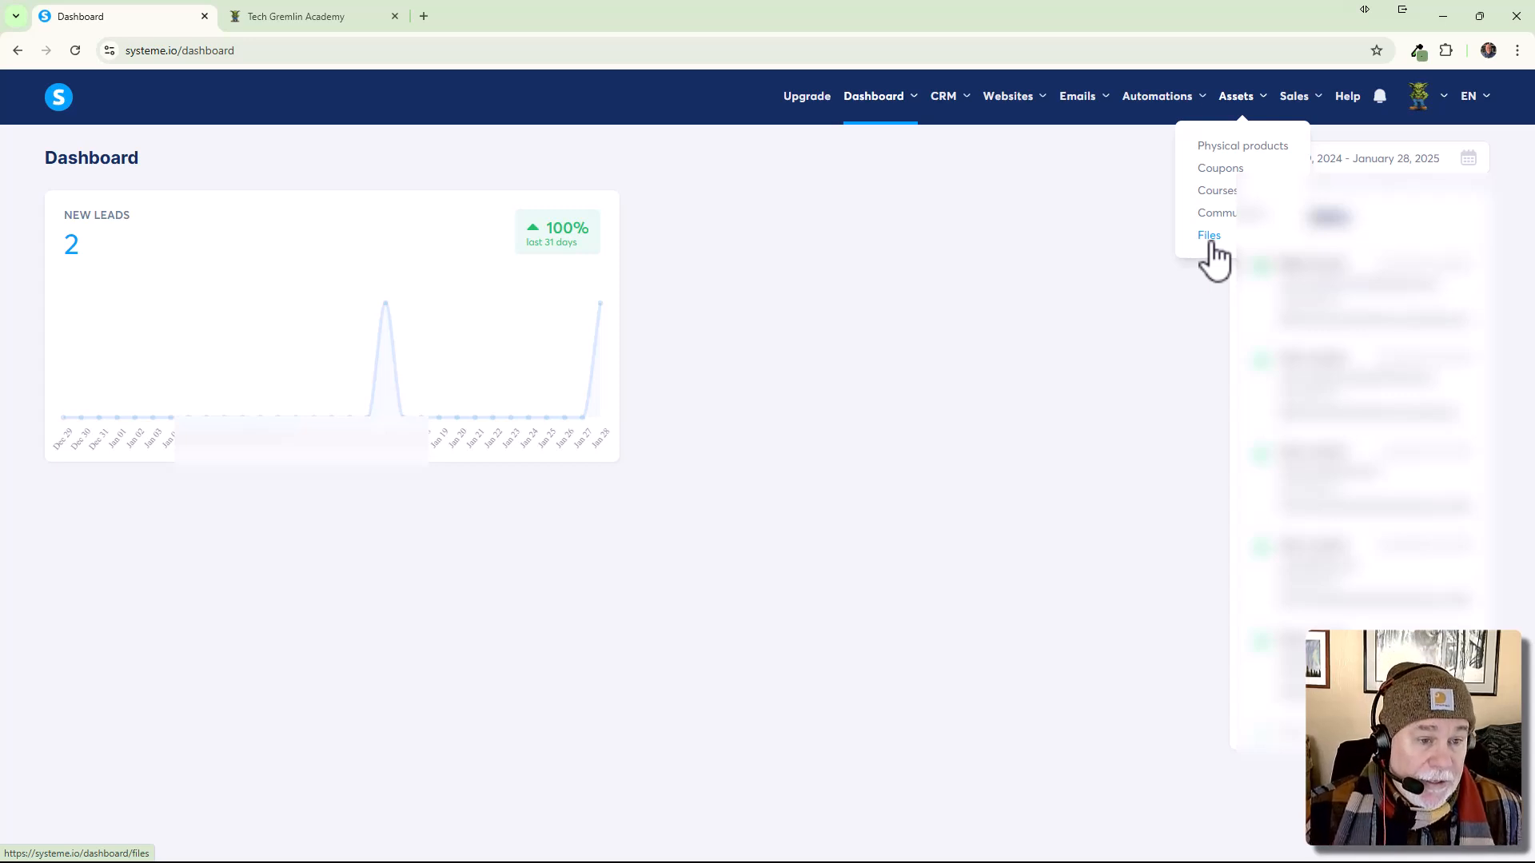
click(1216, 191)
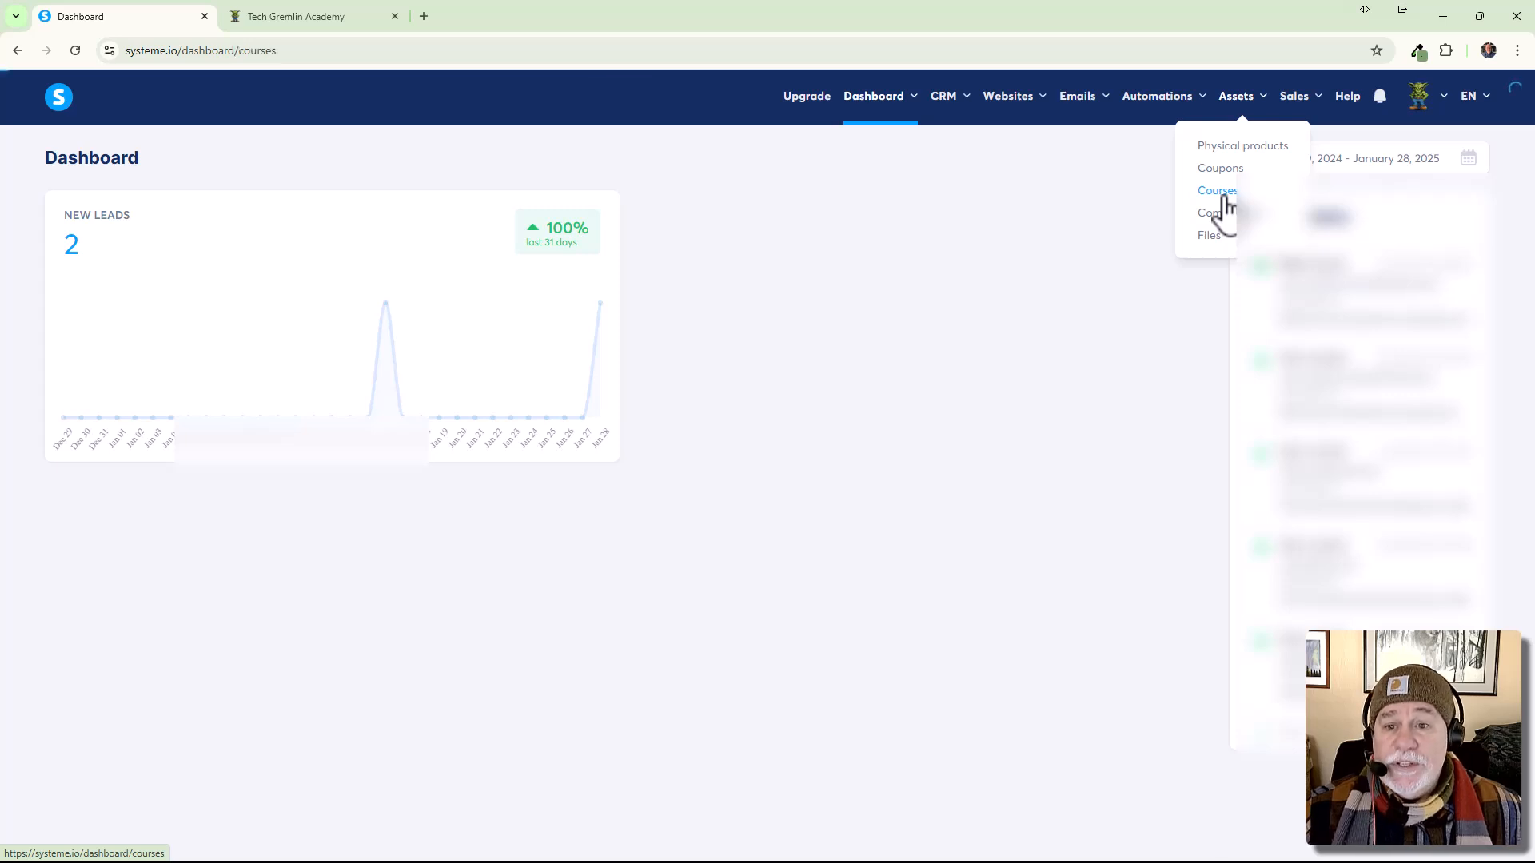
click(1217, 190)
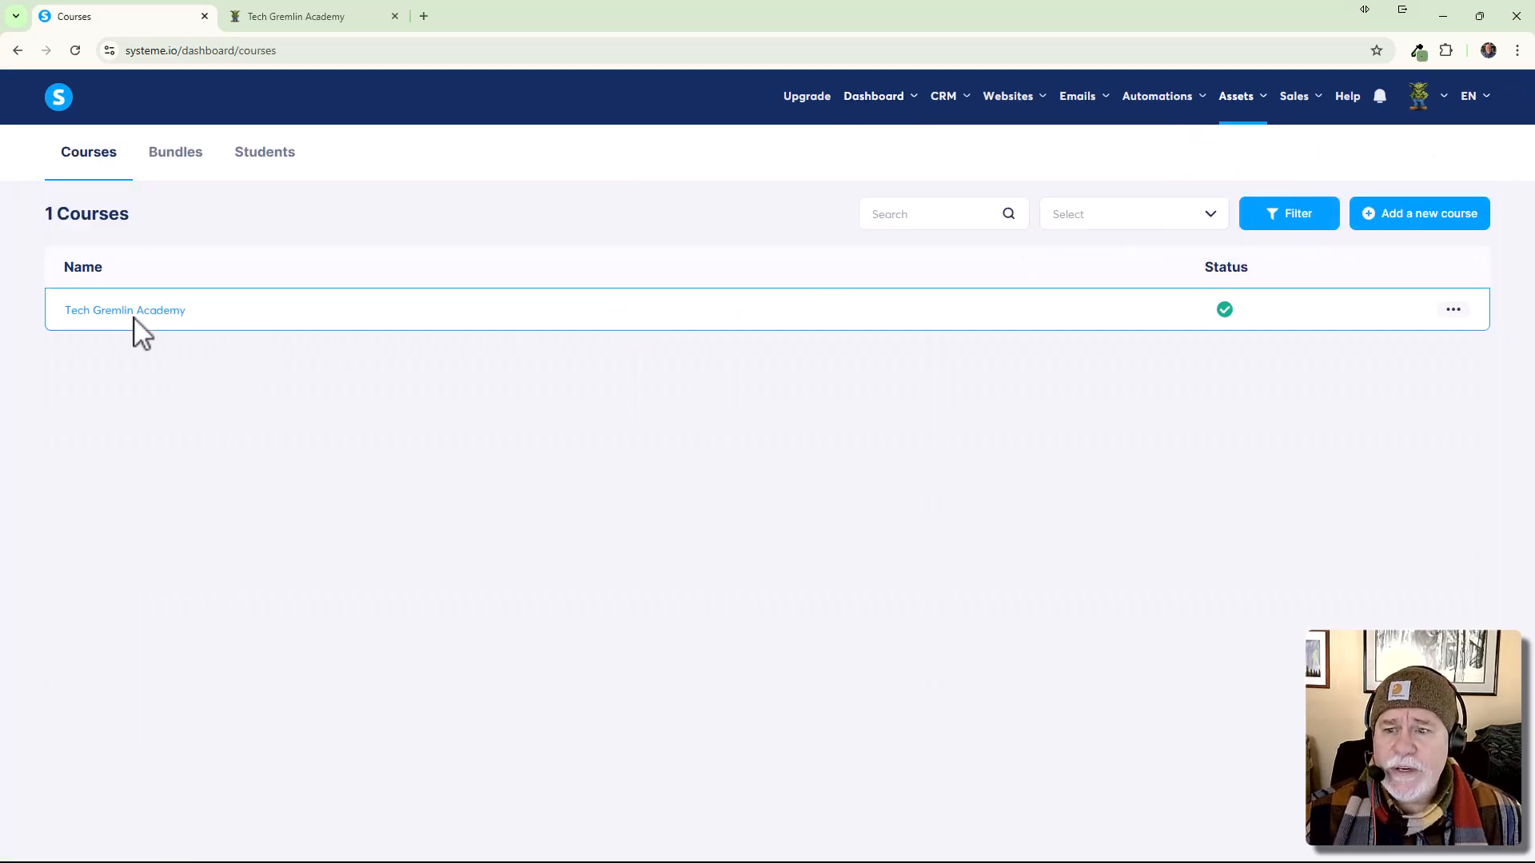
click(125, 310)
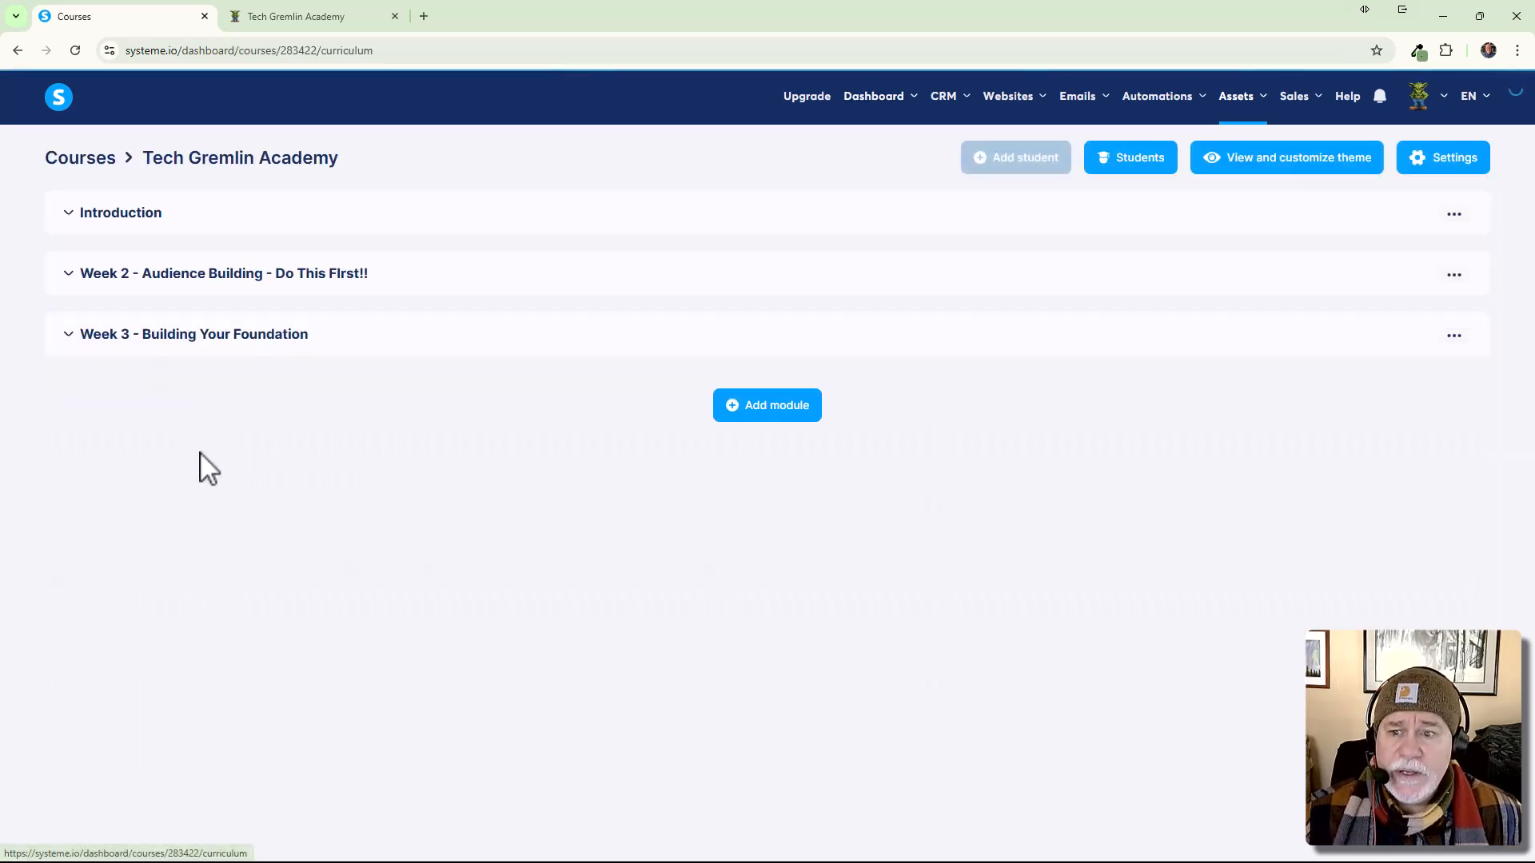
Add student Egbert Peabody with full access, save, and dismiss the confirmation.
click(1015, 158)
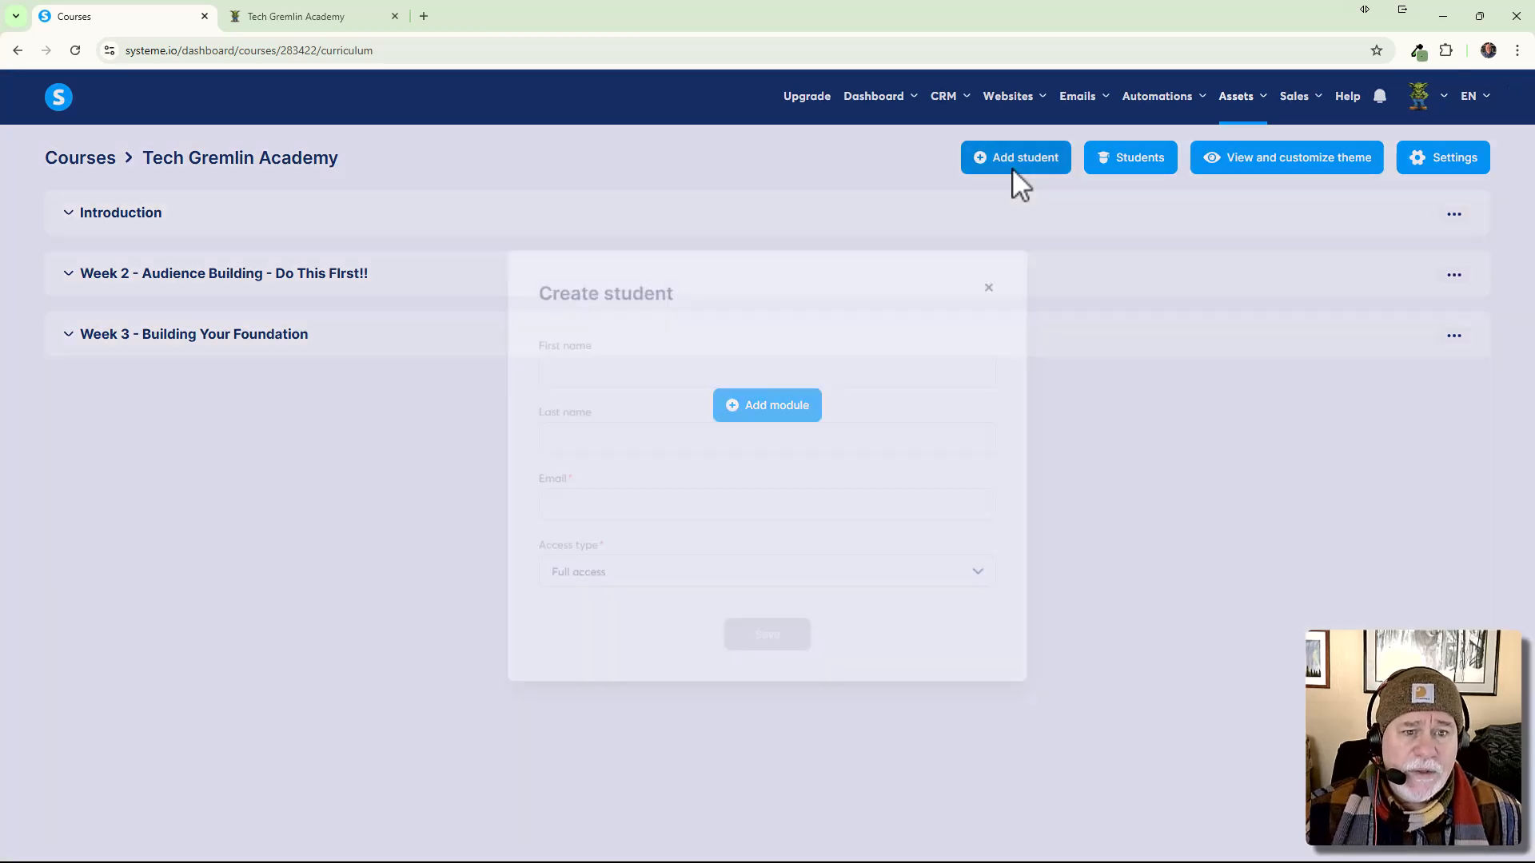
text(Egbert)
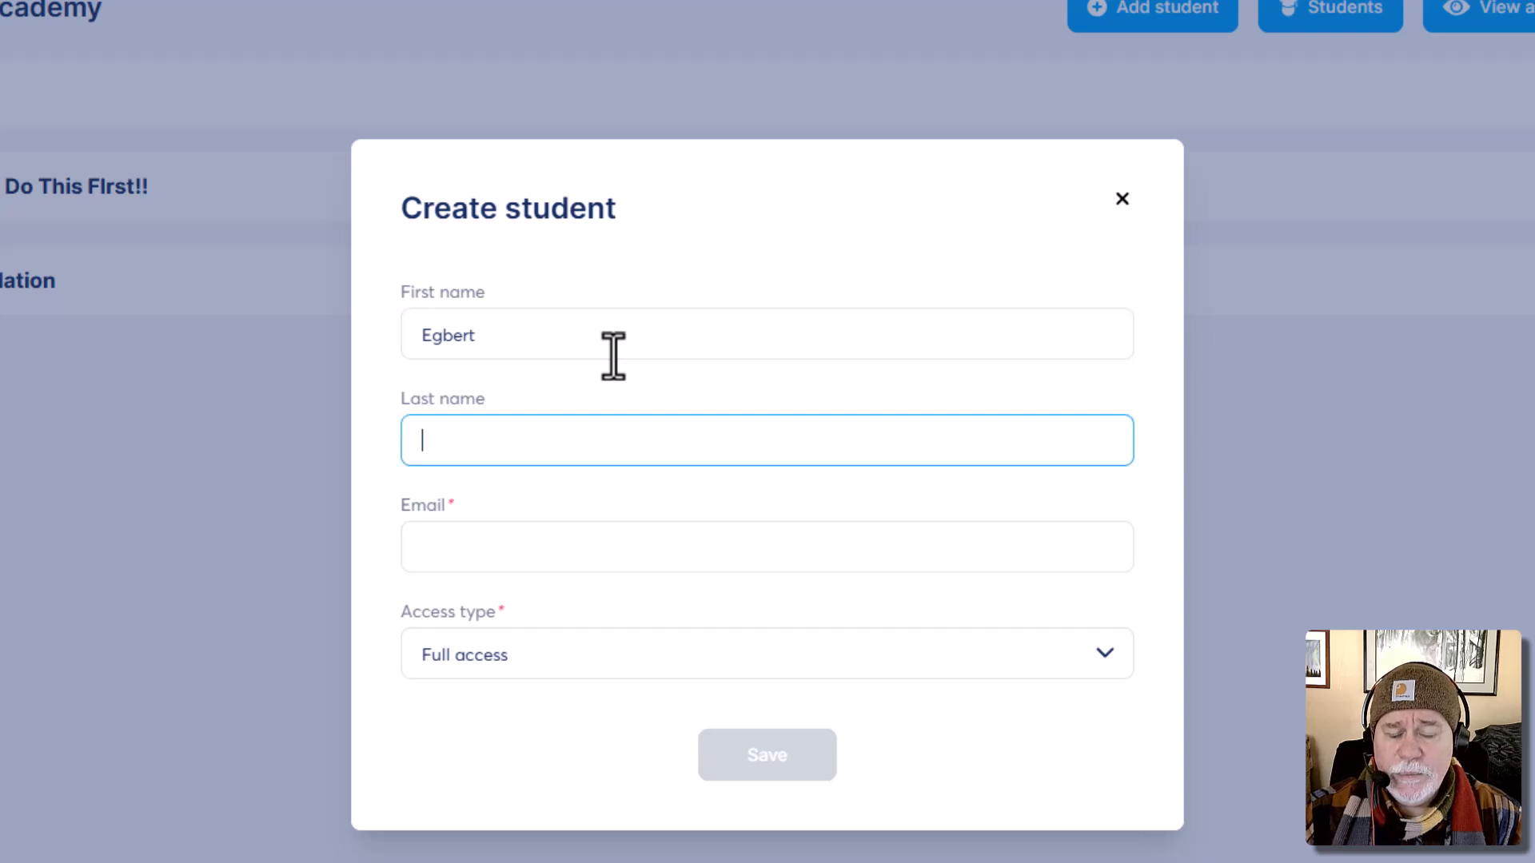
text(Ped)
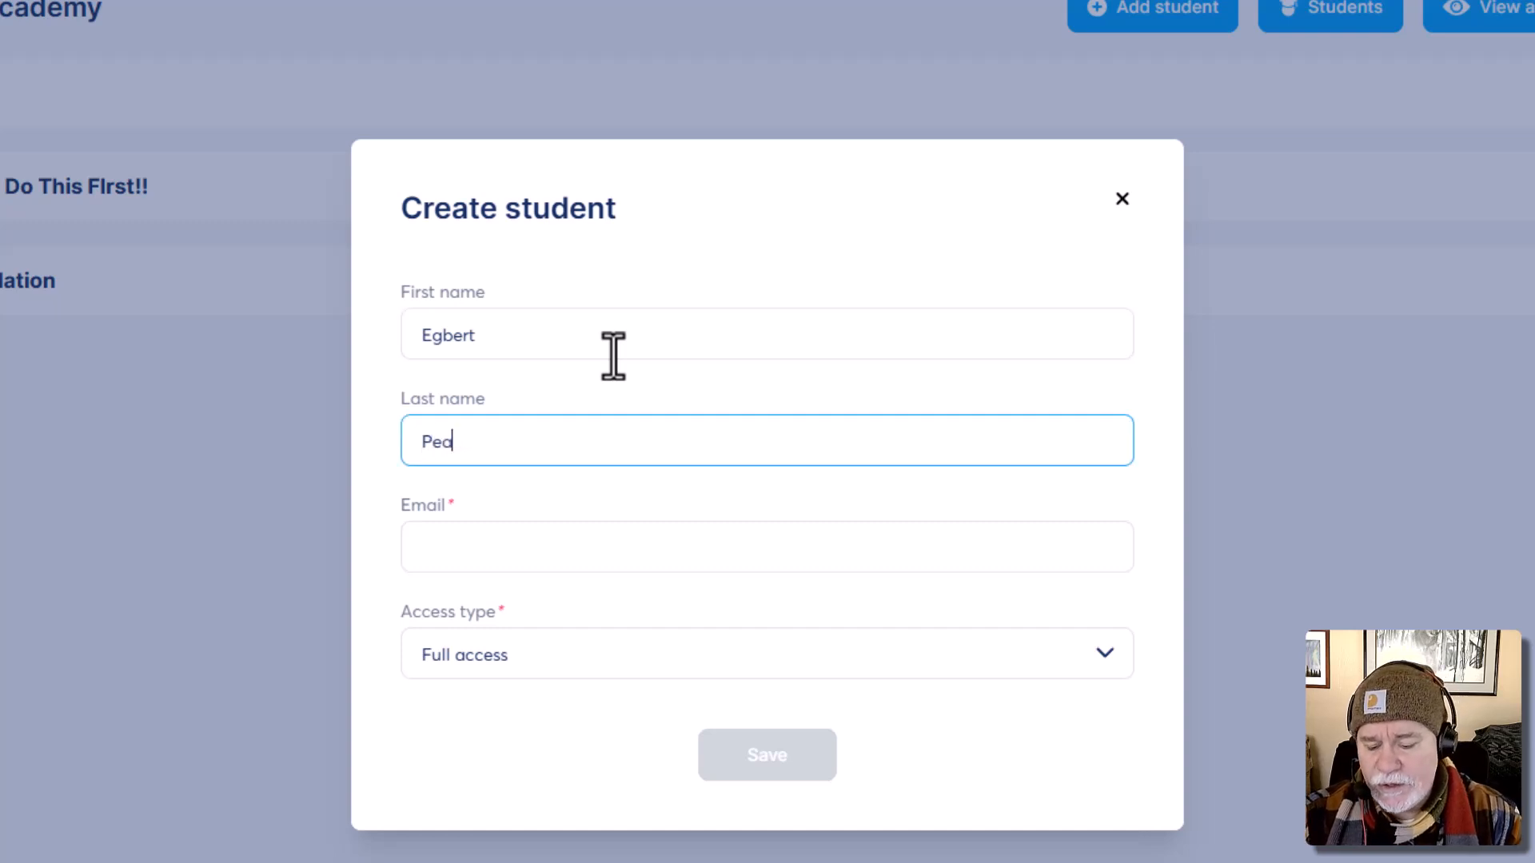
text(abody)
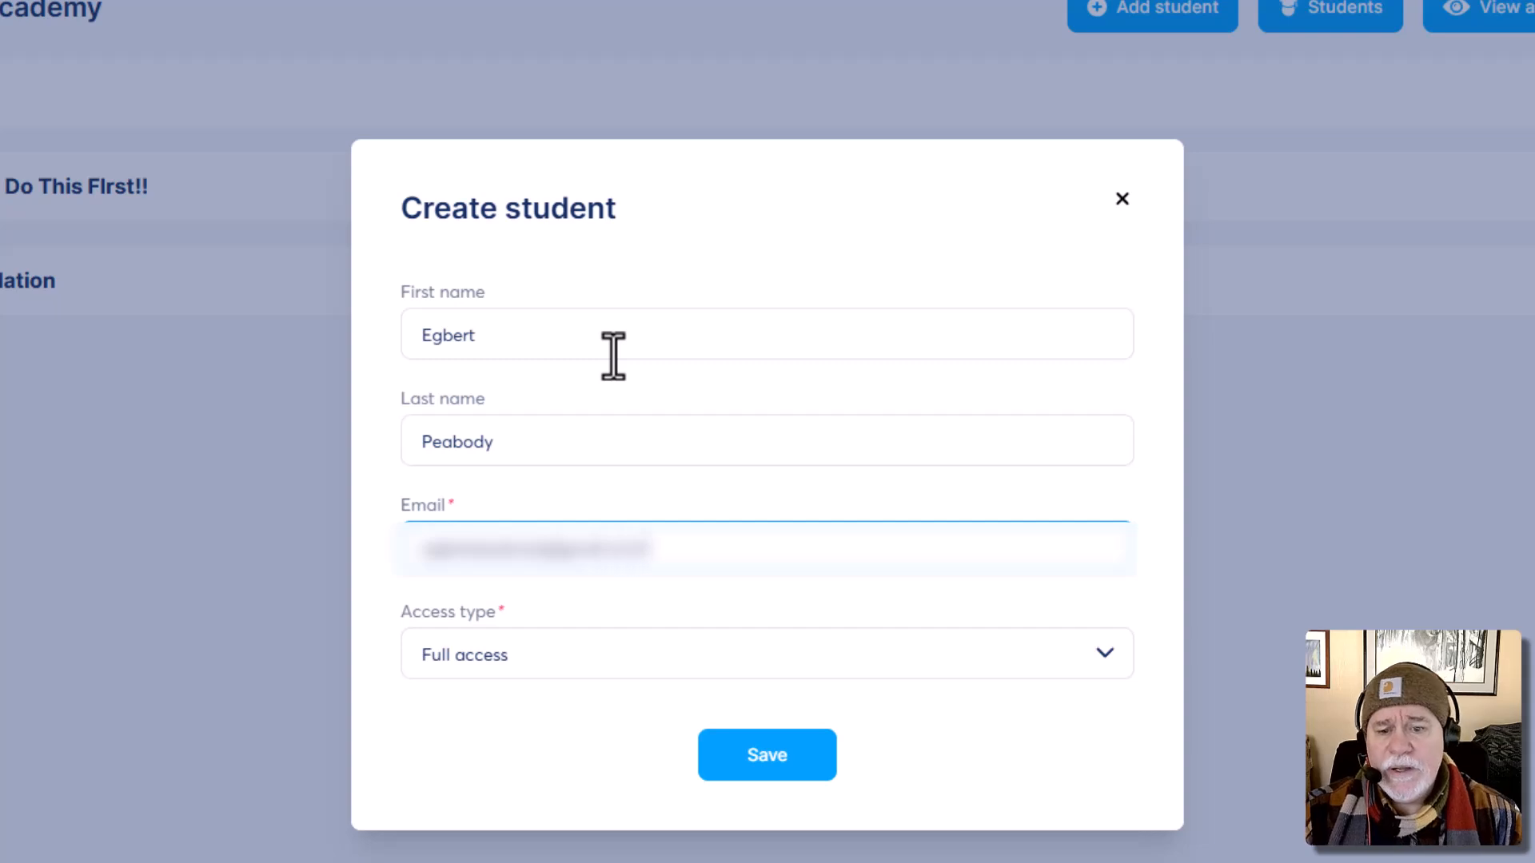
mouse_move(797, 744)
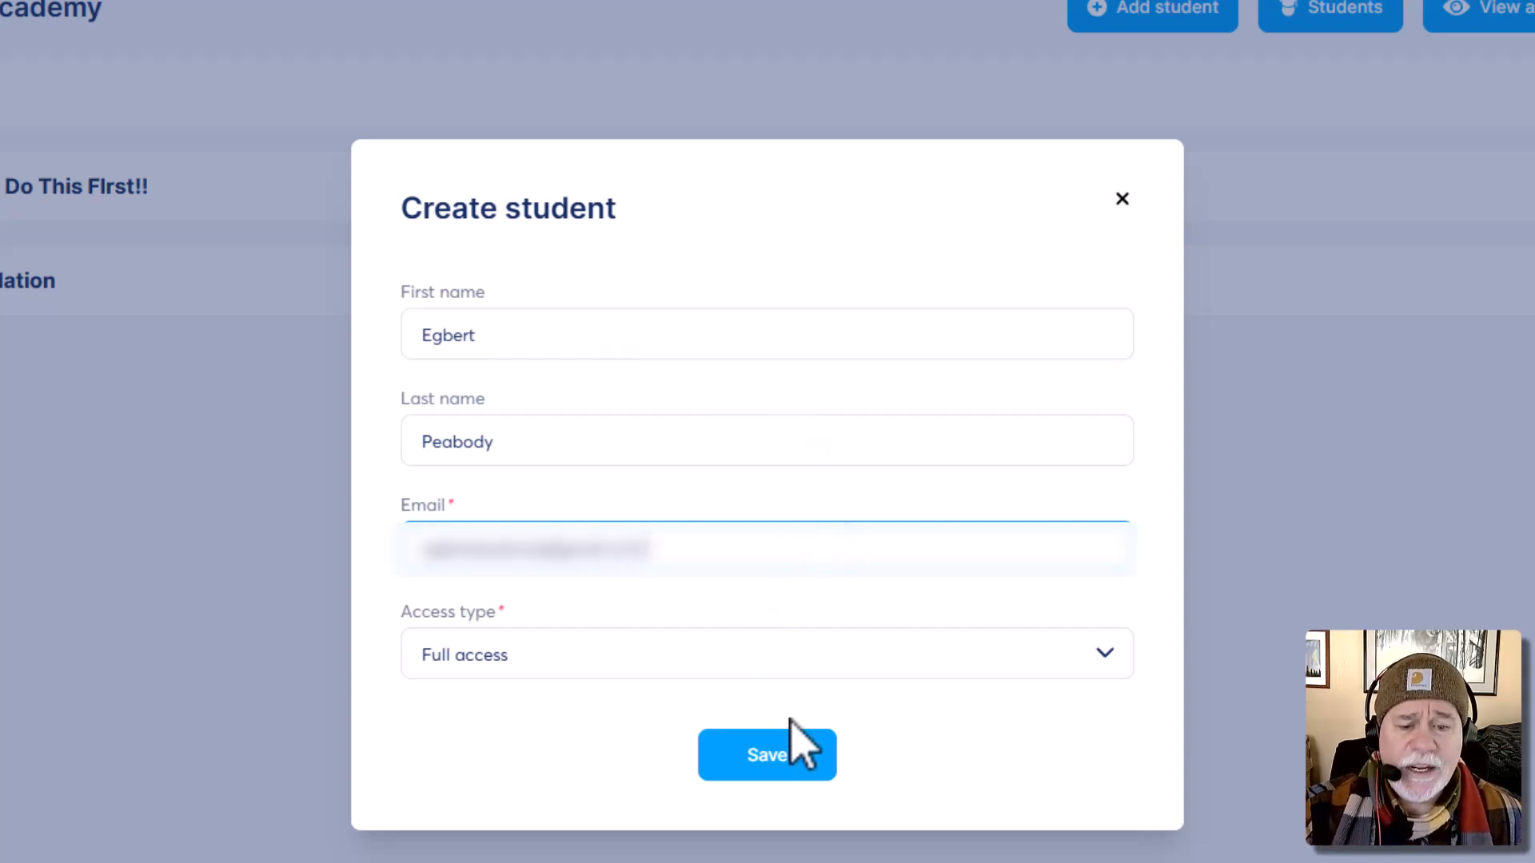
click(767, 755)
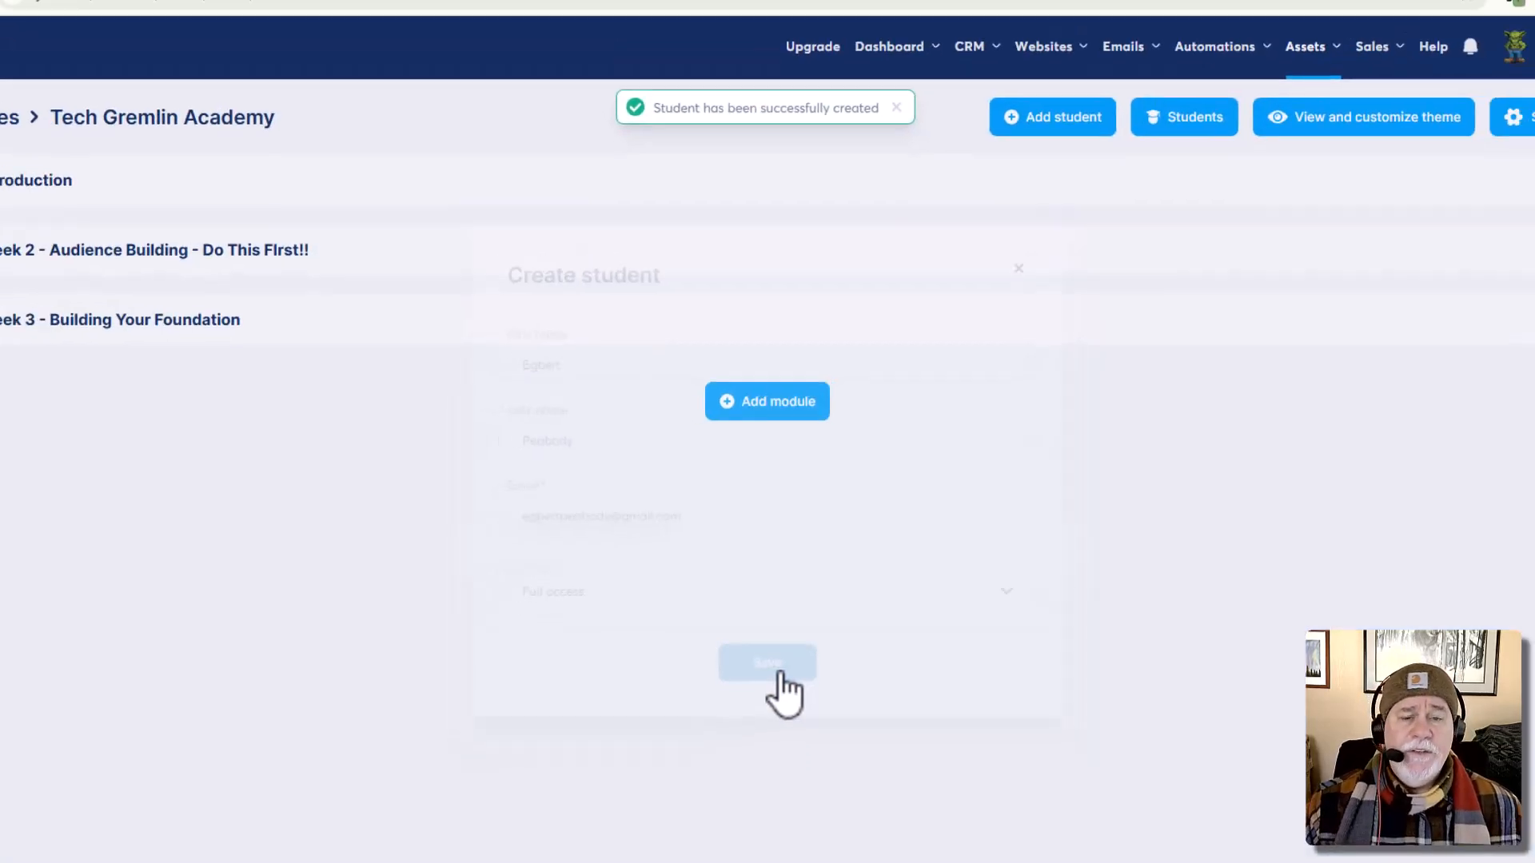
click(766, 662)
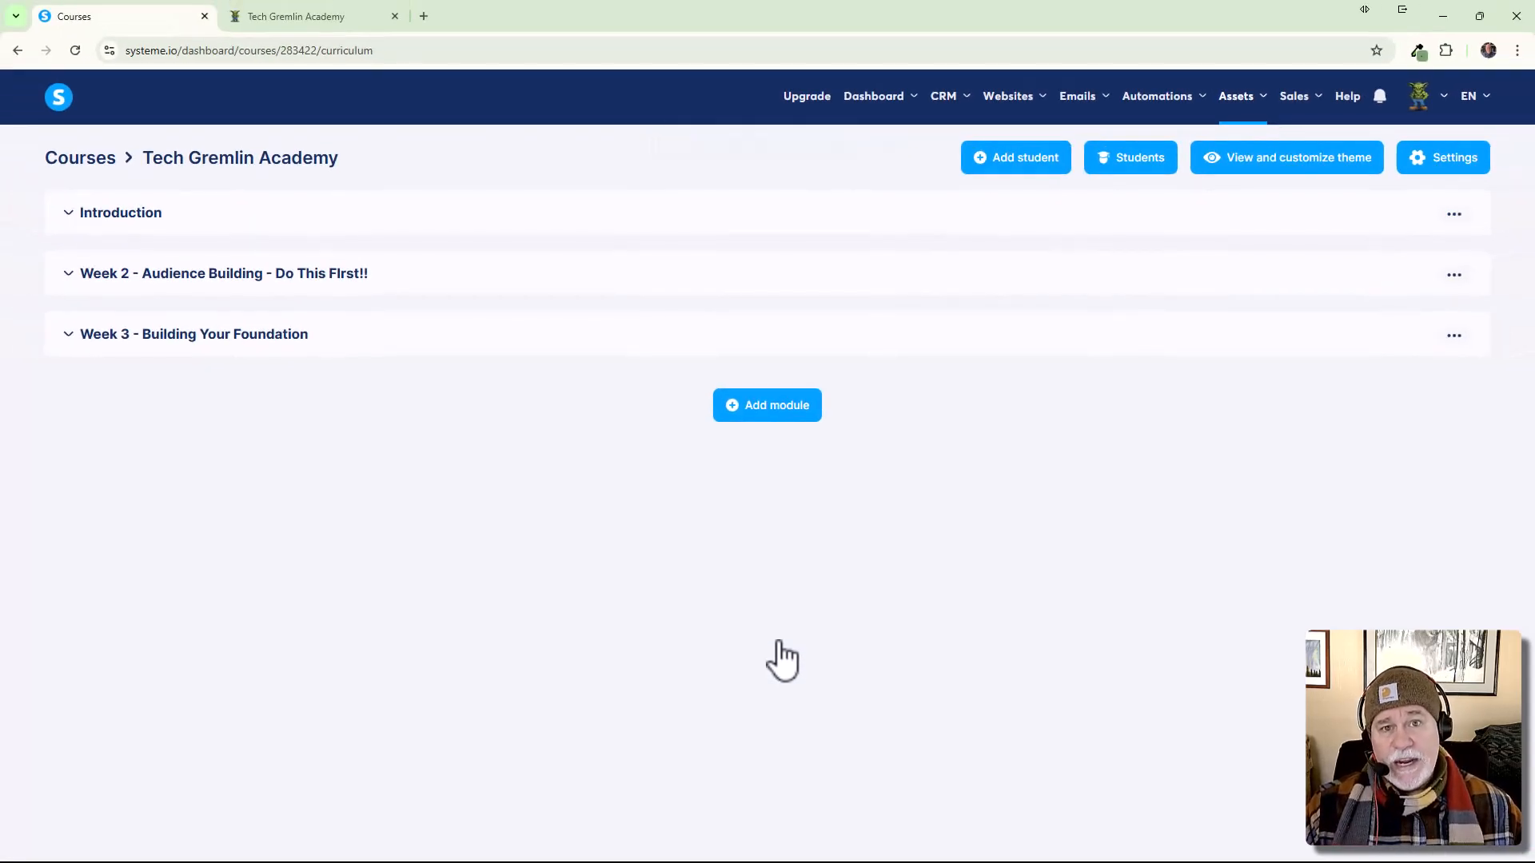
mouse_move(788, 655)
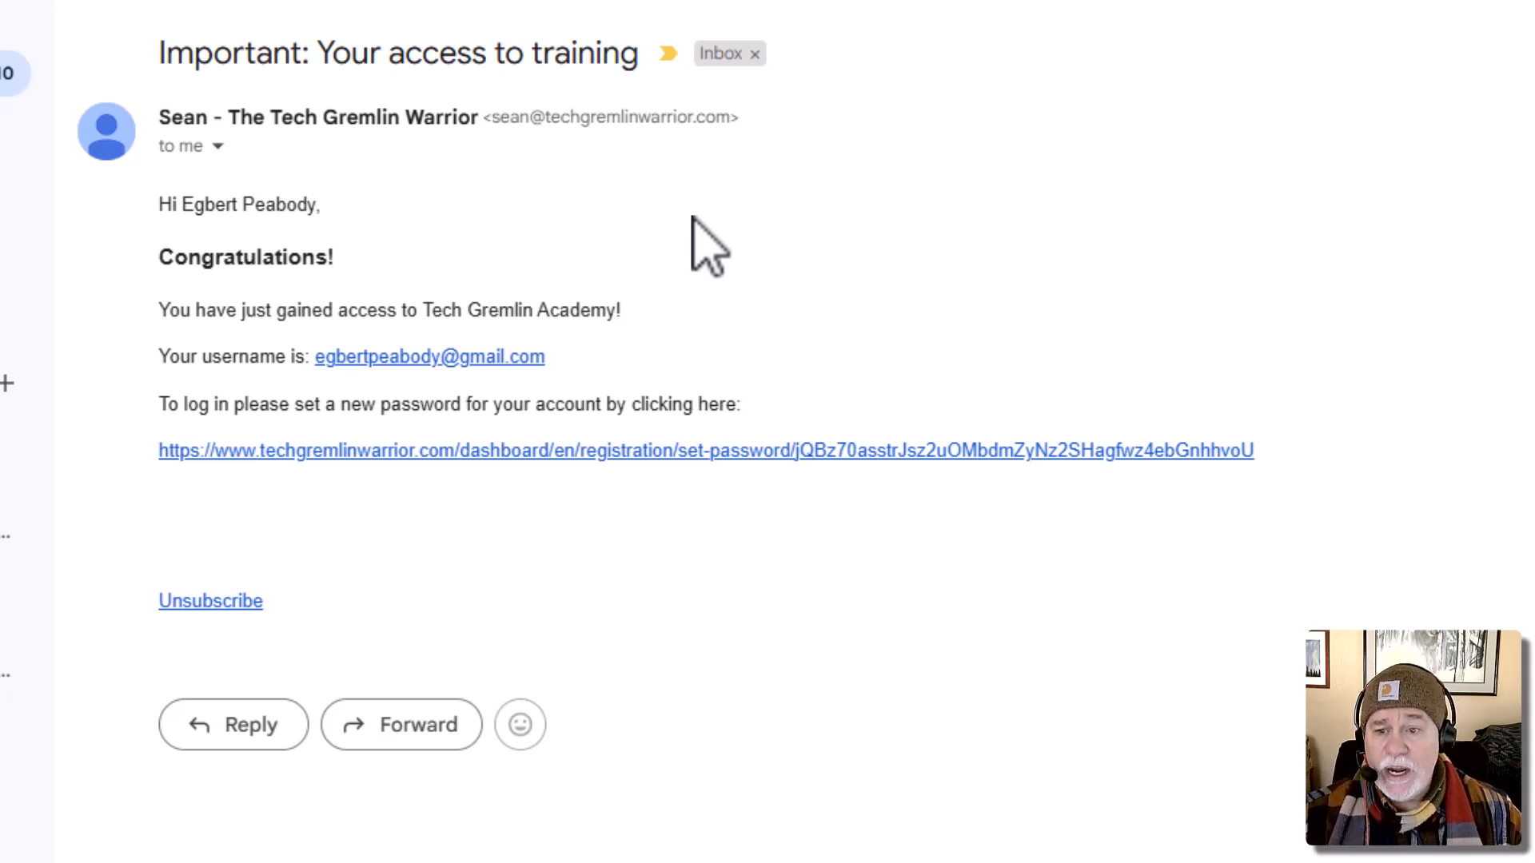
mouse_move(577, 386)
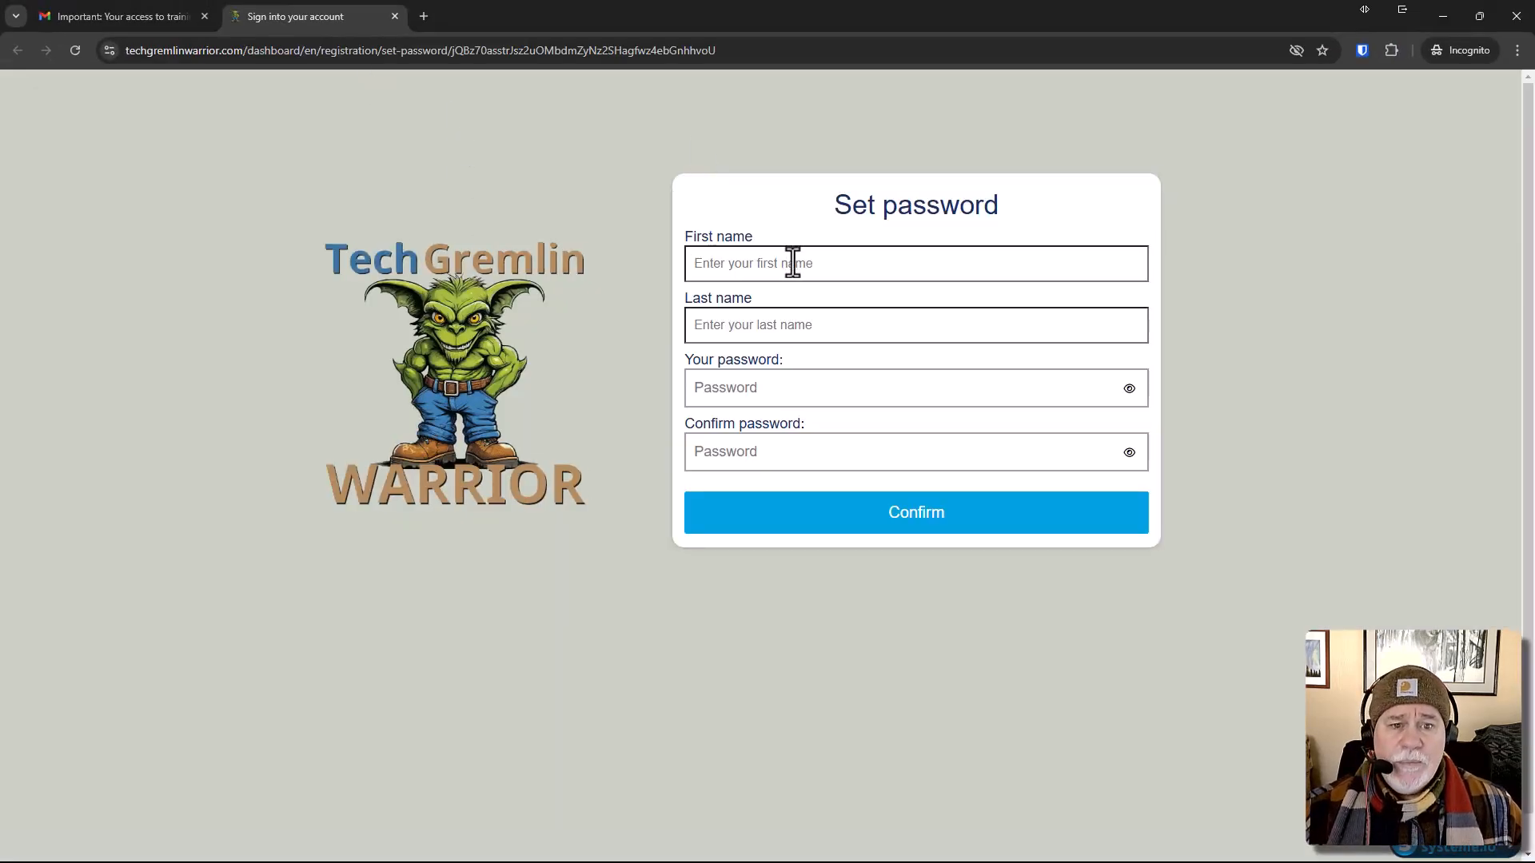
Enter first name Egbert and last name Peabody, set the password, and confirm.
text(e)
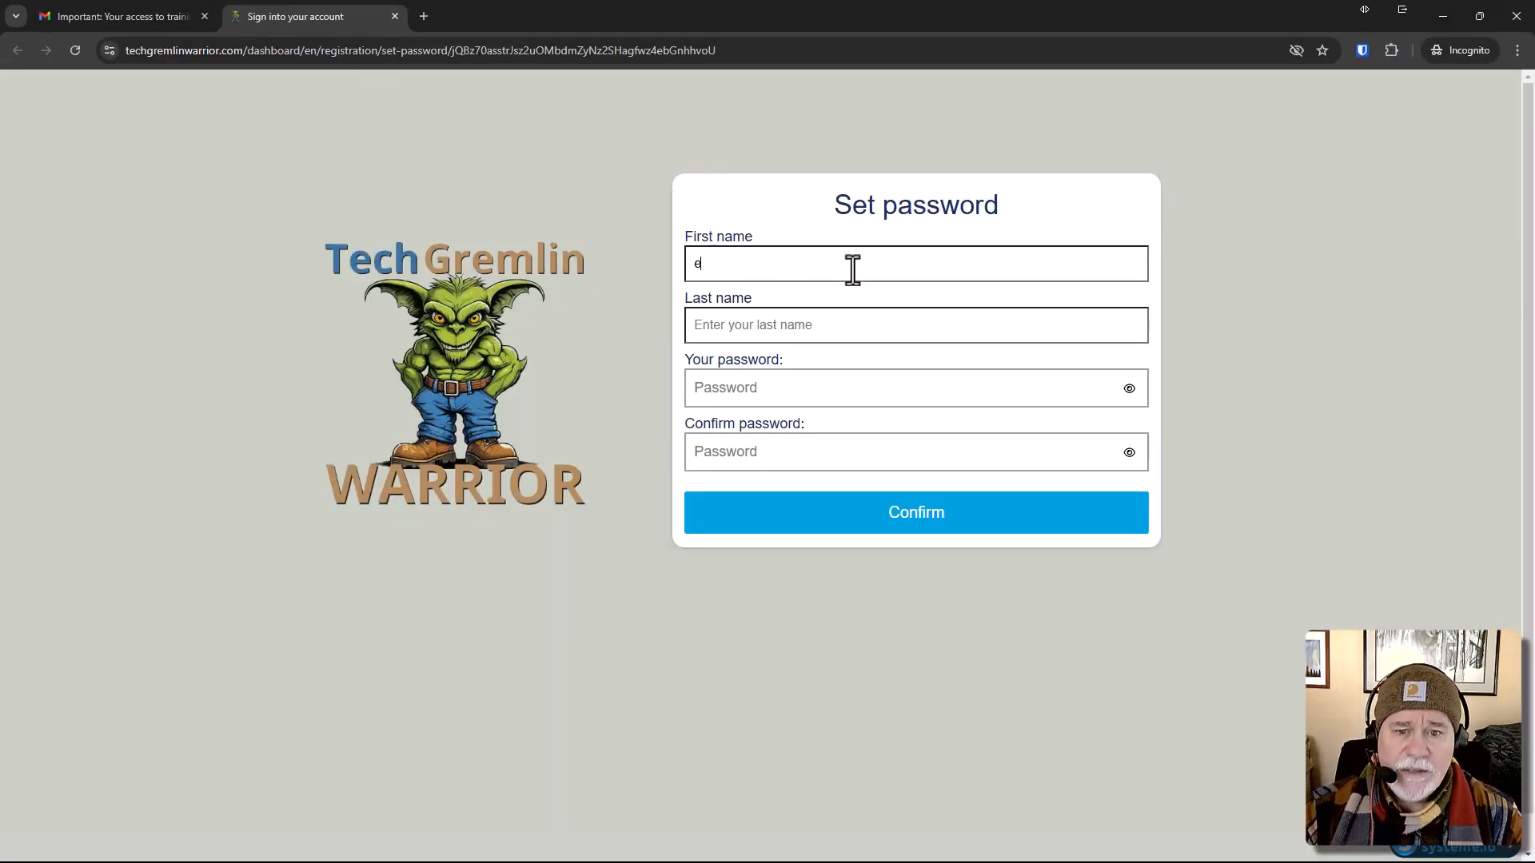
text(gbert)
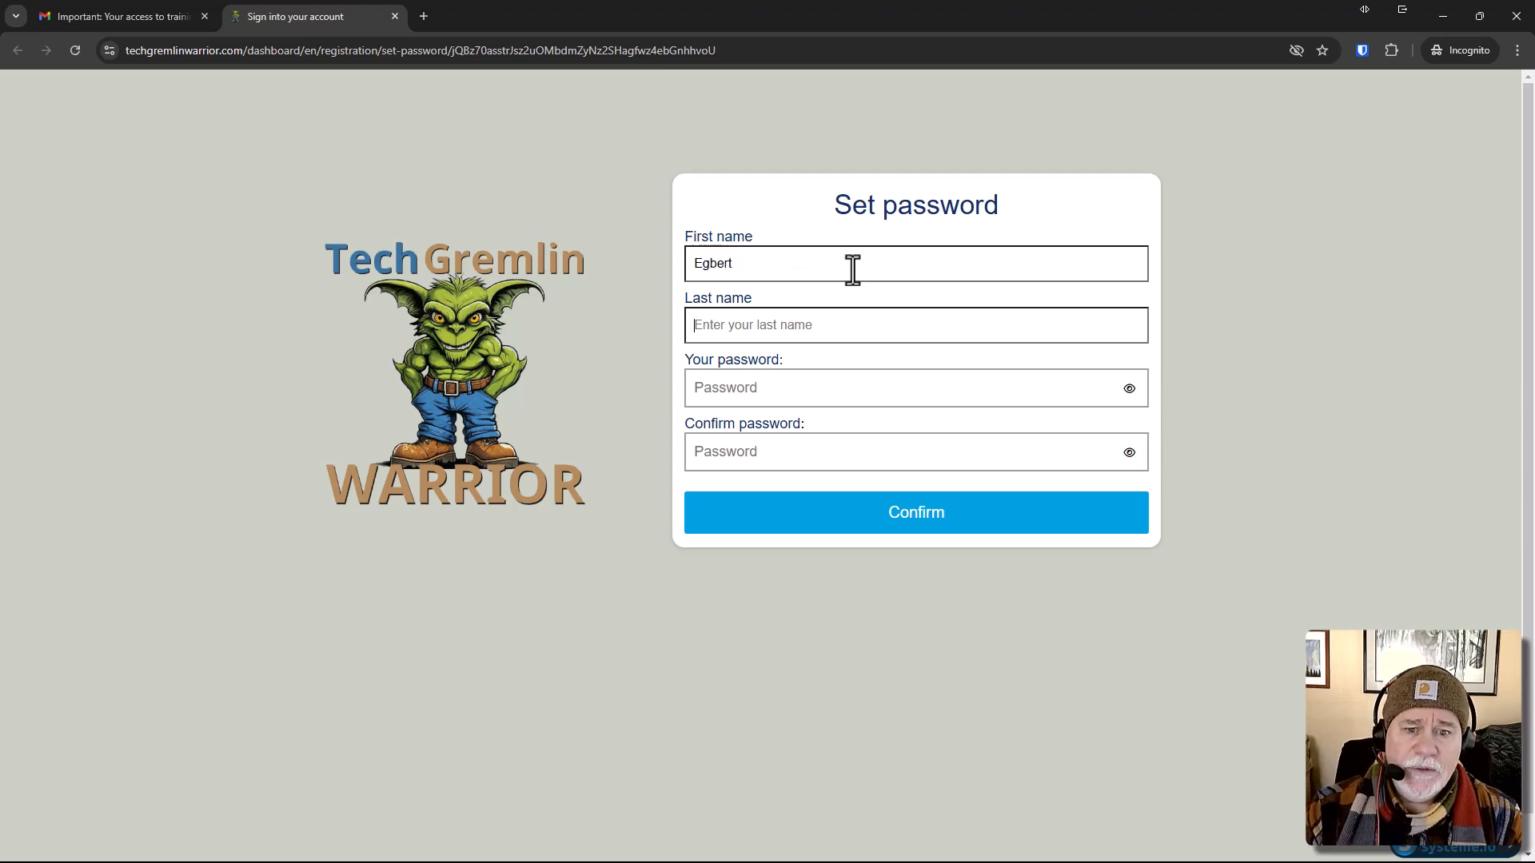
text(P)
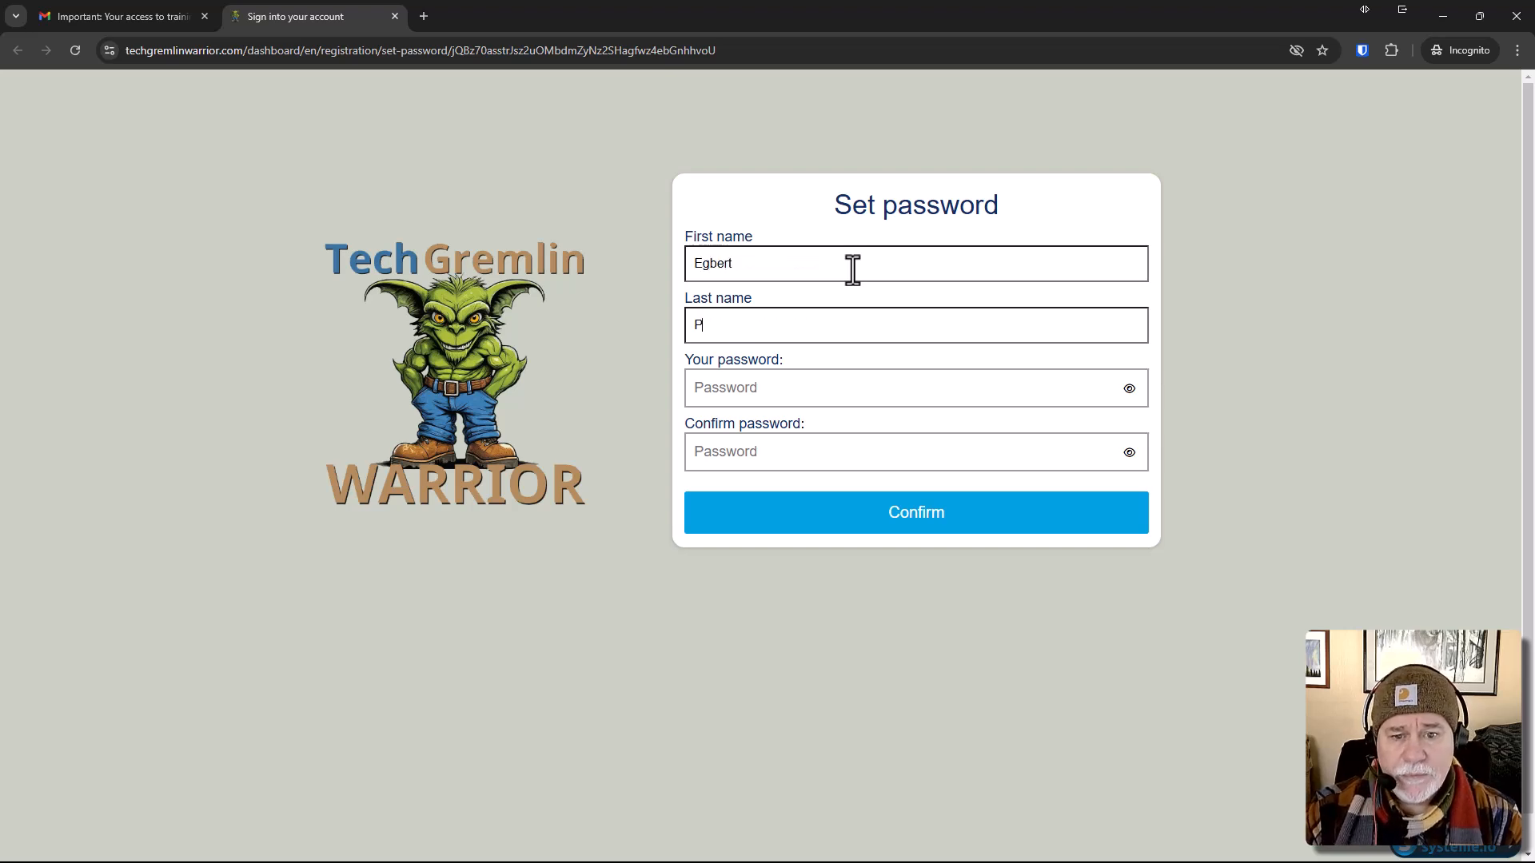
text(eabody)
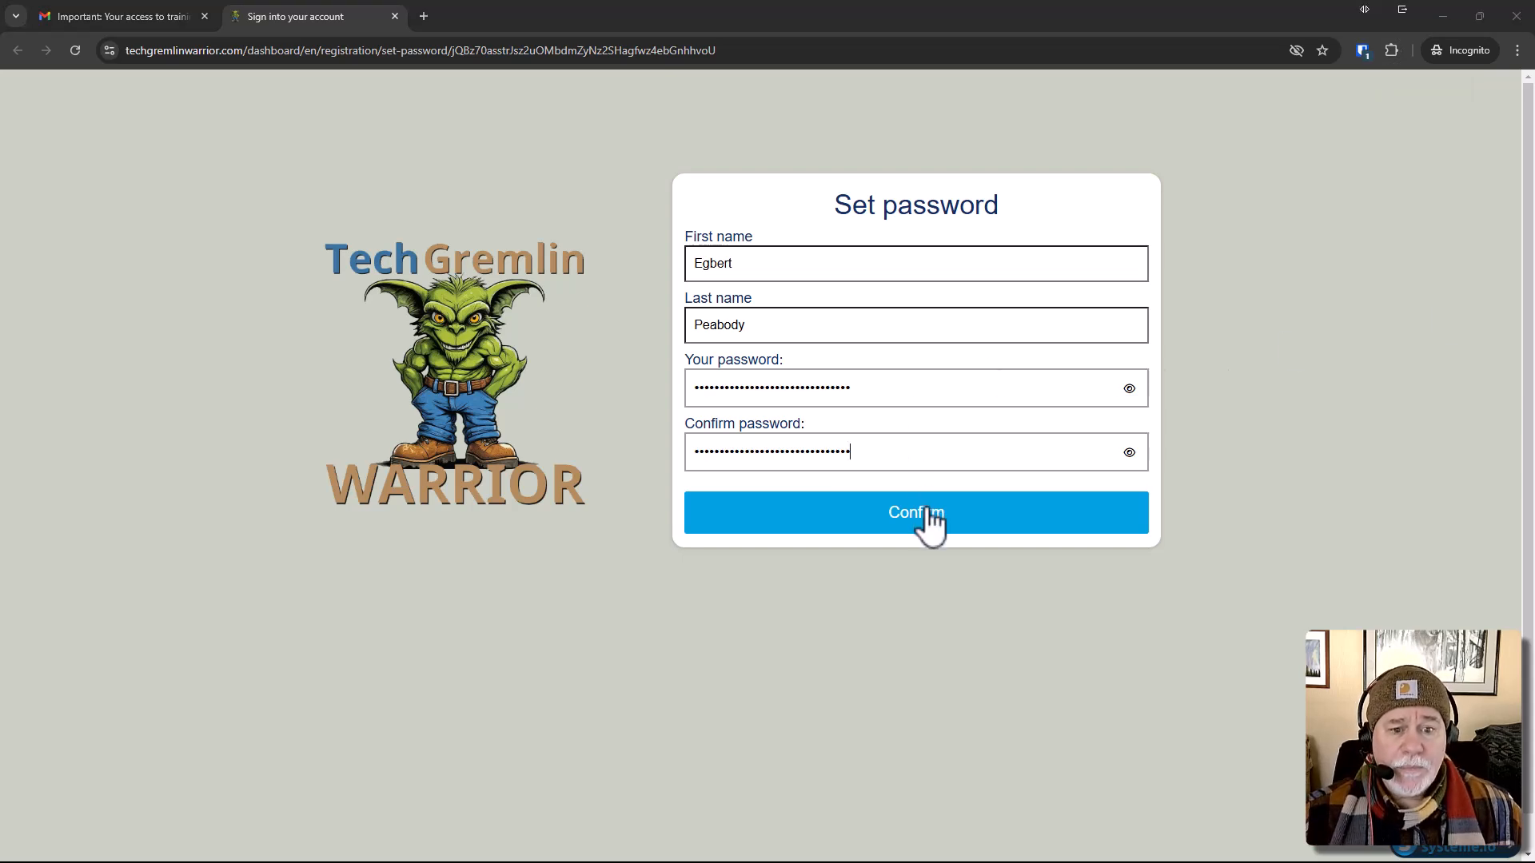
click(915, 511)
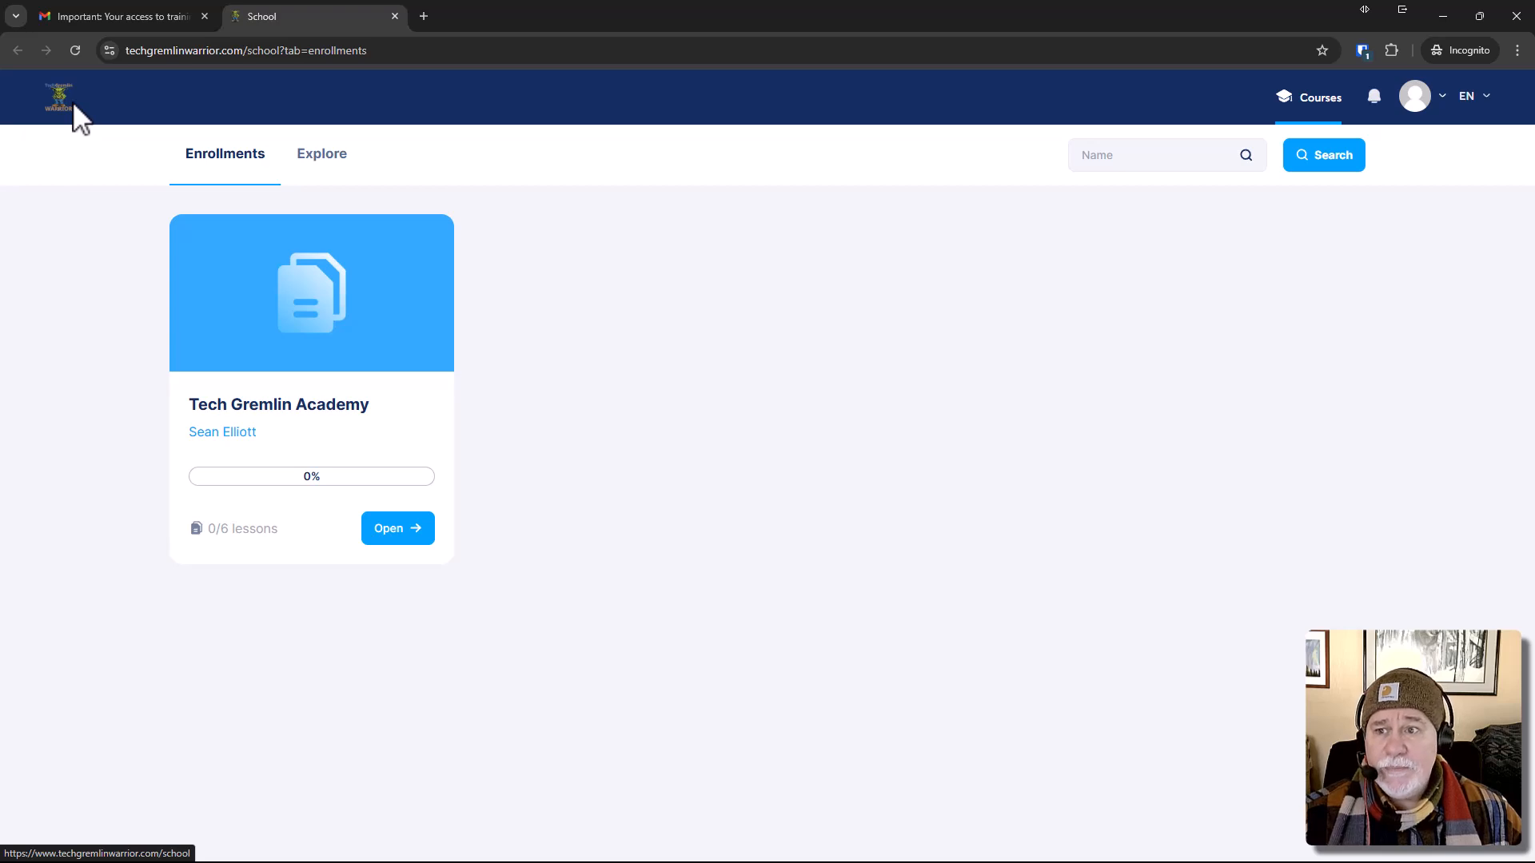
mouse_move(66, 154)
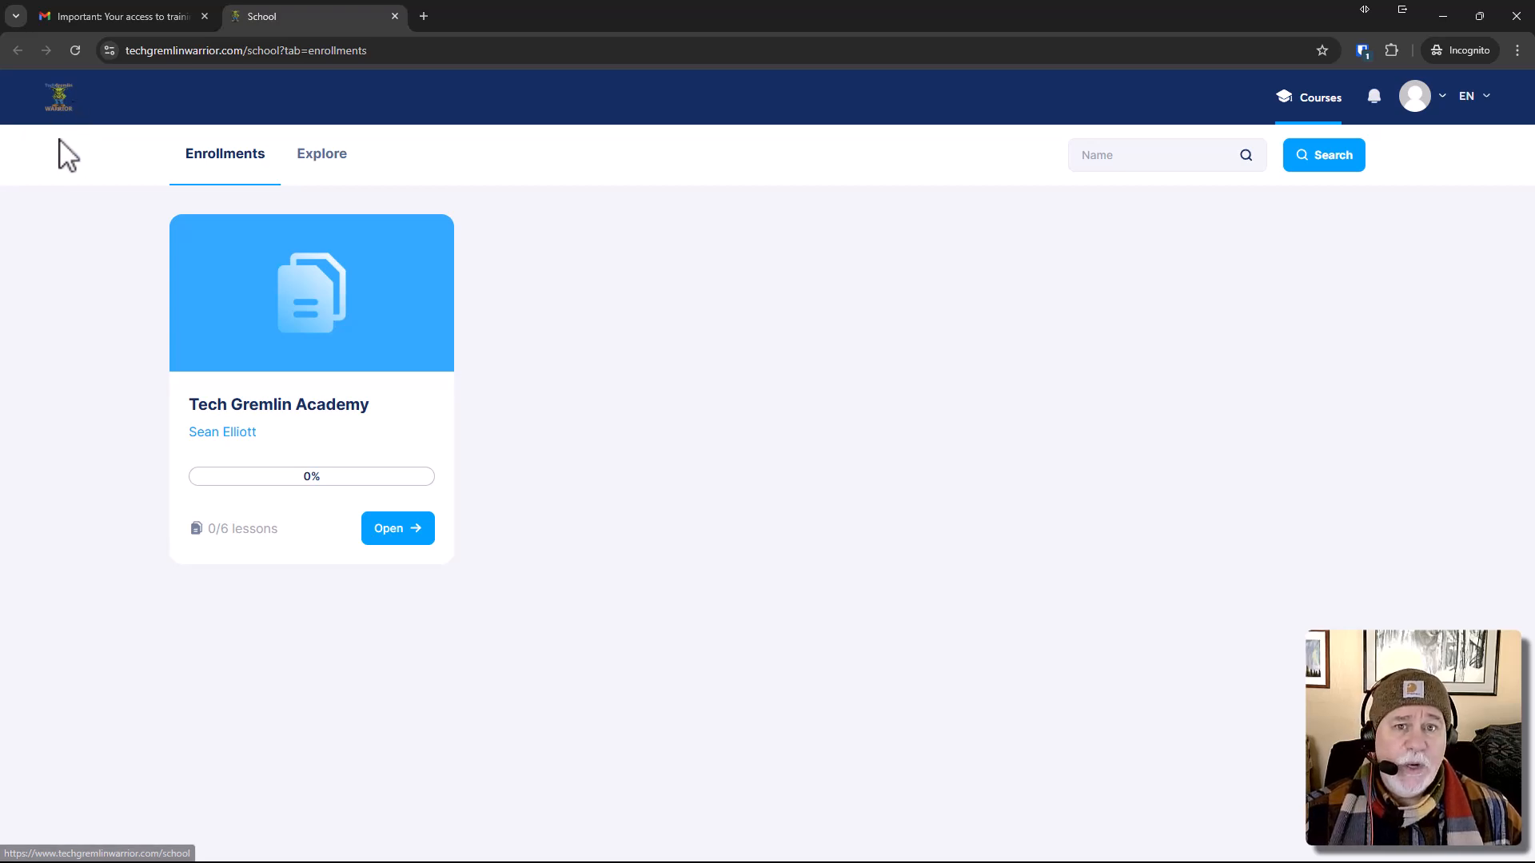
mouse_move(156, 144)
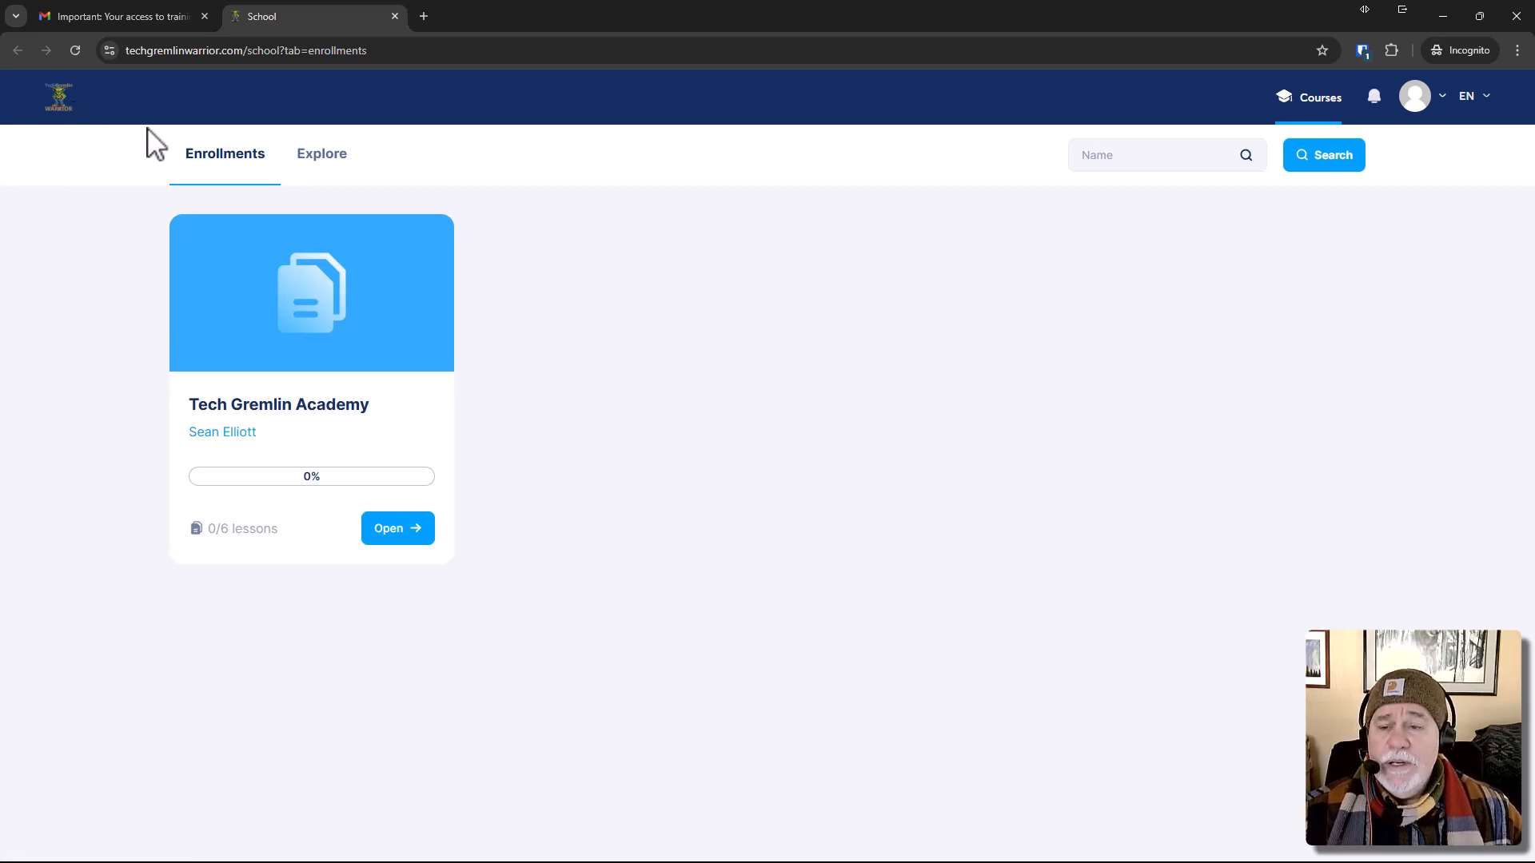
mouse_move(682, 132)
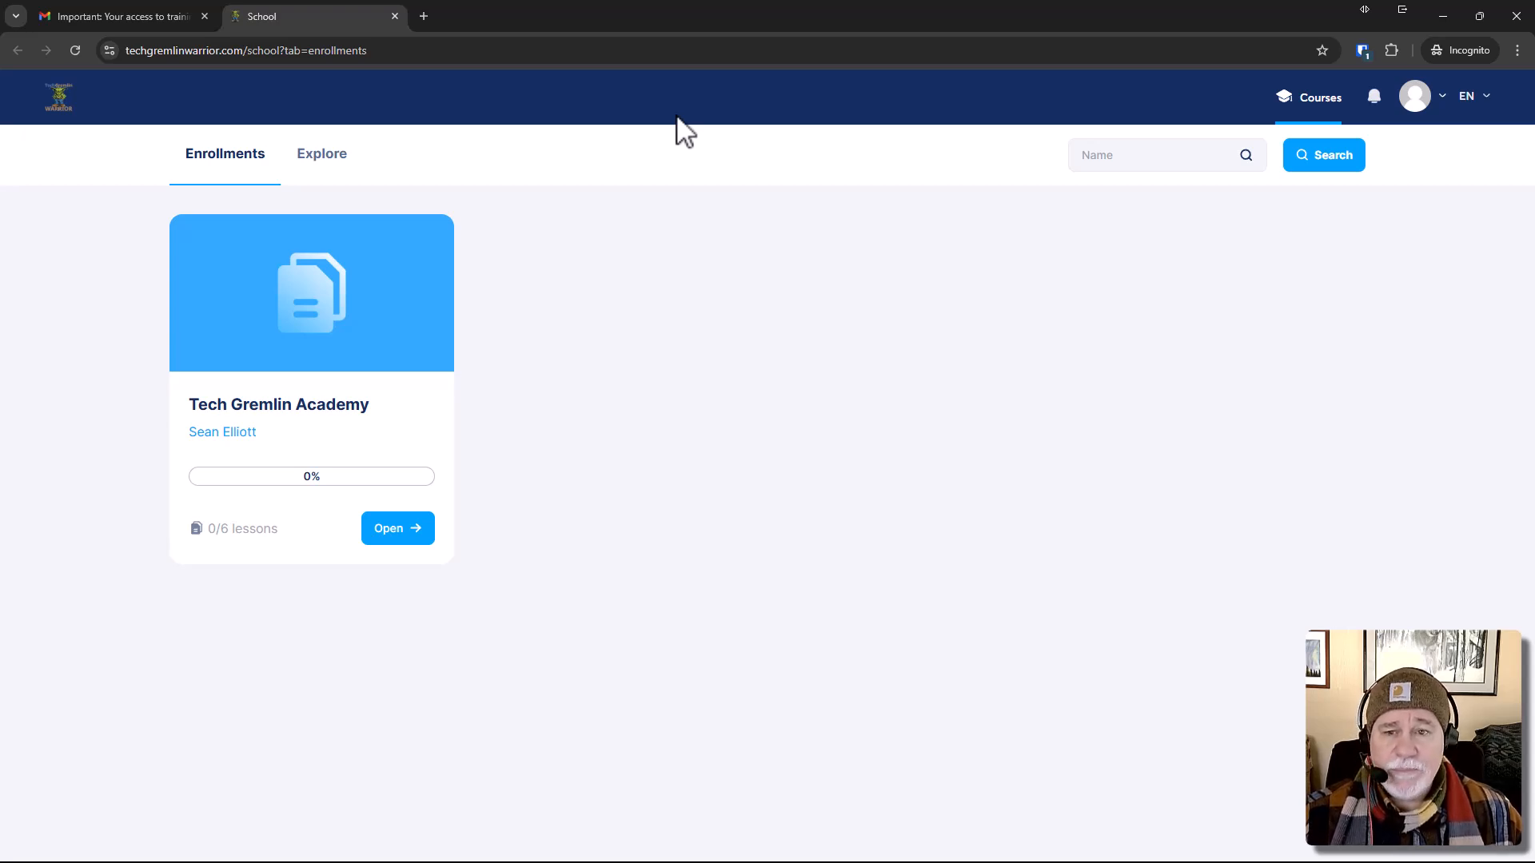
mouse_move(614, 125)
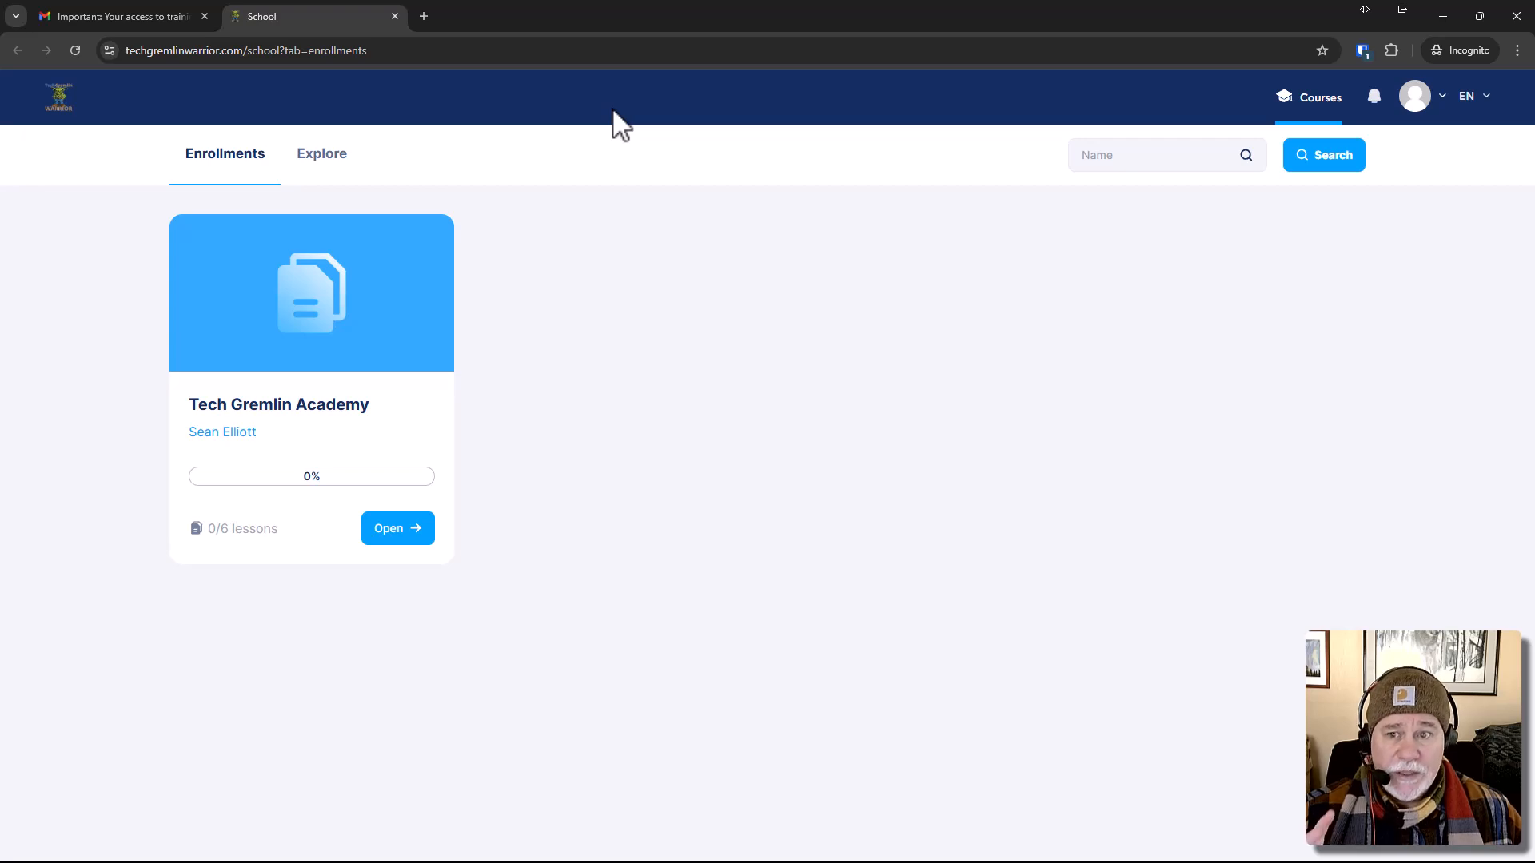
mouse_move(677, 153)
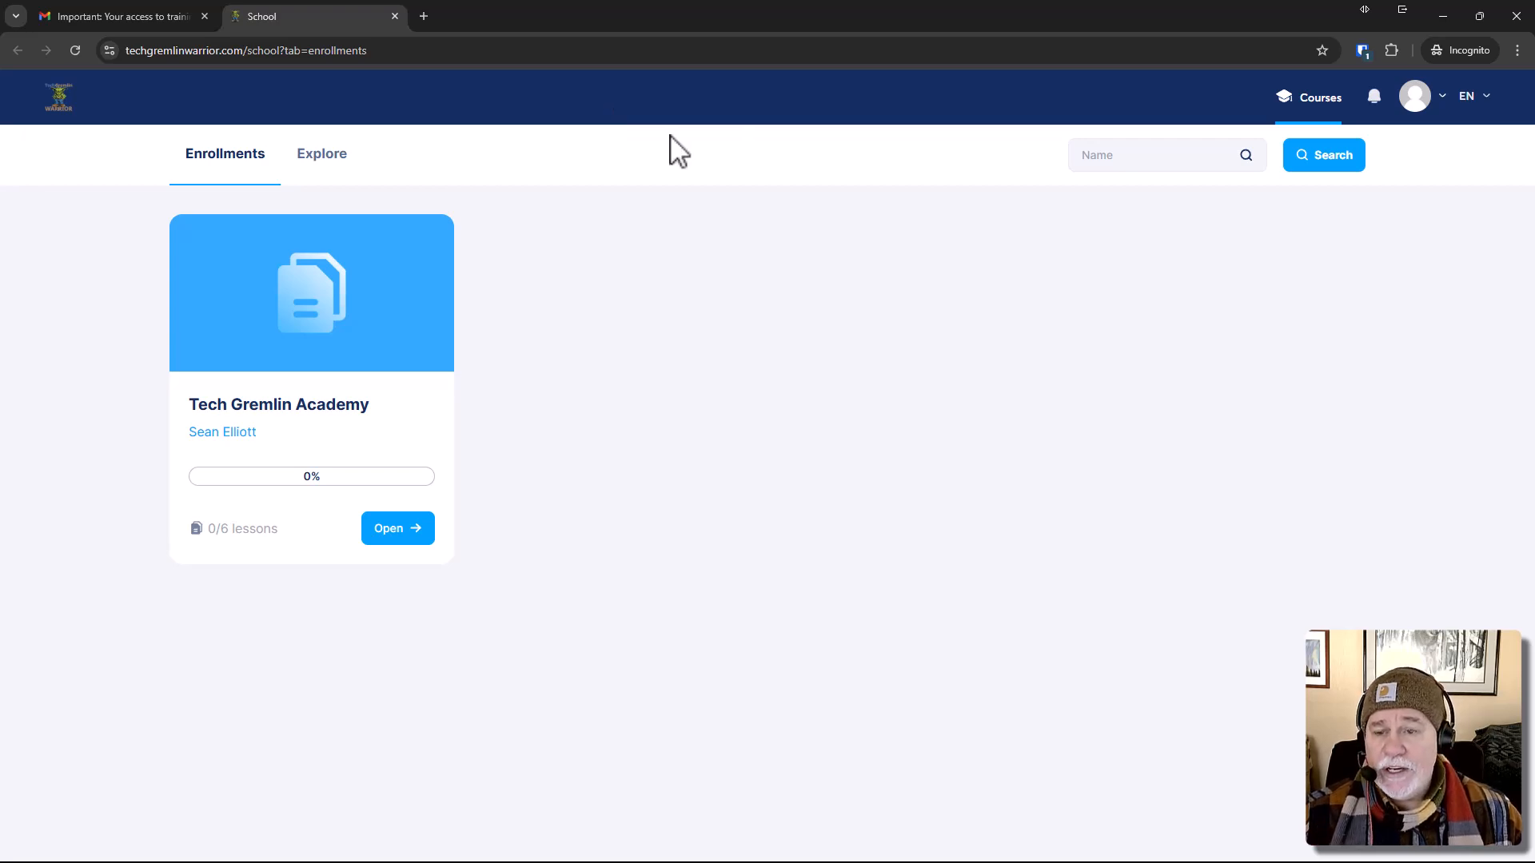
click(321, 153)
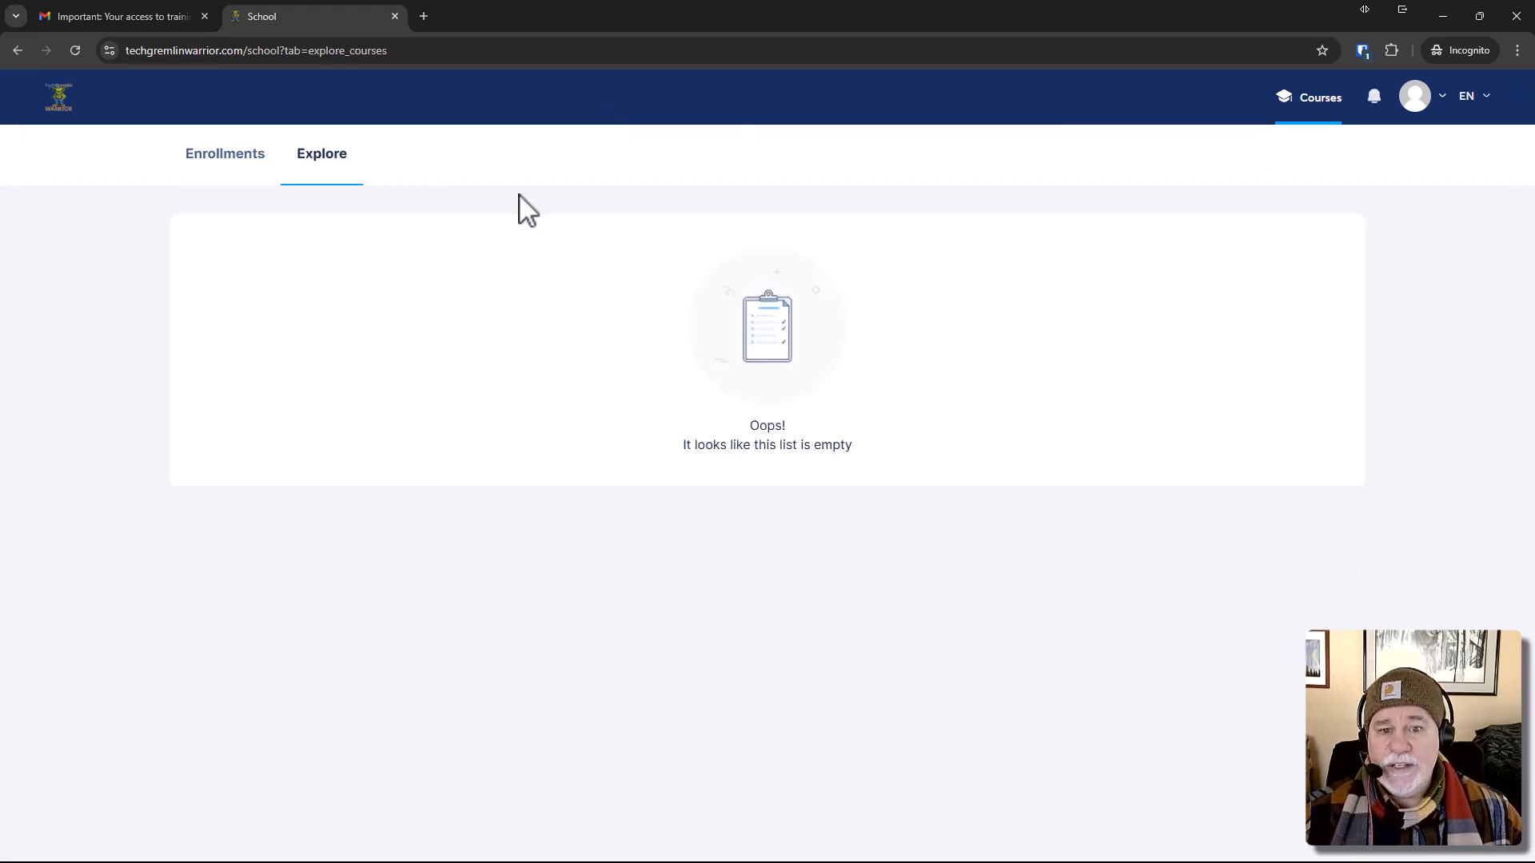
mouse_move(211, 158)
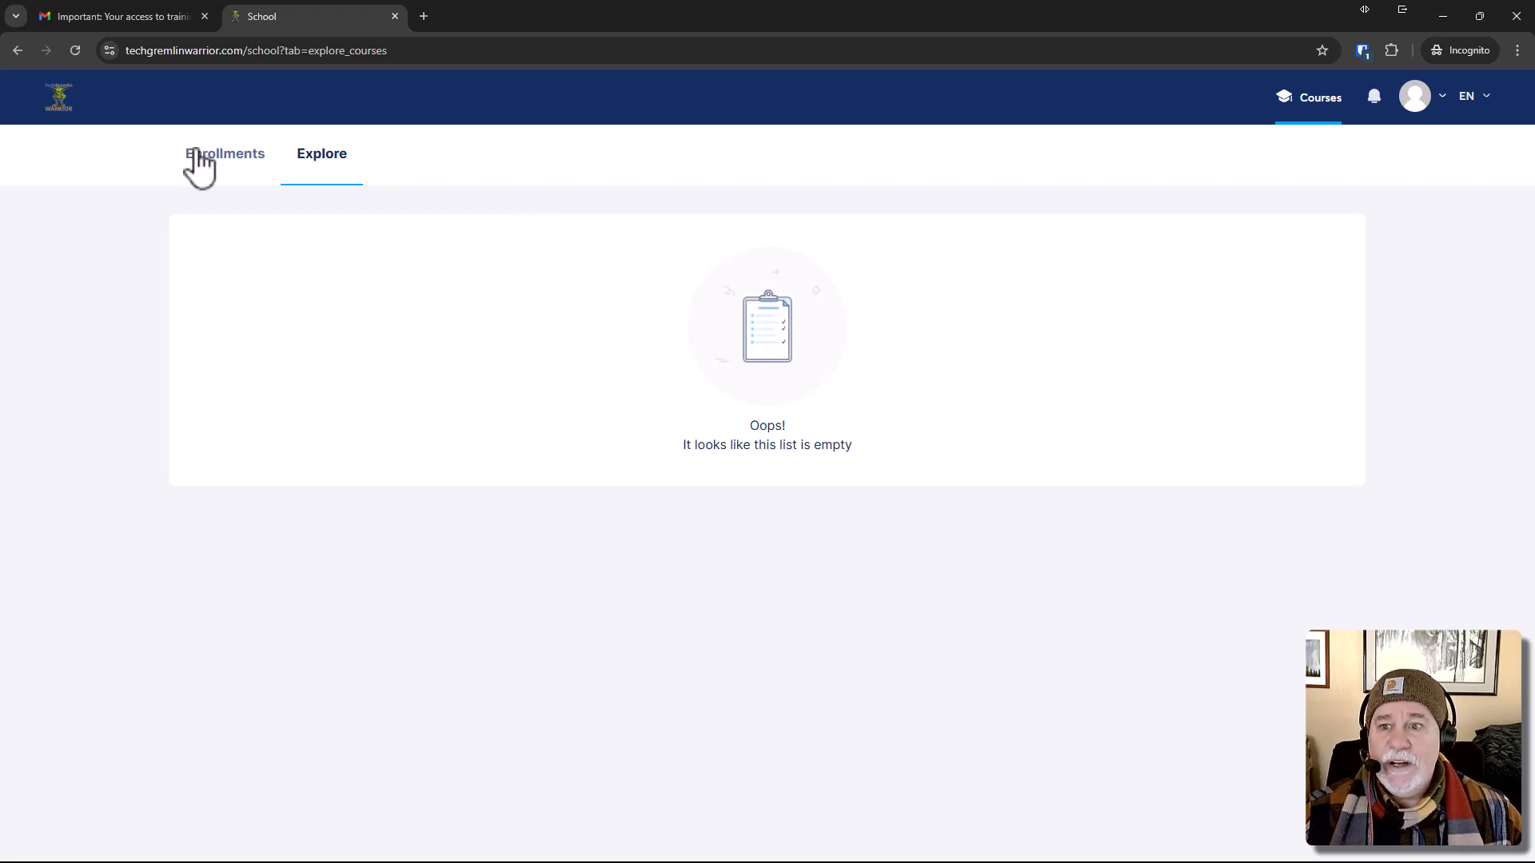
click(224, 153)
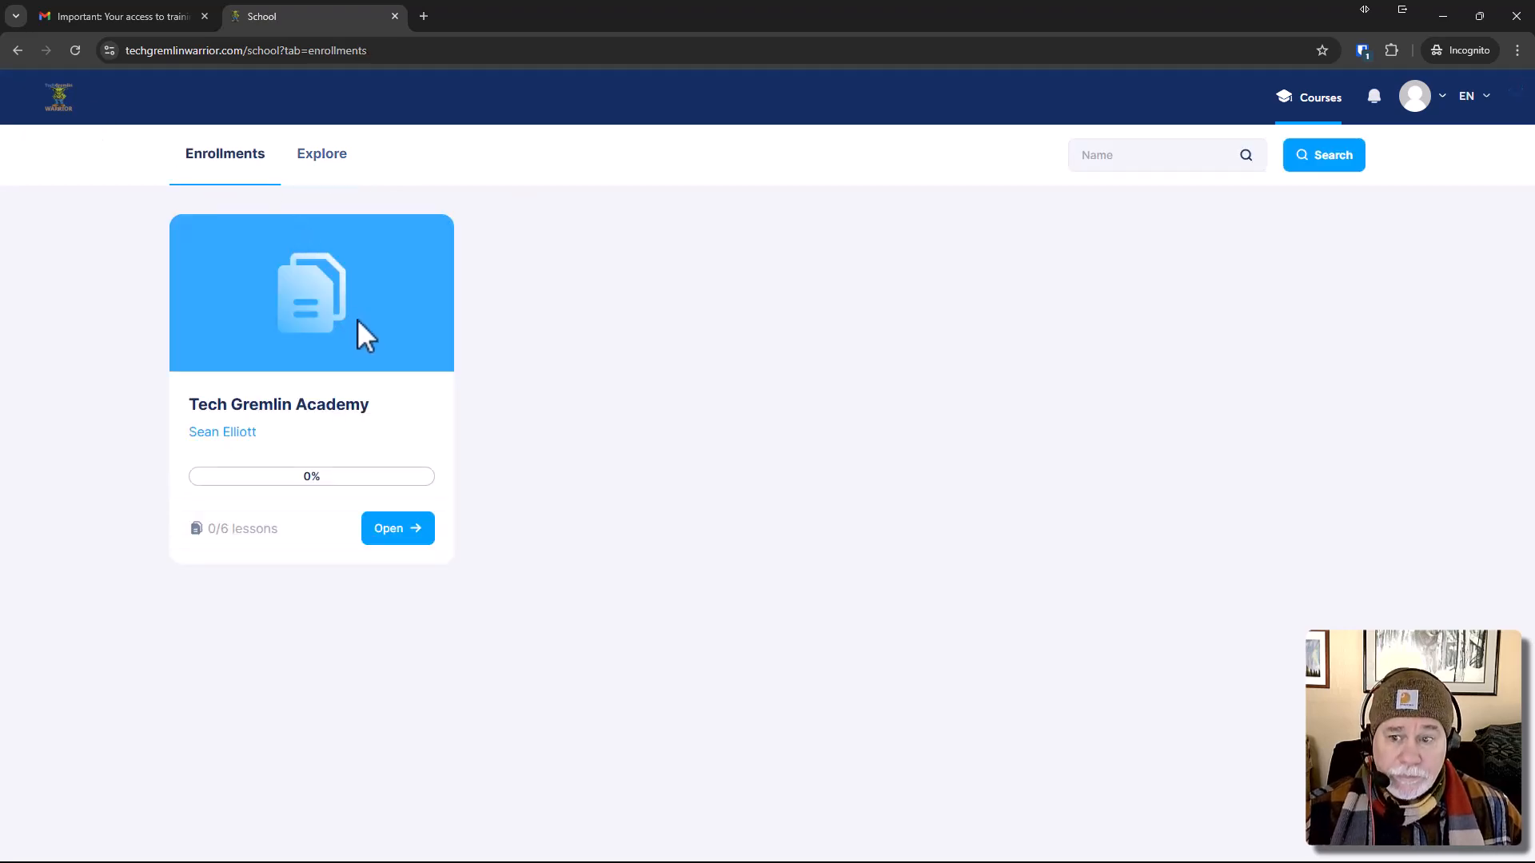
mouse_move(249, 271)
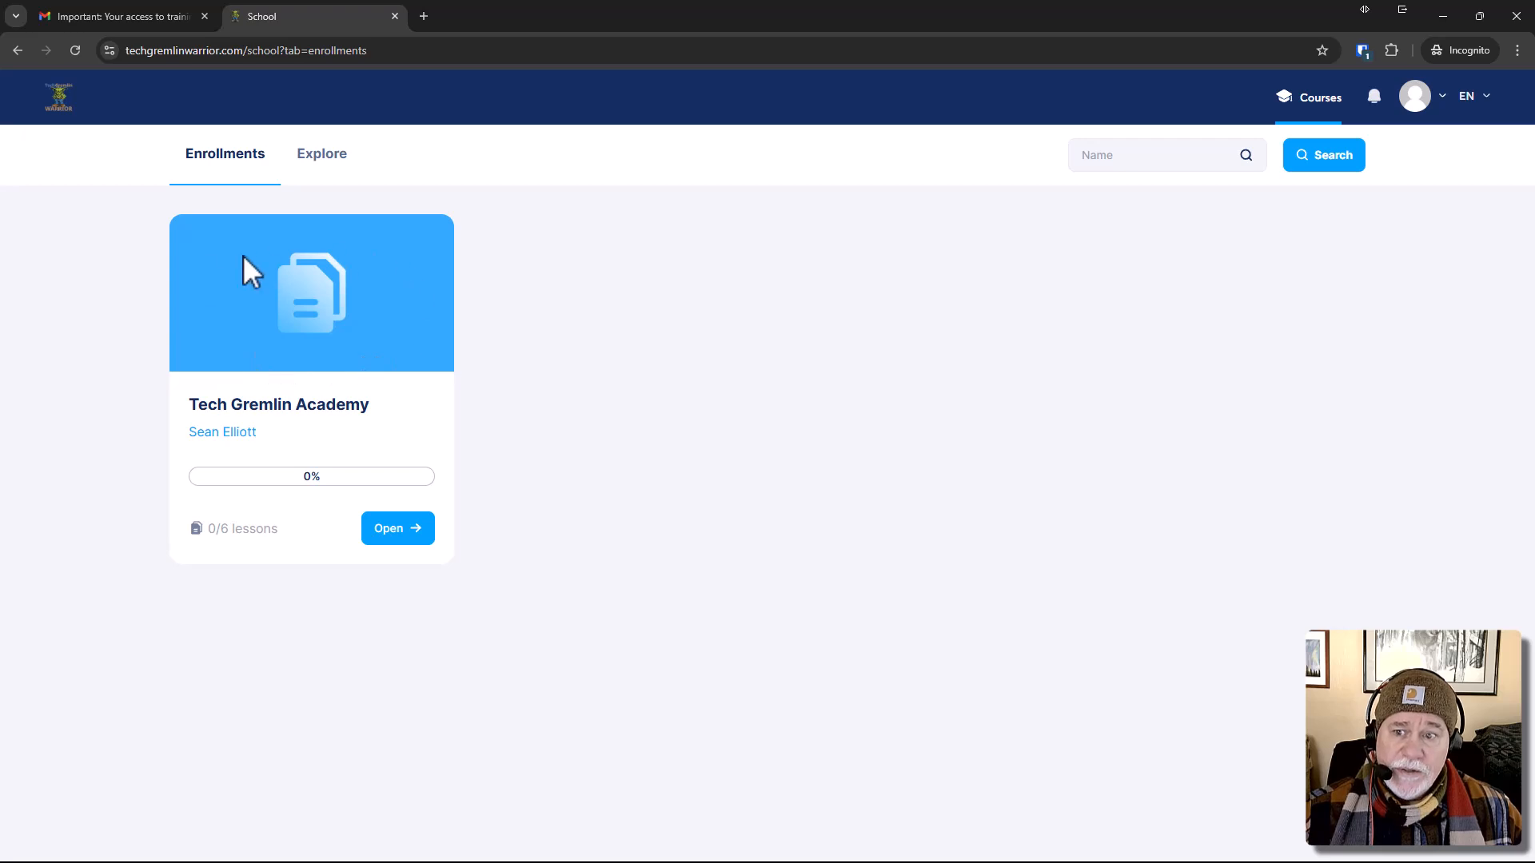
mouse_move(400, 306)
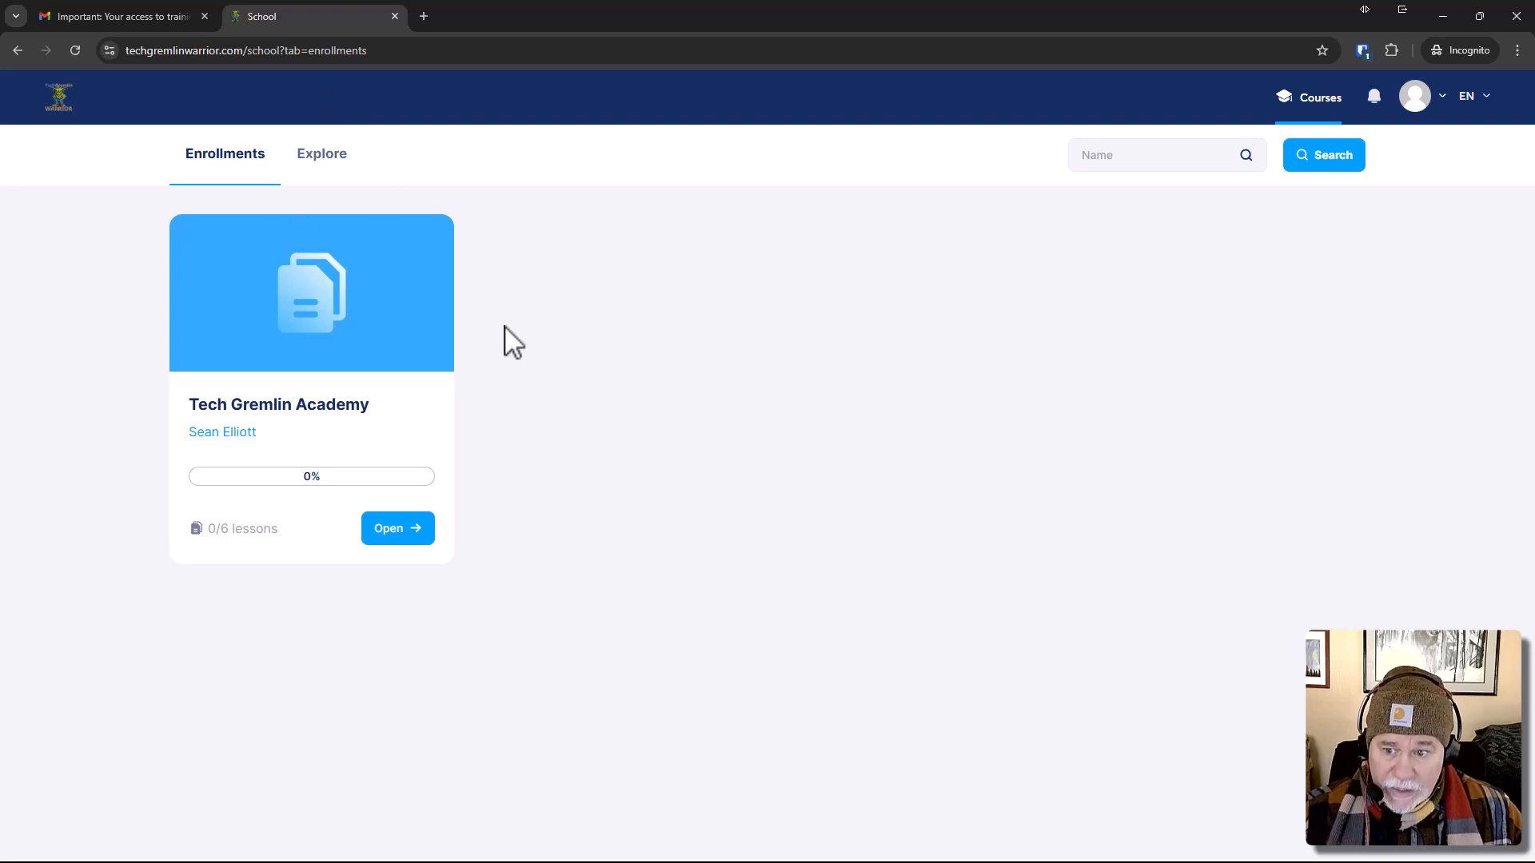
mouse_move(476, 350)
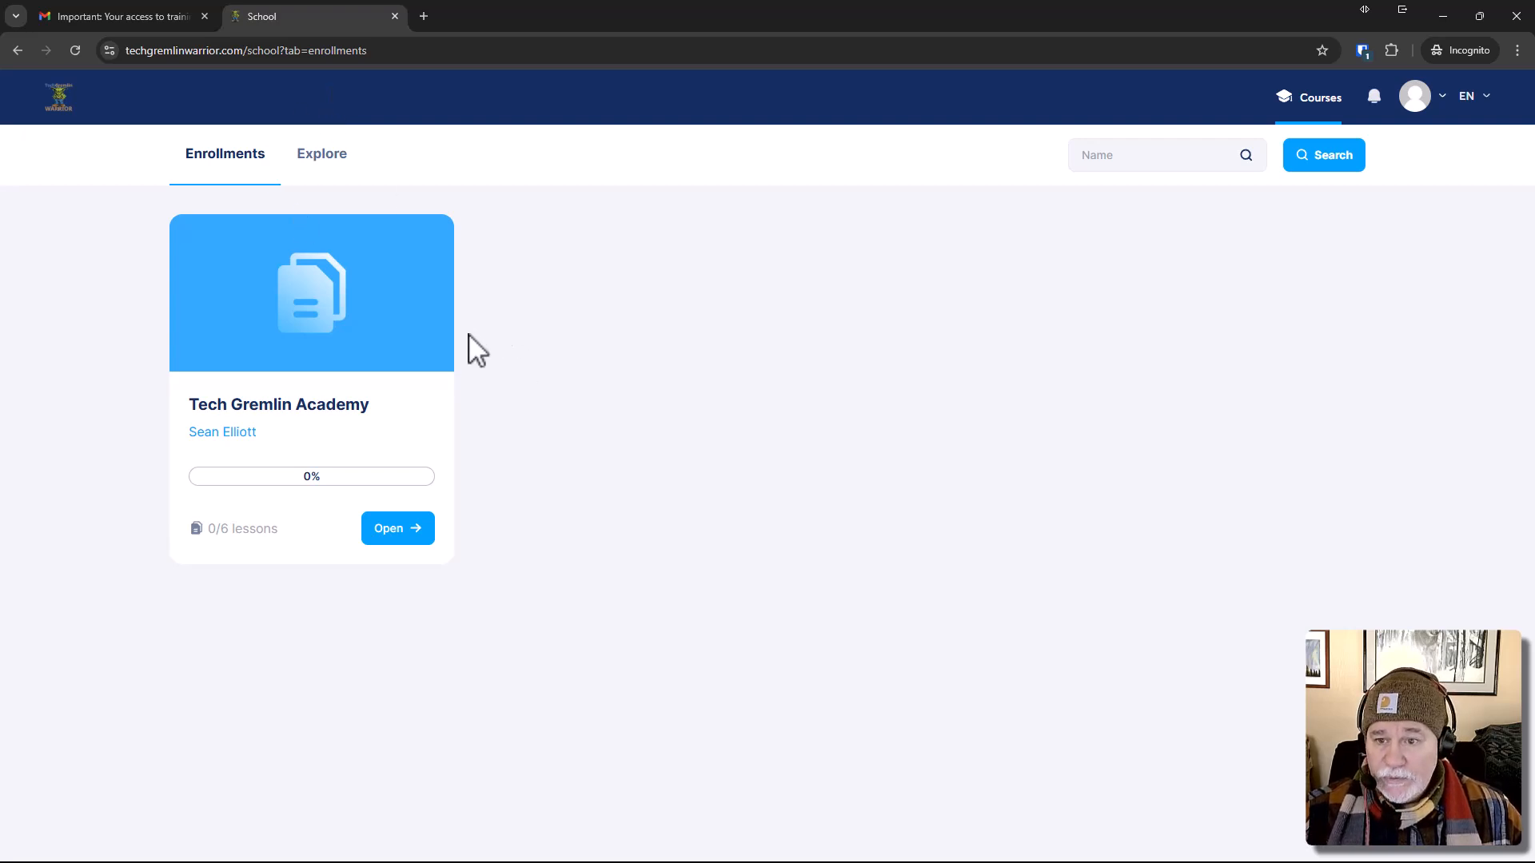
mouse_move(536, 337)
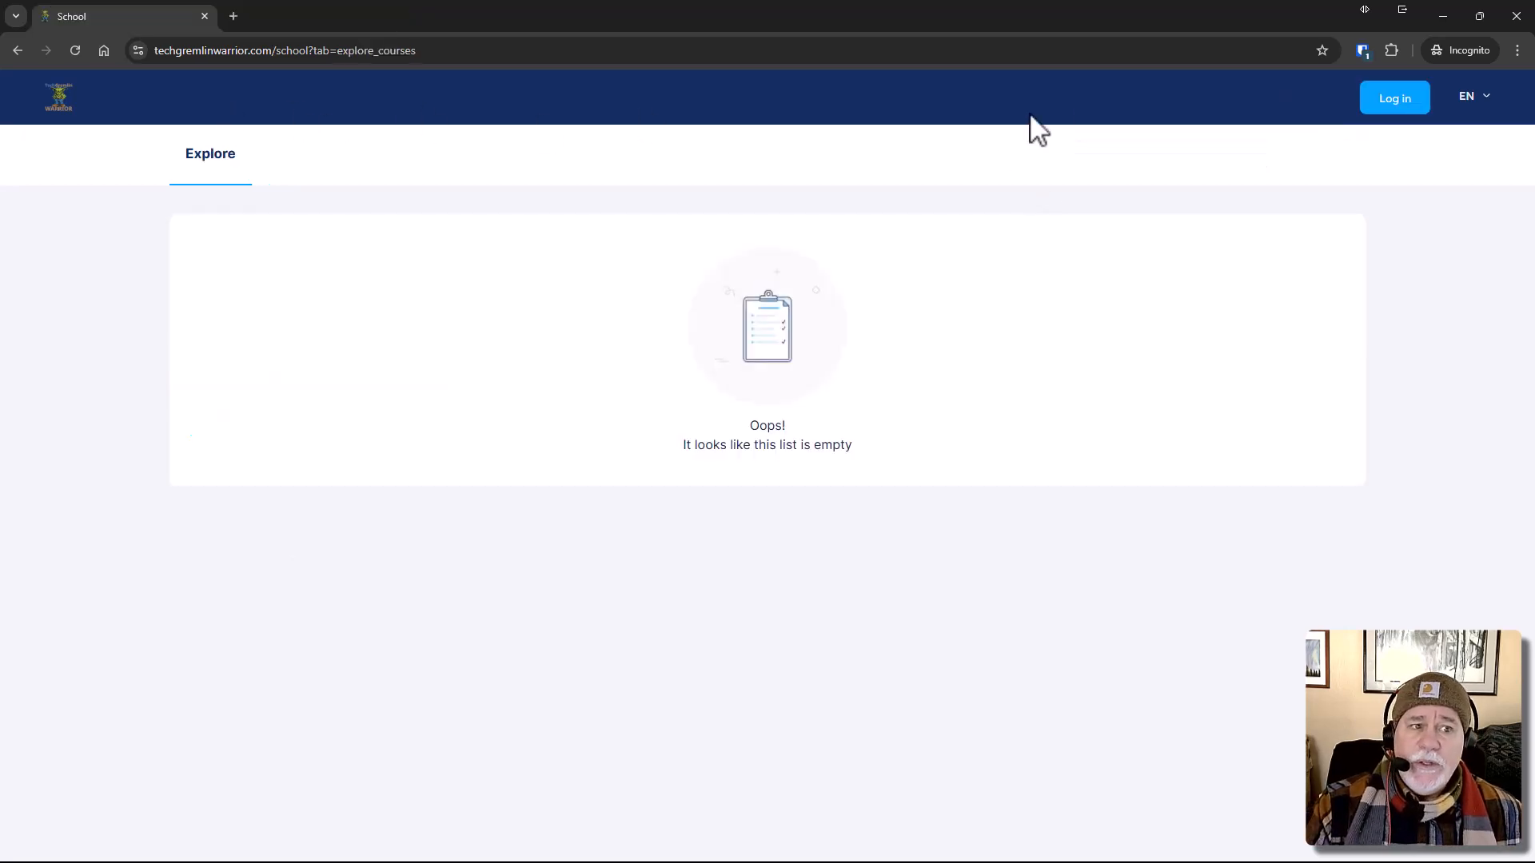
mouse_move(1394, 97)
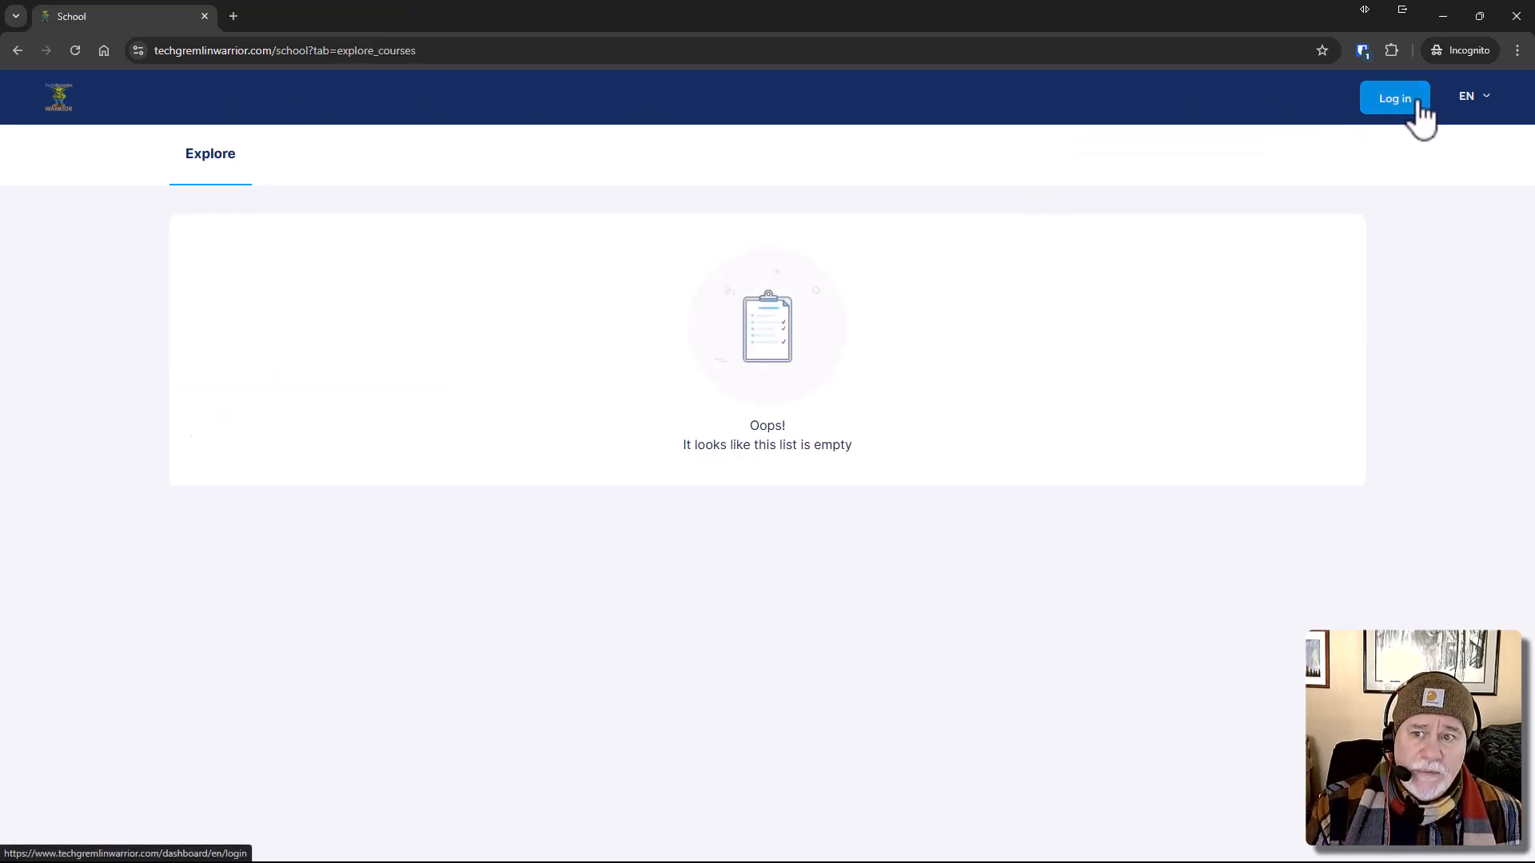
Go to the student Log in page and enter the email and password.
click(1394, 97)
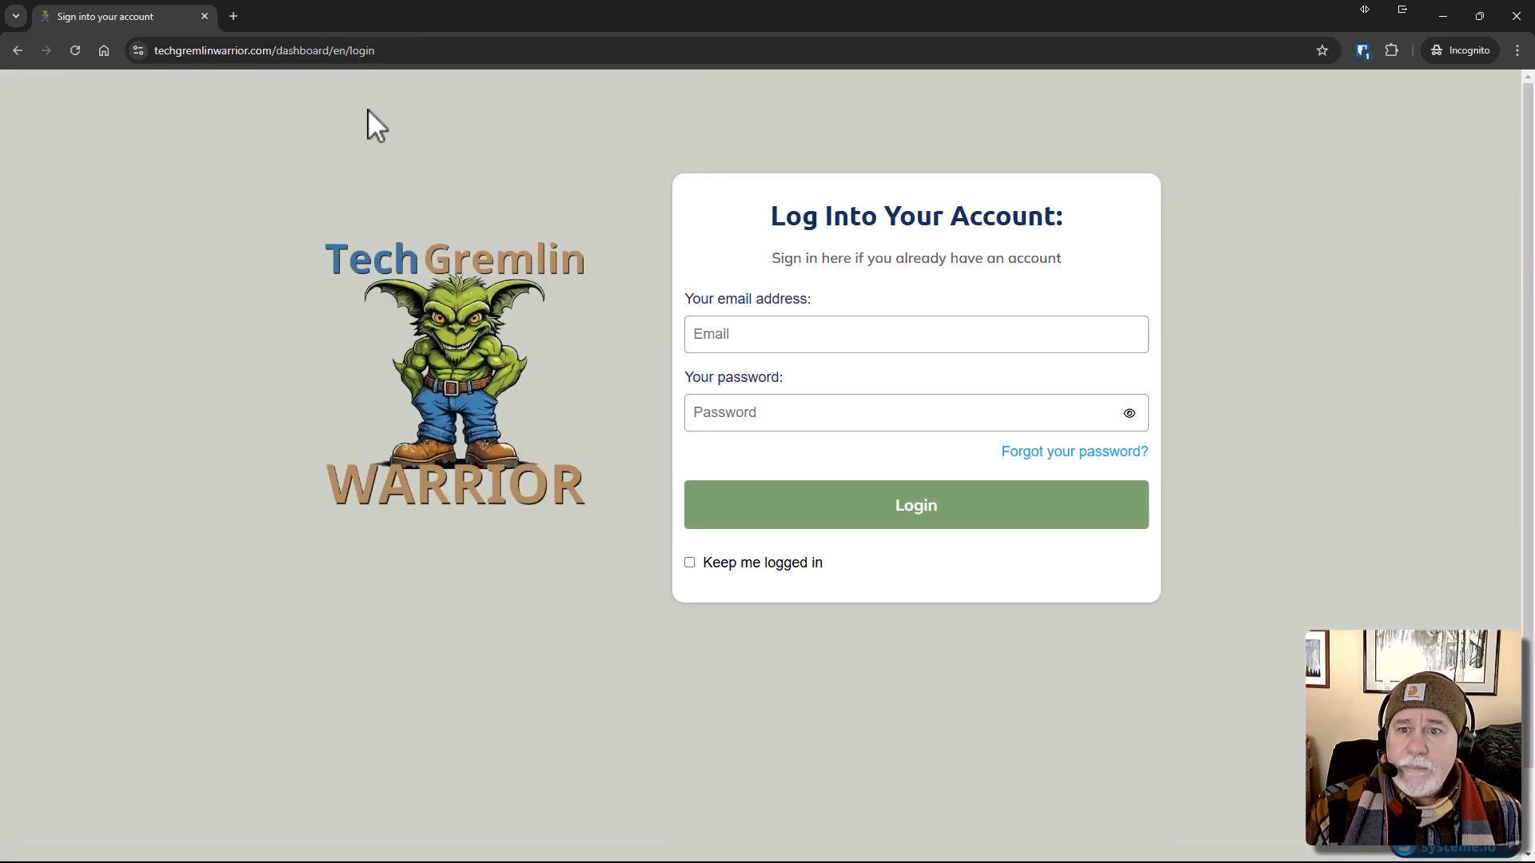
click(262, 50)
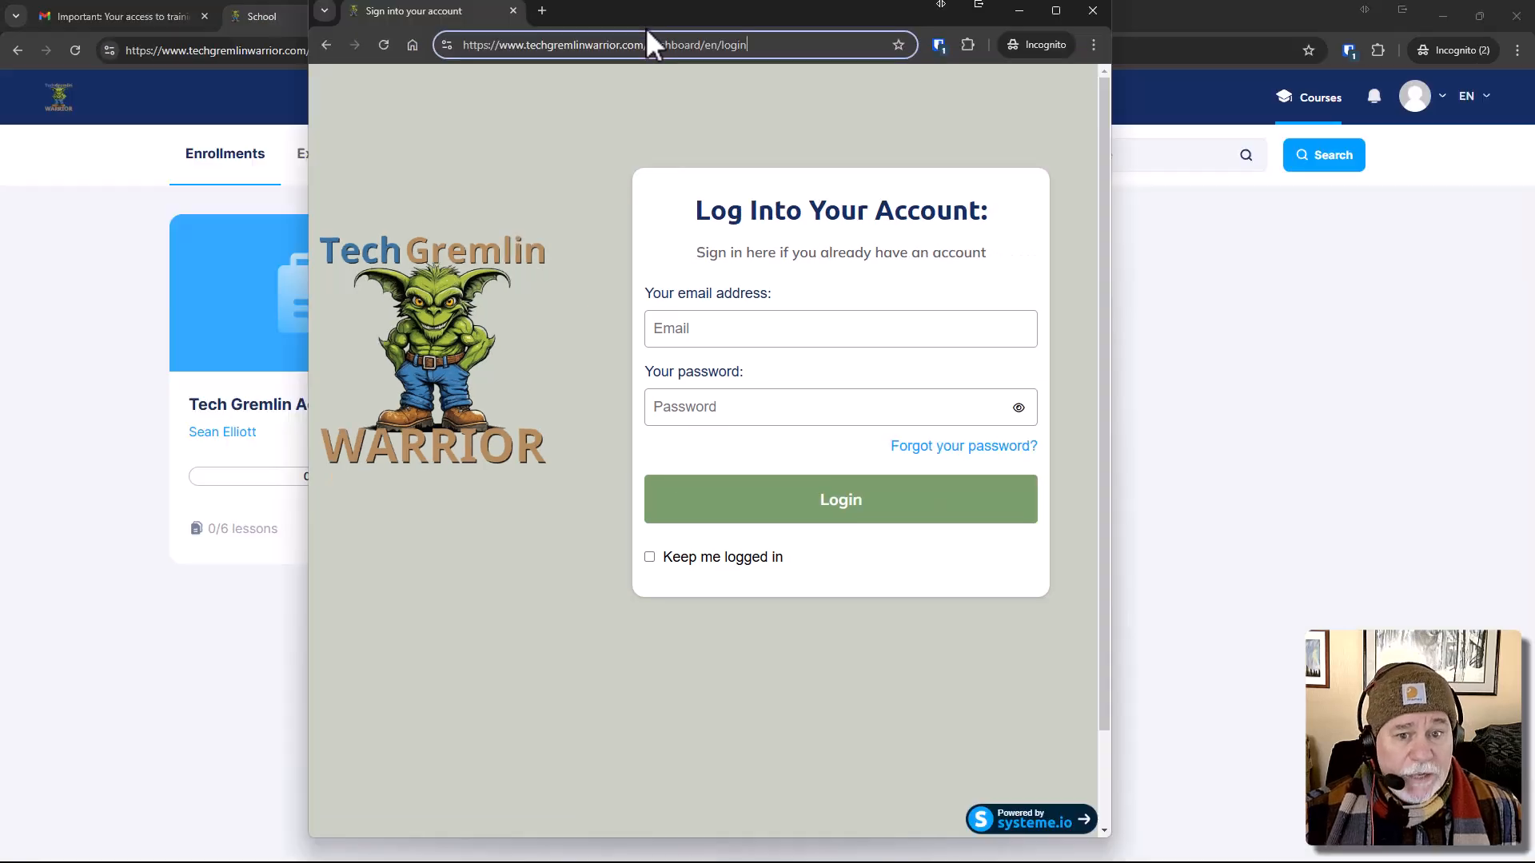
click(1055, 11)
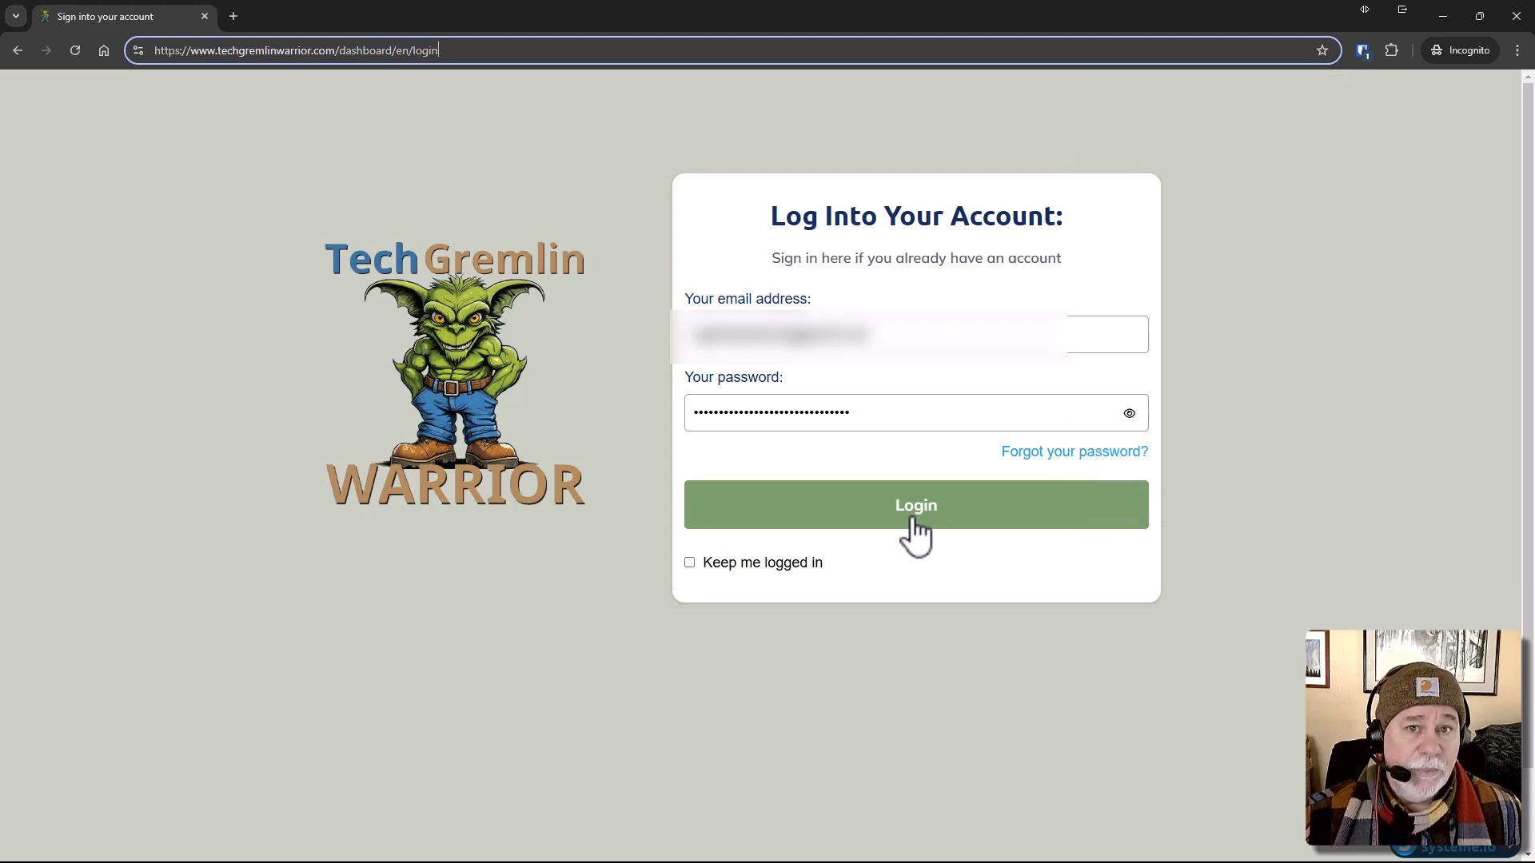
mouse_move(1217, 597)
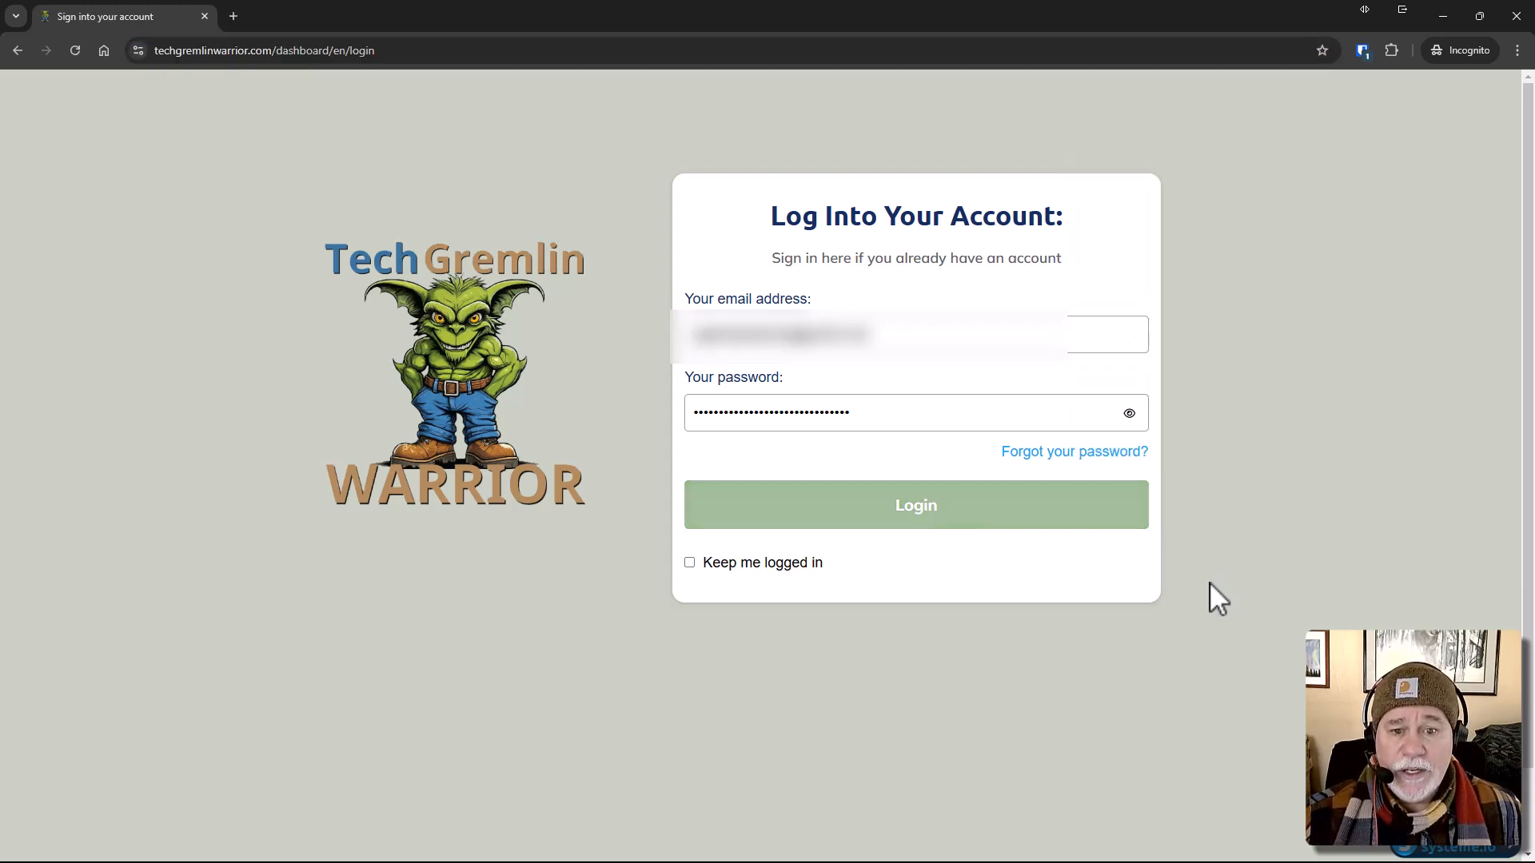
Log in as the student, then bring the other incognito window forward.
click(915, 504)
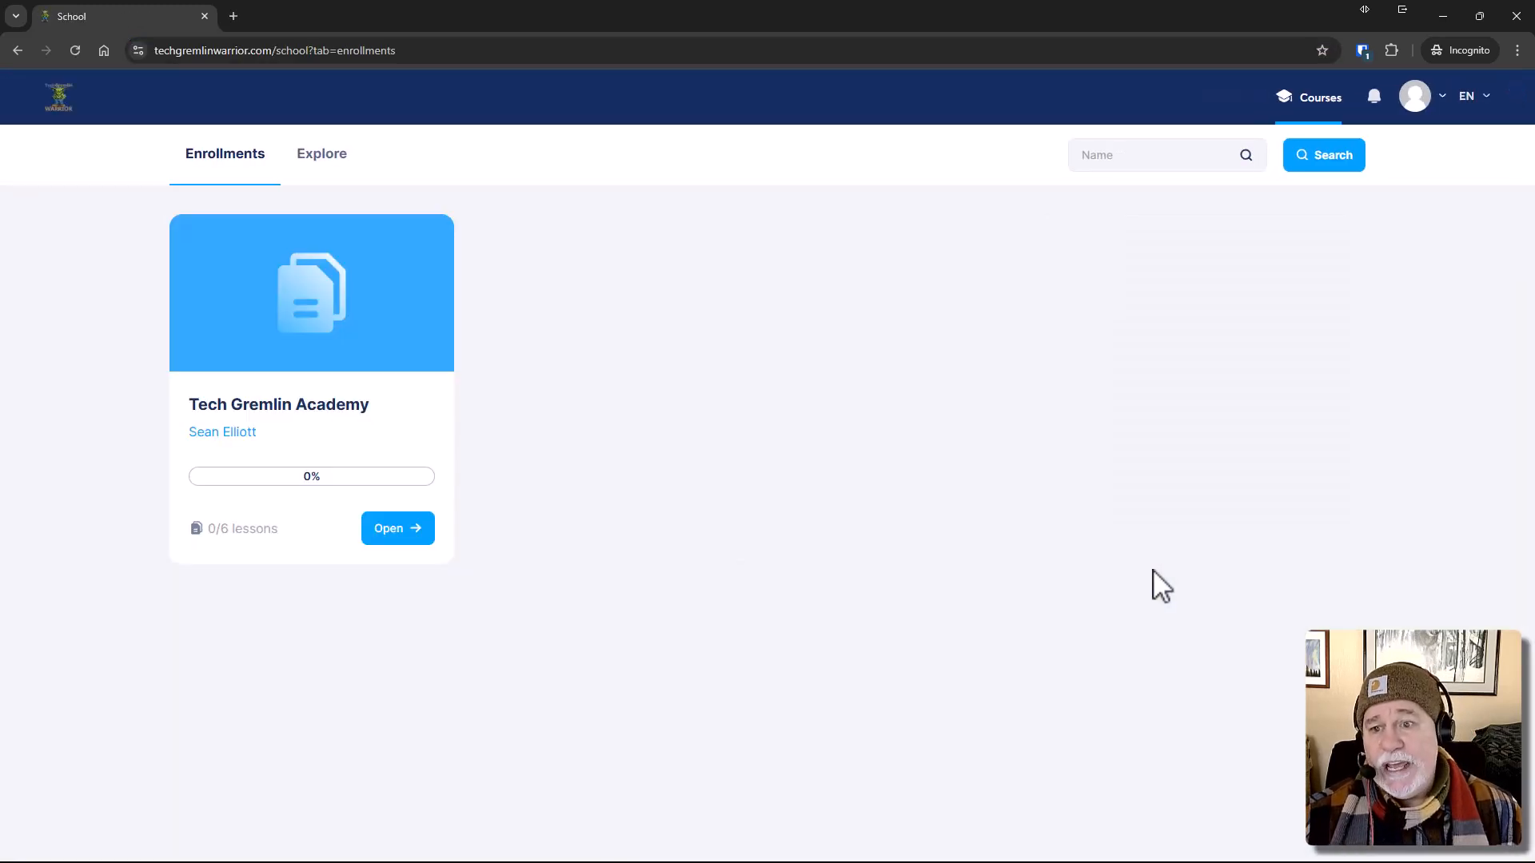
mouse_move(304, 296)
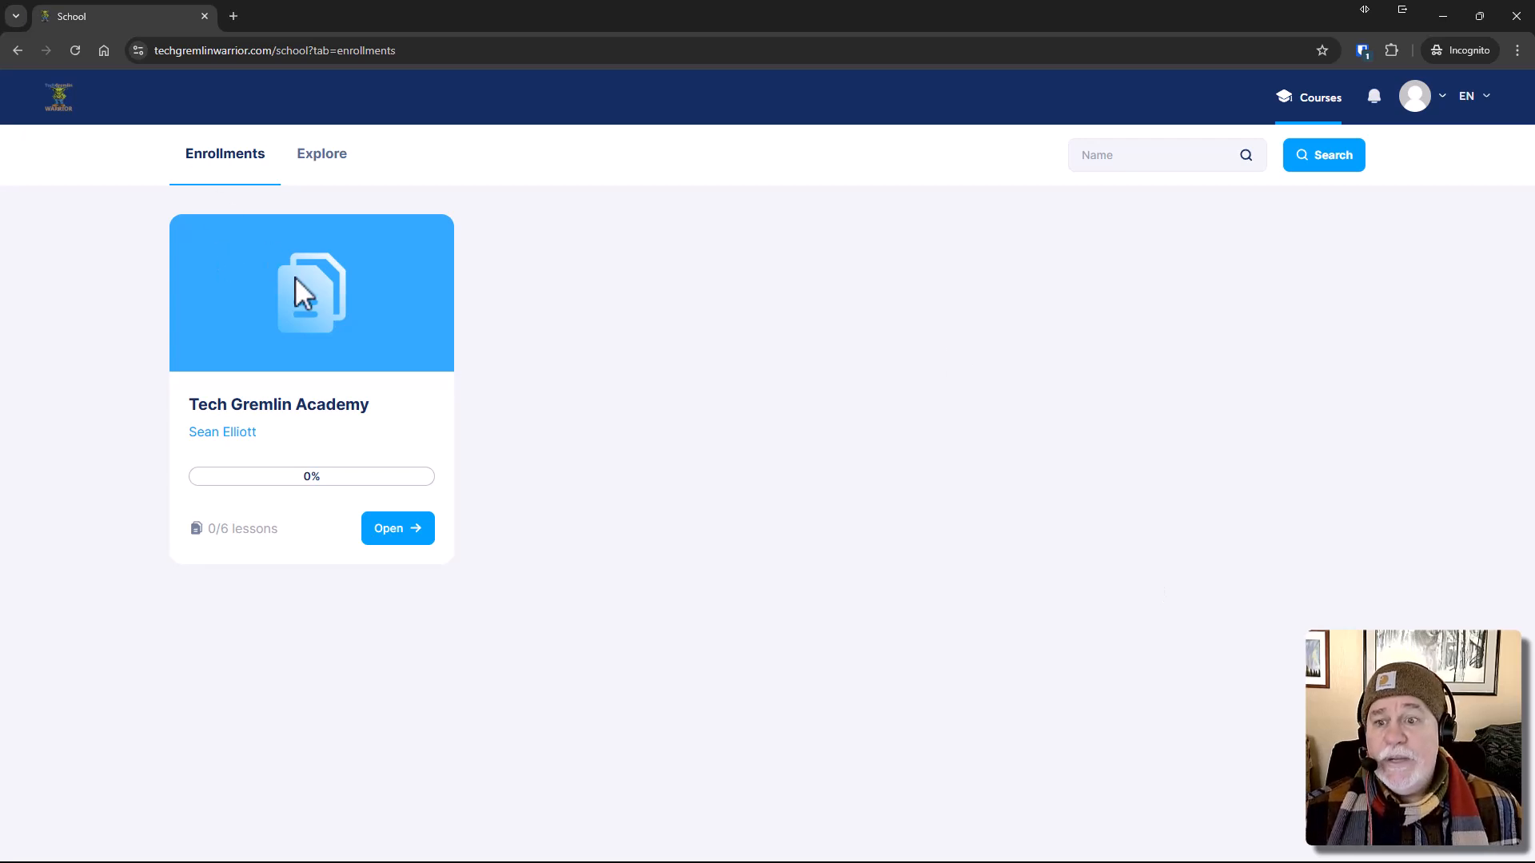
mouse_move(313, 284)
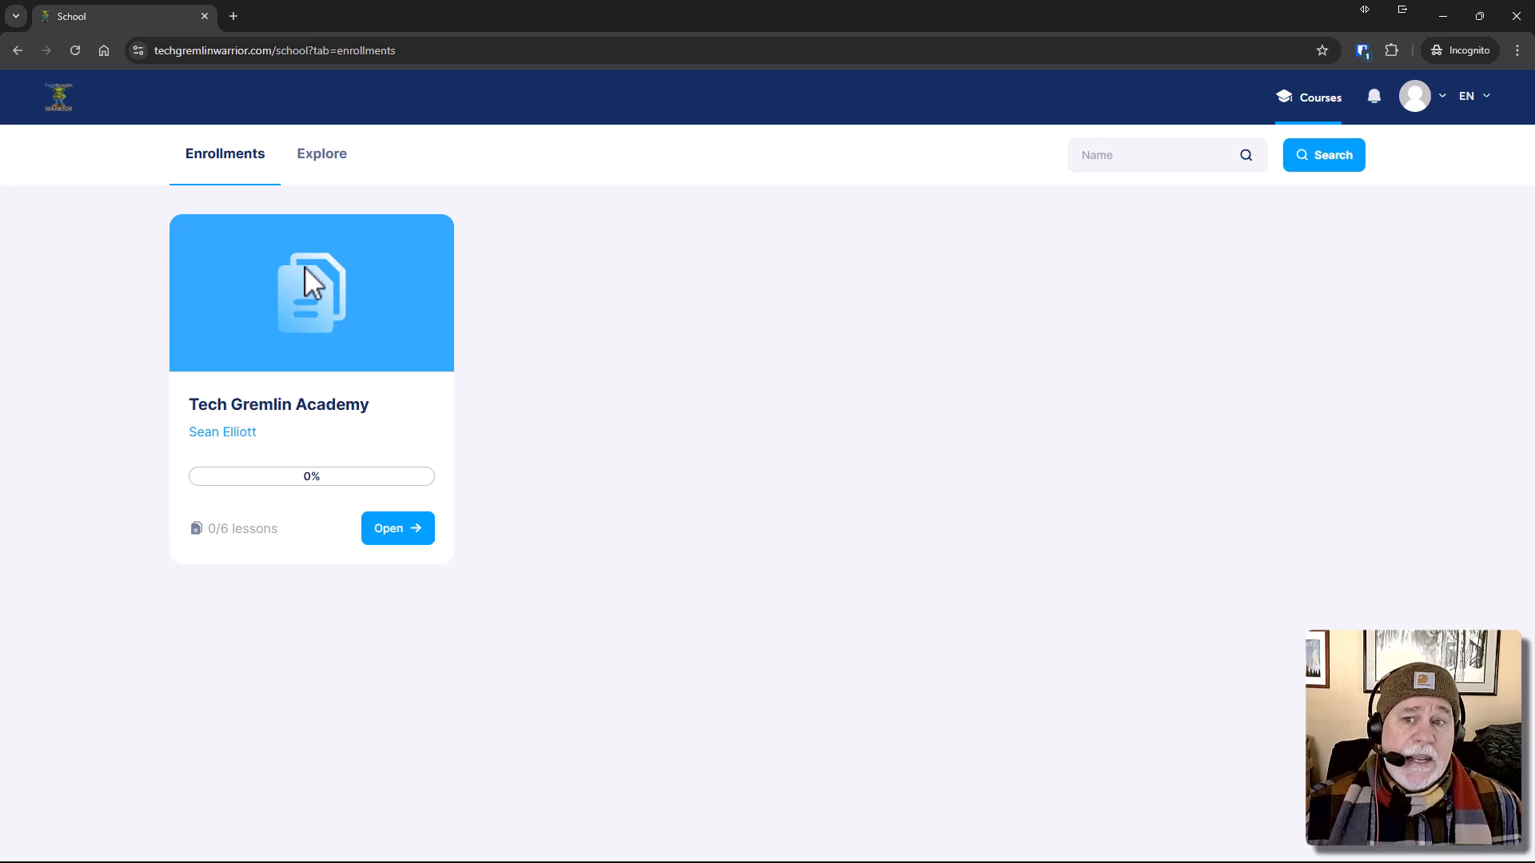
mouse_move(69, 92)
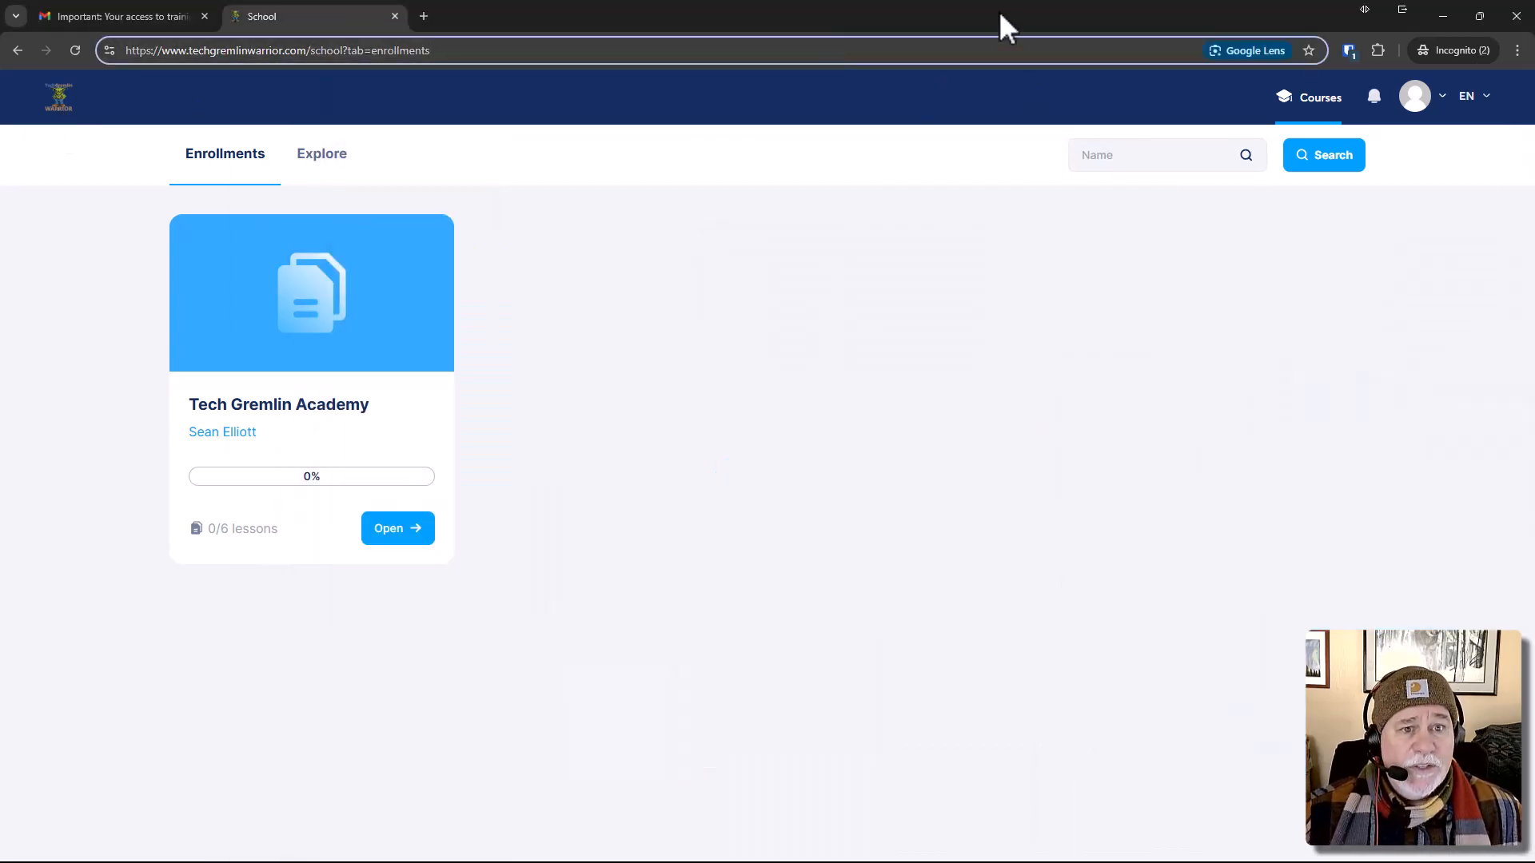
click(205, 17)
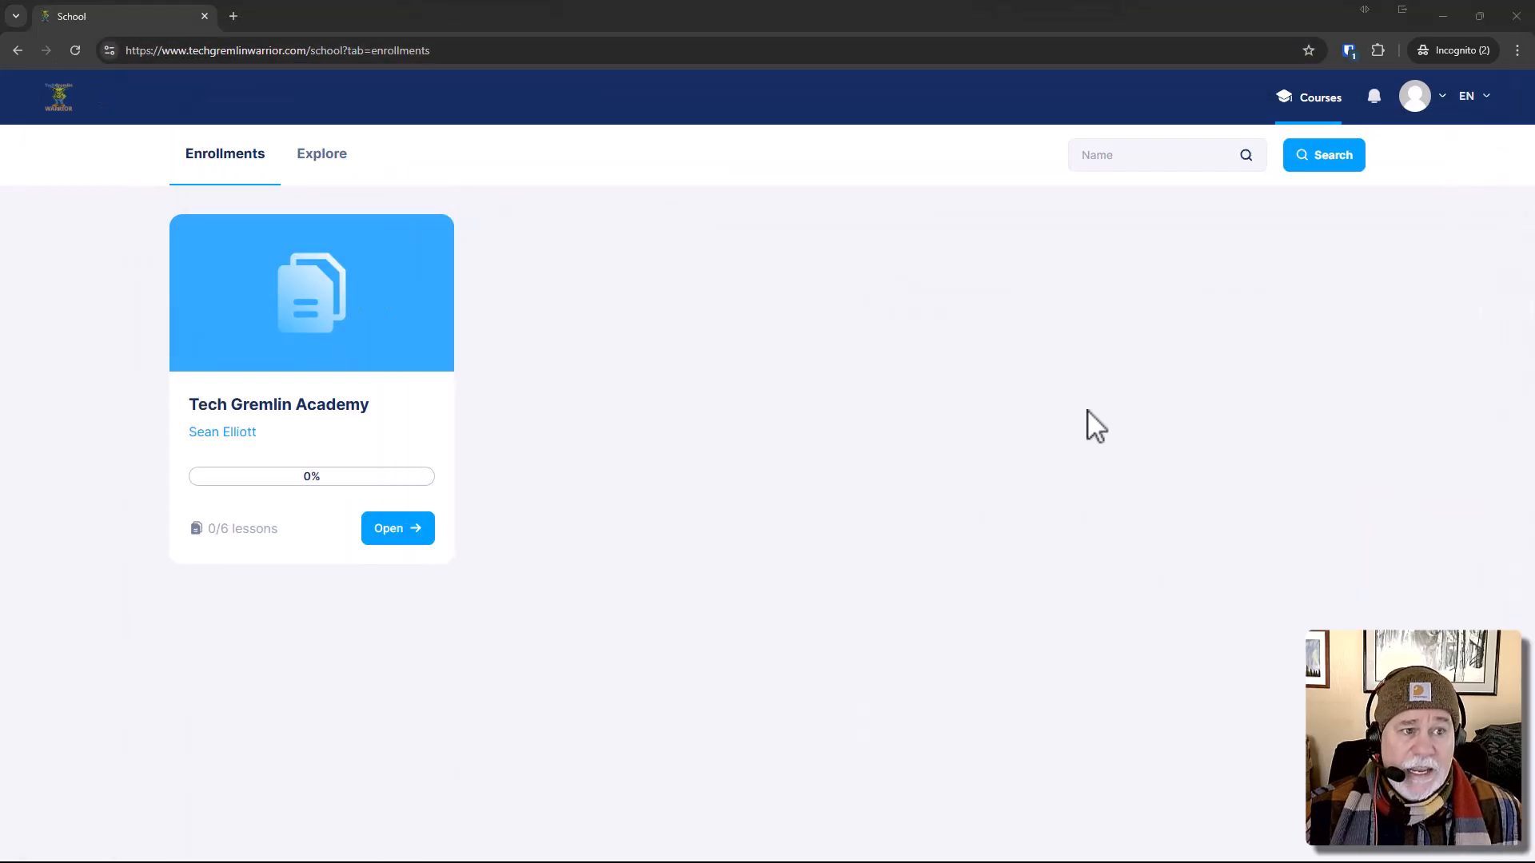
mouse_move(1028, 88)
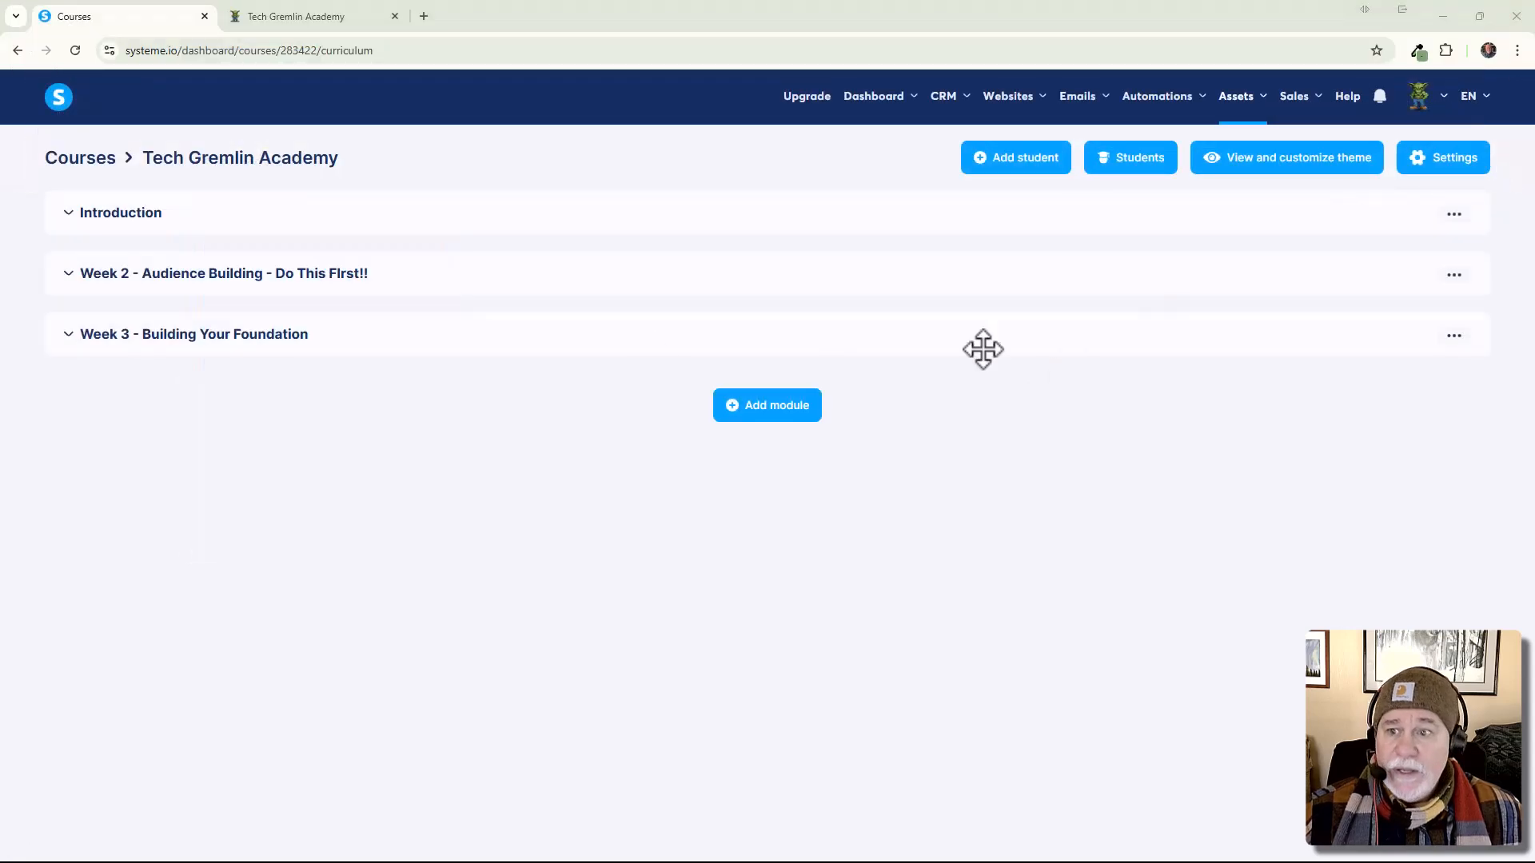
mouse_move(497, 344)
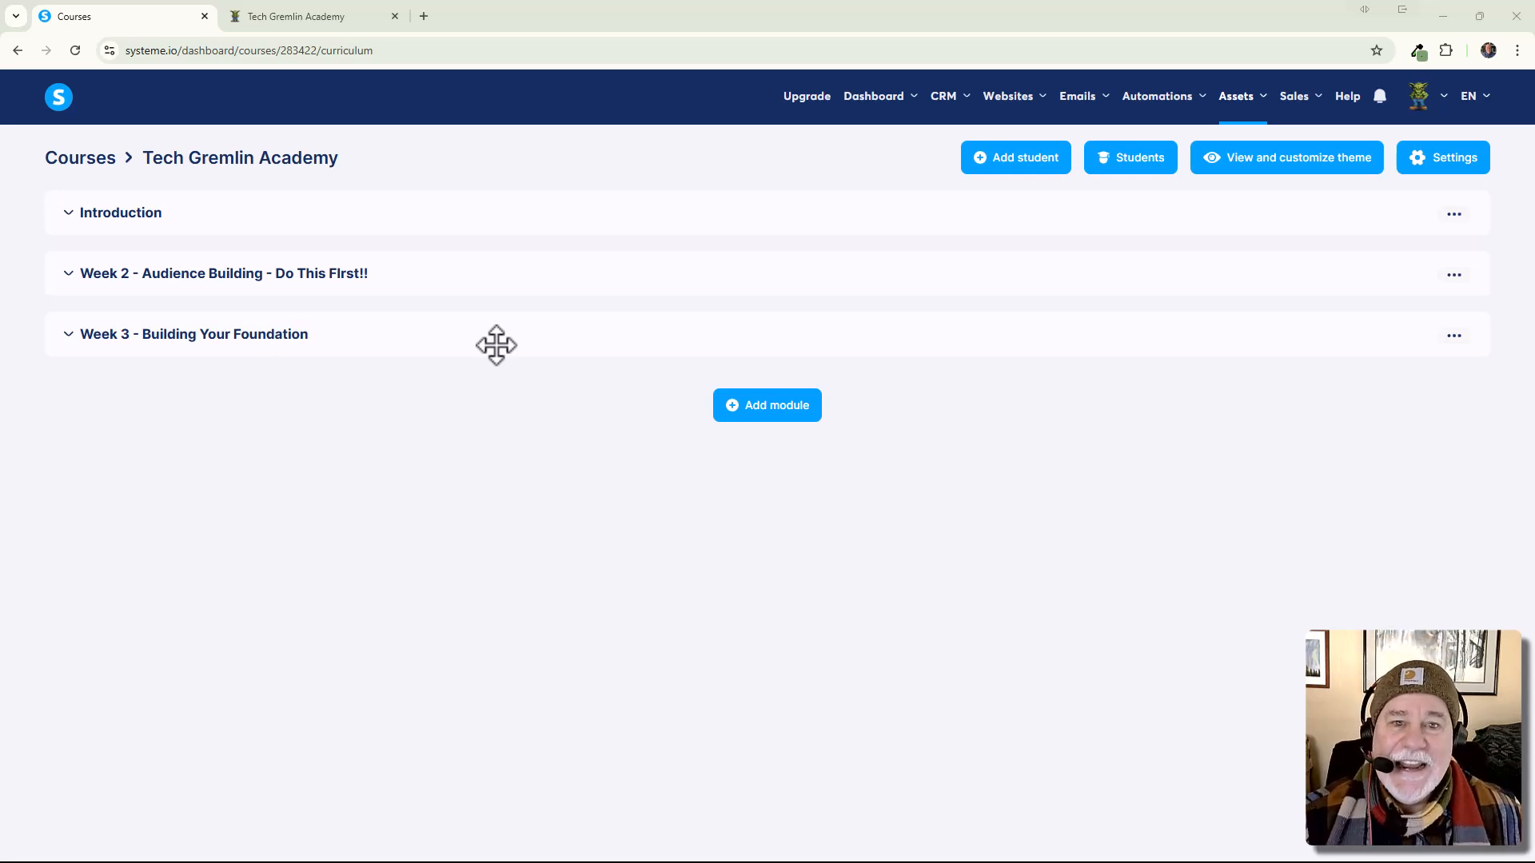
mouse_move(801, 376)
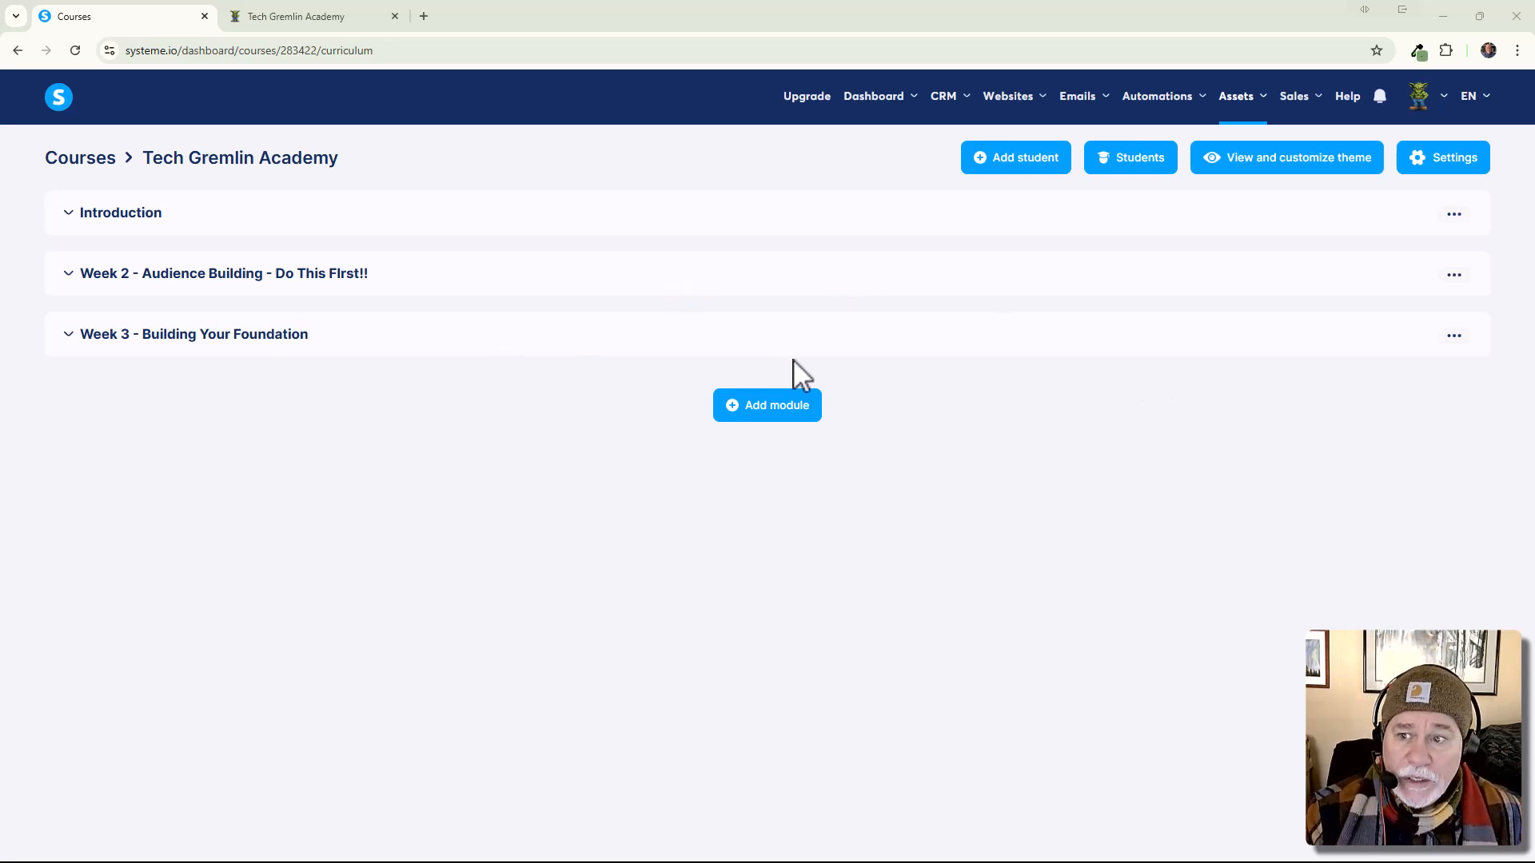
Return to the courses list and open Tech Gremlin Academy's three-dot menu.
click(80, 157)
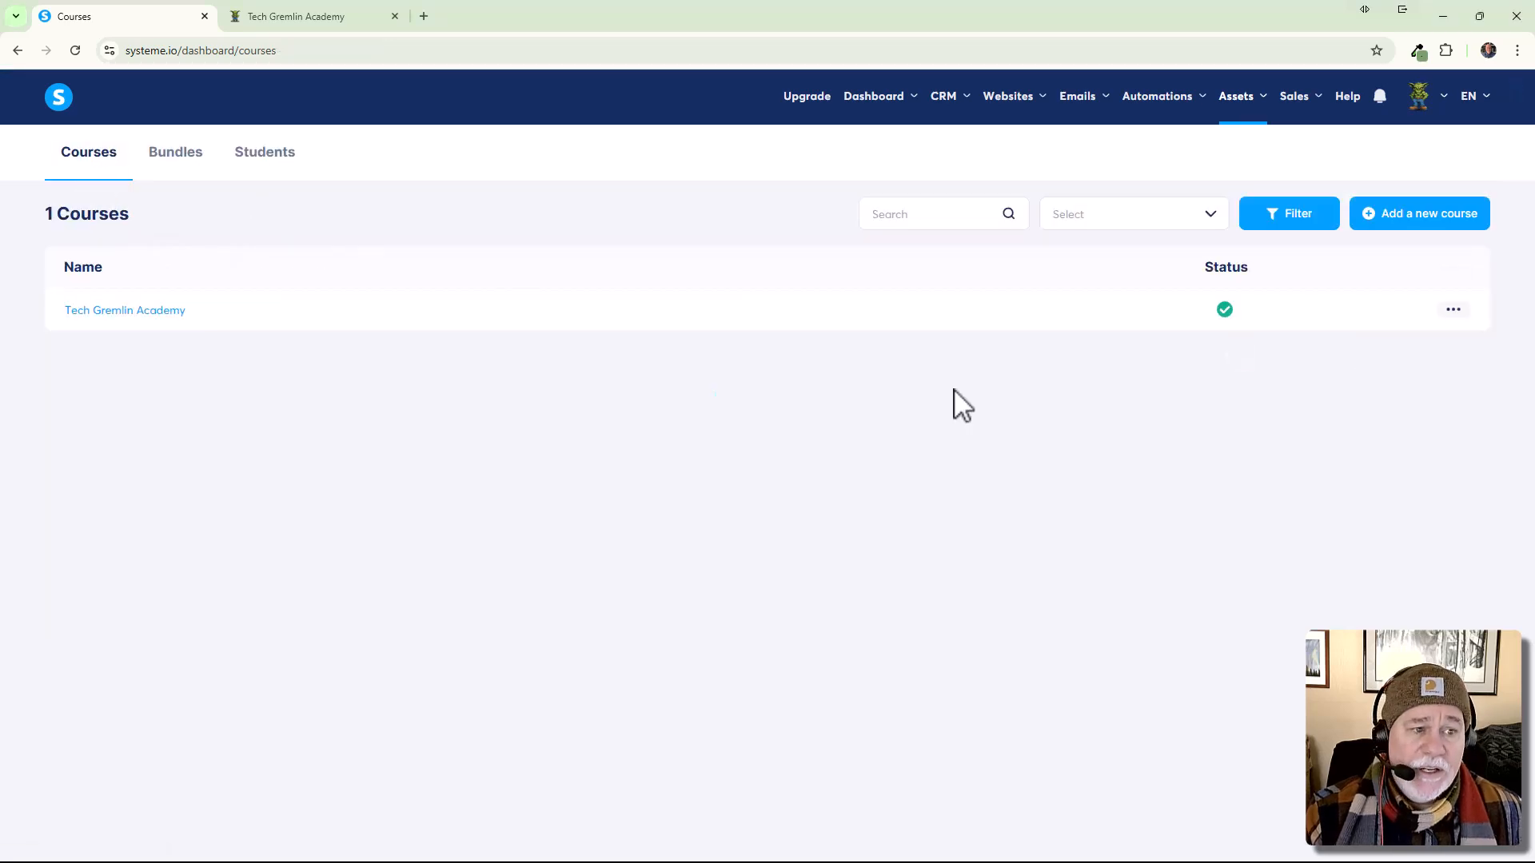
click(1452, 309)
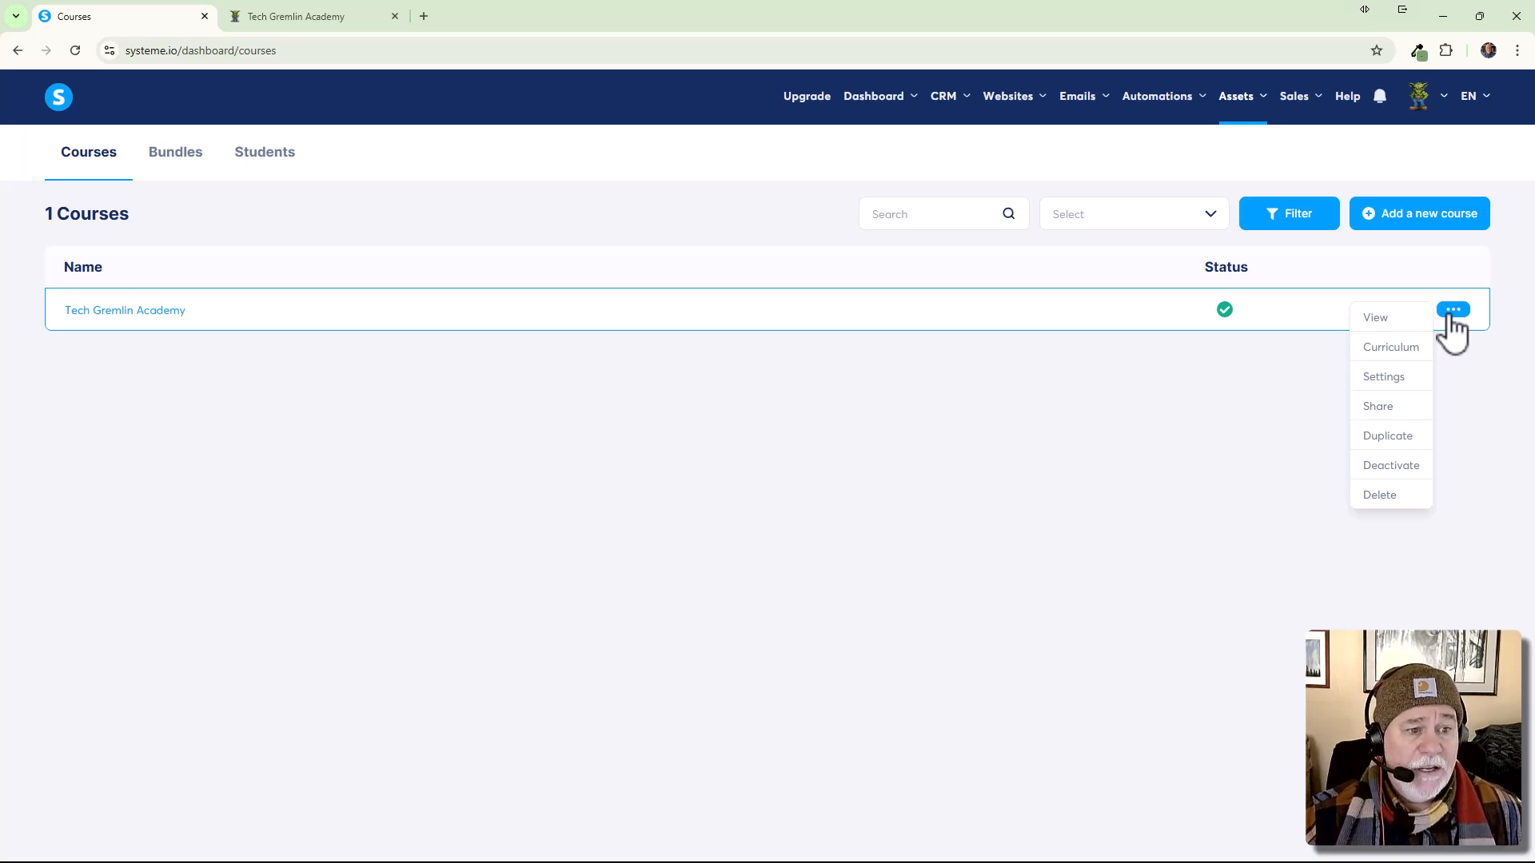
mouse_move(1382, 377)
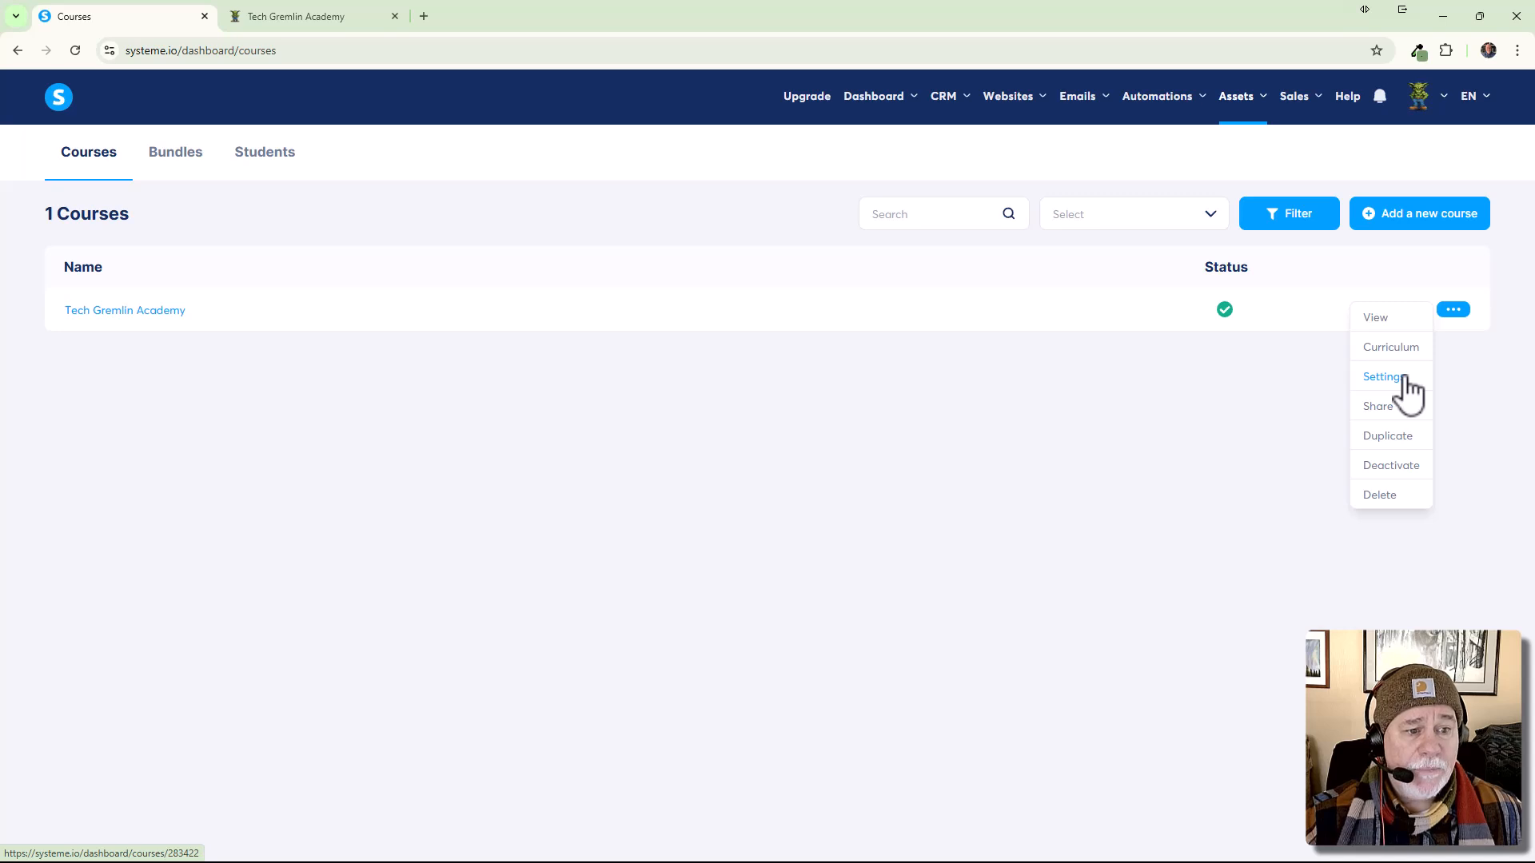
click(1383, 377)
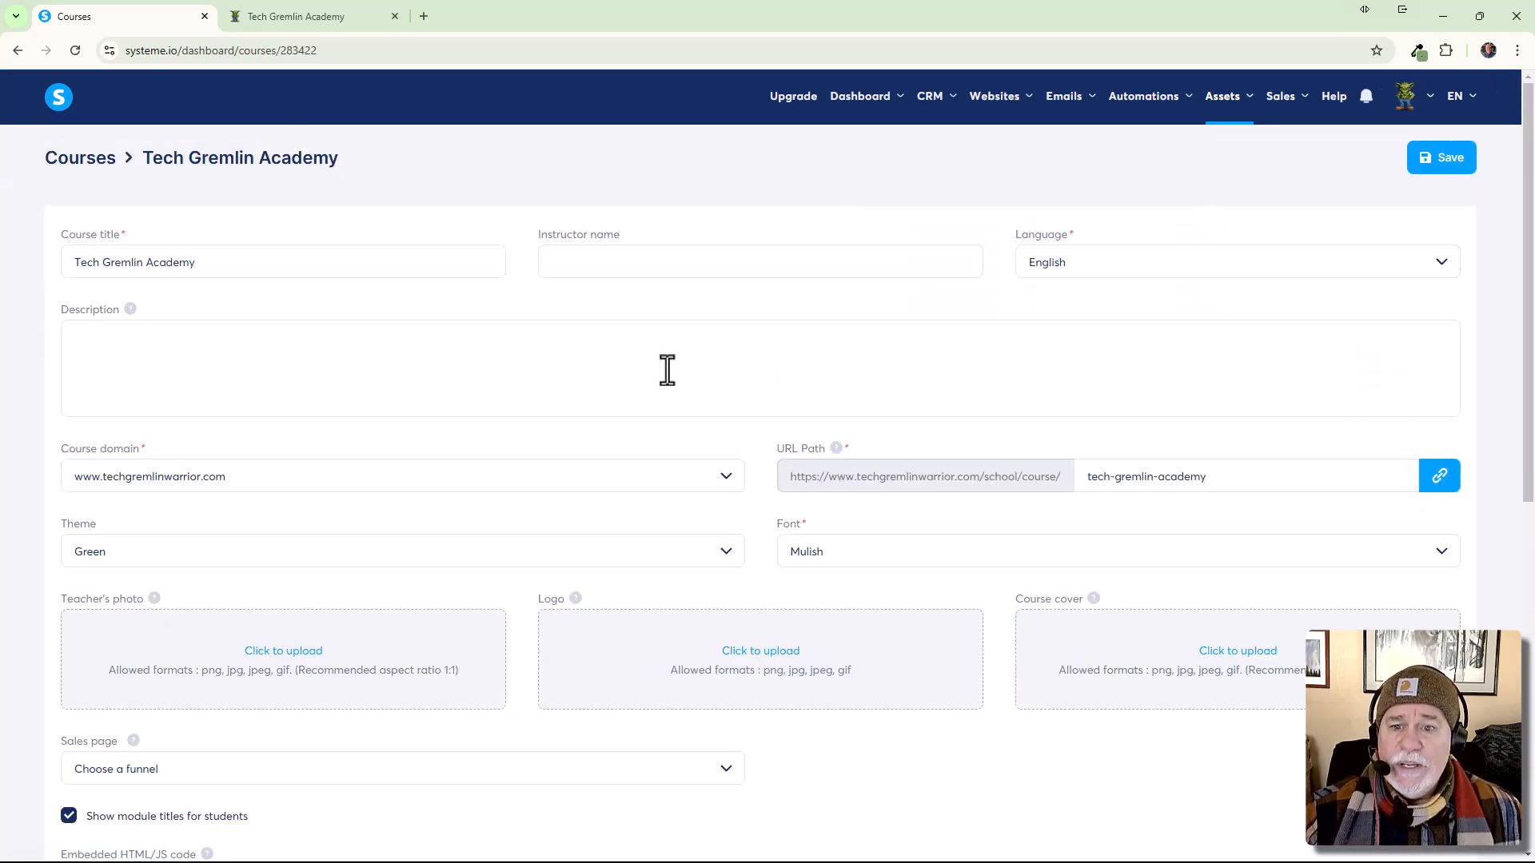
mouse_move(793, 254)
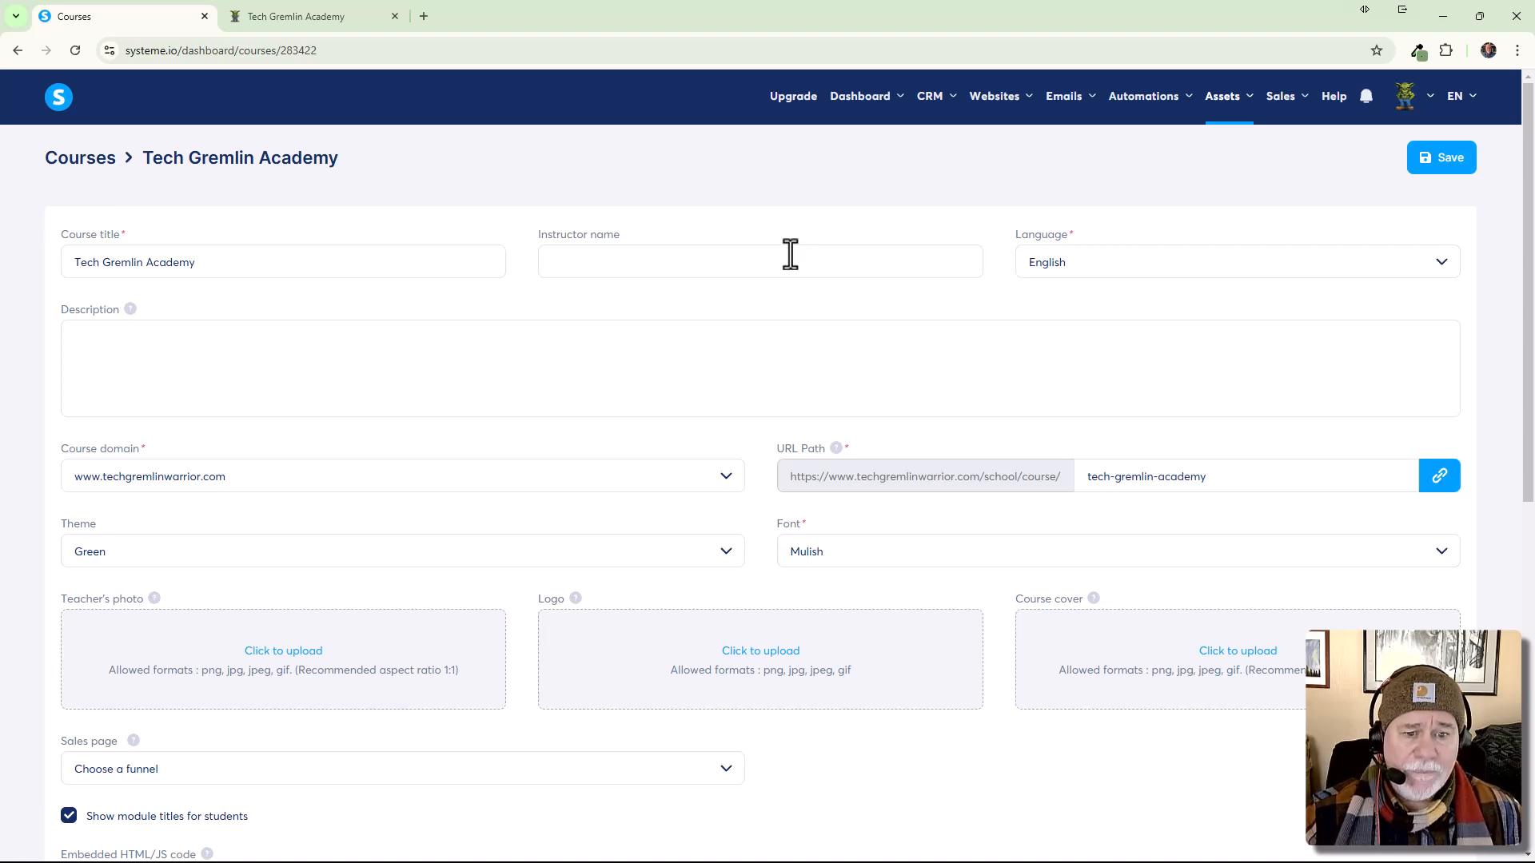
mouse_move(867, 503)
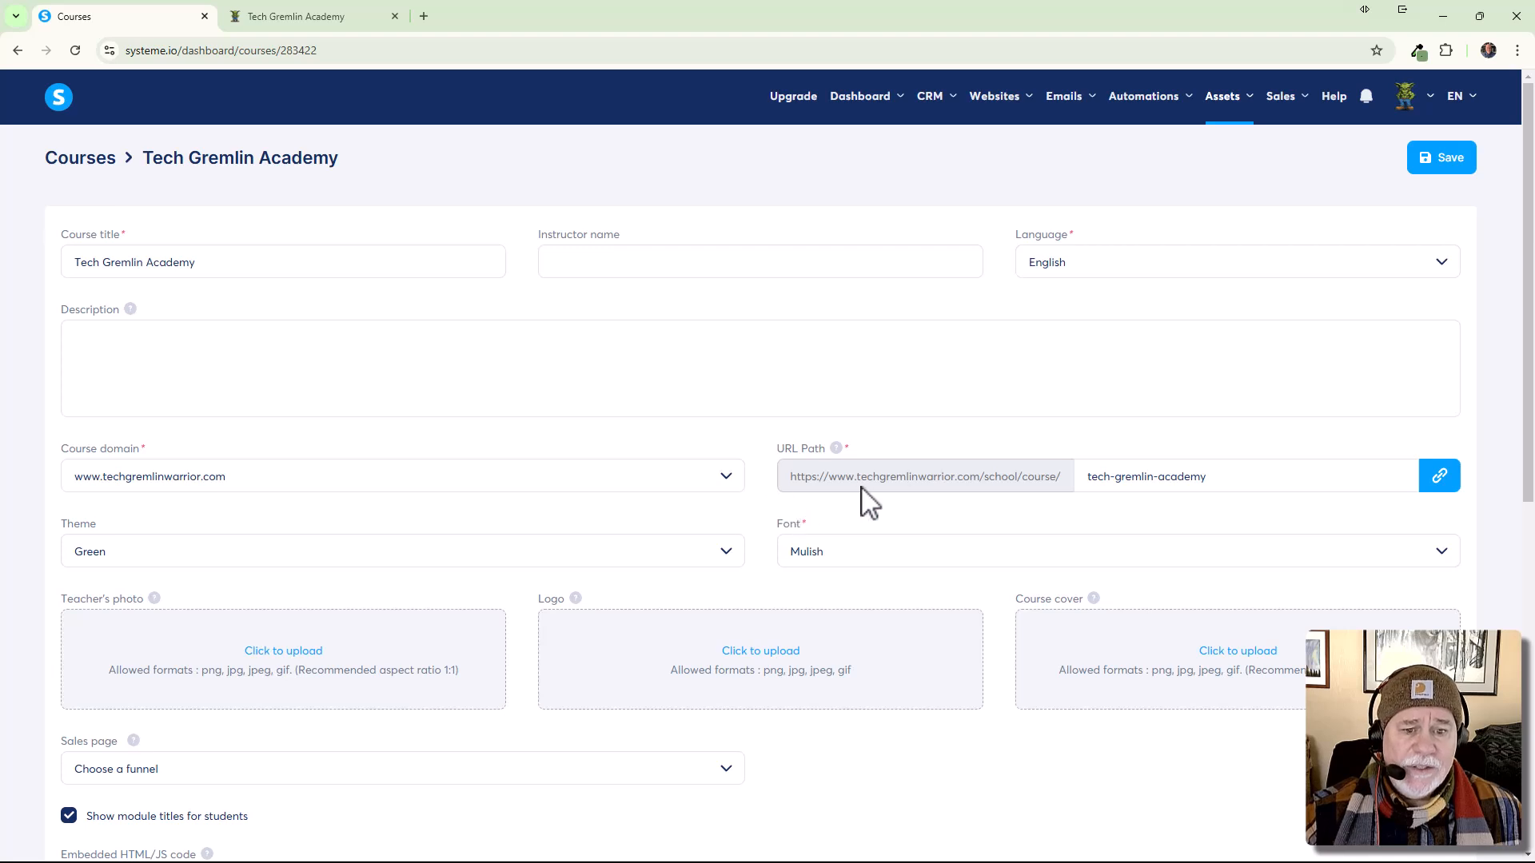
mouse_move(720, 489)
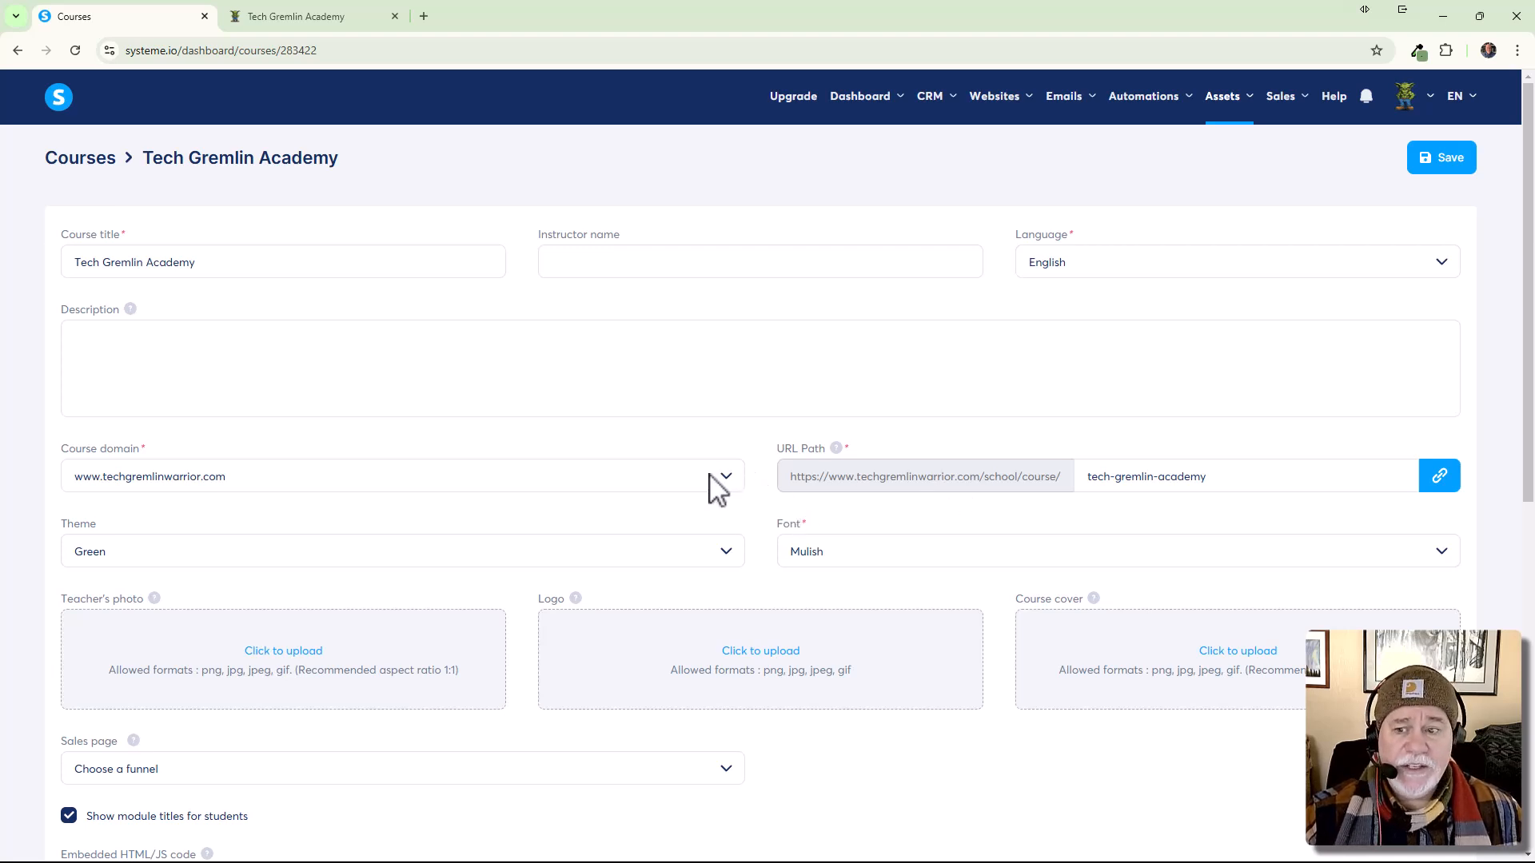
mouse_move(727, 497)
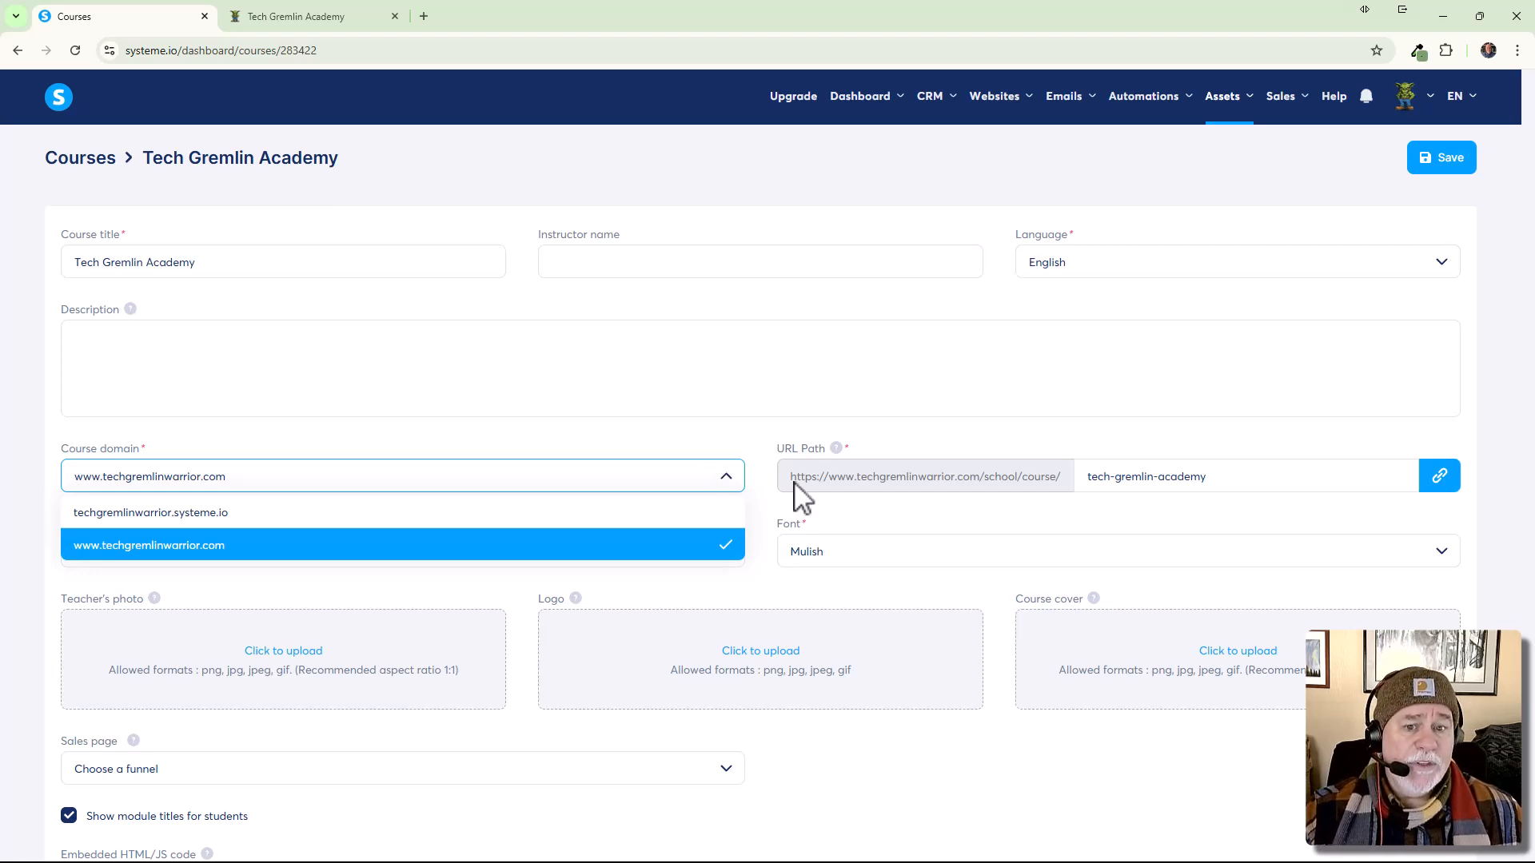
click(149, 545)
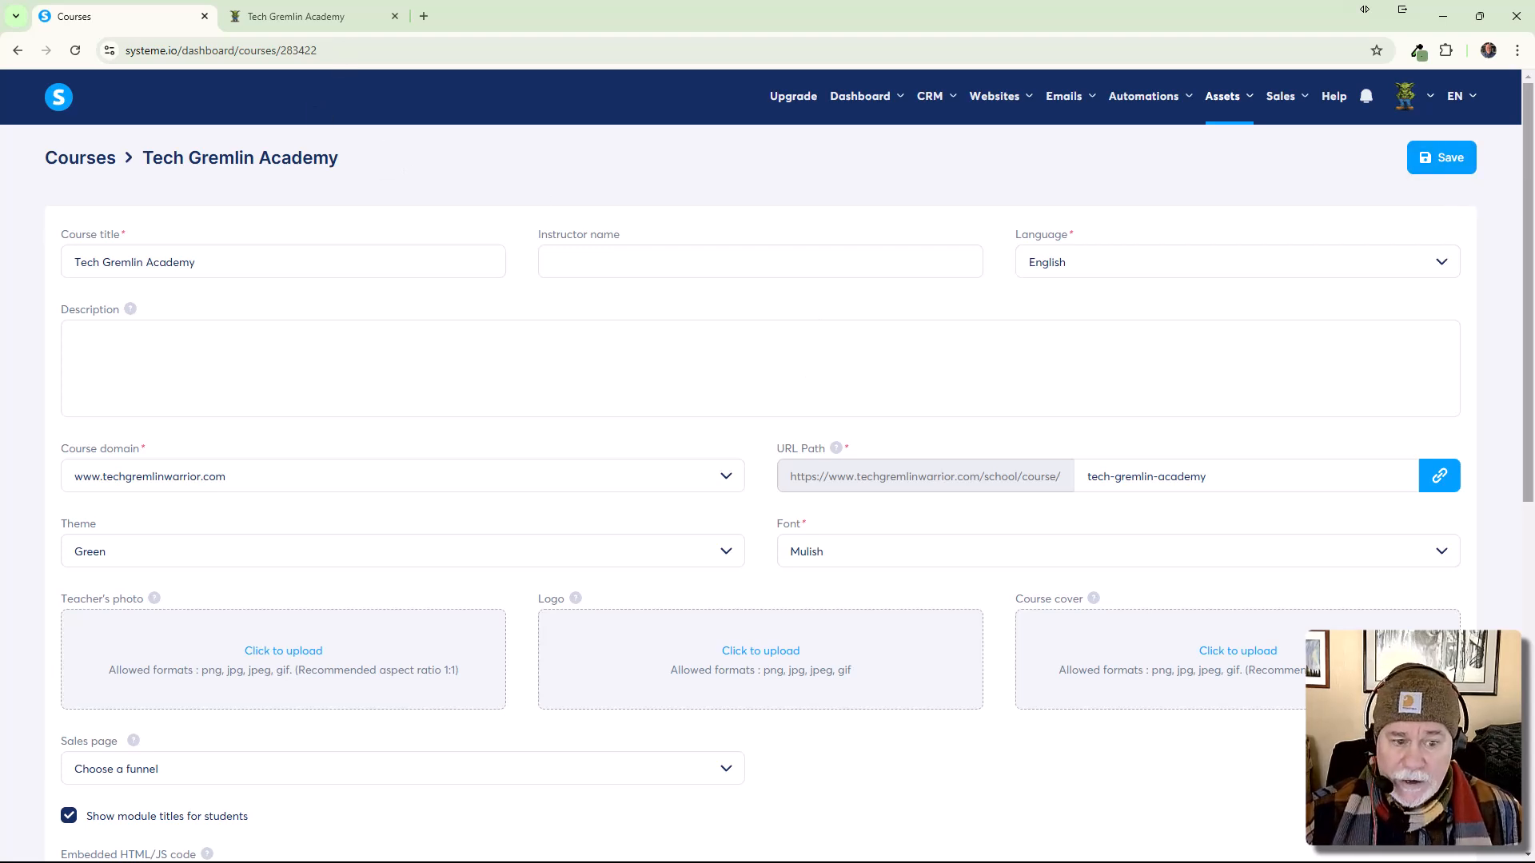
mouse_move(1167, 671)
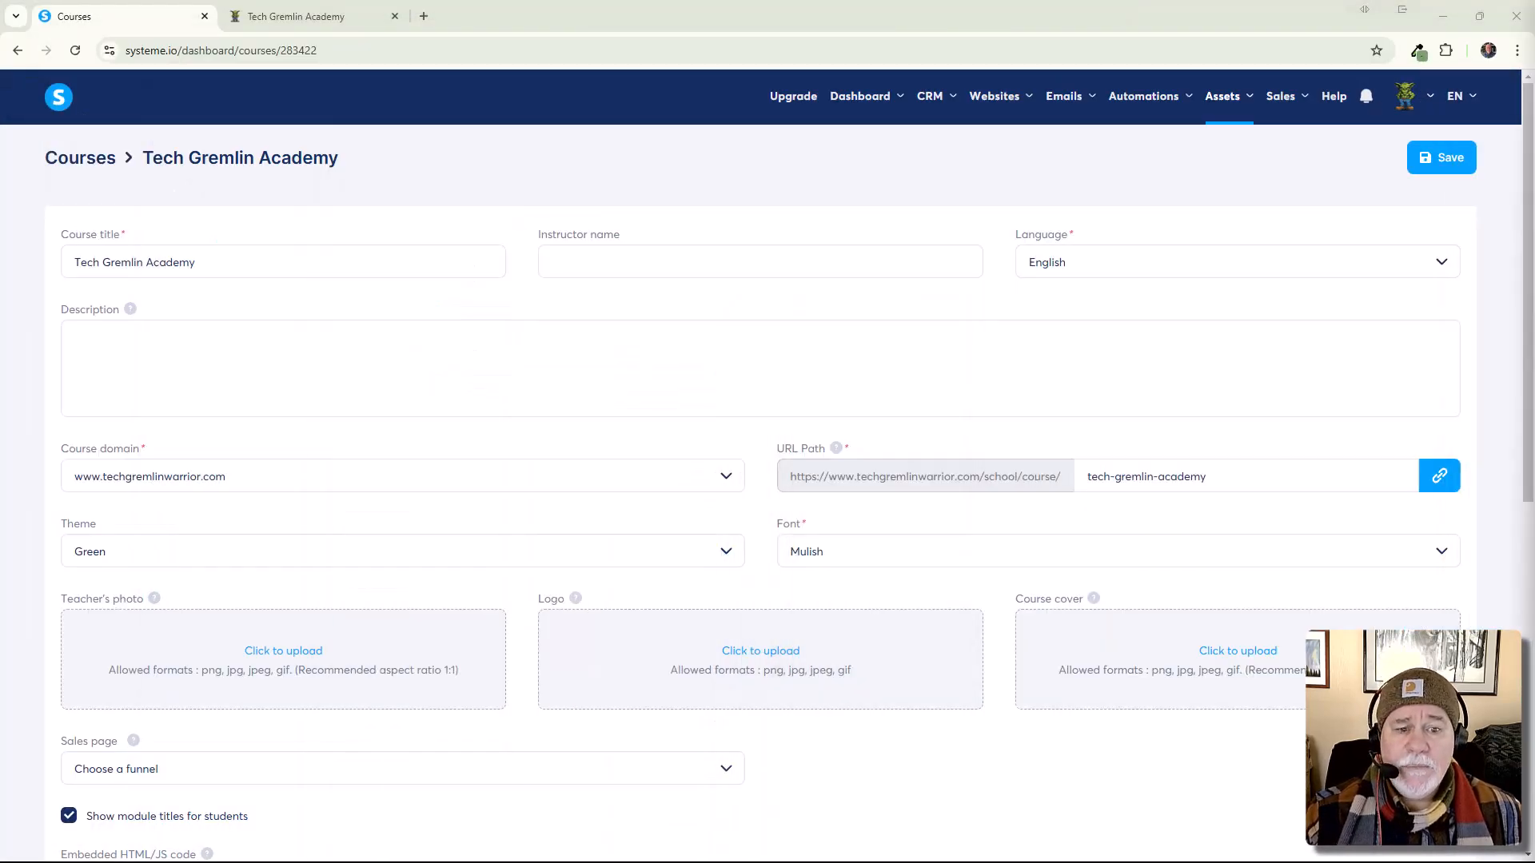
mouse_move(1237, 694)
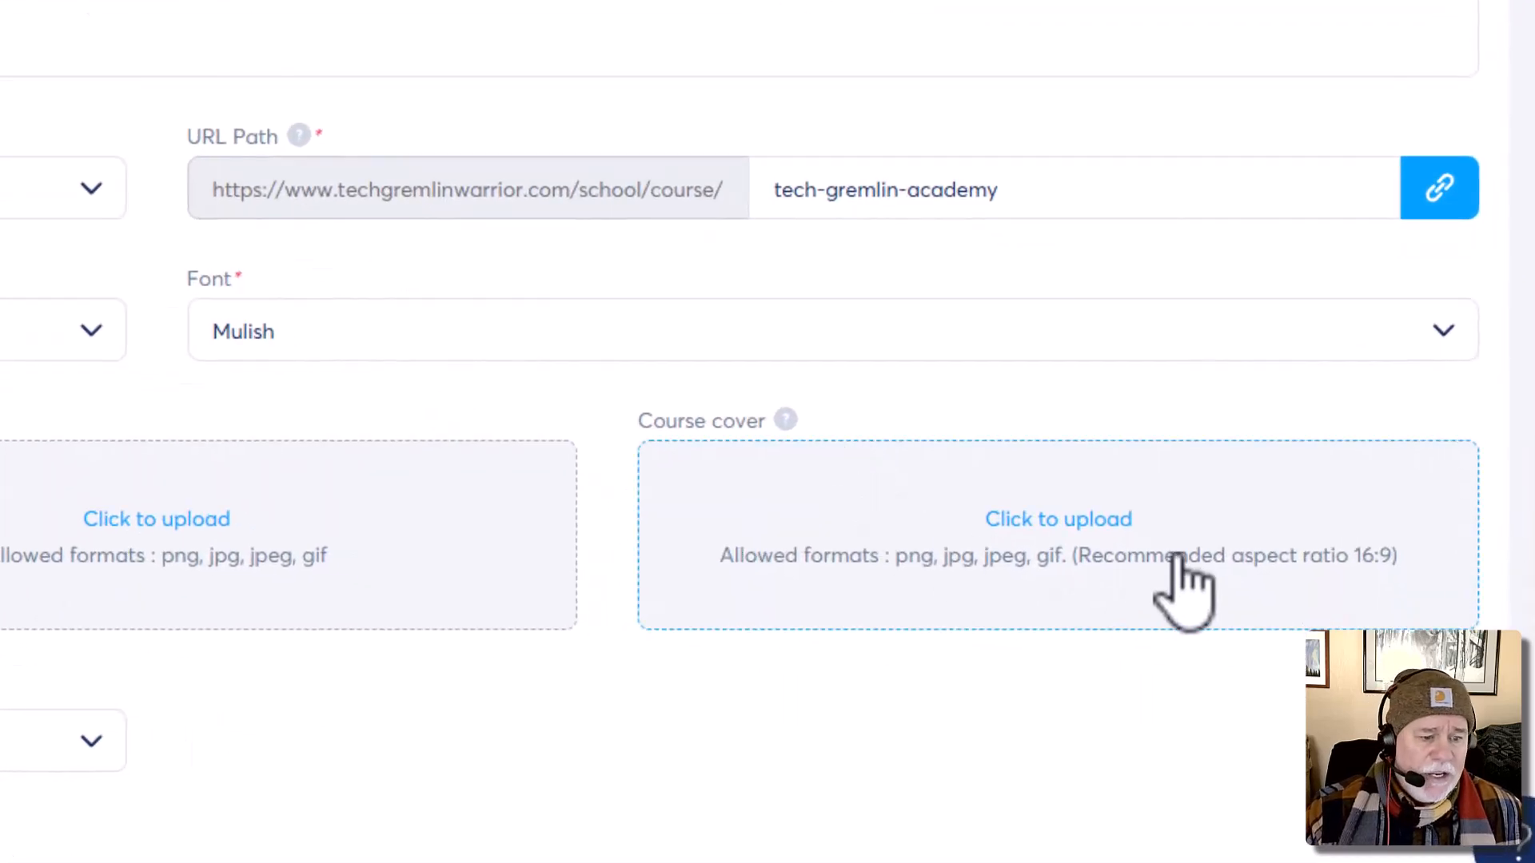
mouse_move(1255, 593)
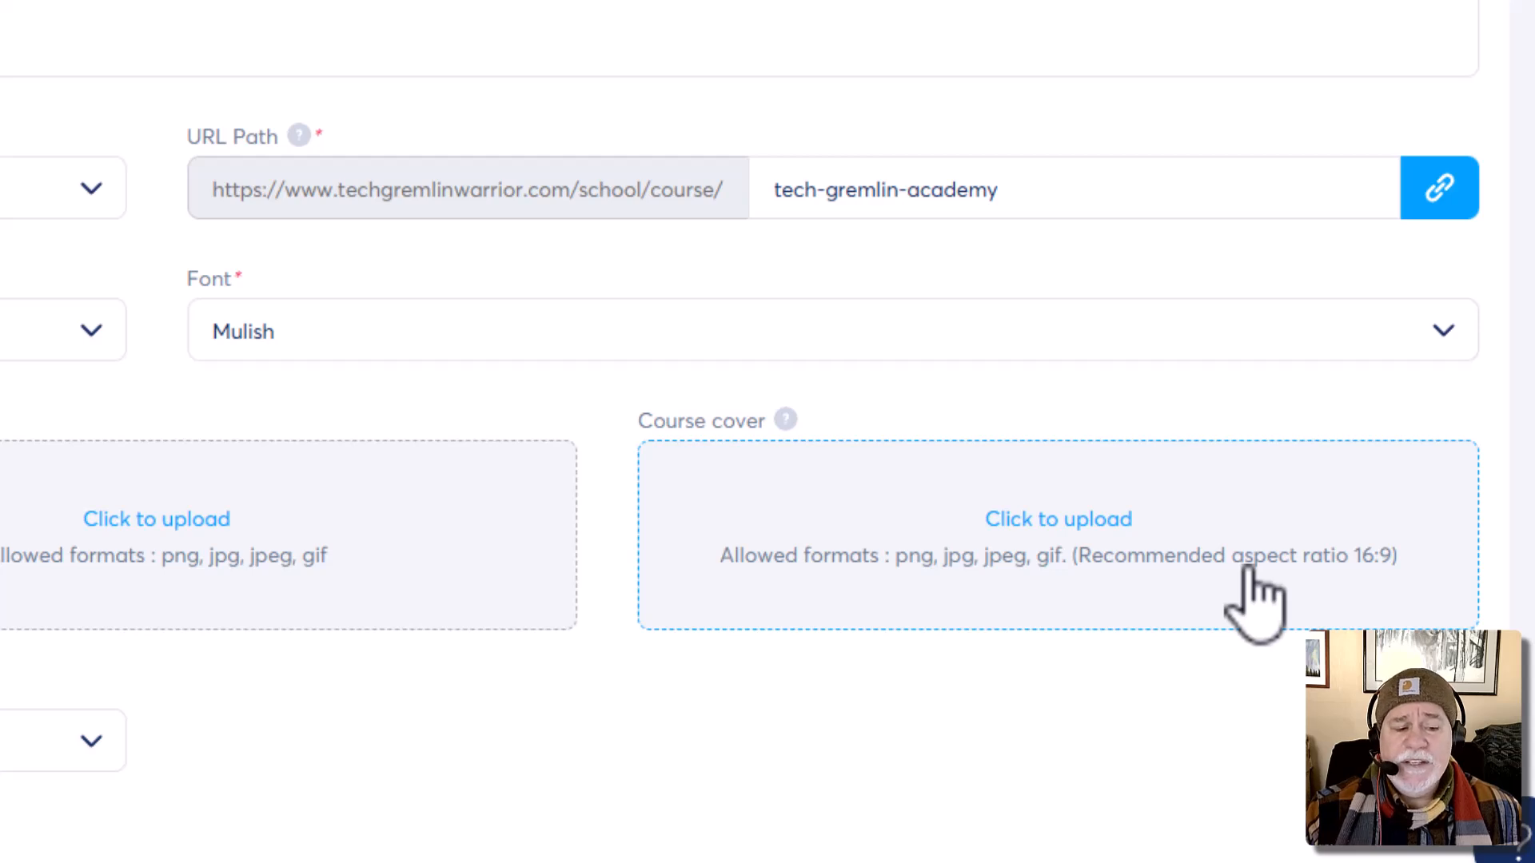
mouse_move(1278, 588)
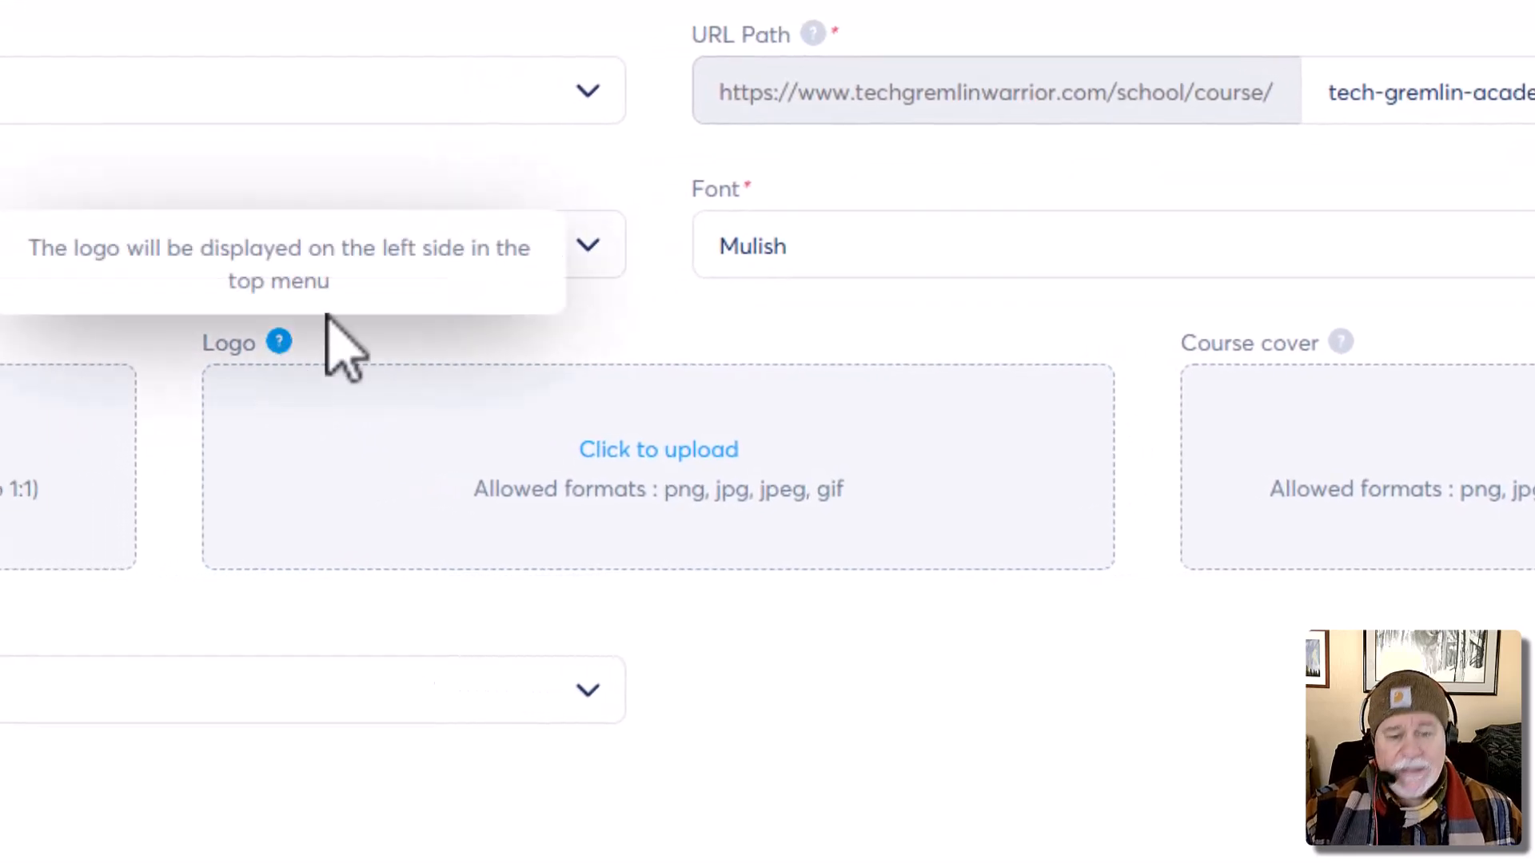
mouse_move(978, 402)
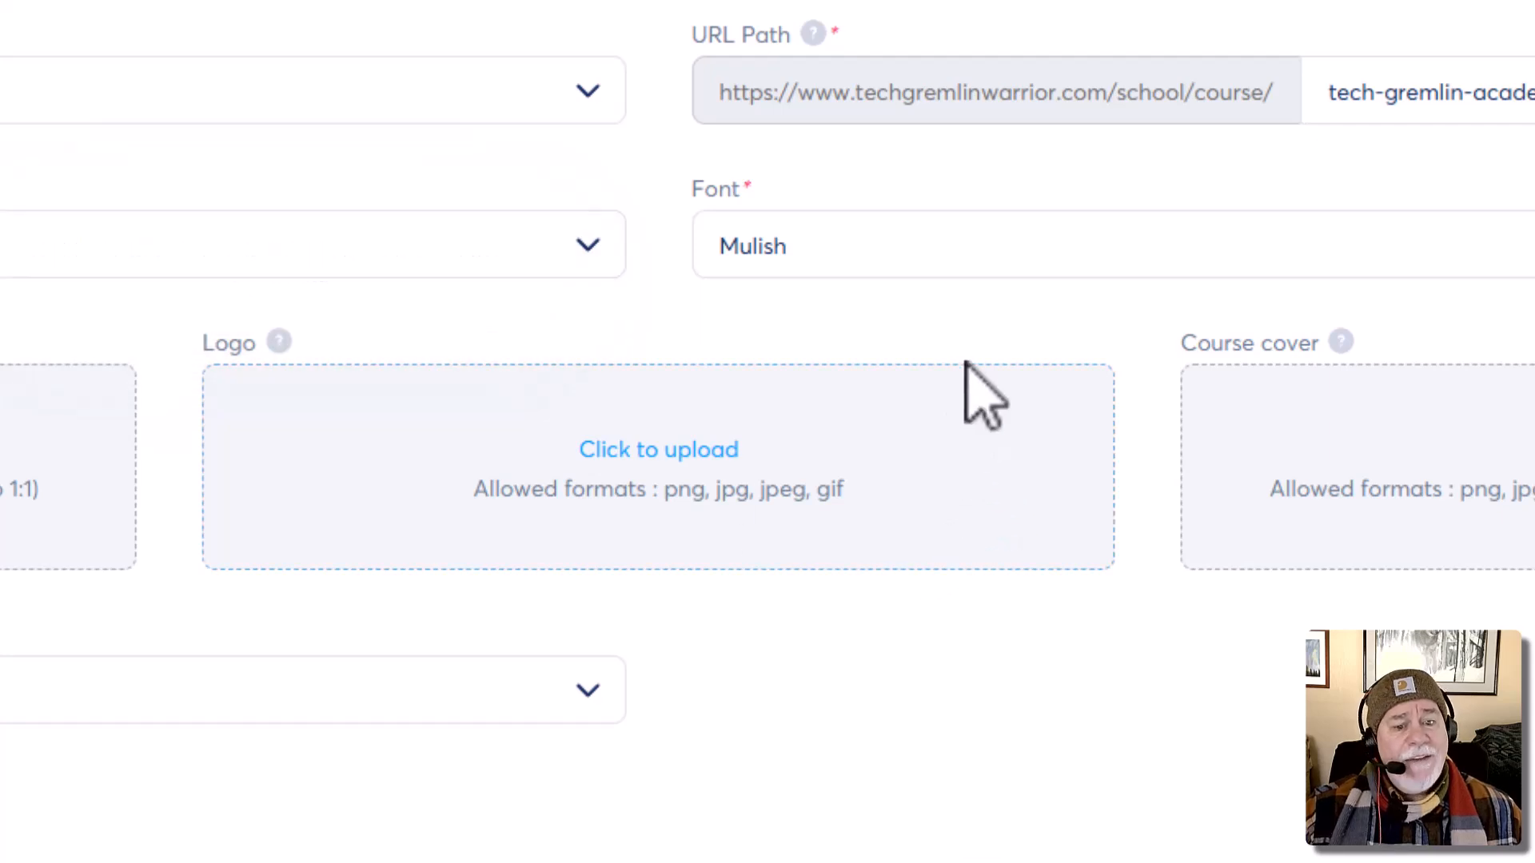
mouse_move(723, 562)
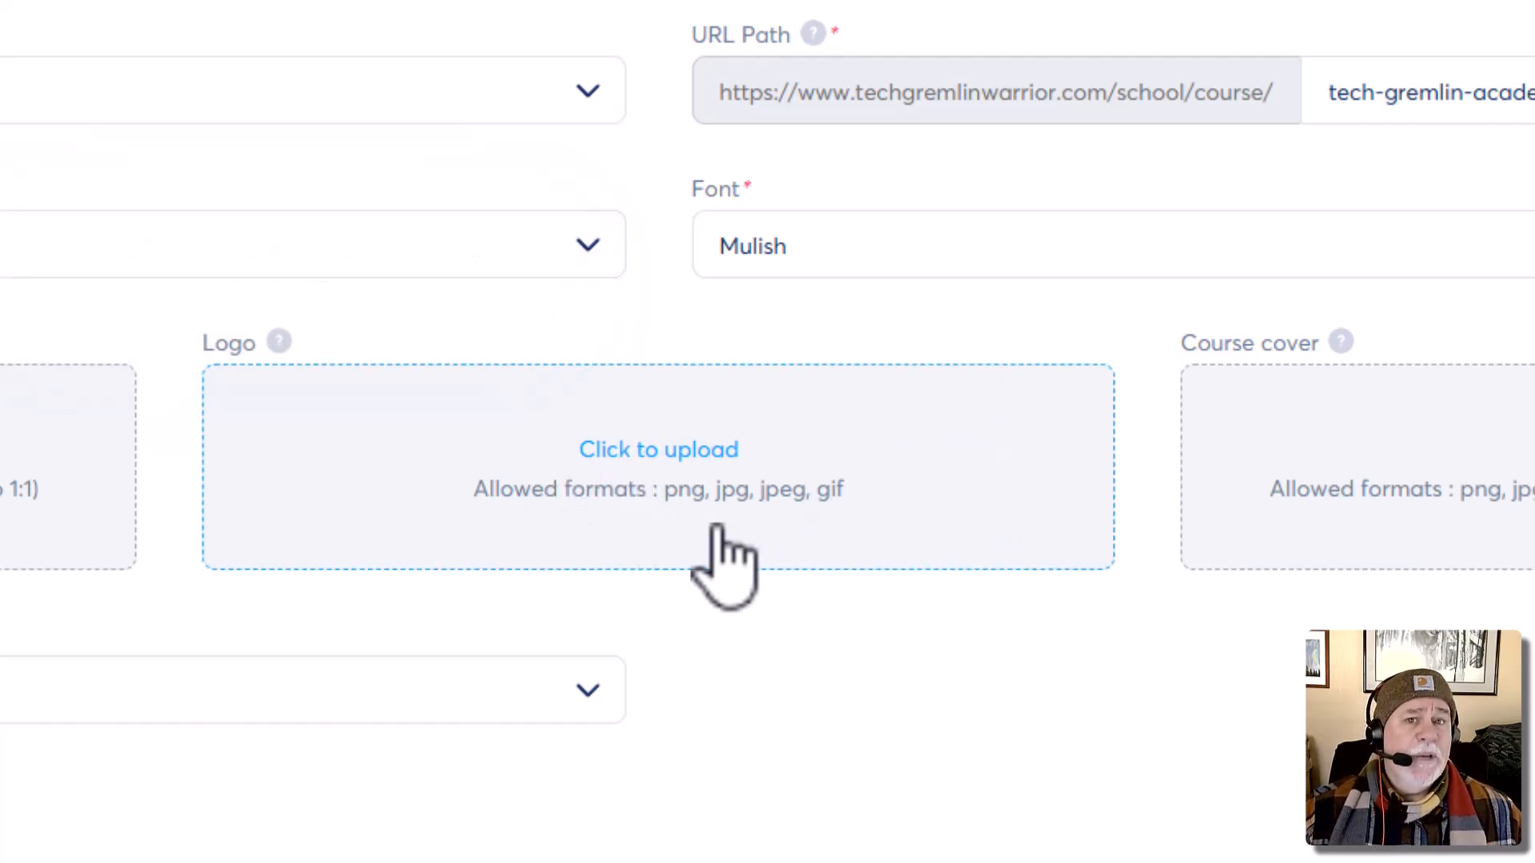
mouse_move(827, 543)
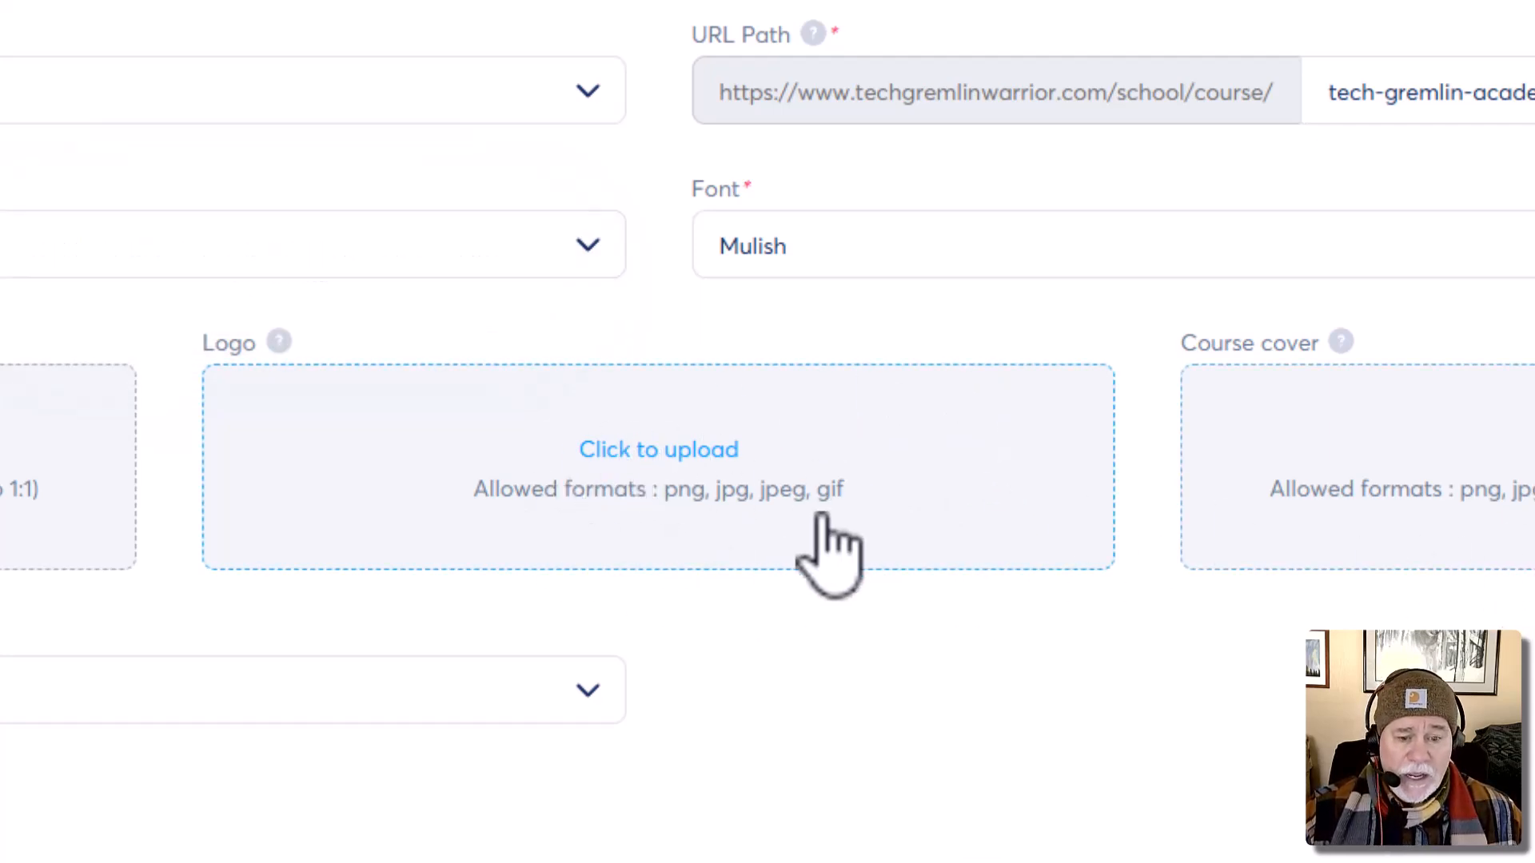
mouse_move(642, 572)
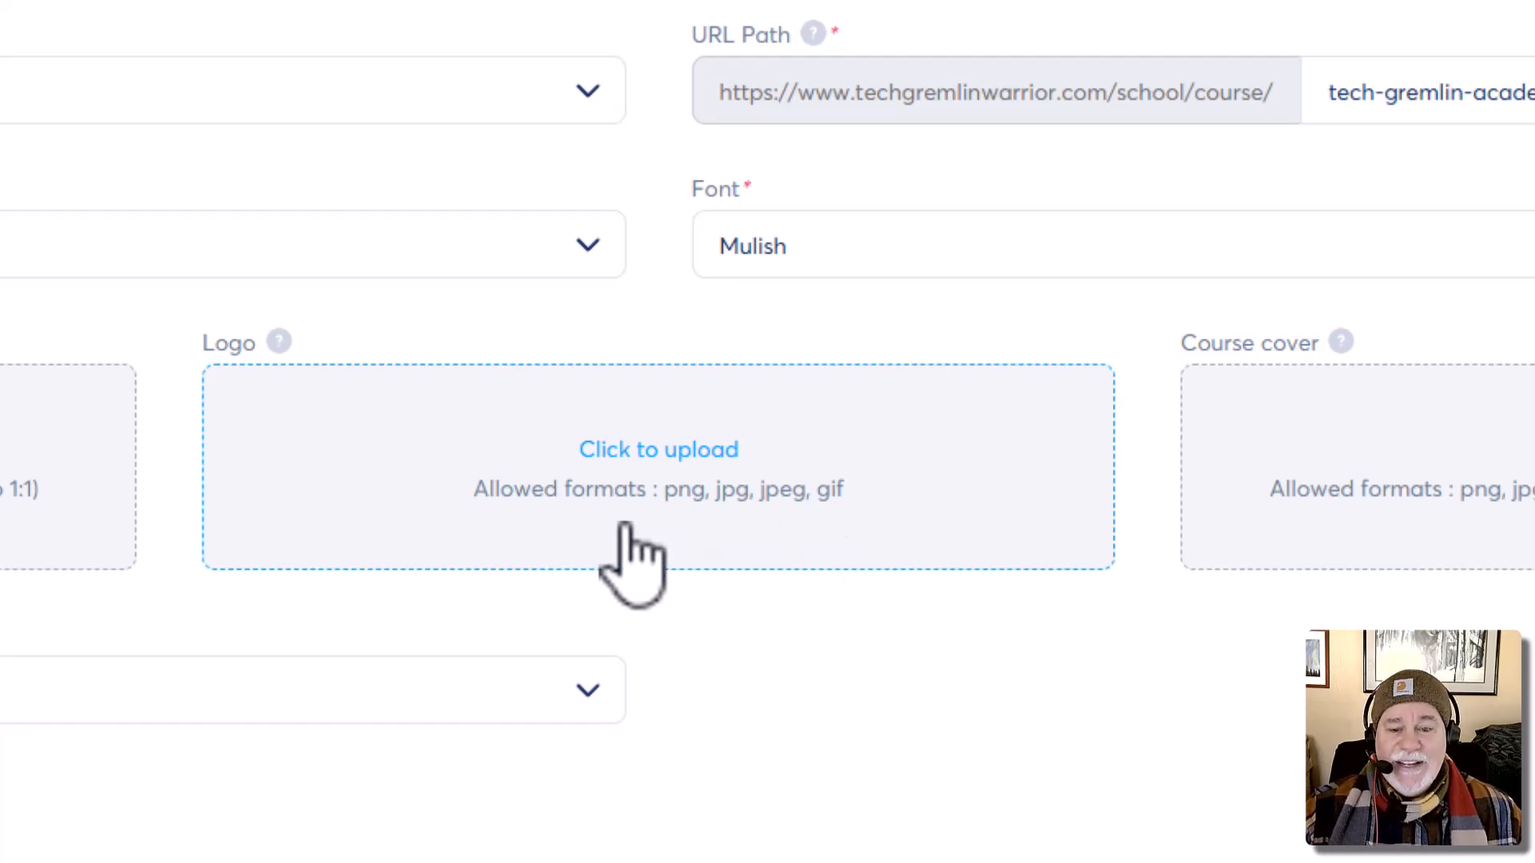
mouse_move(518, 529)
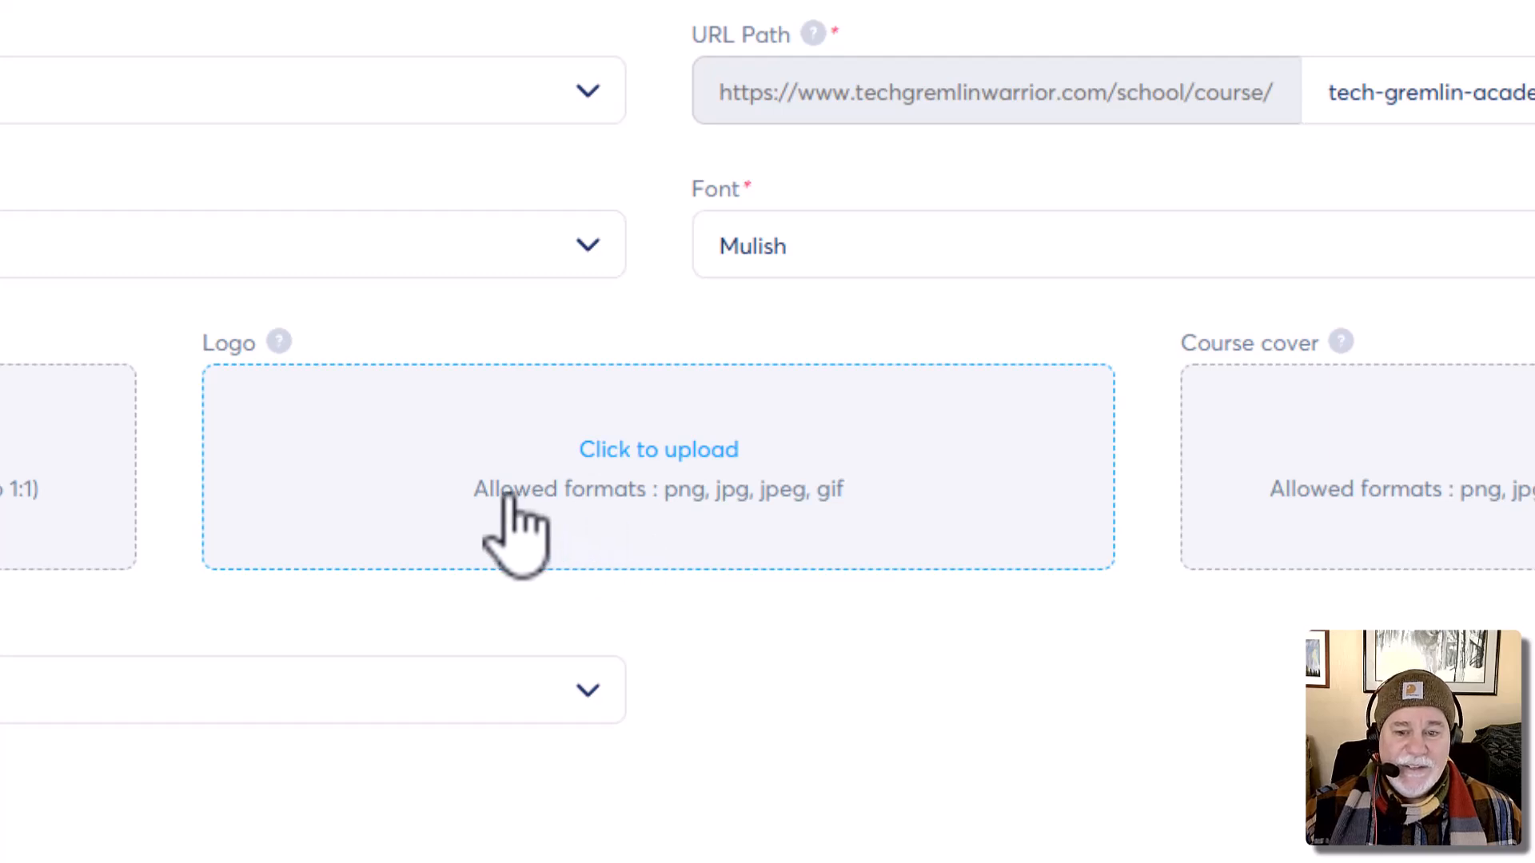
mouse_move(533, 563)
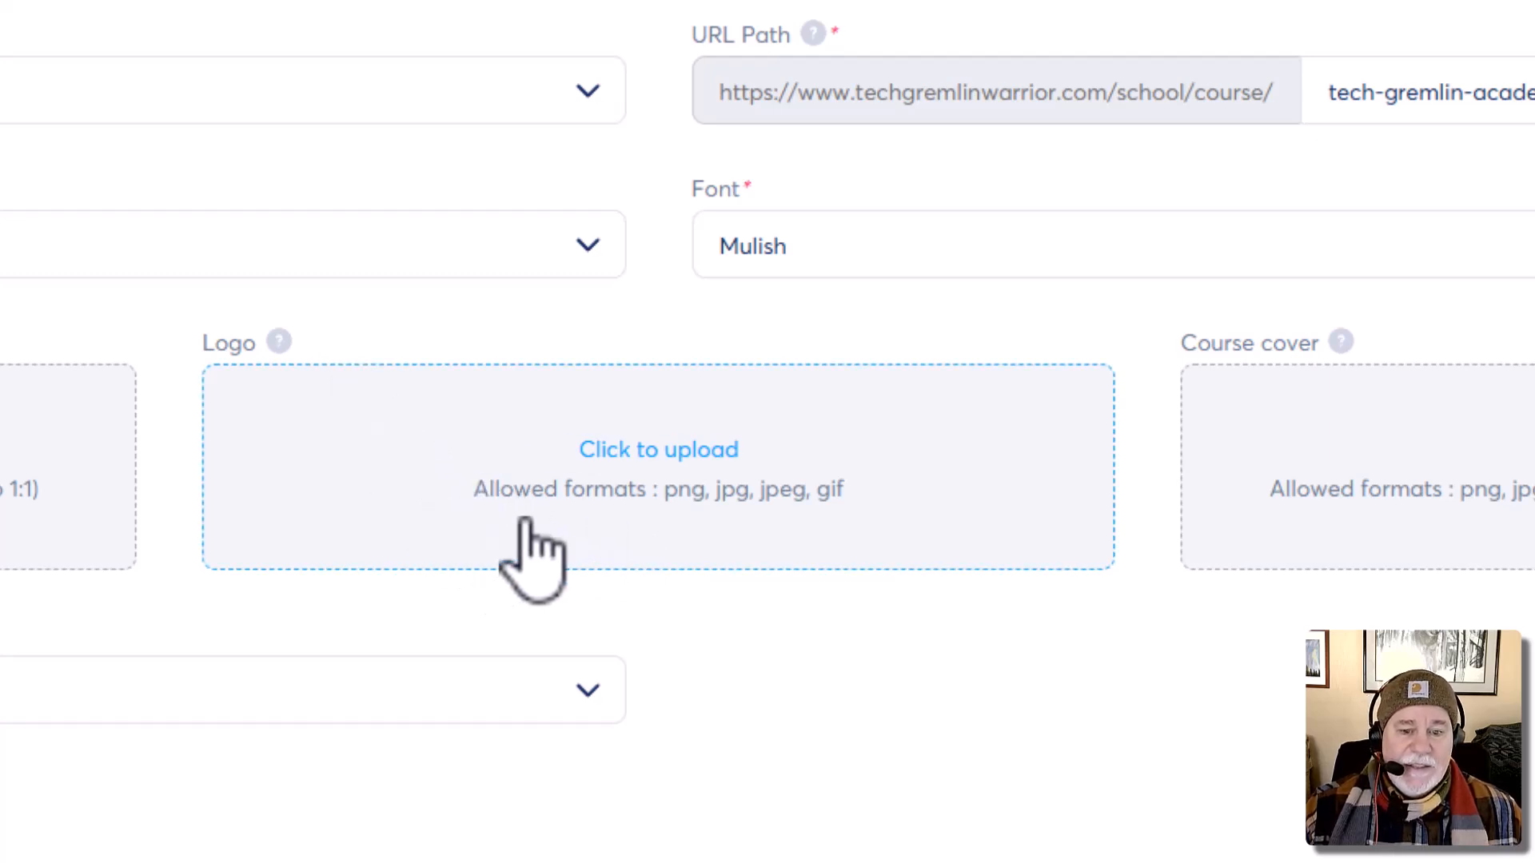
mouse_move(791, 549)
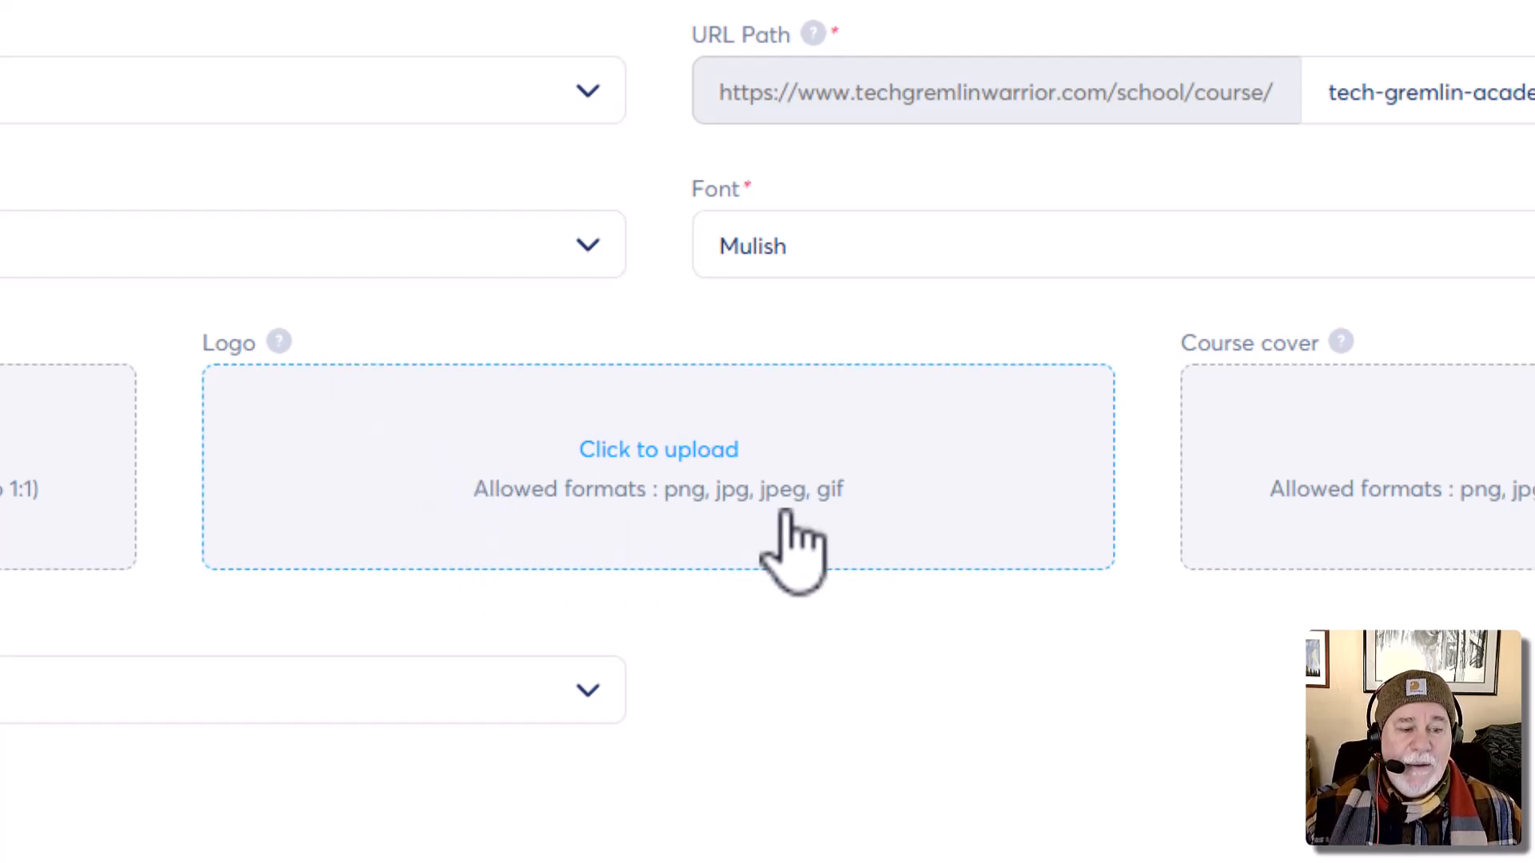
mouse_move(702, 544)
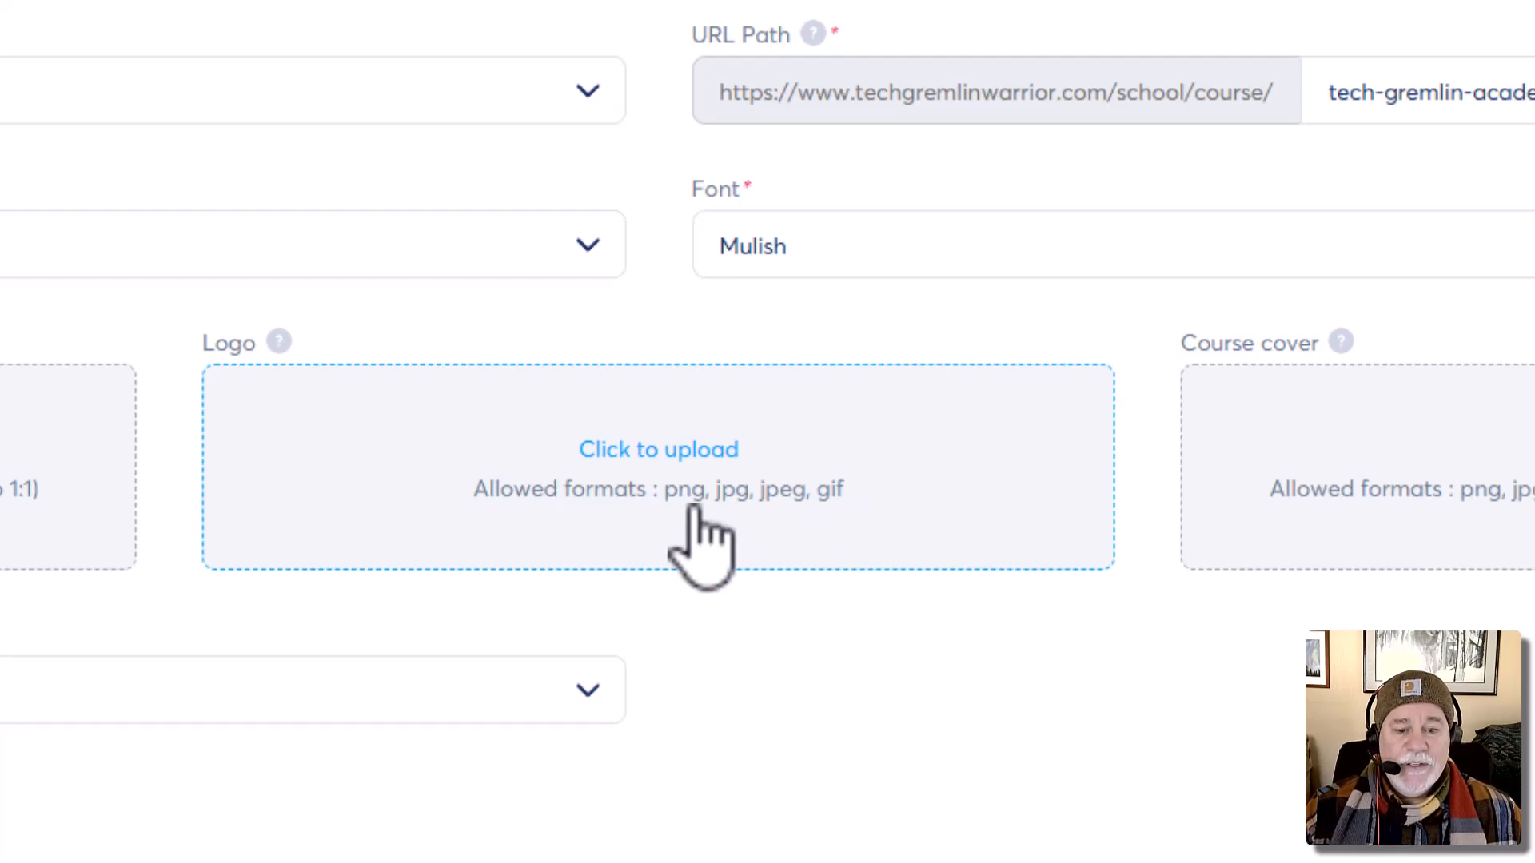
mouse_move(627, 549)
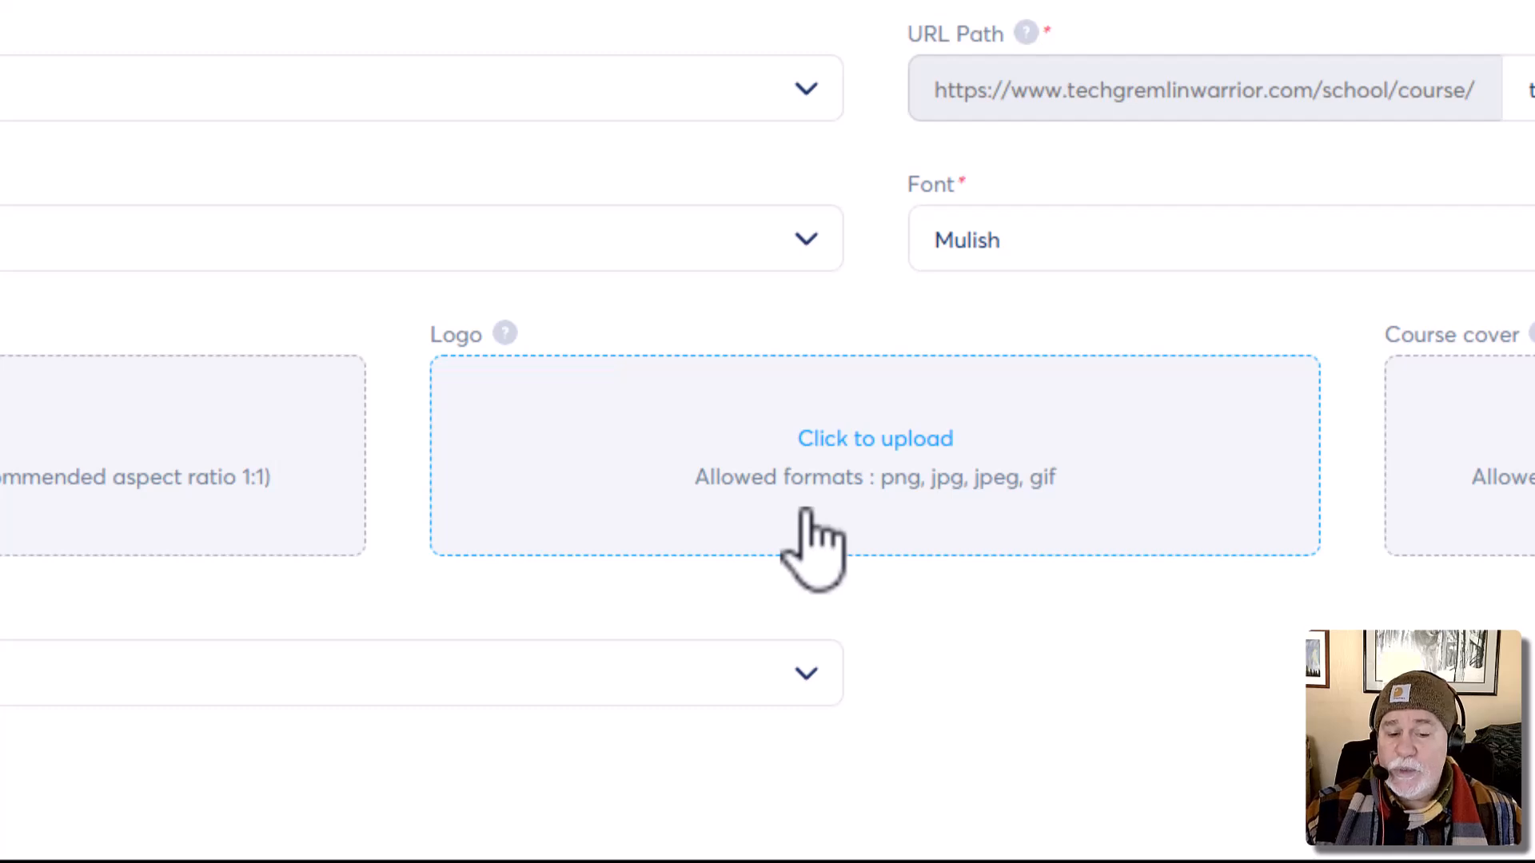
mouse_move(1268, 533)
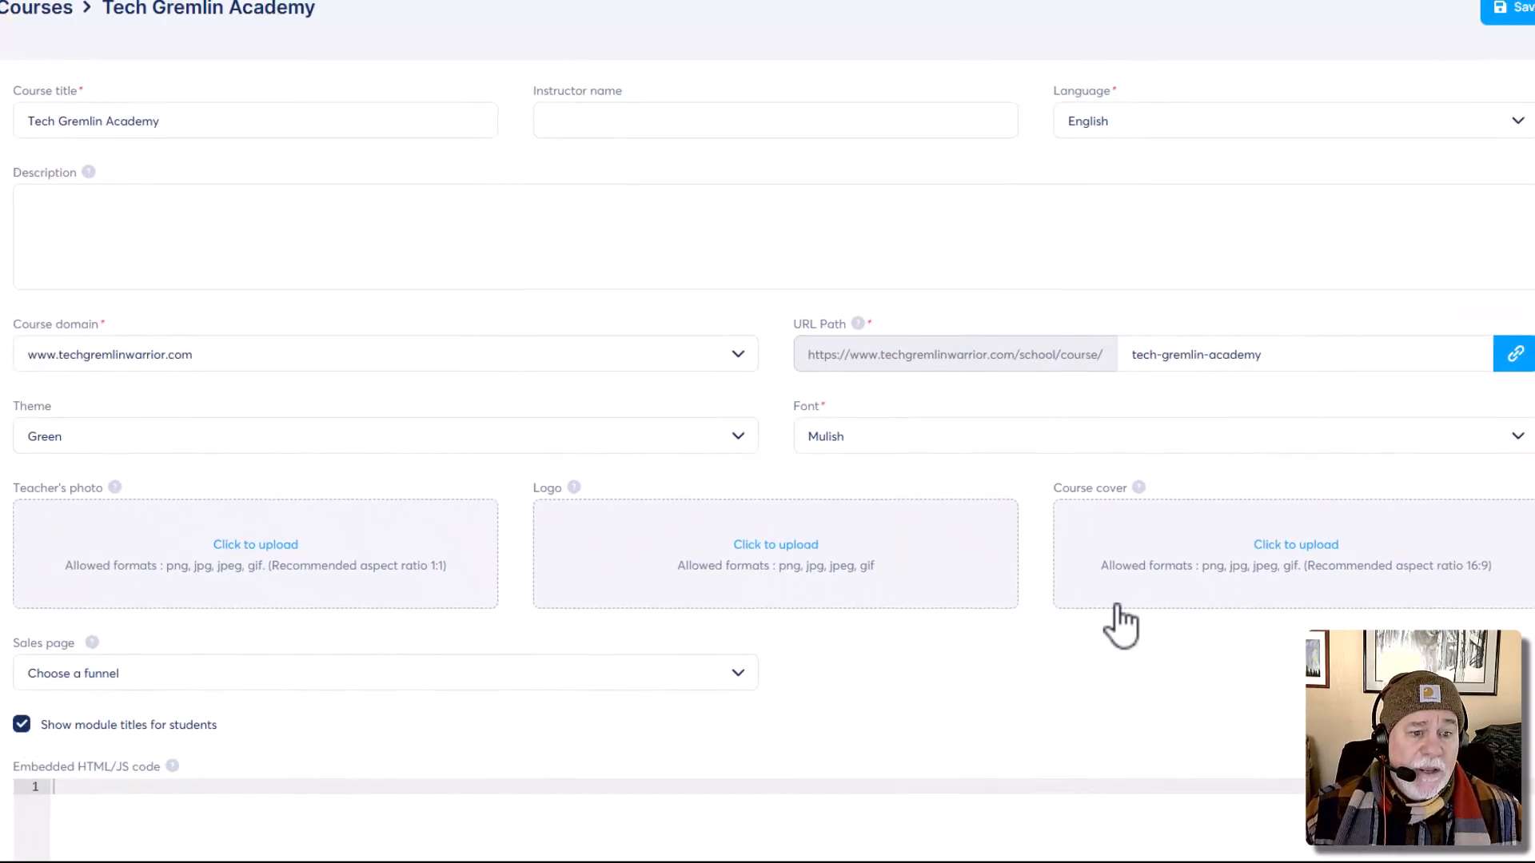
Upload the Tech Gremlin image from Downloads as a cropped 16:9 course cover.
click(1295, 544)
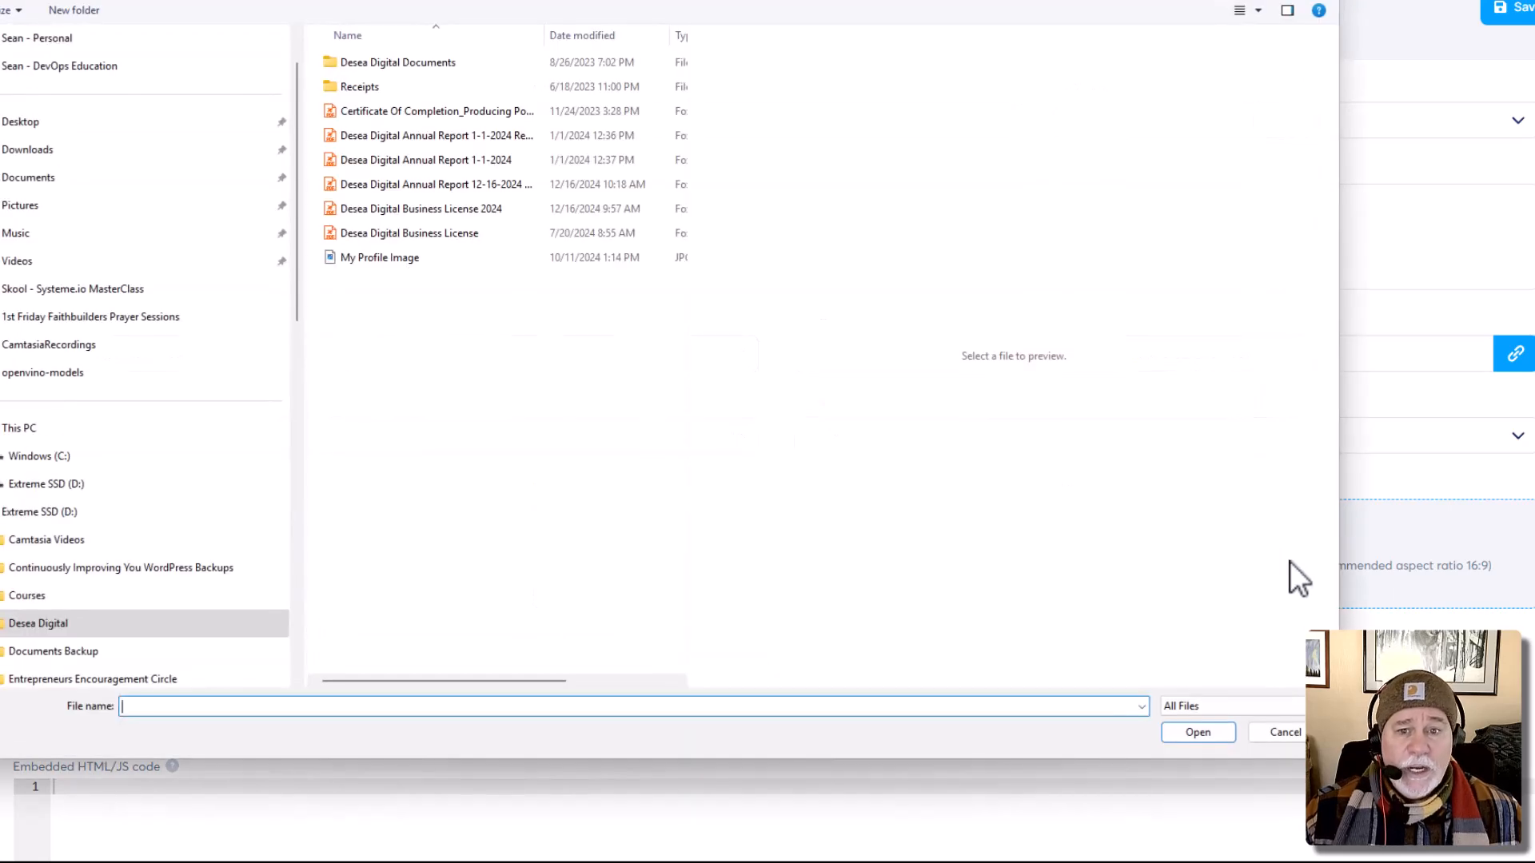
click(27, 148)
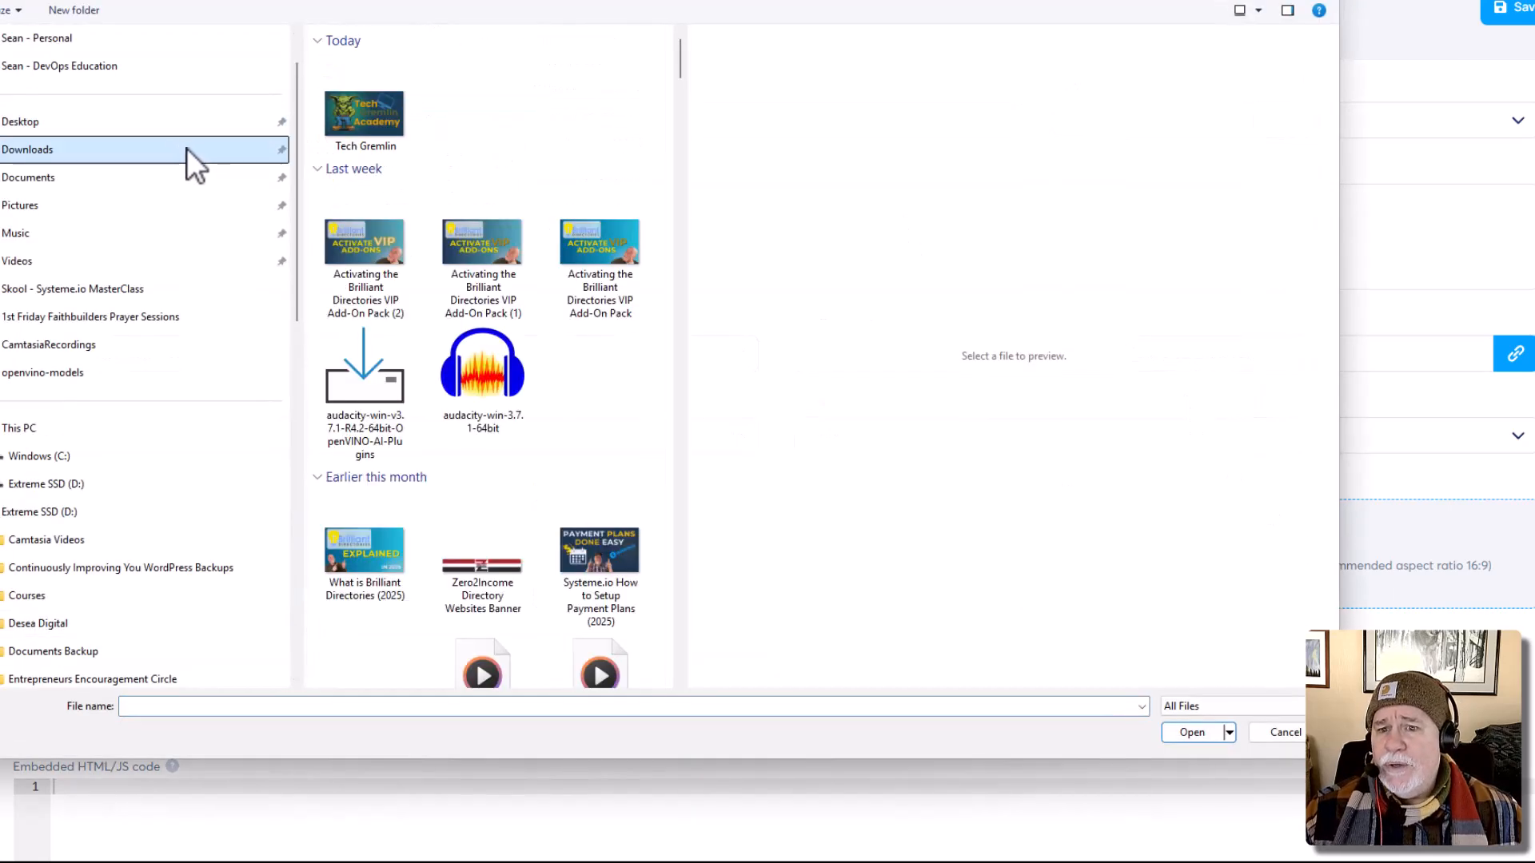
click(365, 108)
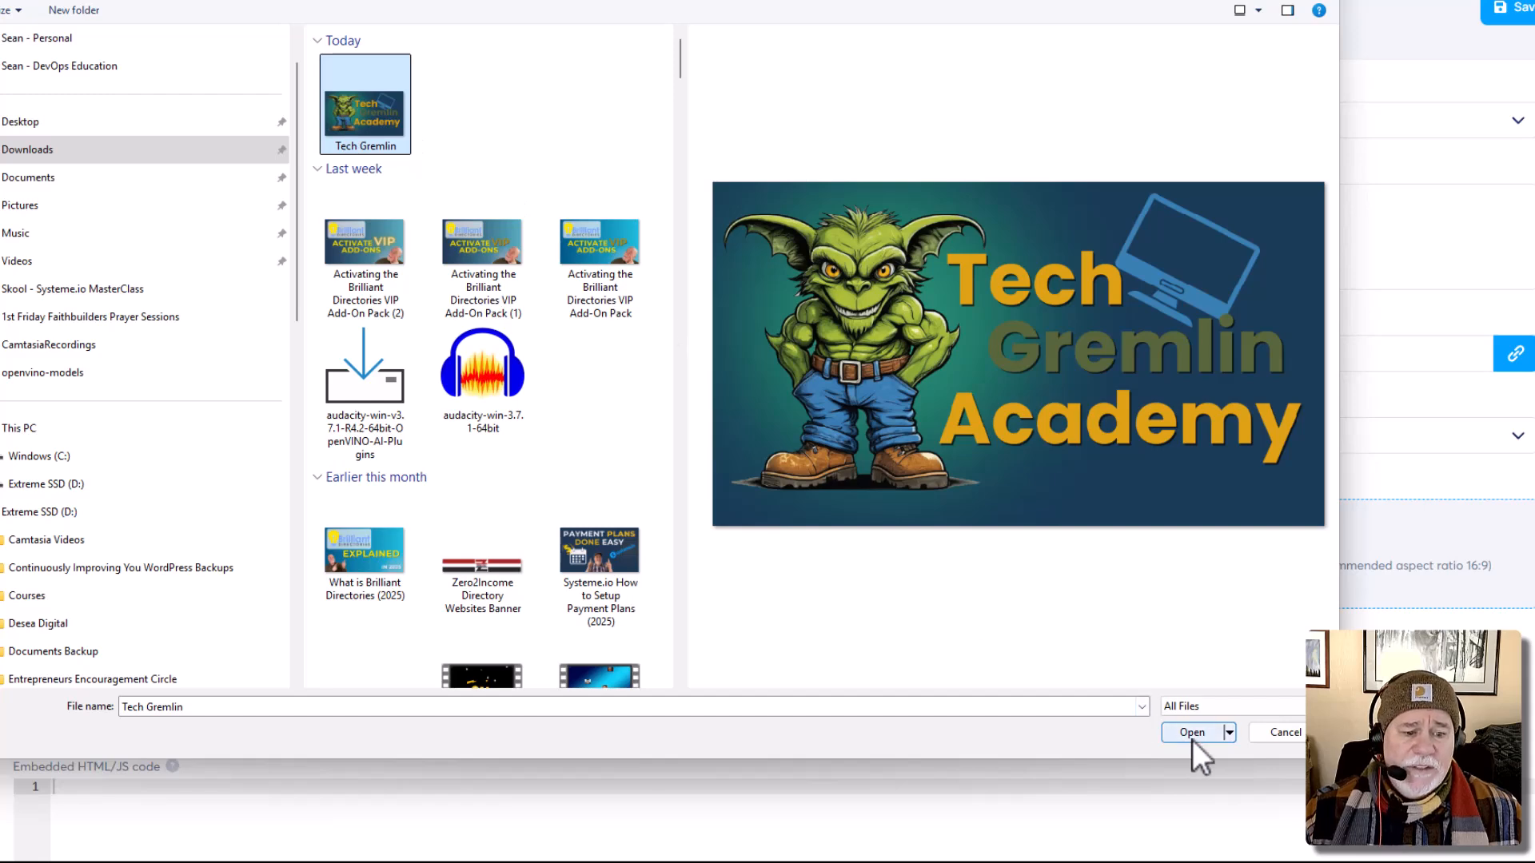
click(1191, 732)
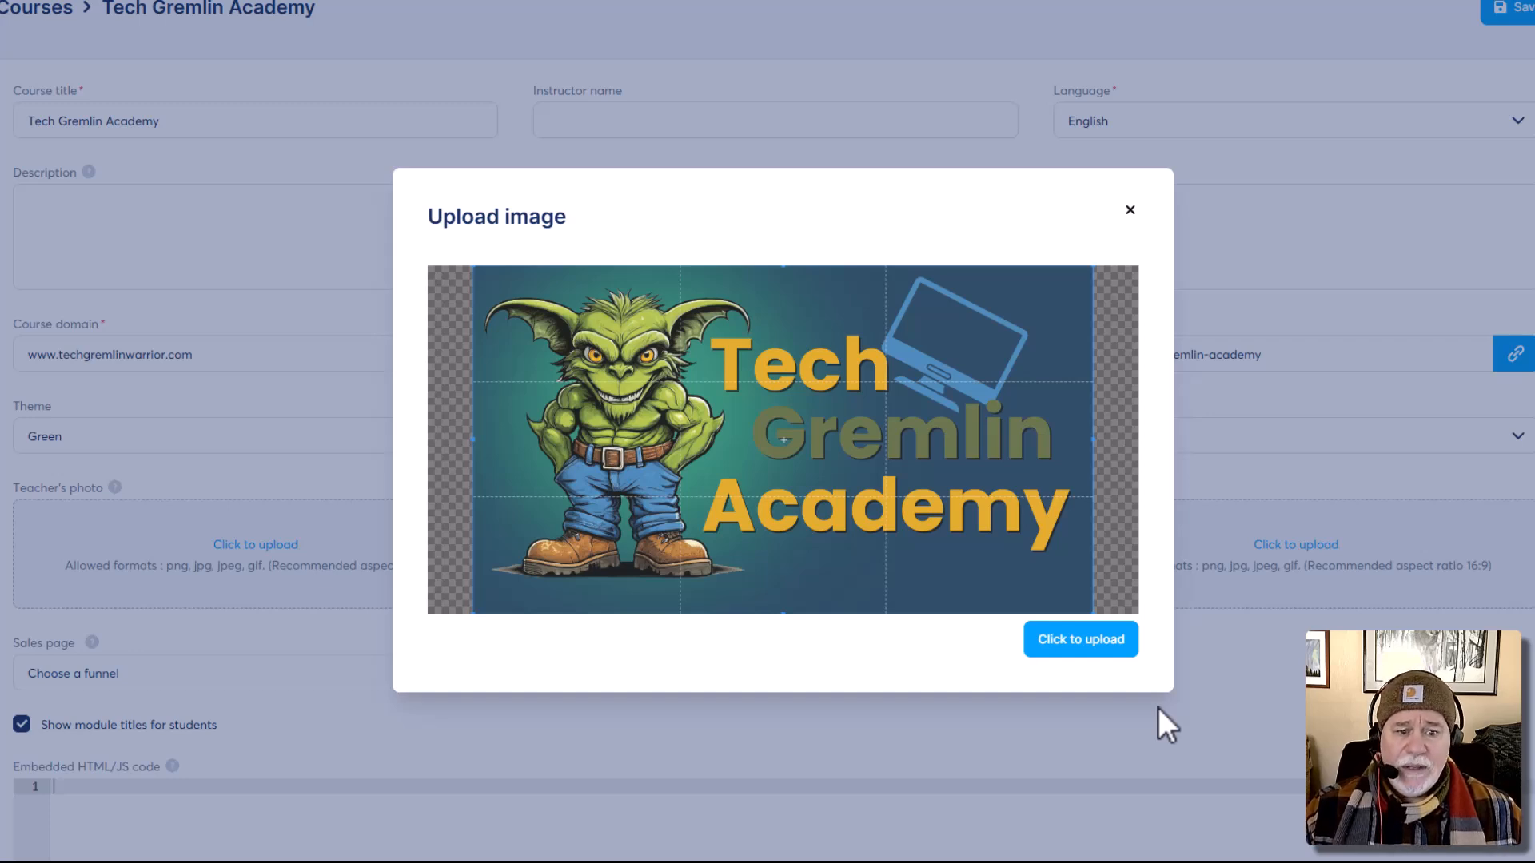
click(1081, 639)
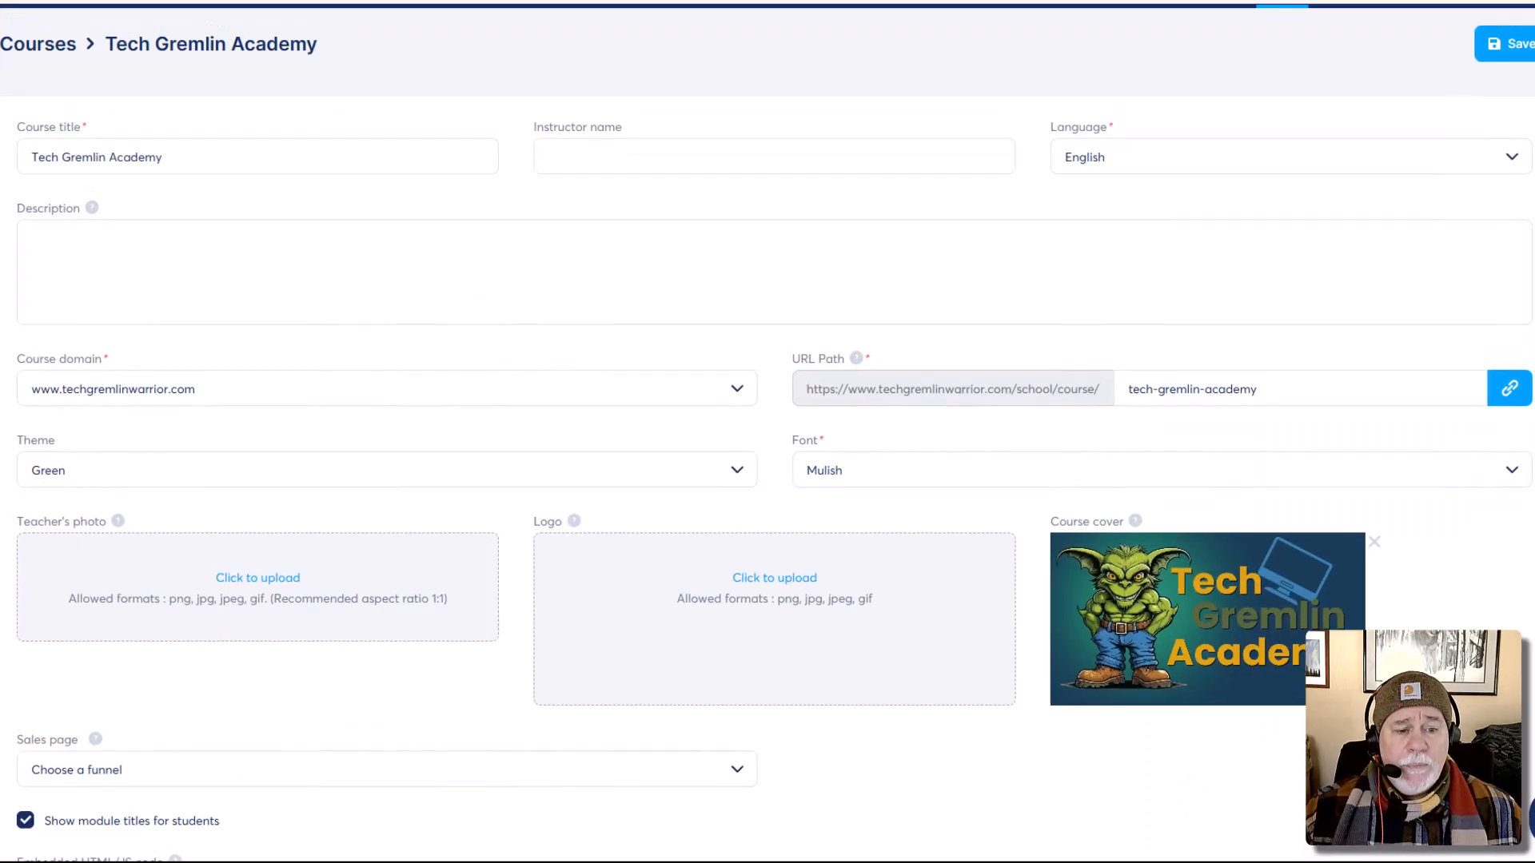
Reload the student's Enrollments tab to show the gremlin cover on the course card.
click(1512, 43)
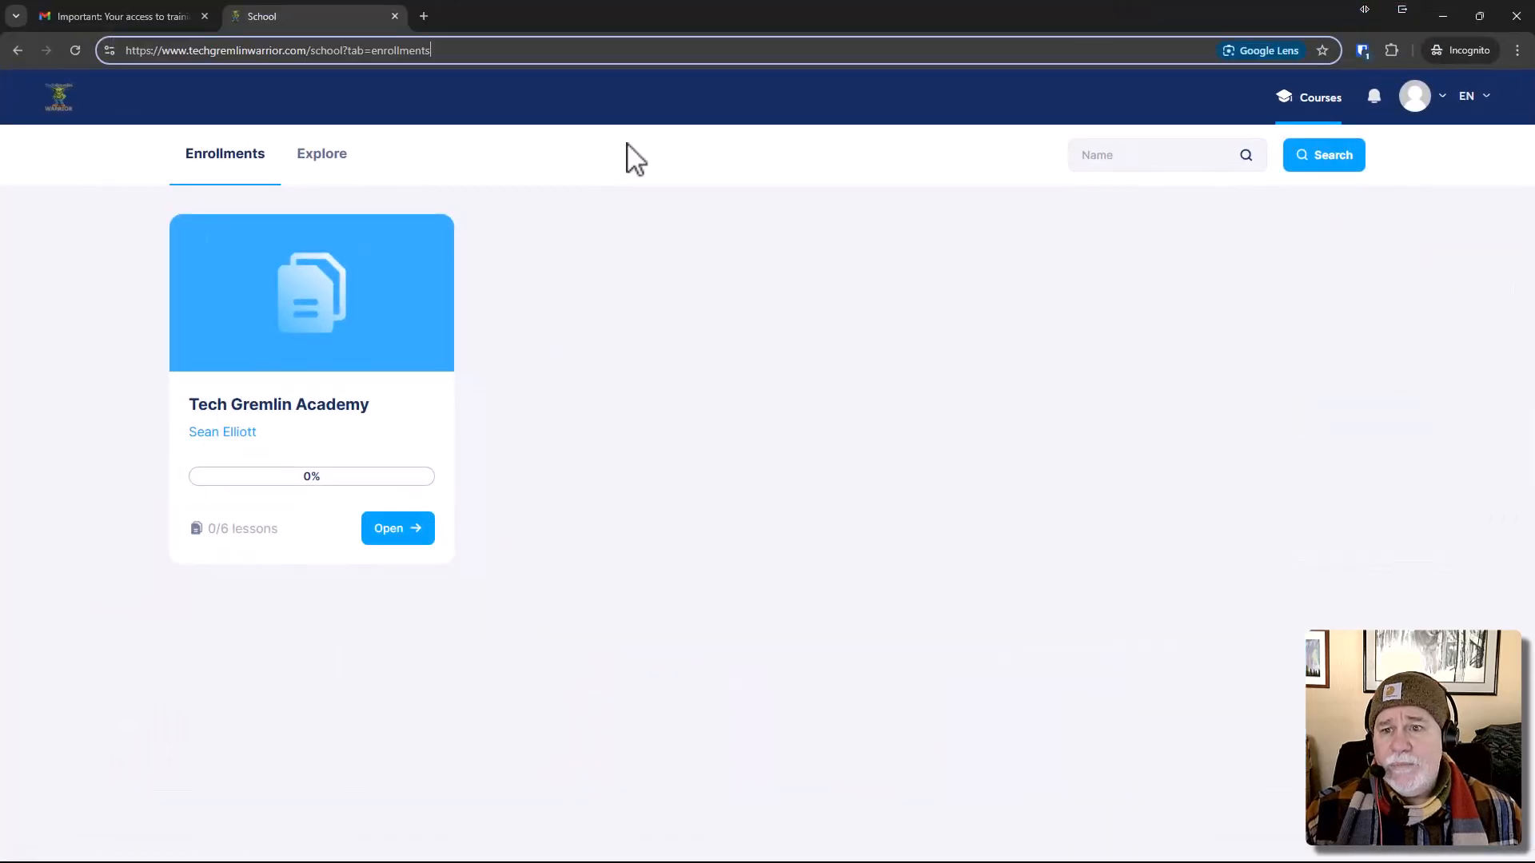
click(75, 50)
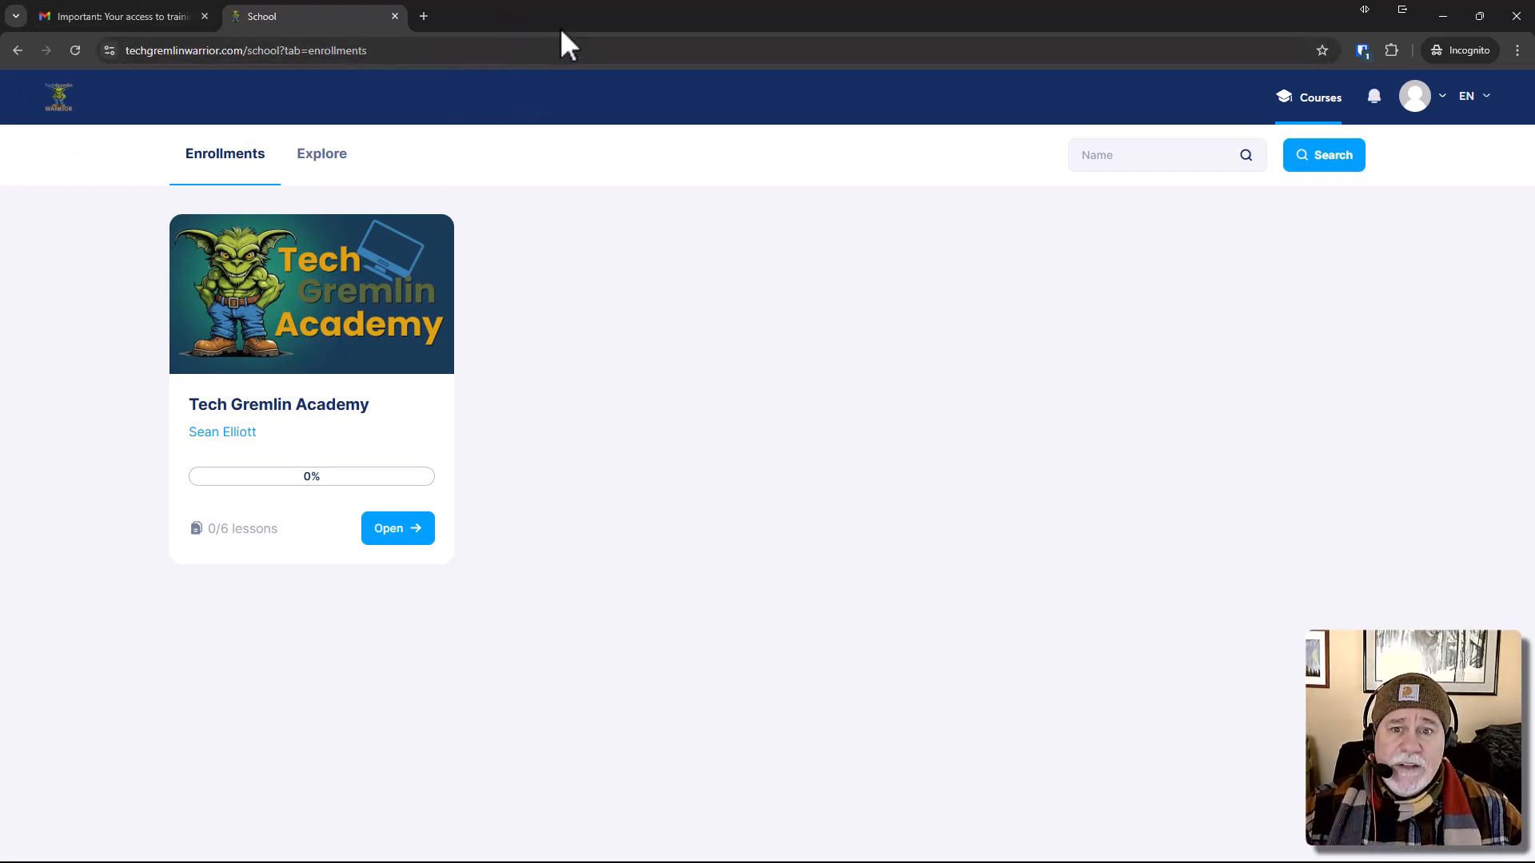
mouse_move(343, 298)
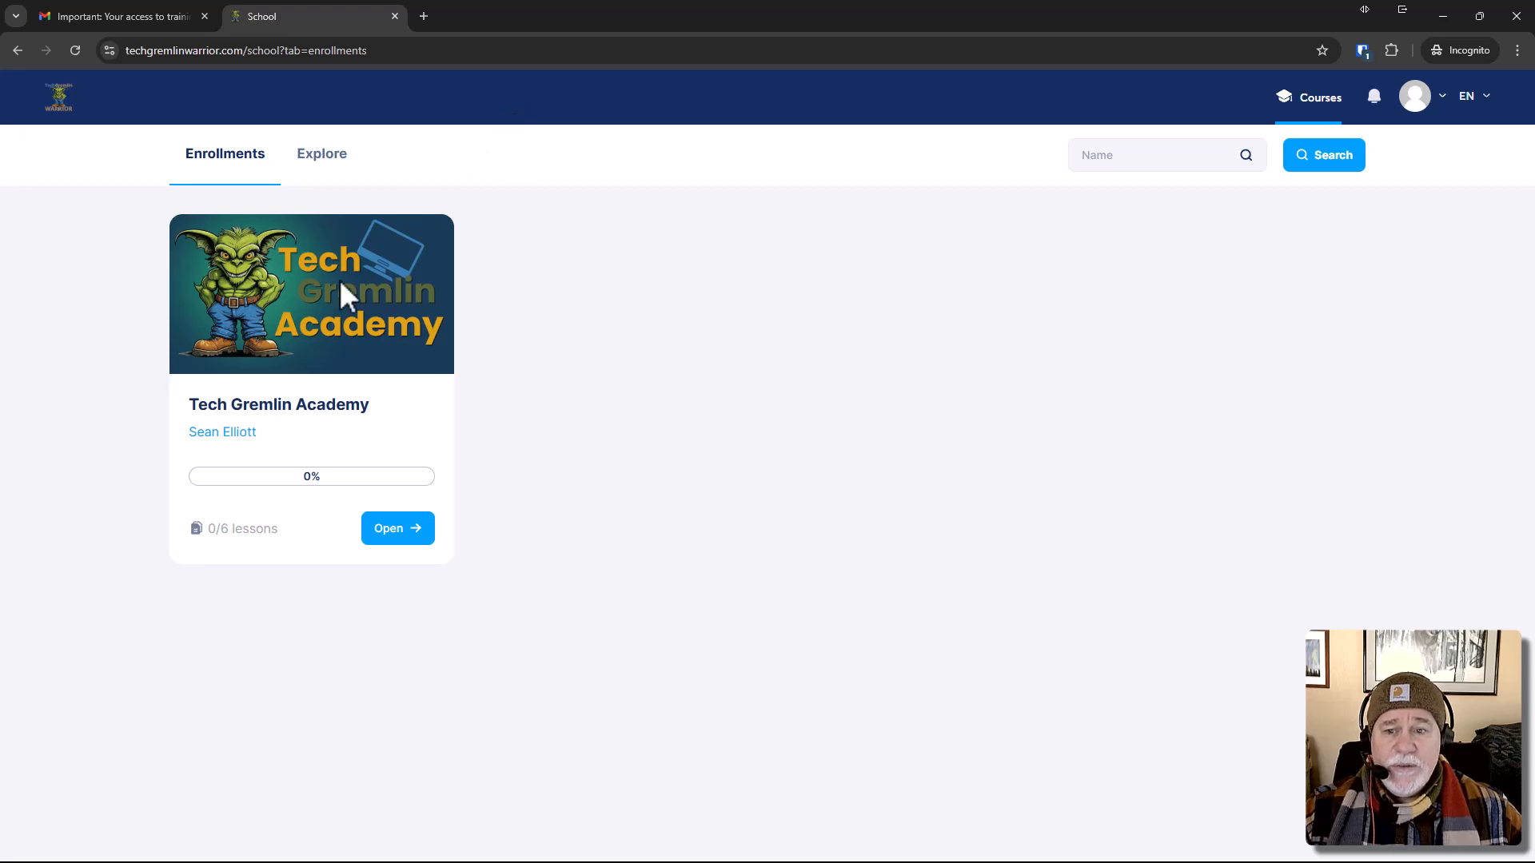
mouse_move(637, 38)
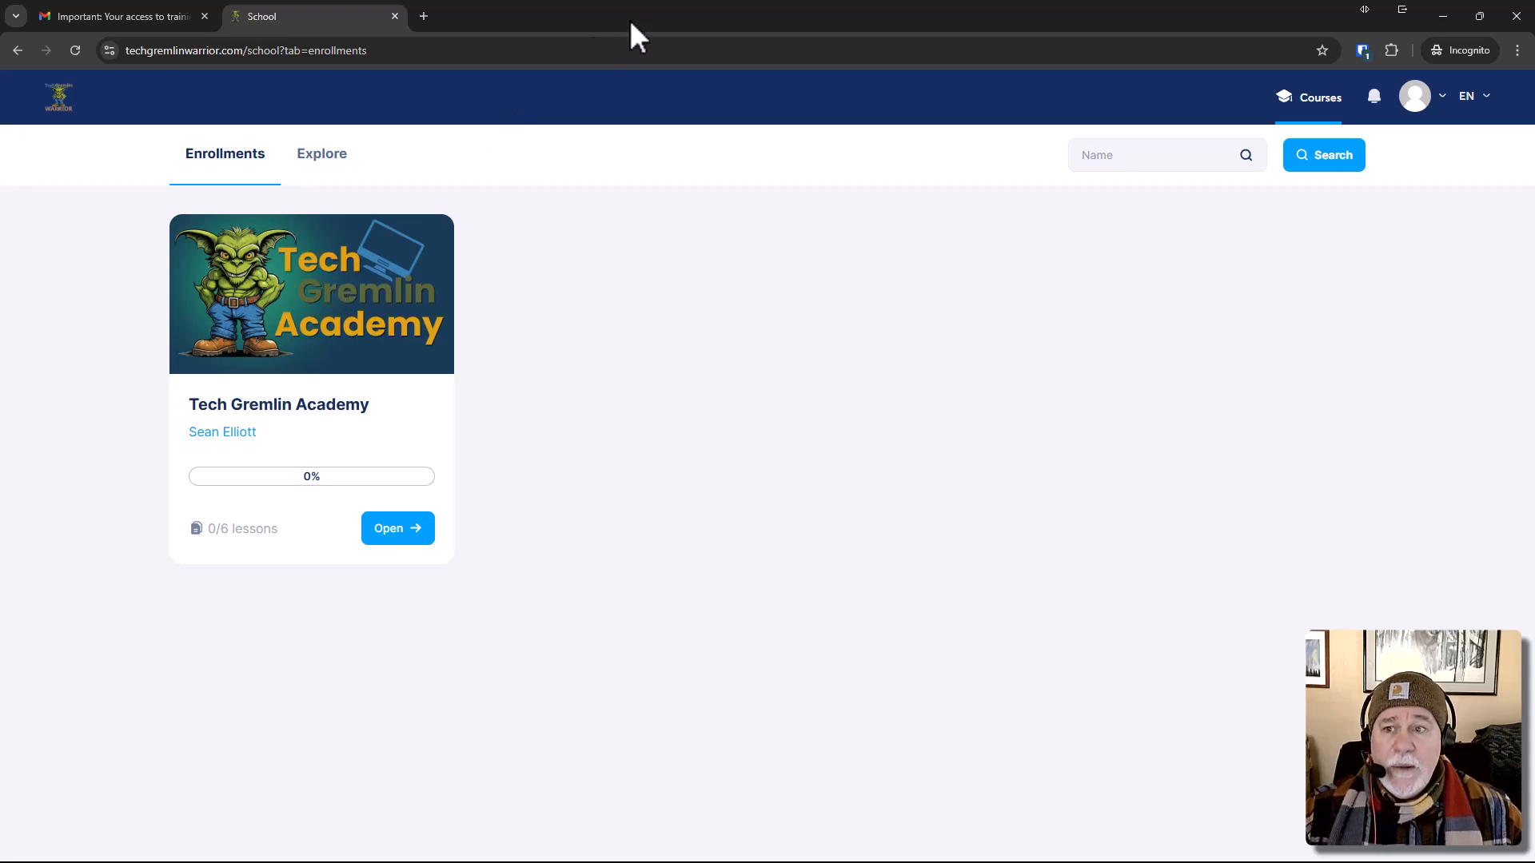
mouse_move(581, 34)
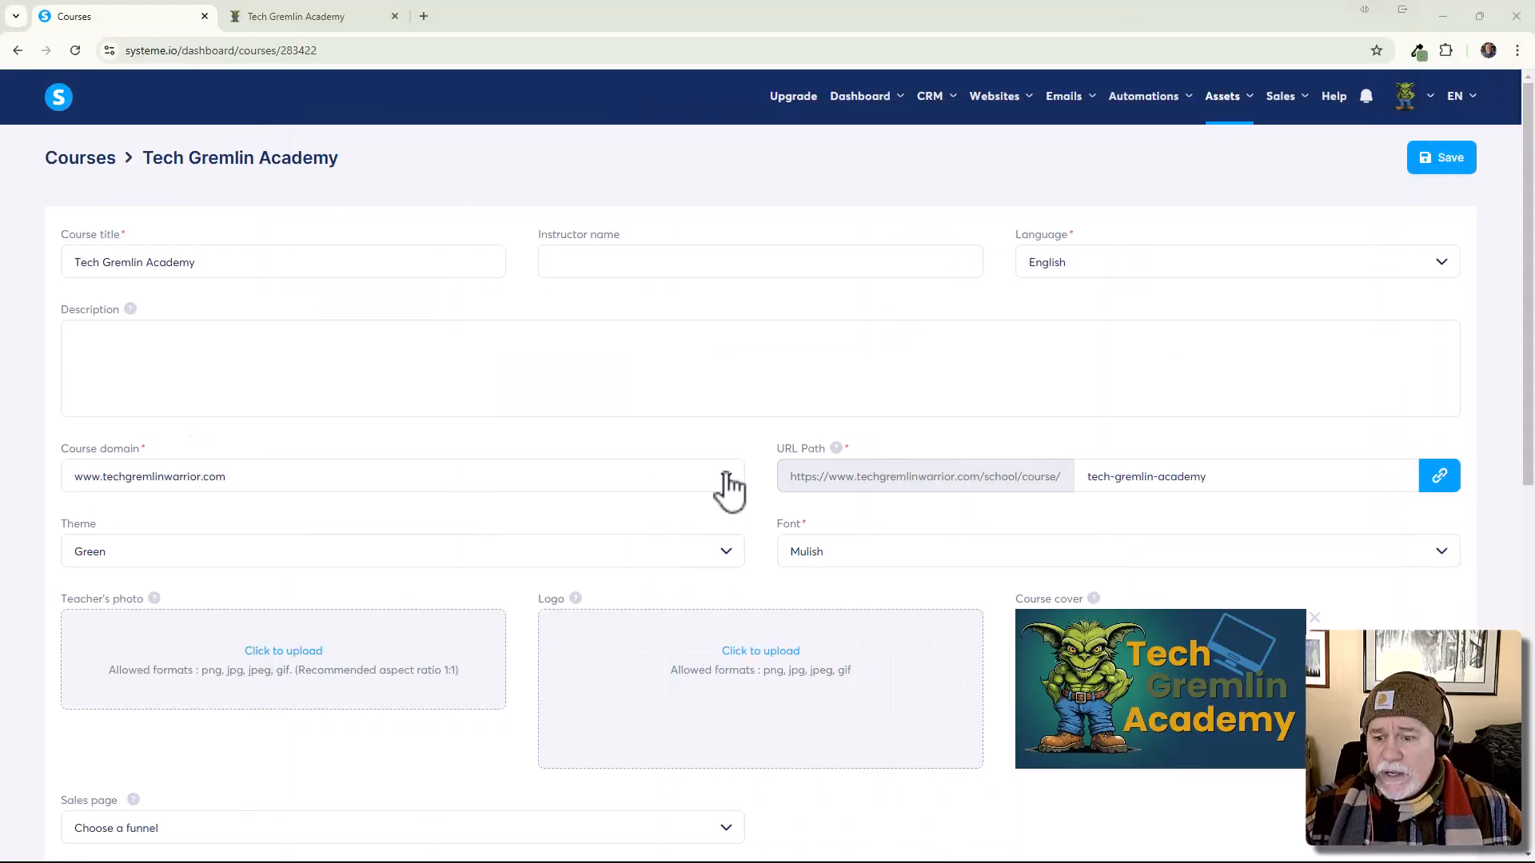
Review the course settings form and save it with the gremlin cover kept.
scroll(down, 3)
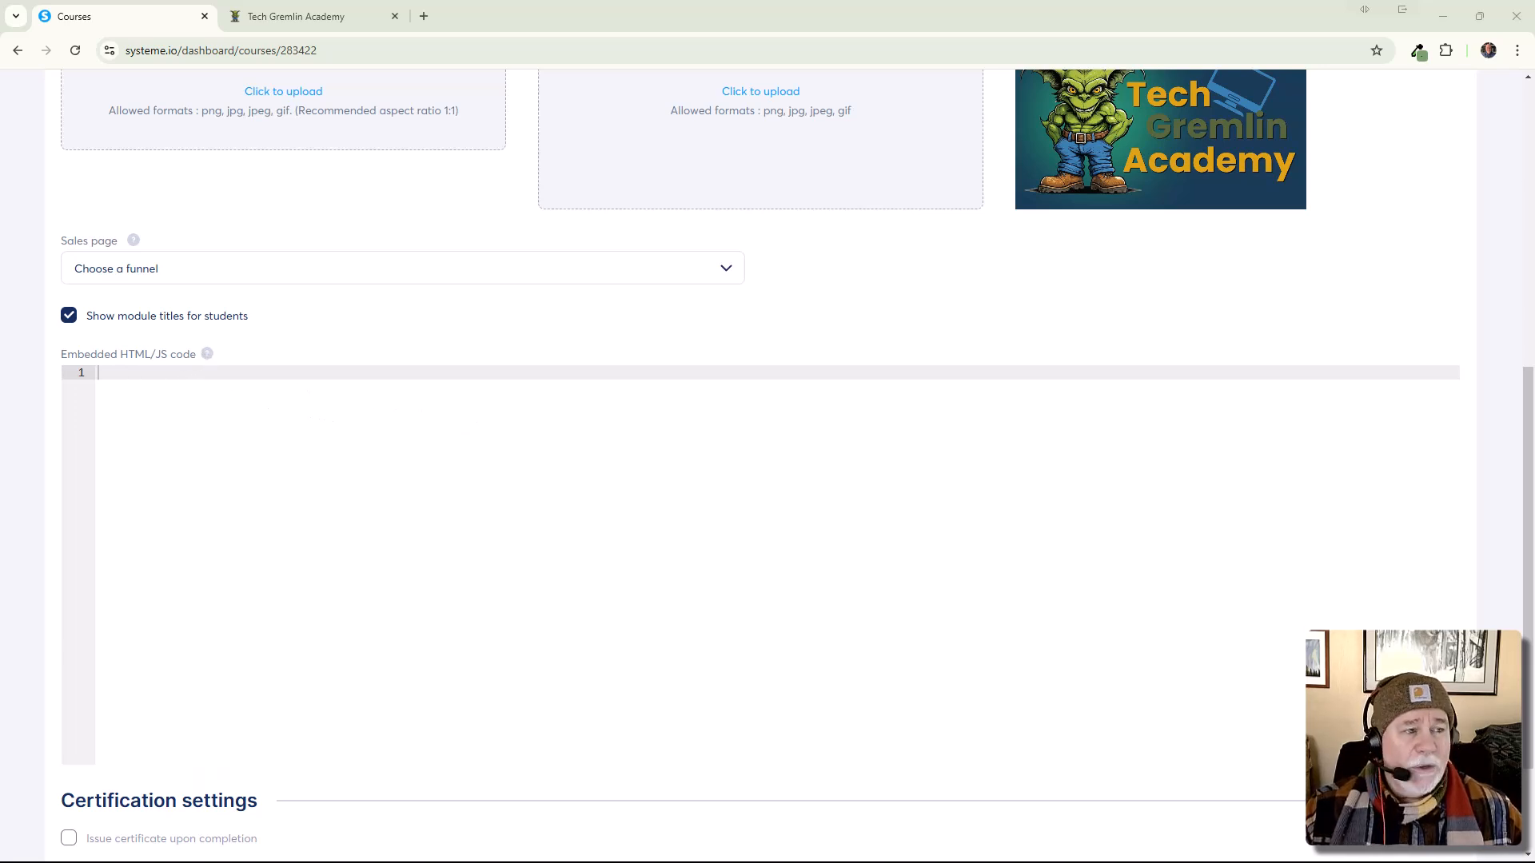
scroll(down, 3)
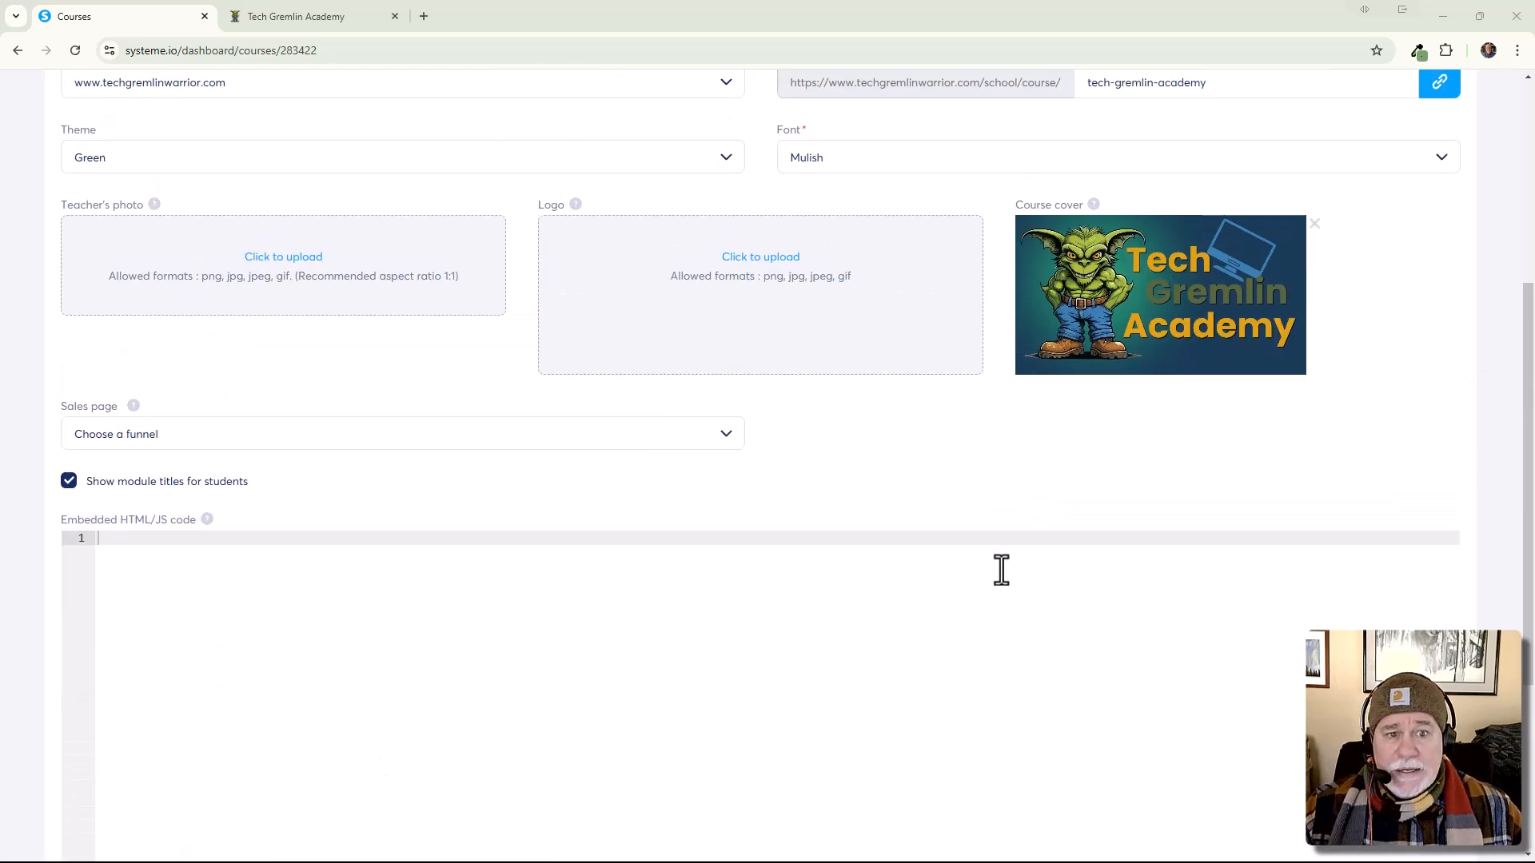
scroll(up, 3)
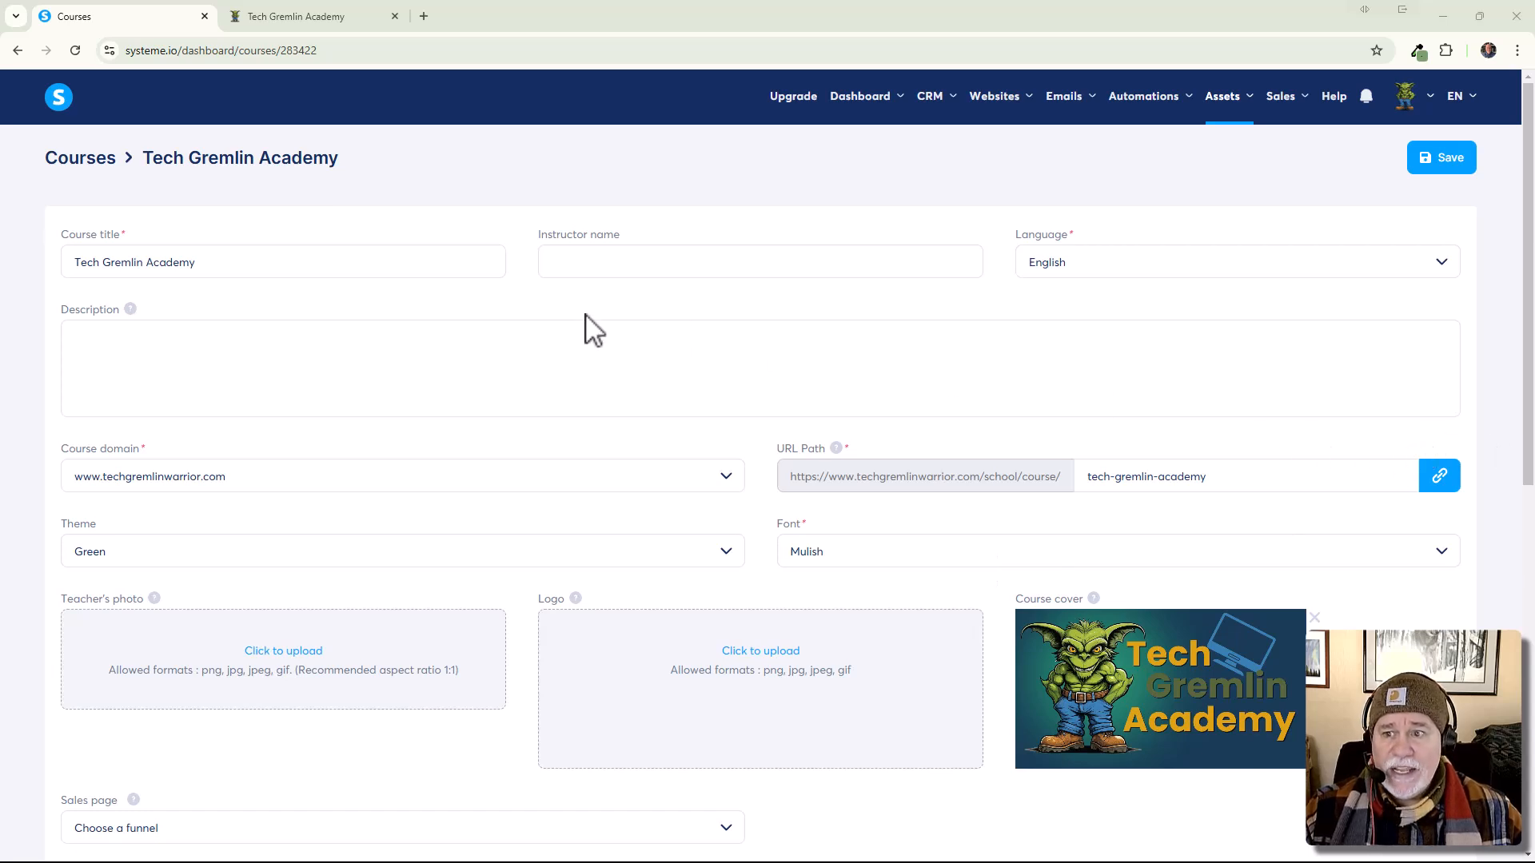
mouse_move(1047, 166)
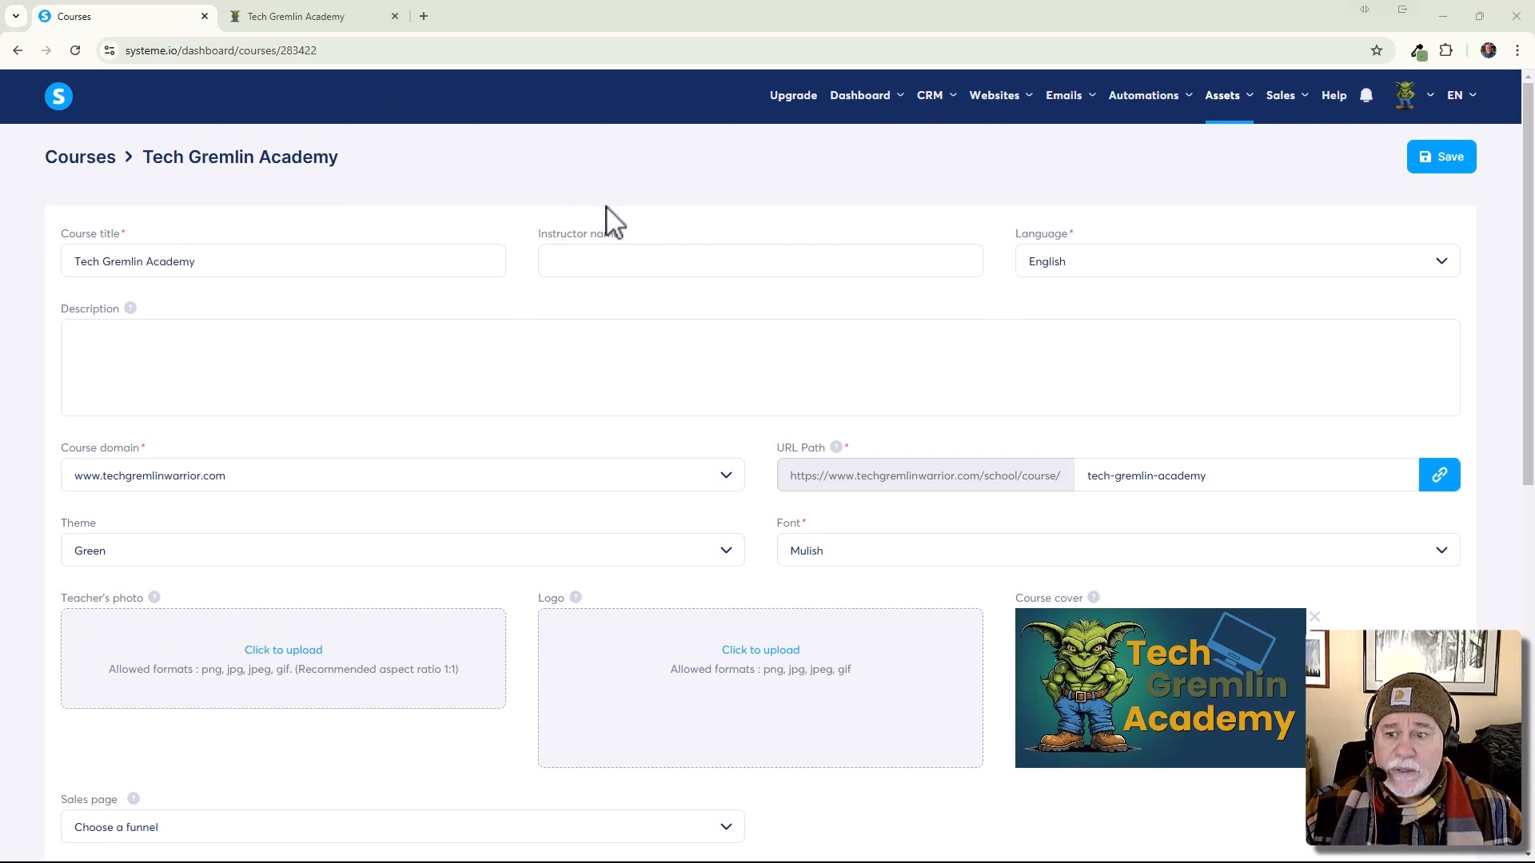
scroll(down, 3)
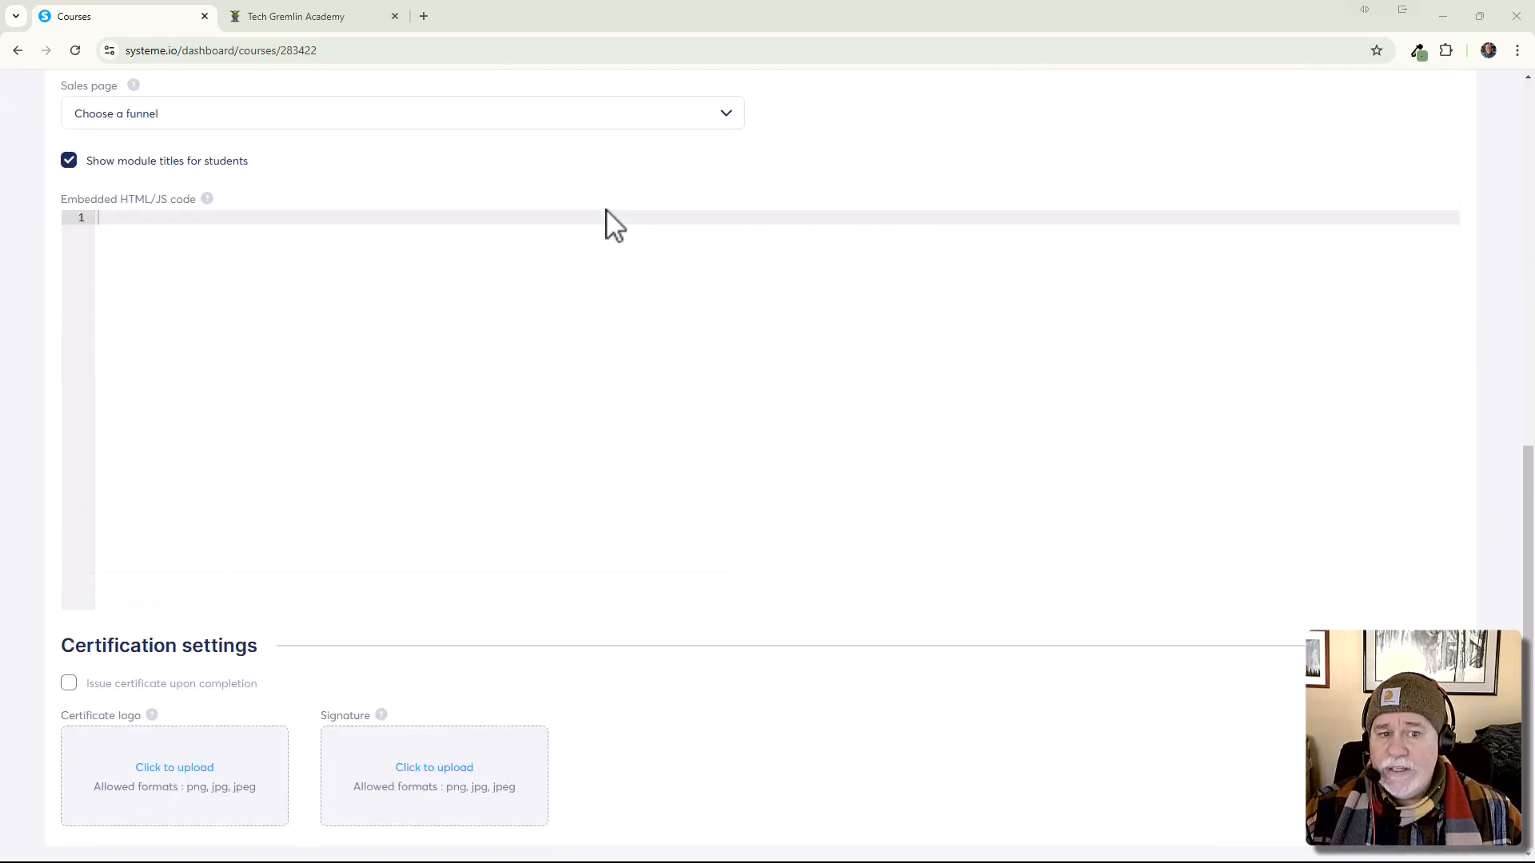
scroll(up, 3)
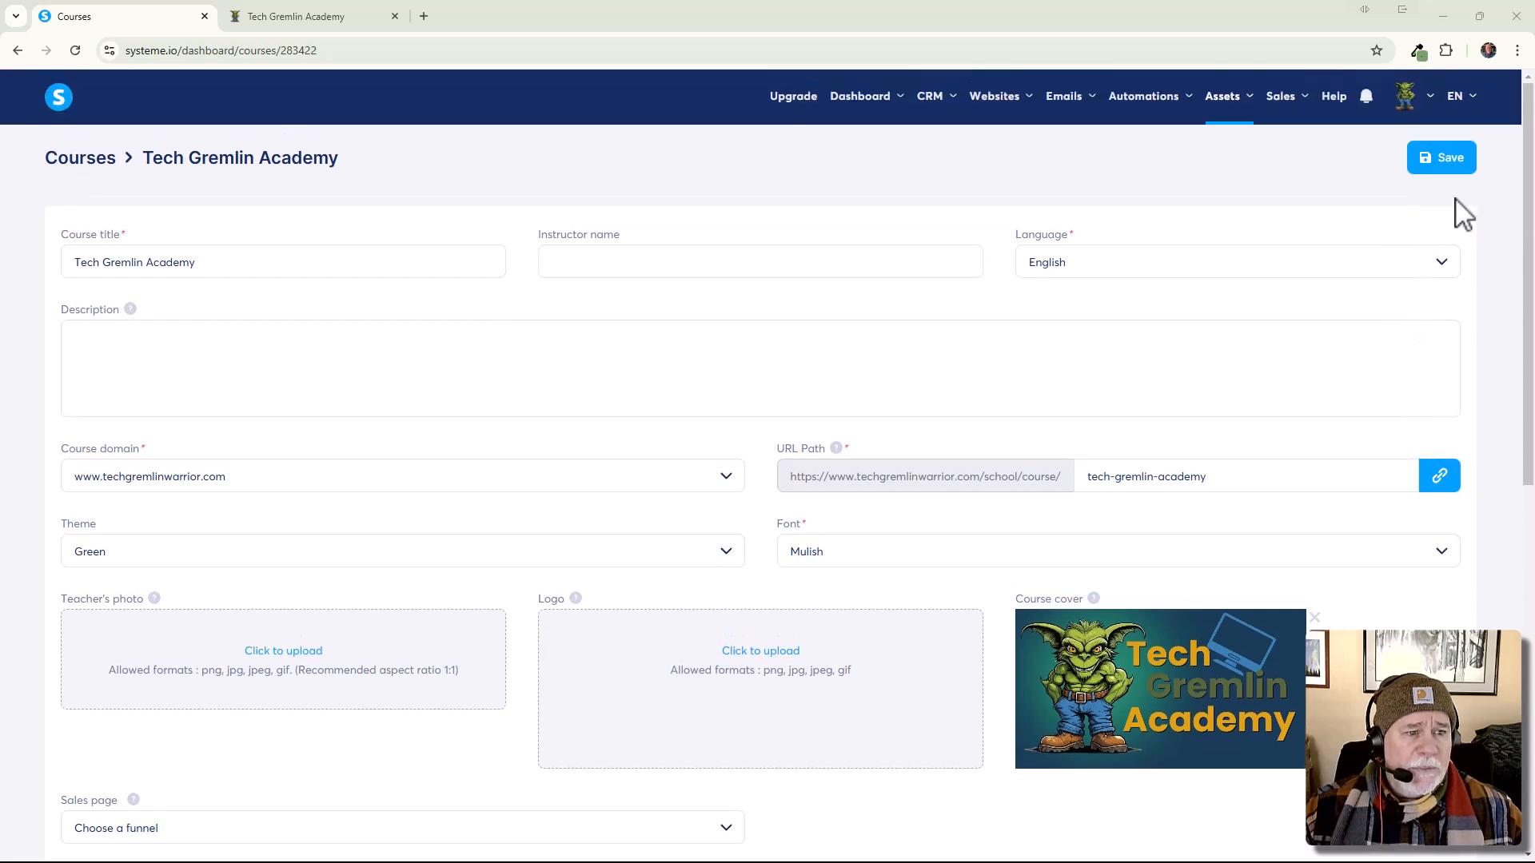
click(1440, 157)
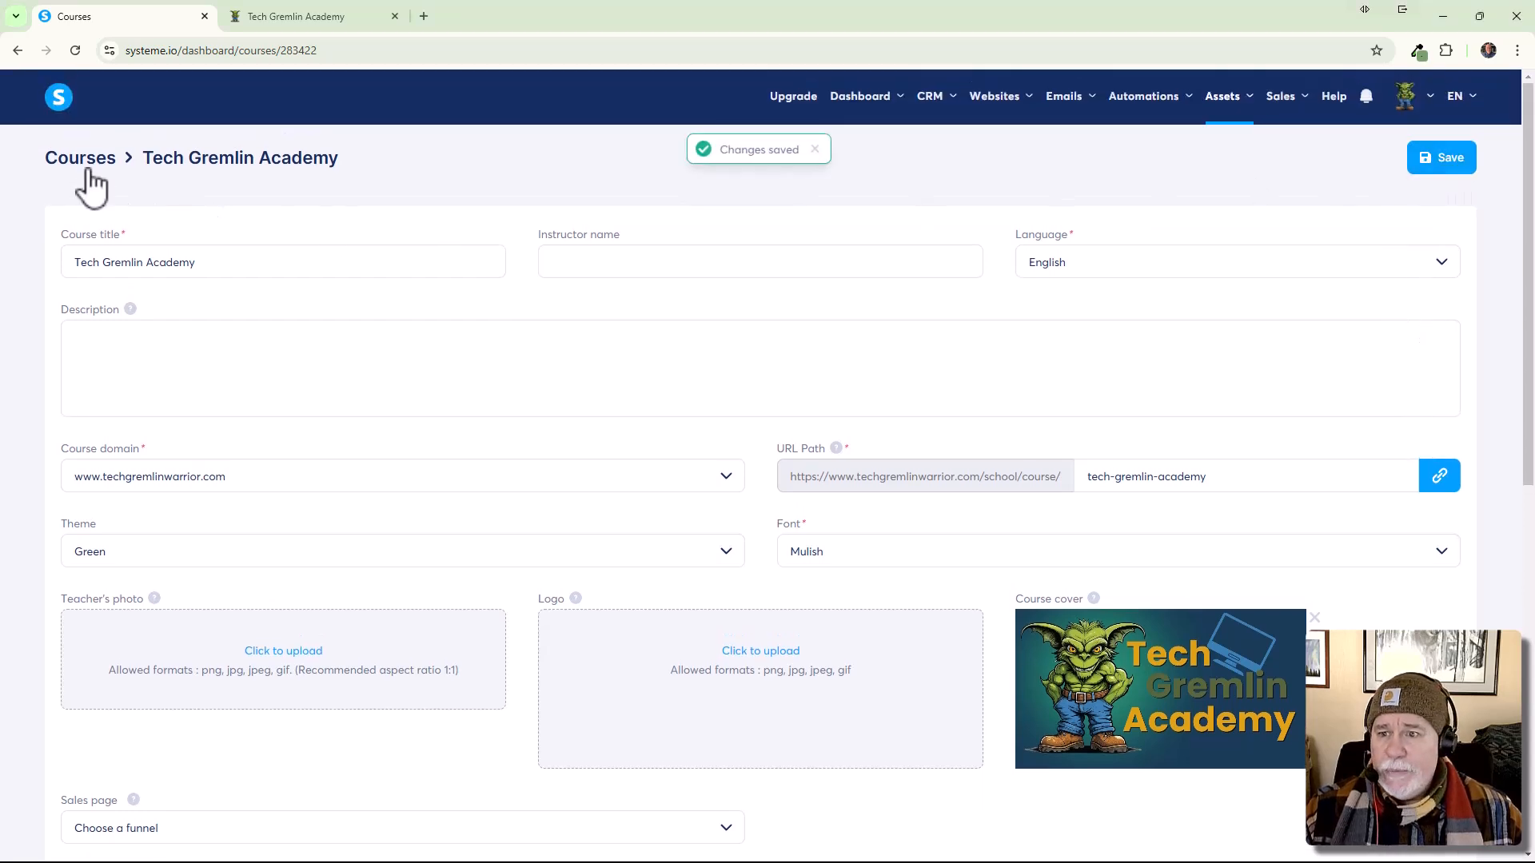
Return to the courses list and open Tech Gremlin Academy's actions menu.
click(80, 158)
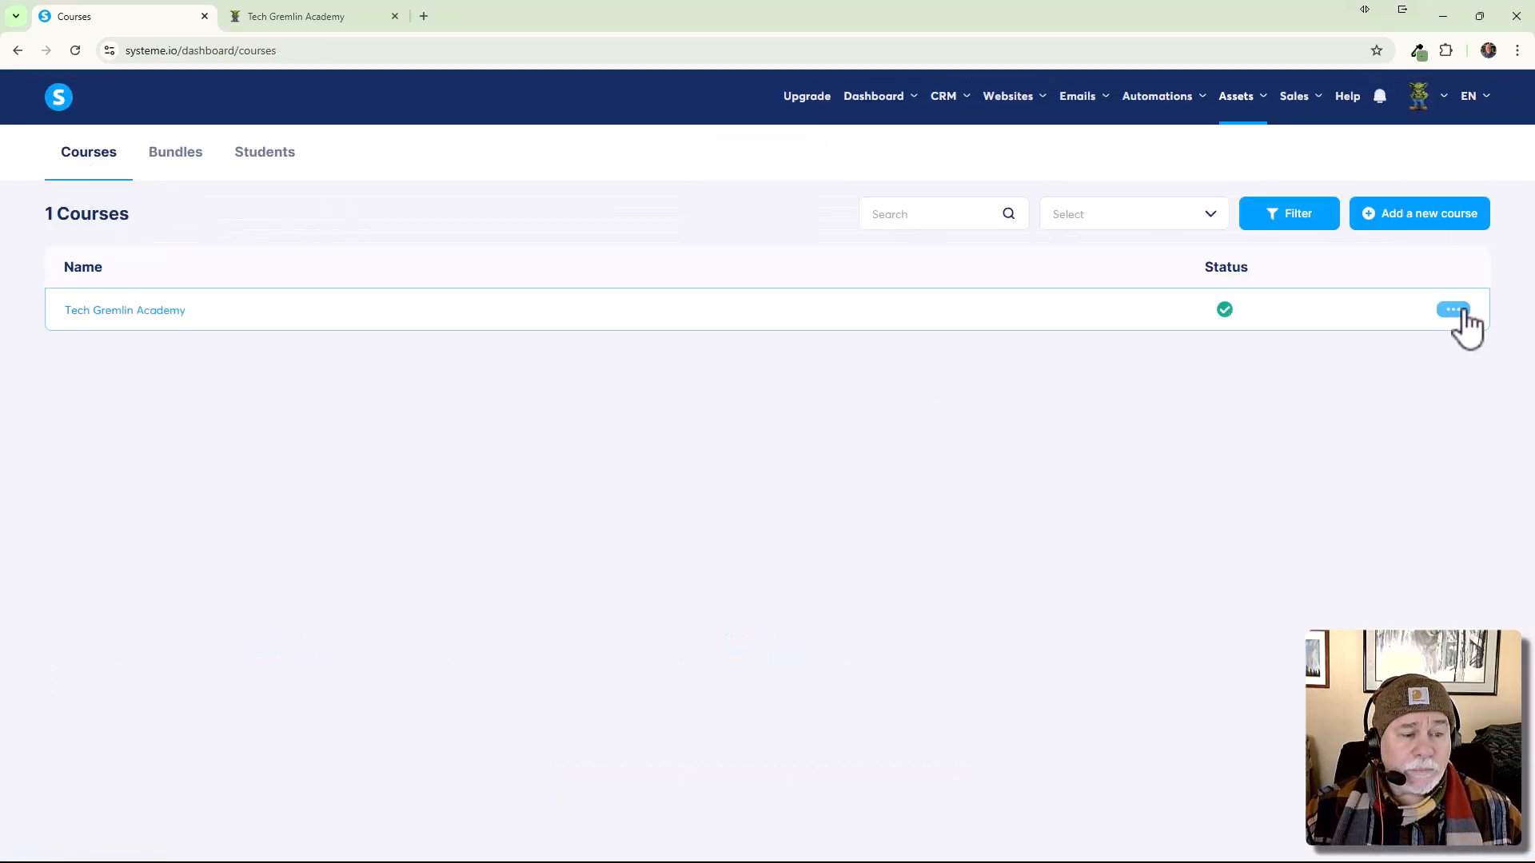
click(1453, 310)
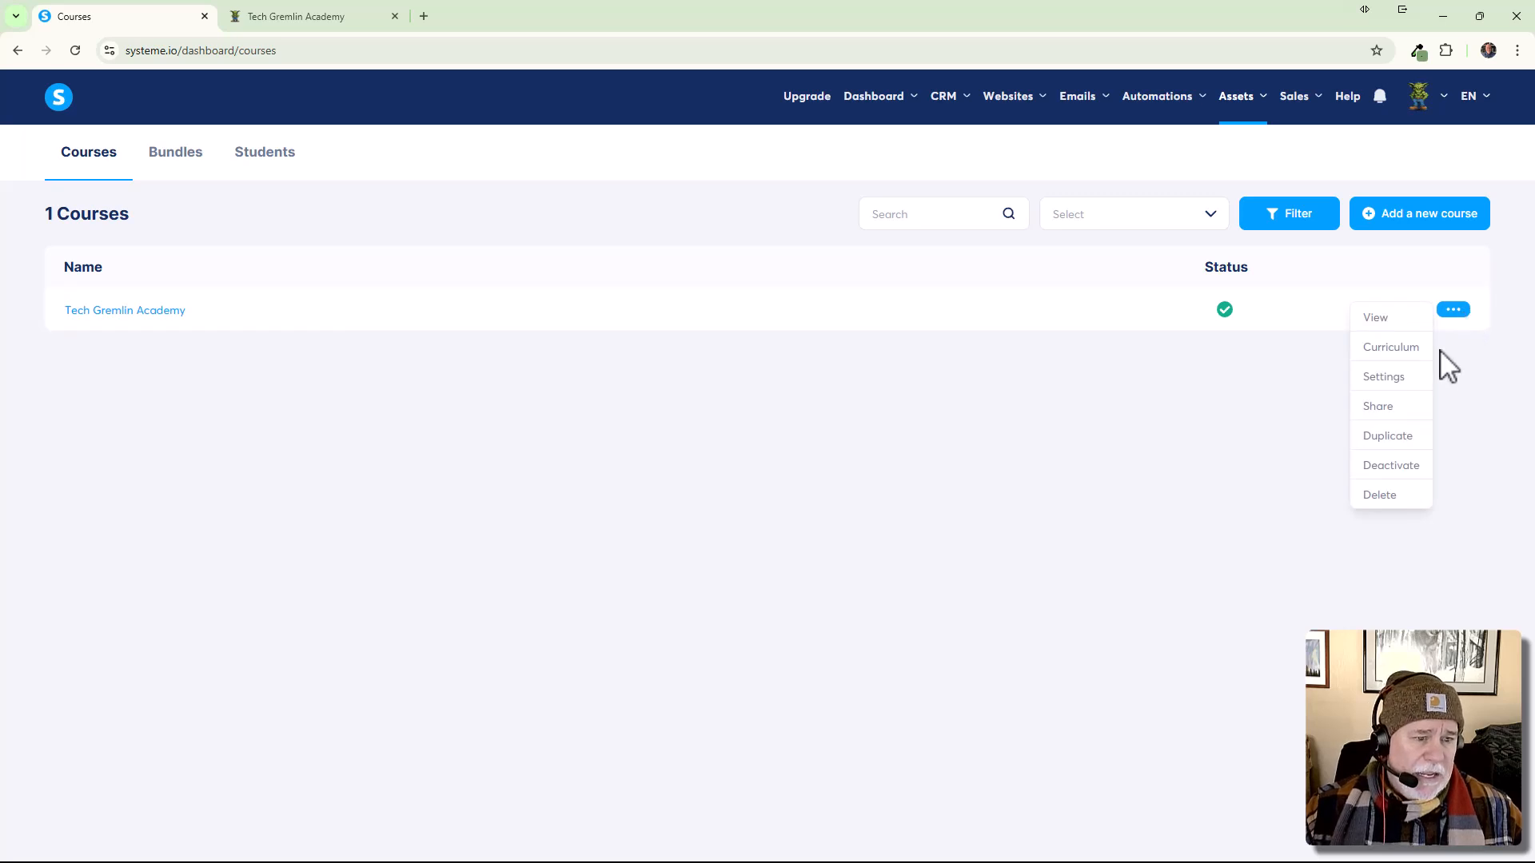
mouse_move(1383, 377)
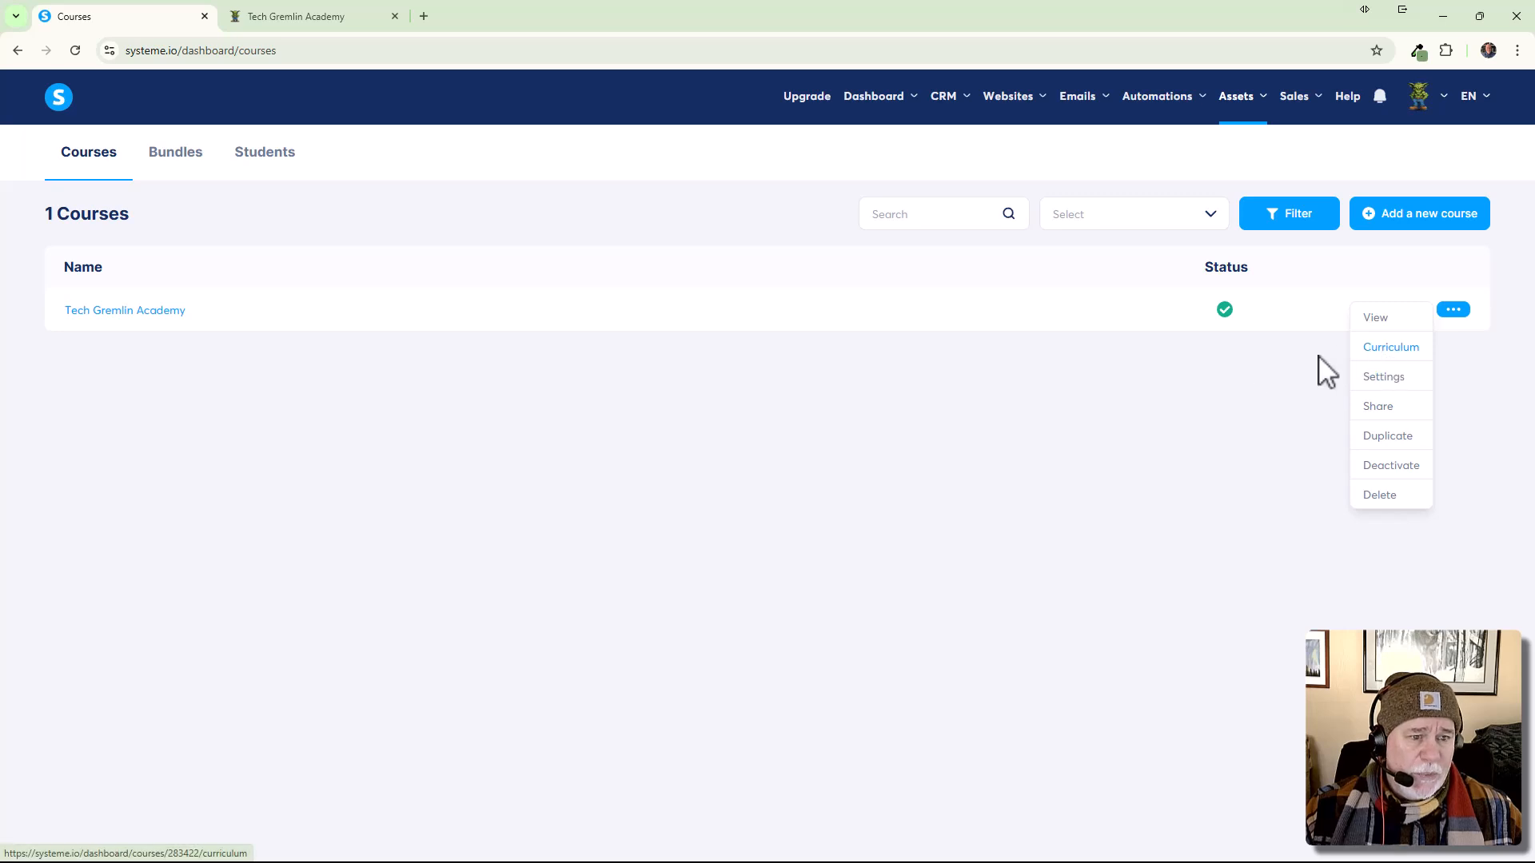
mouse_move(1089, 455)
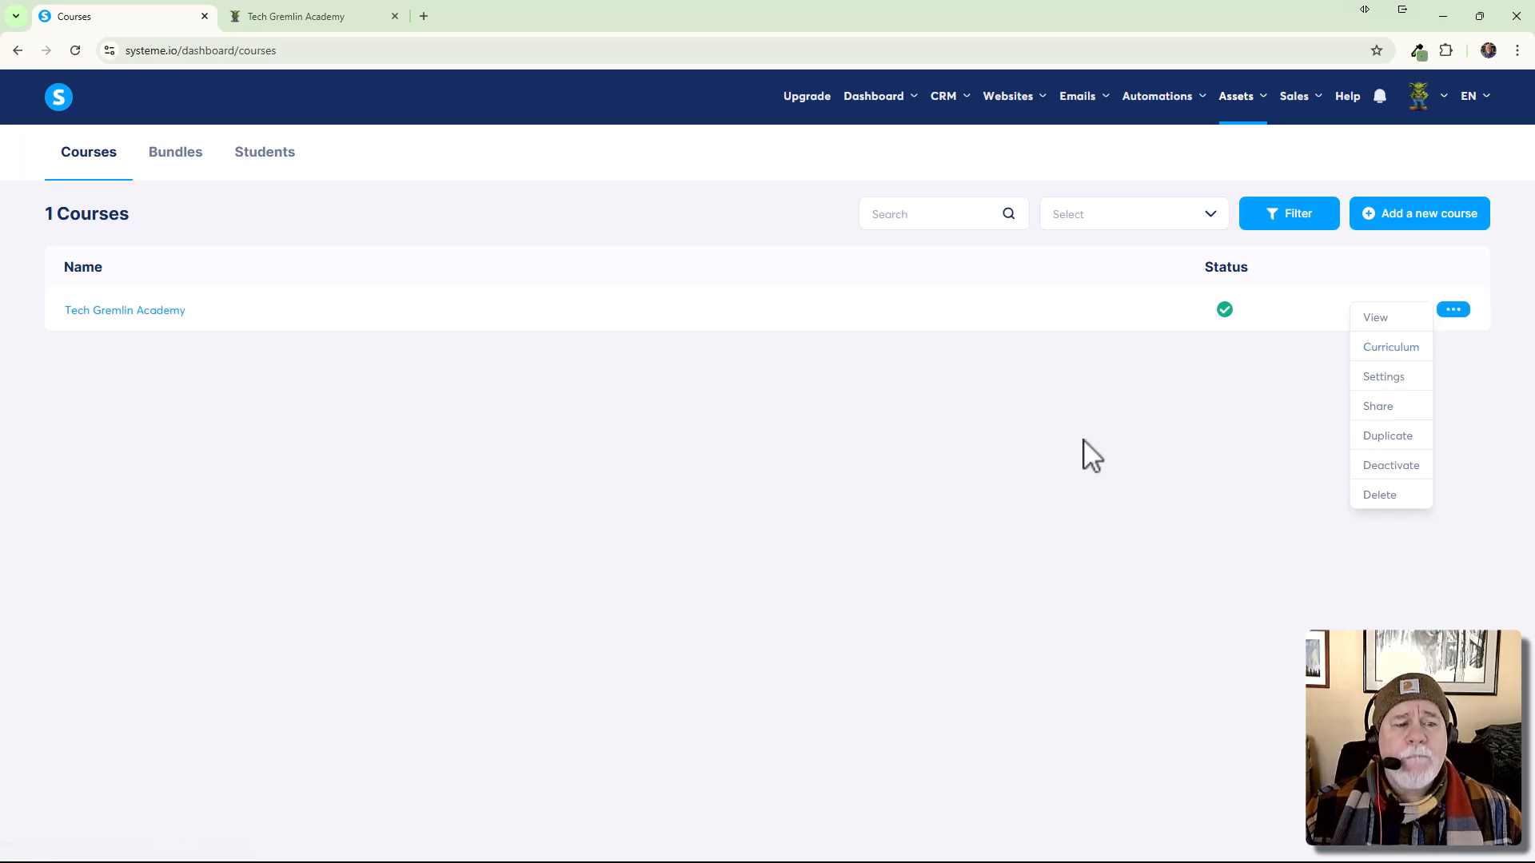
mouse_move(1103, 467)
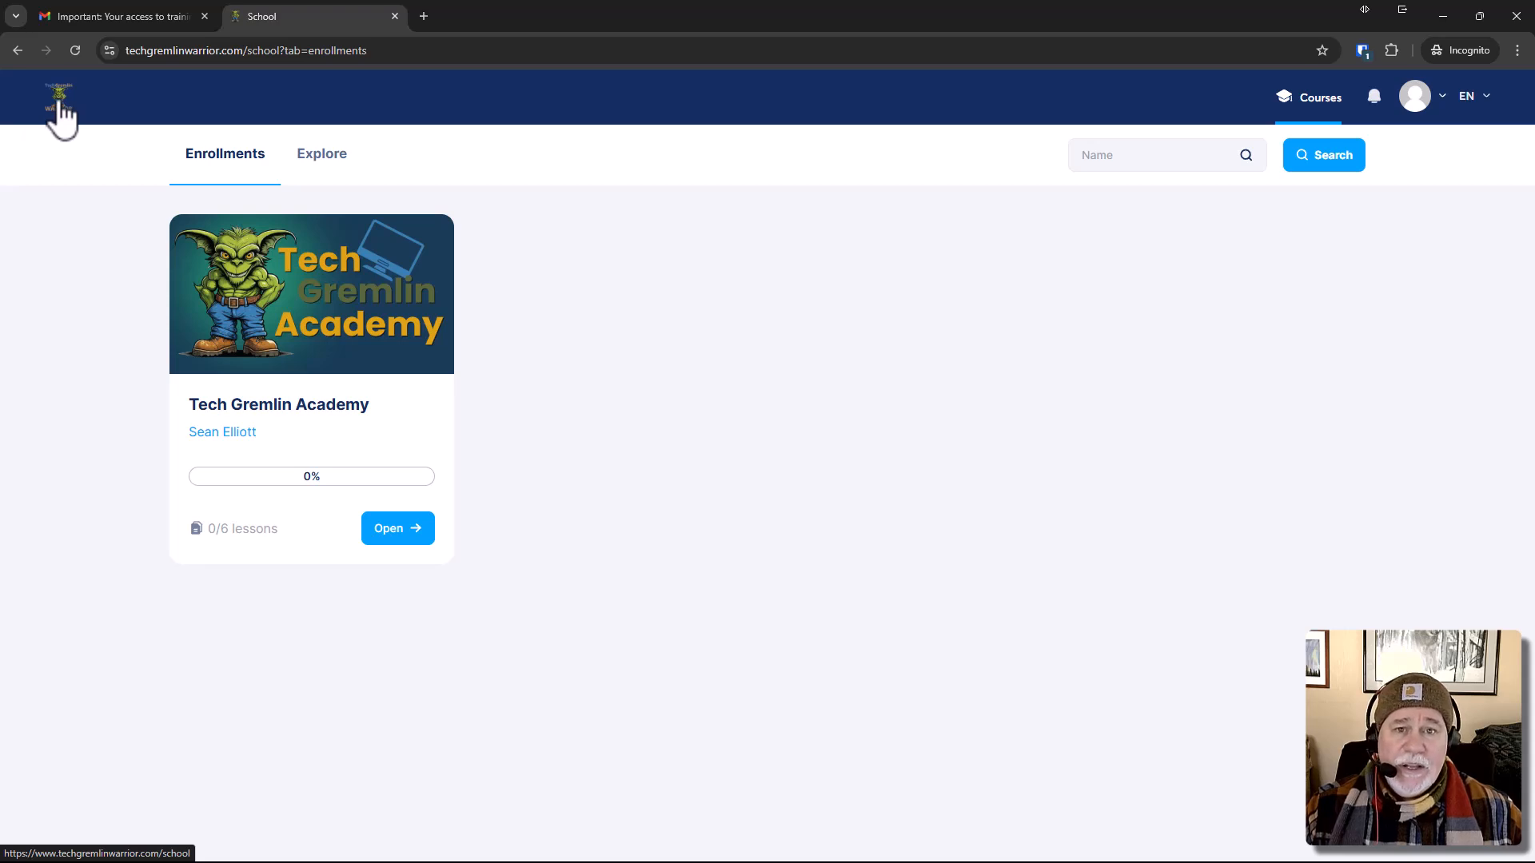
mouse_move(754, 119)
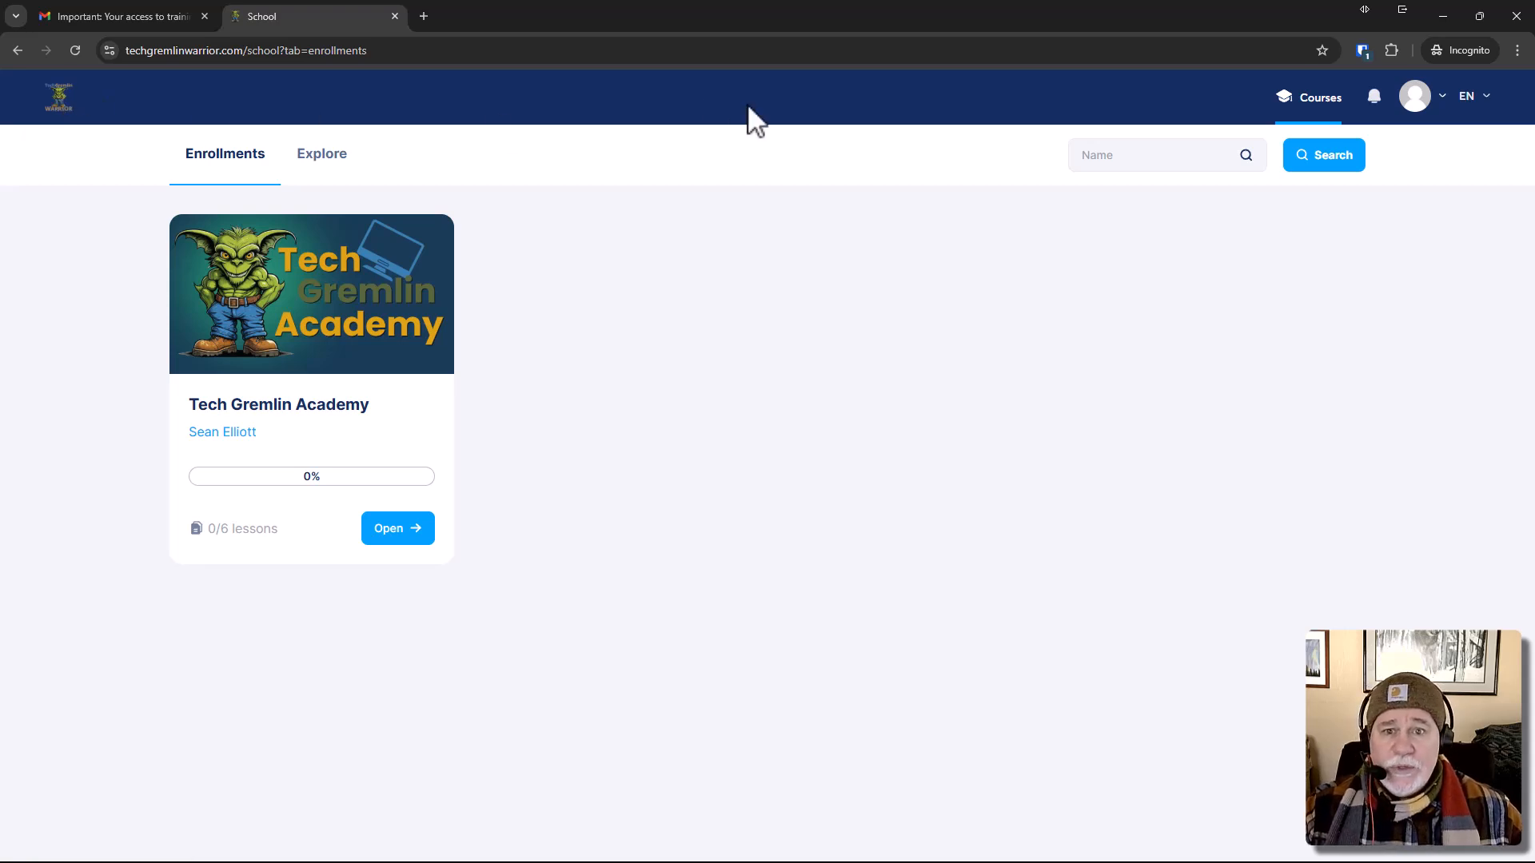
mouse_move(685, 171)
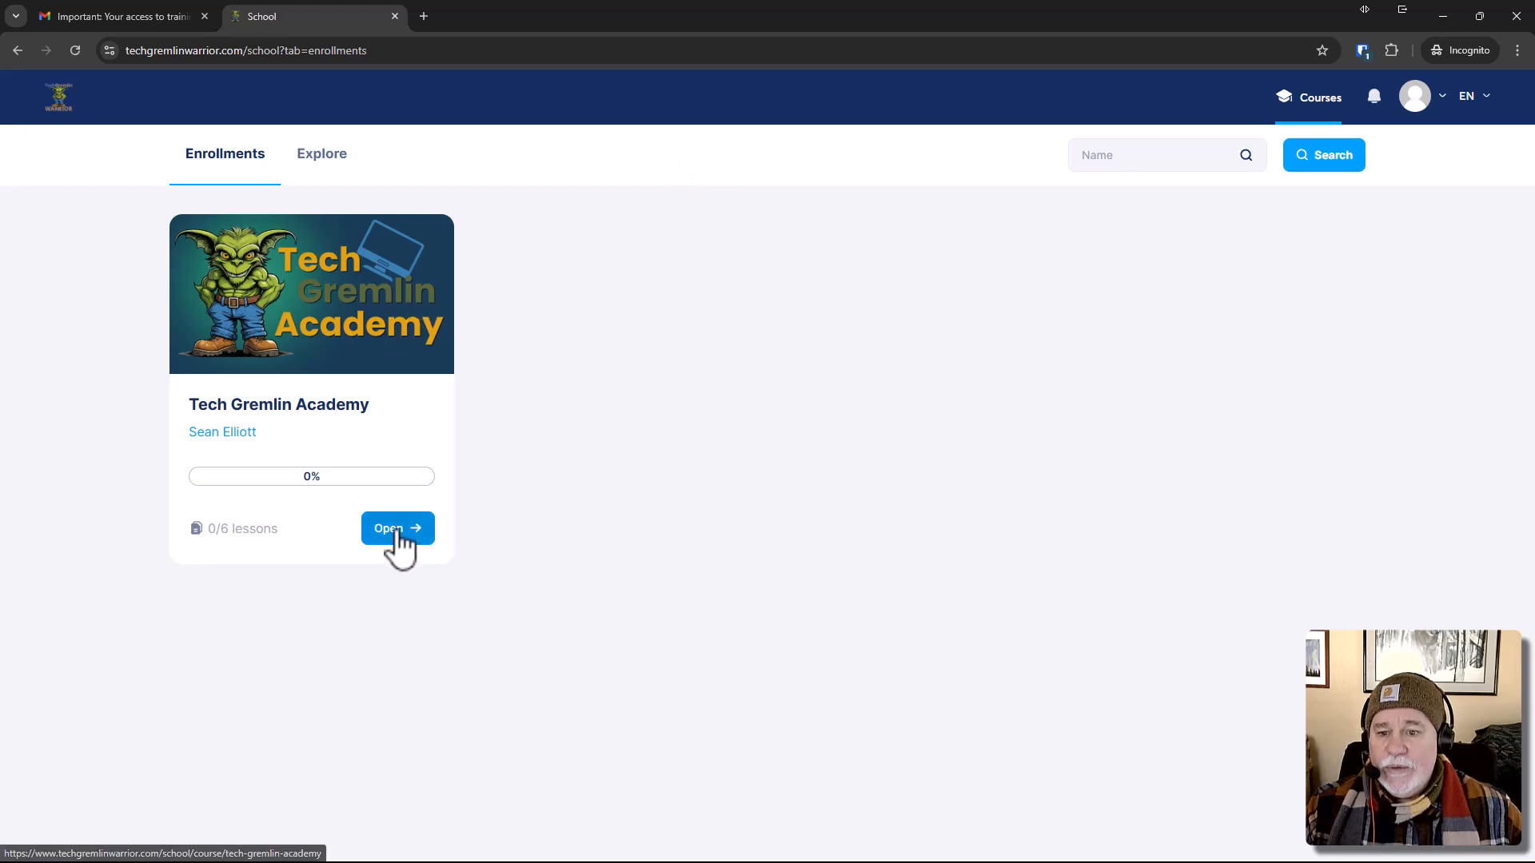
Open Tech Gremlin Academy as a student and play its green-themed introduction lesson.
click(396, 527)
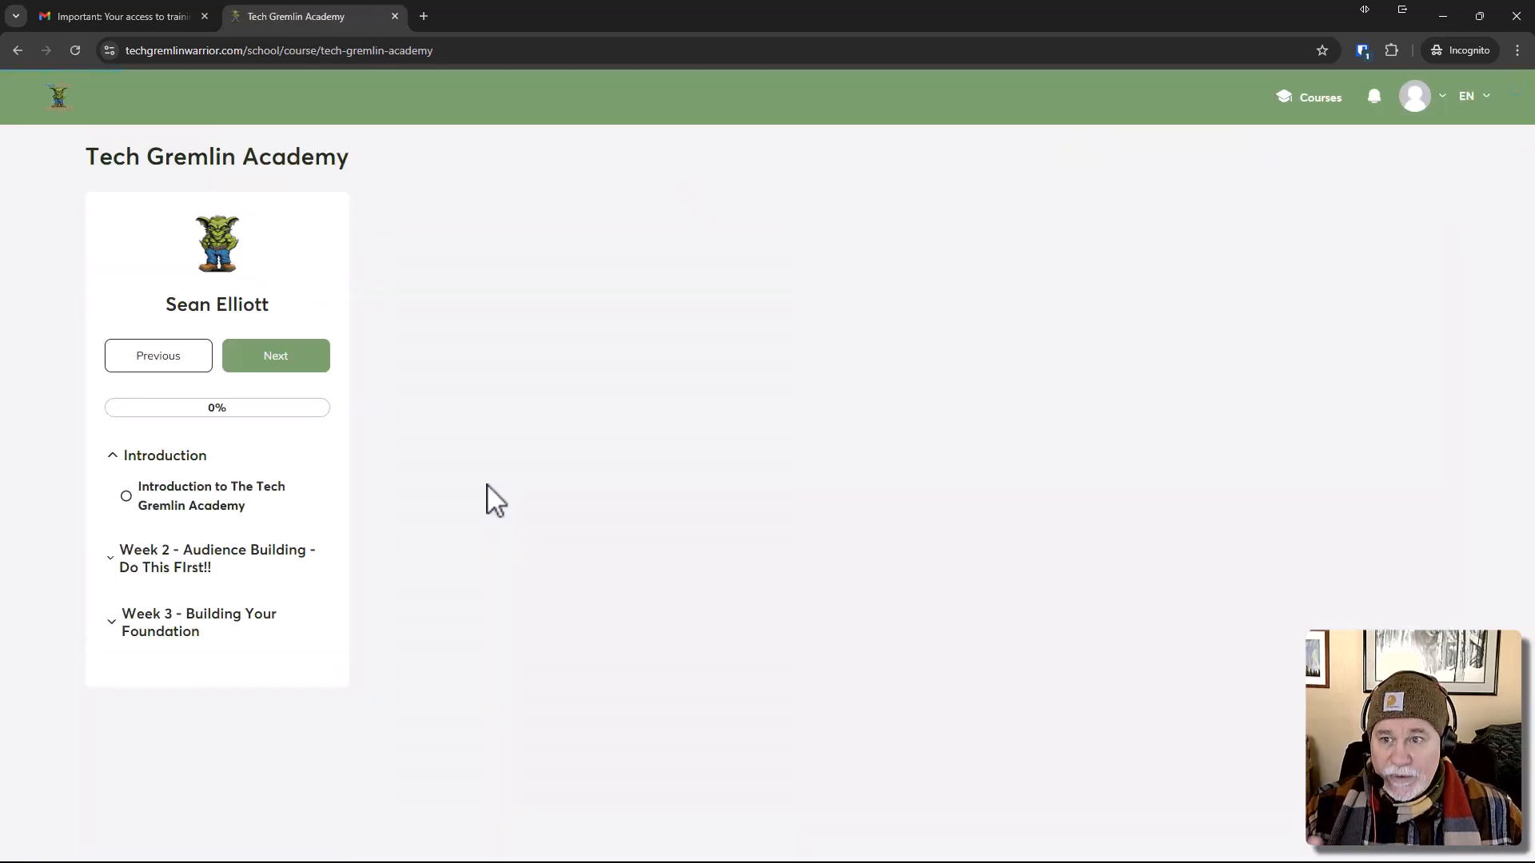
click(211, 496)
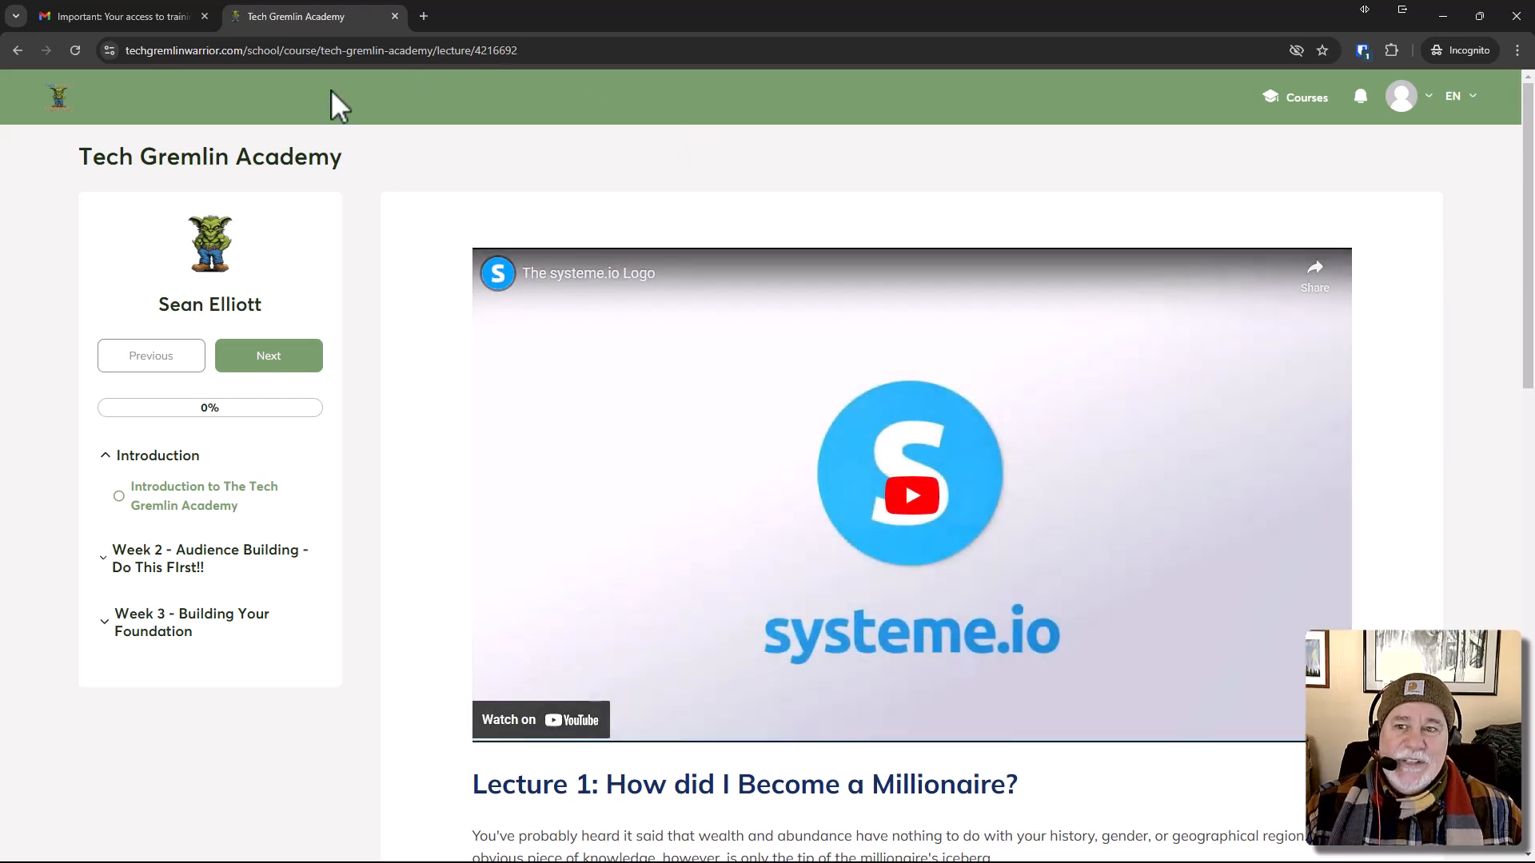
mouse_move(337, 529)
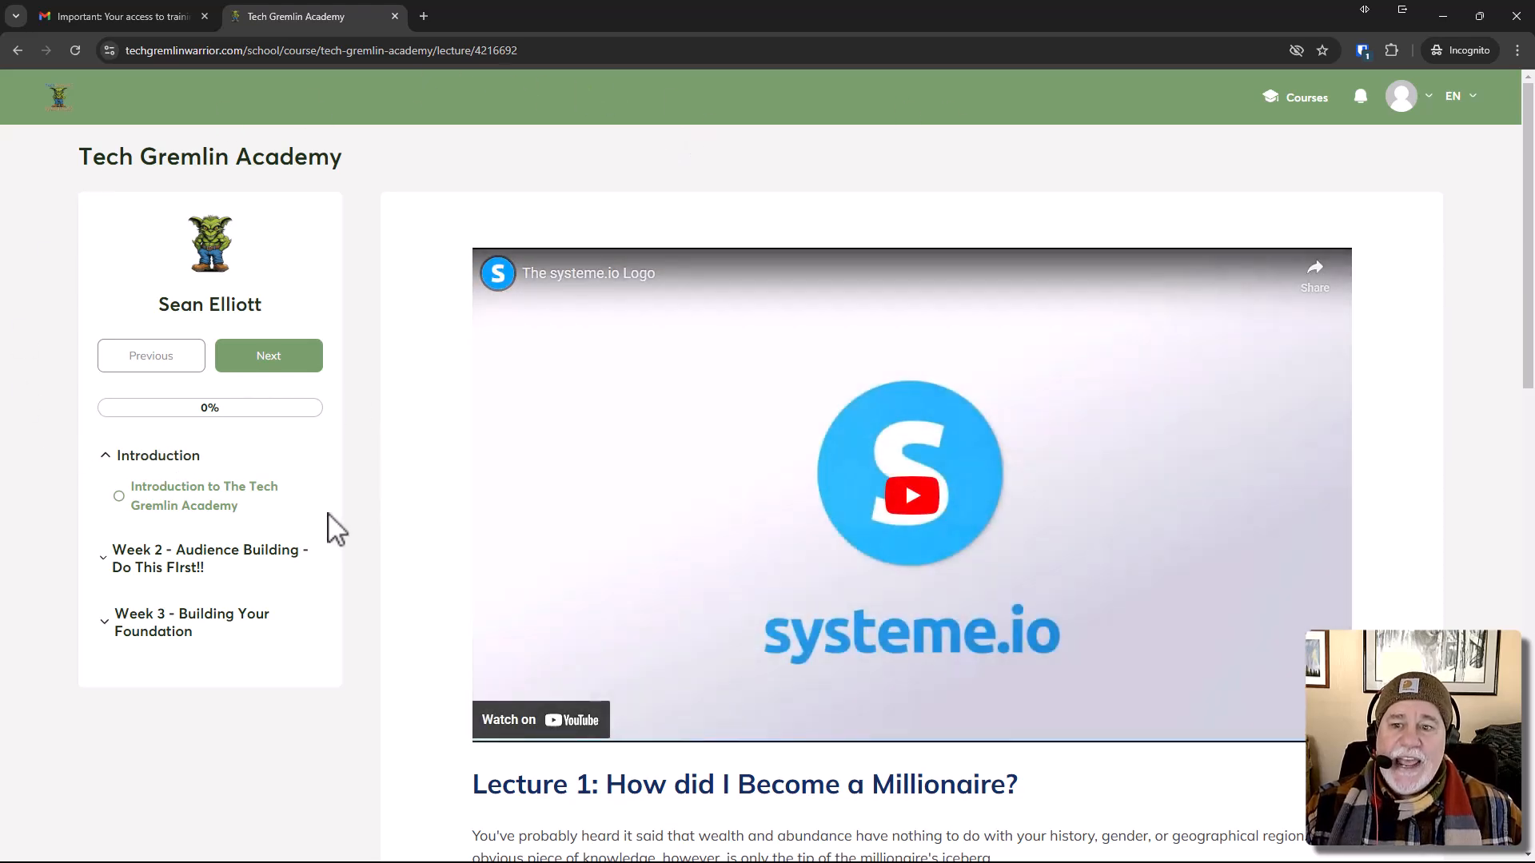
mouse_move(366, 377)
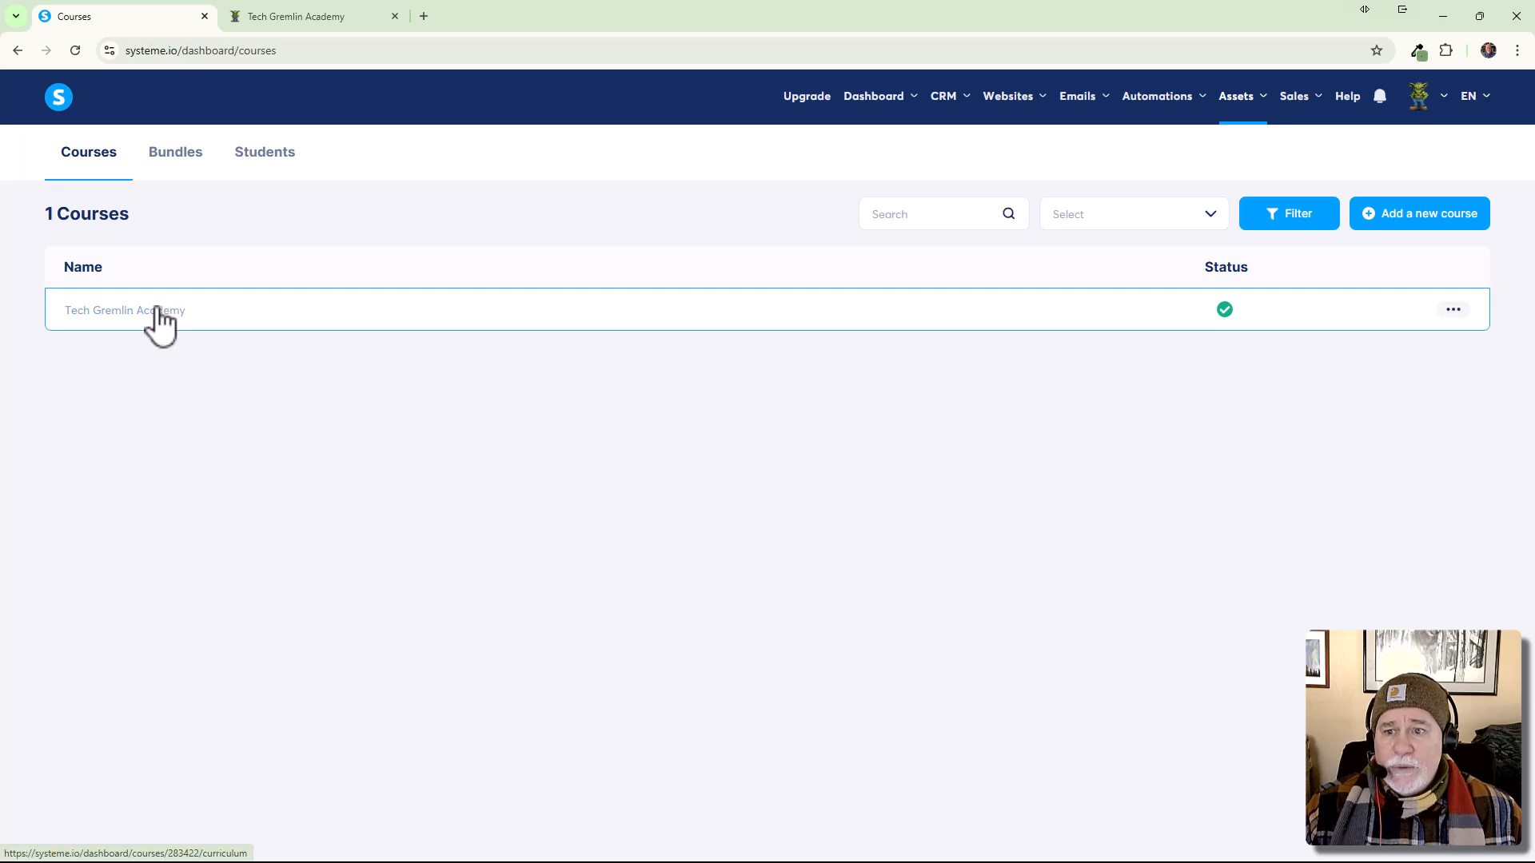
Open the Tech Gremlin Academy curriculum and preview the course site for theme customization.
click(125, 310)
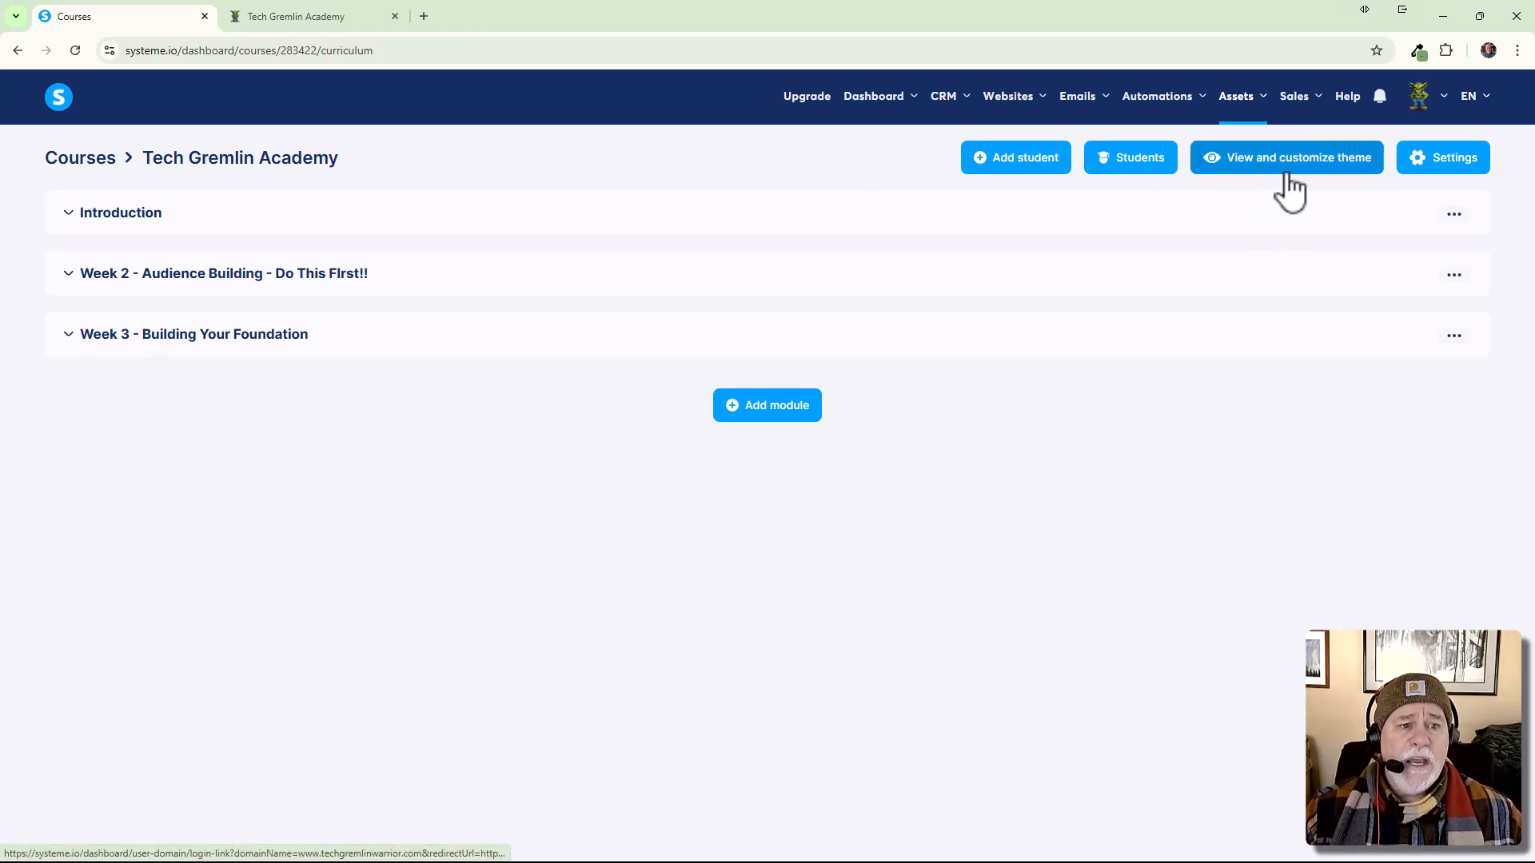
click(1286, 157)
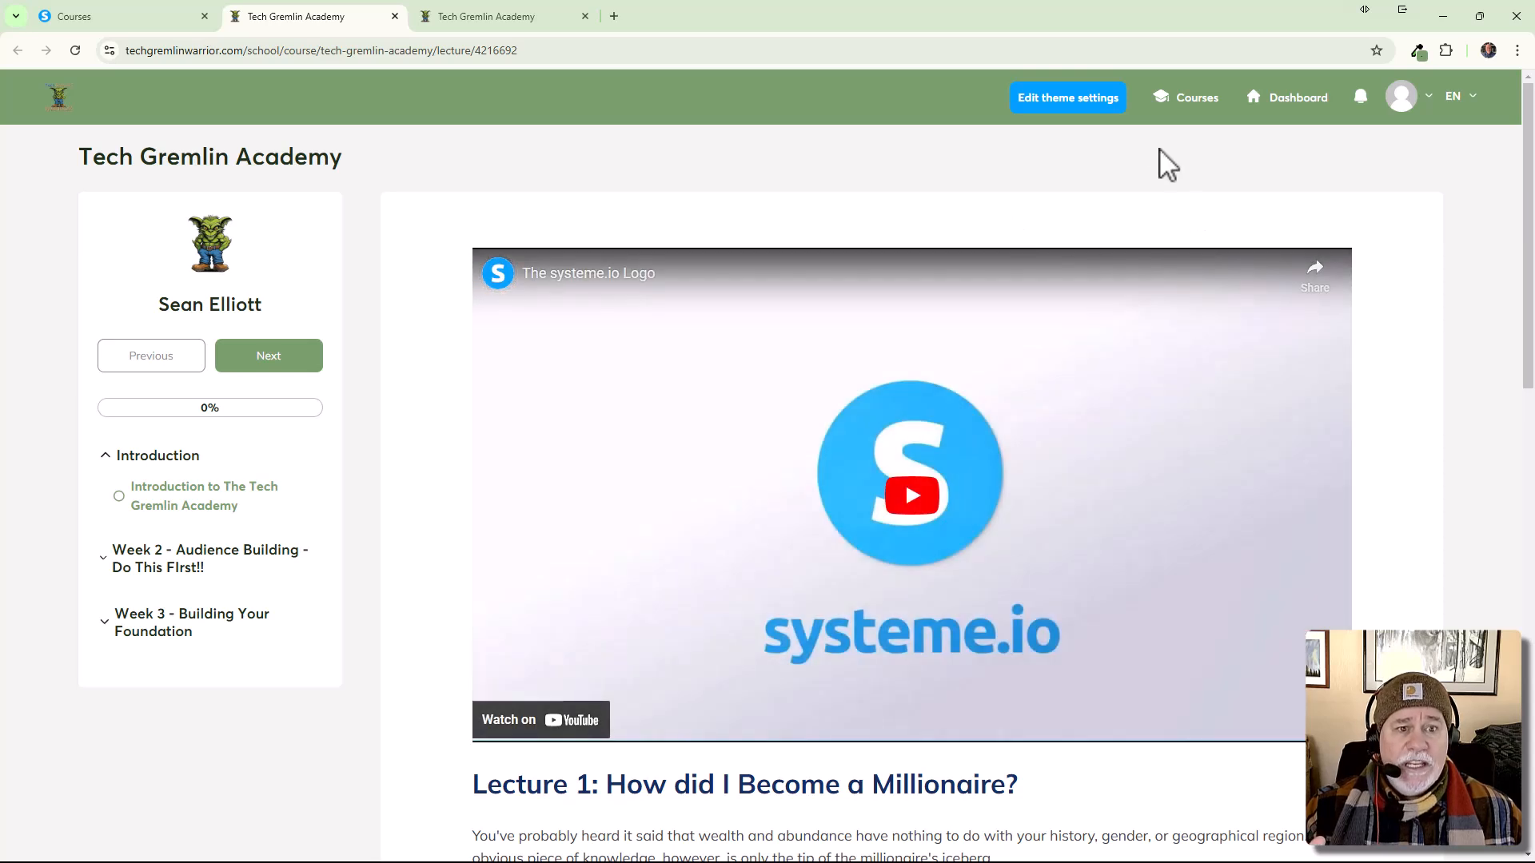
mouse_move(1080, 143)
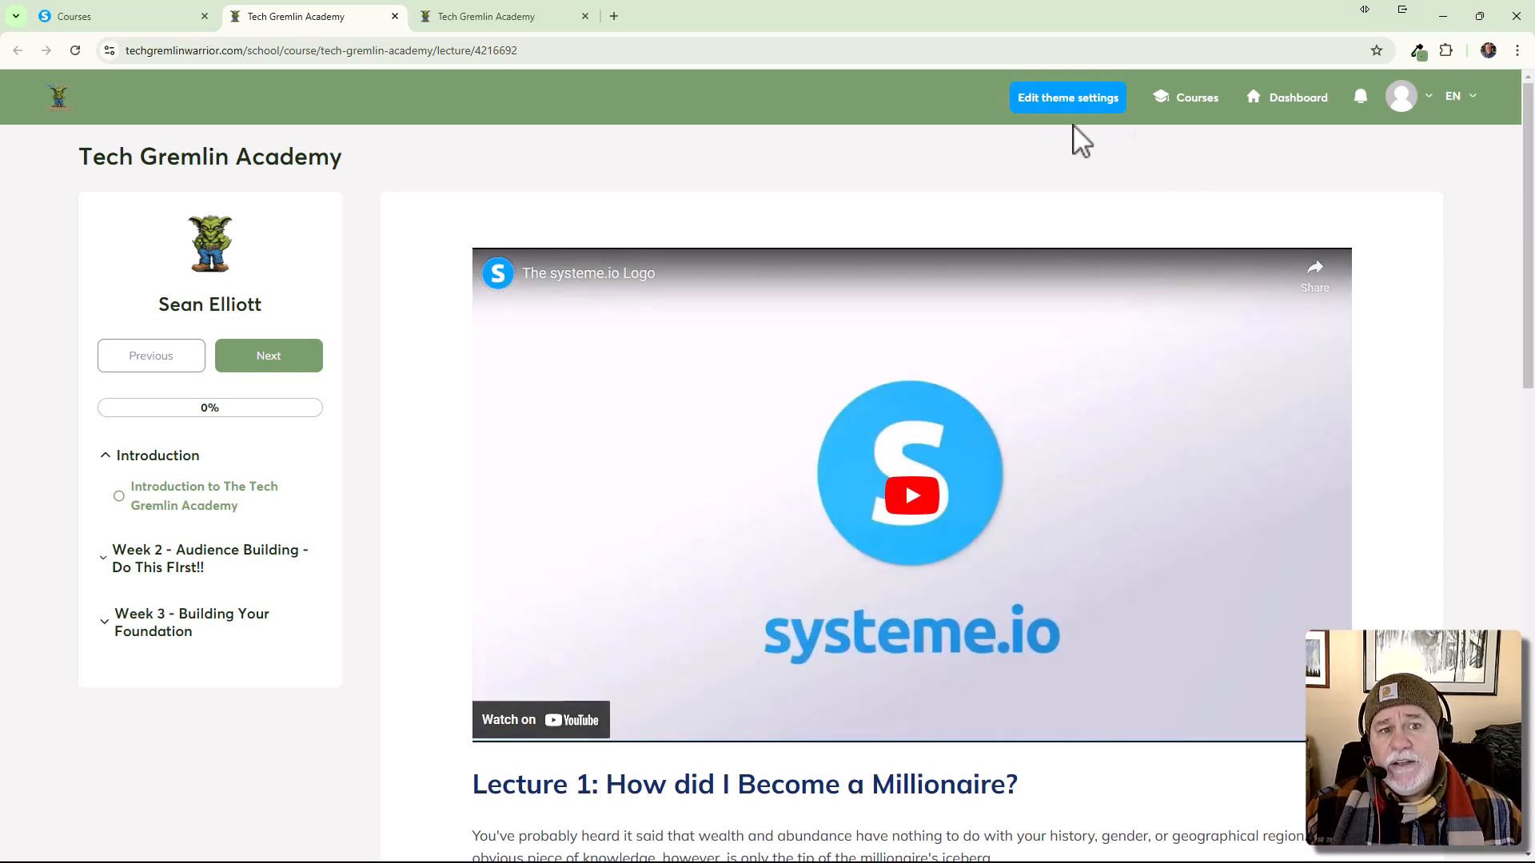
mouse_move(1077, 123)
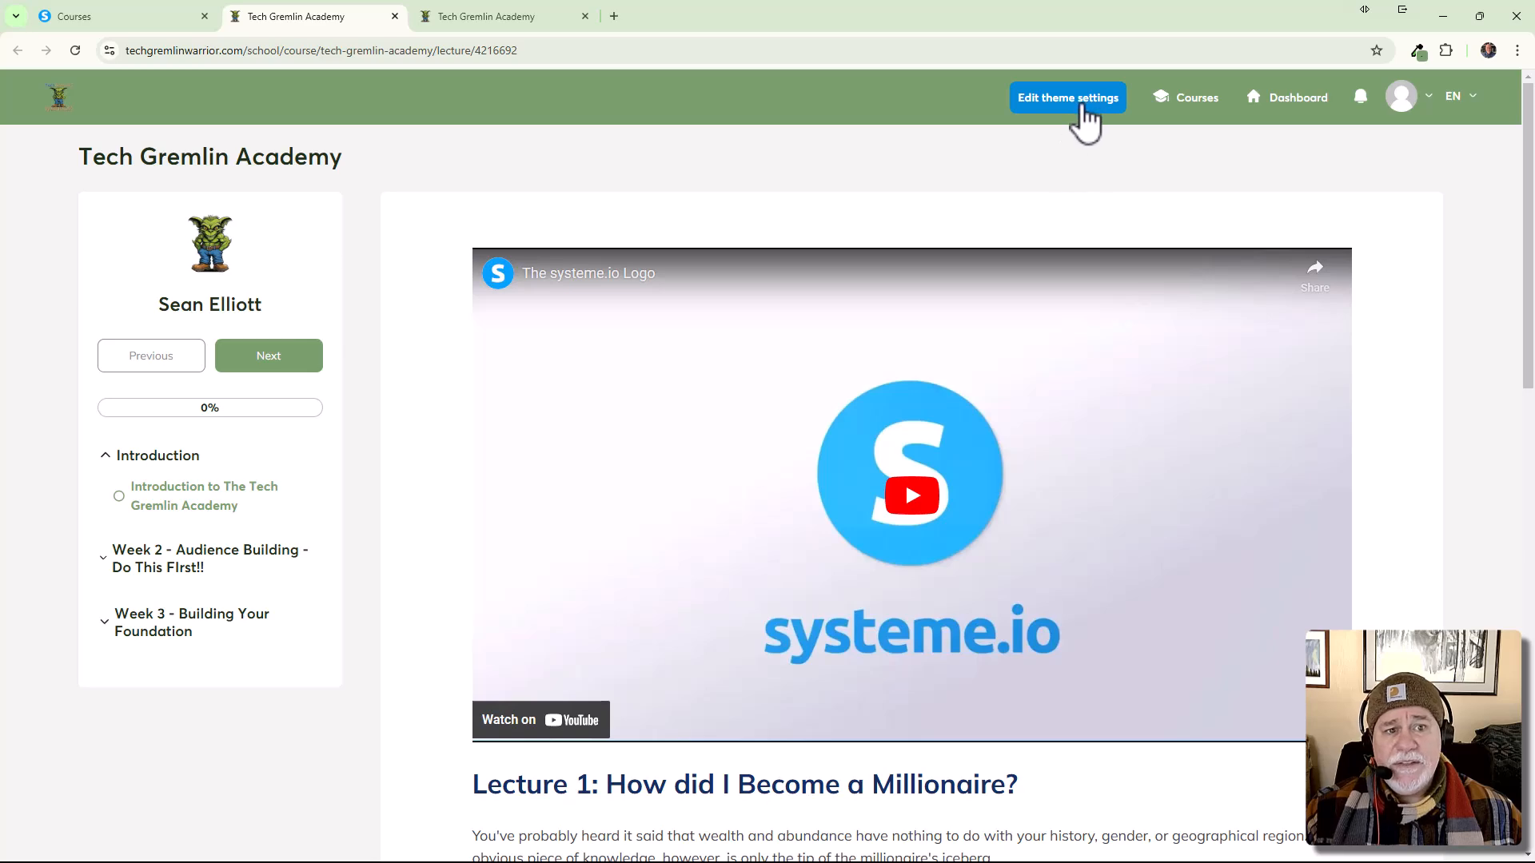
Open the course theme settings and scroll through the options.
click(1067, 96)
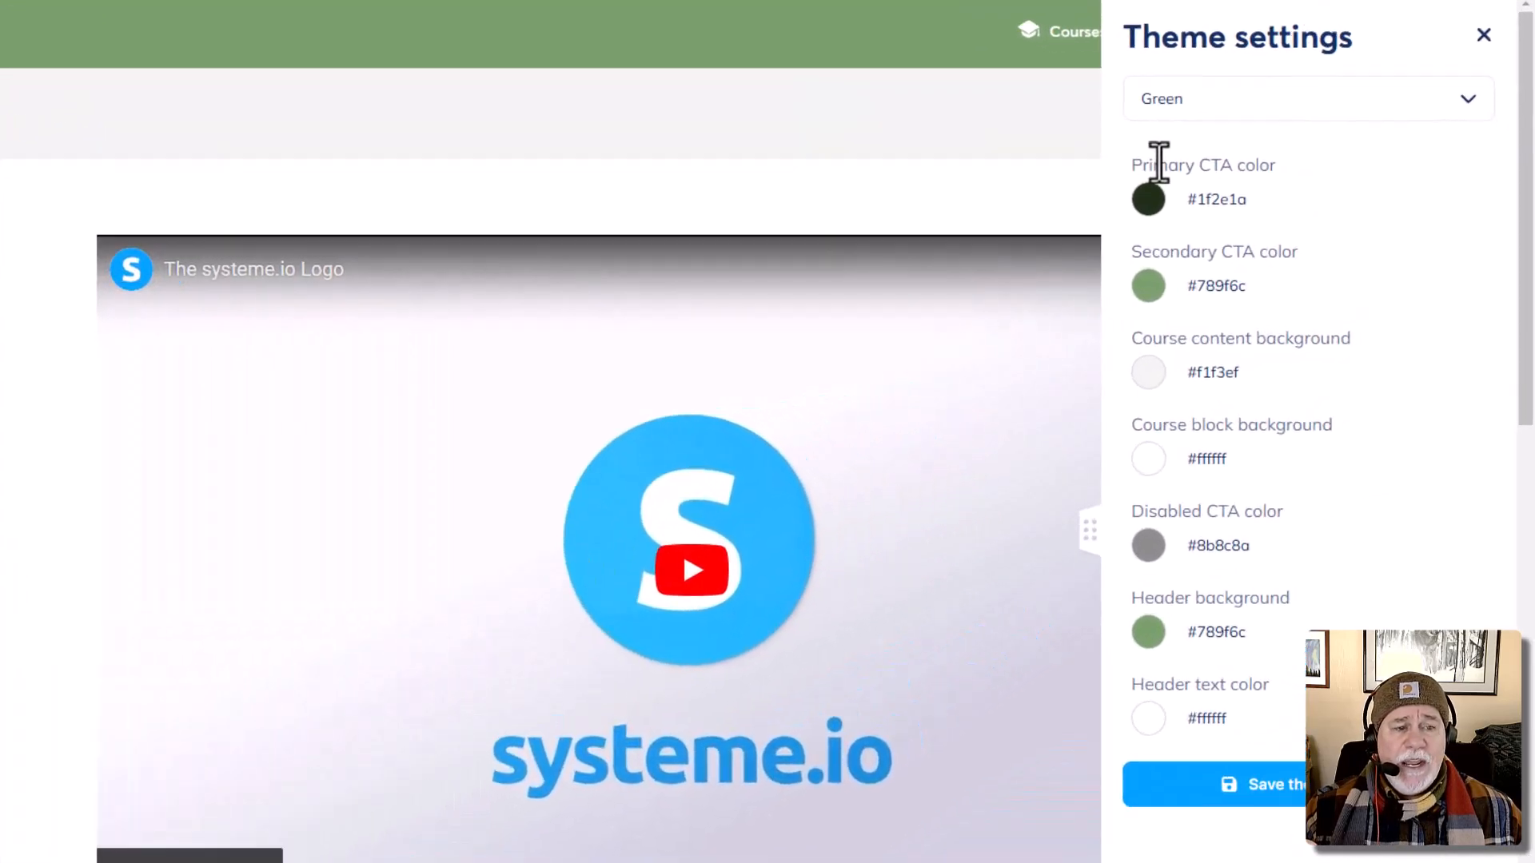
scroll(down, 3)
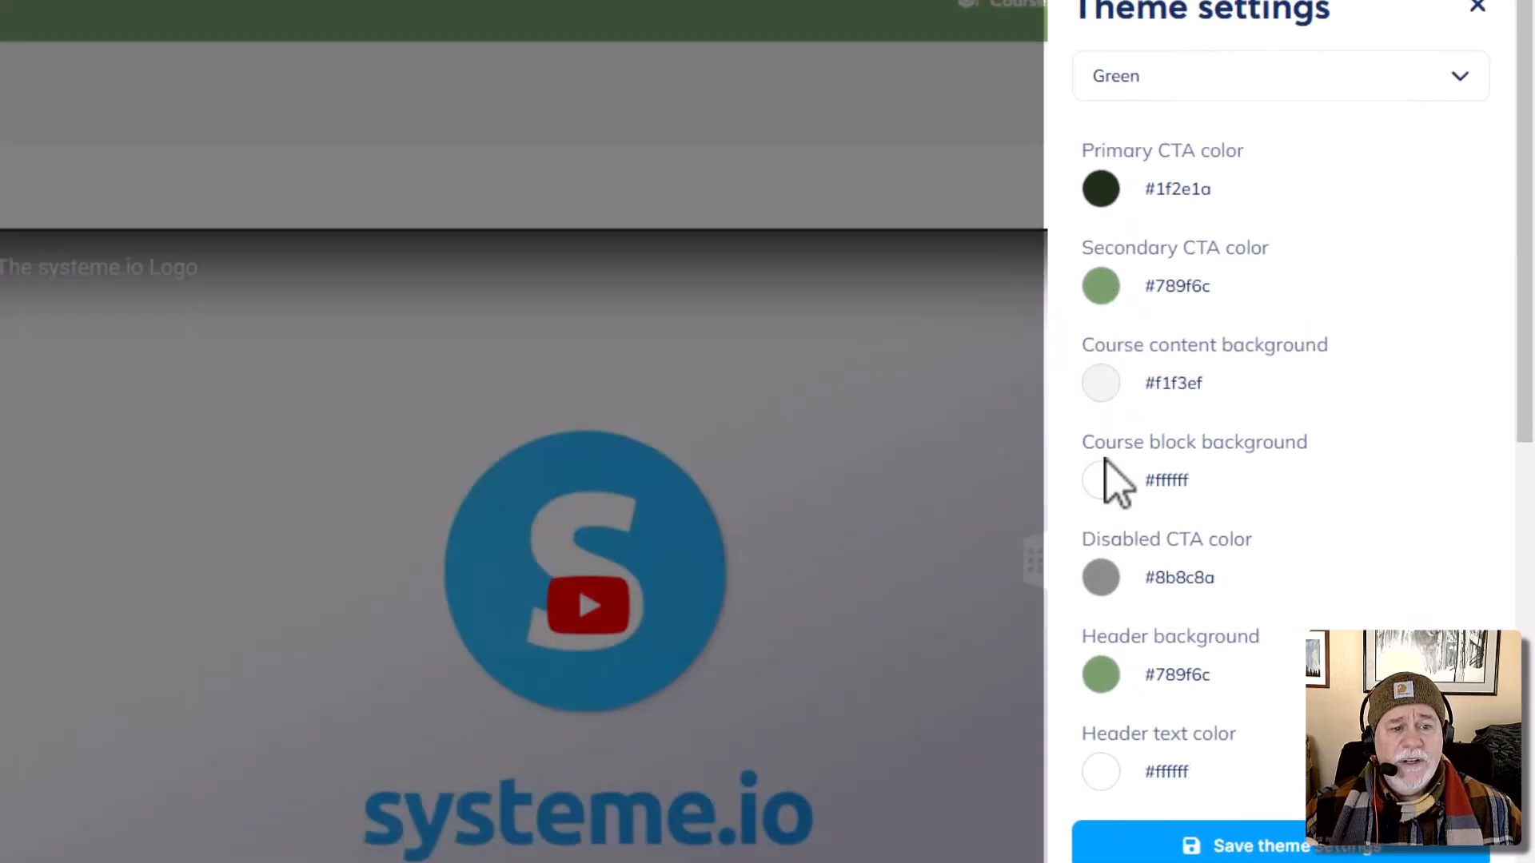
mouse_move(1272, 269)
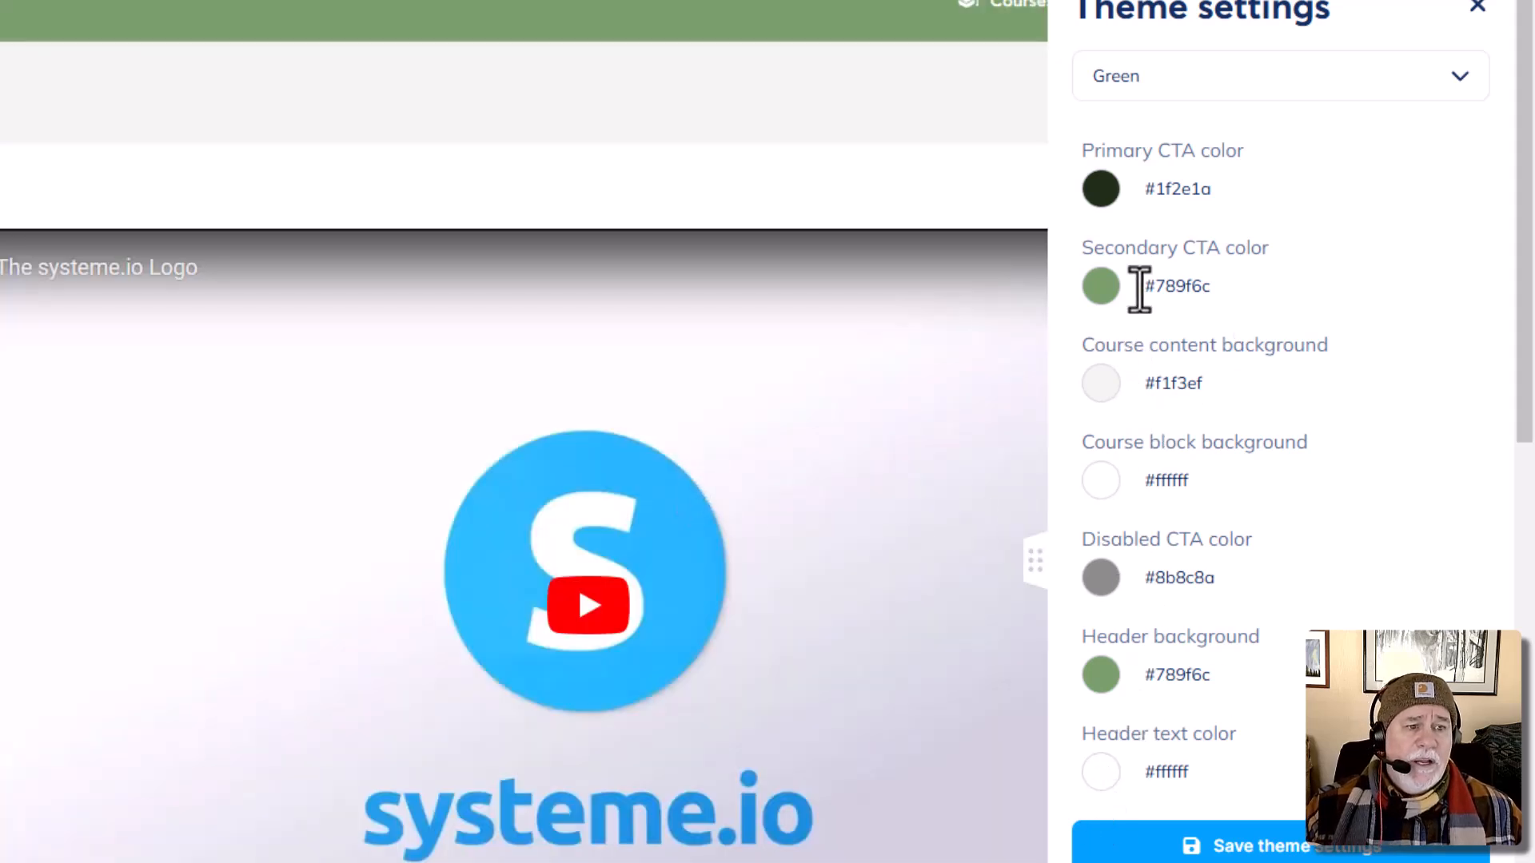
mouse_move(1116, 206)
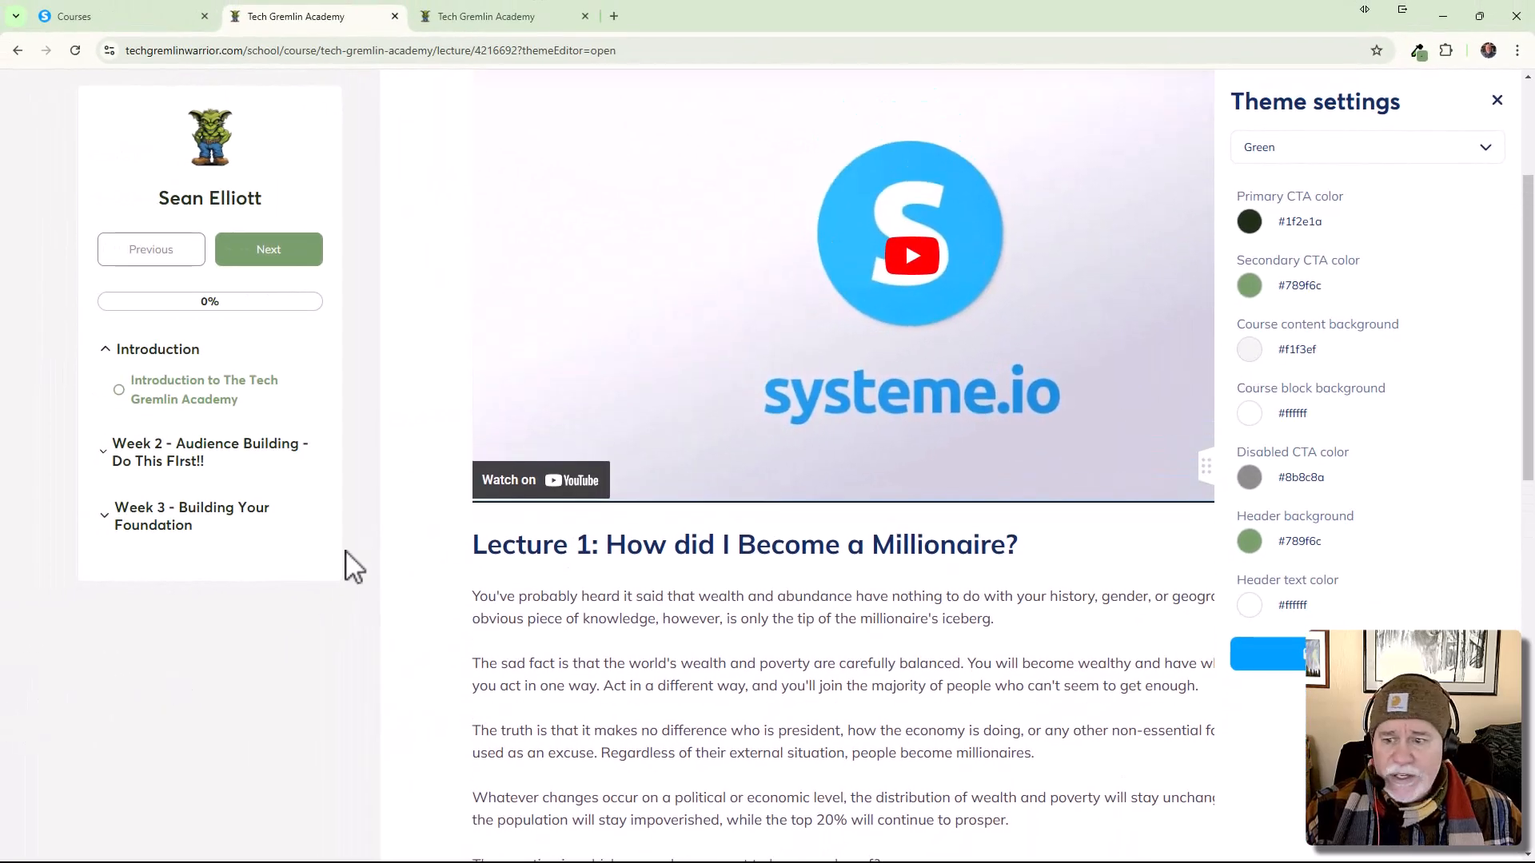
mouse_move(235, 705)
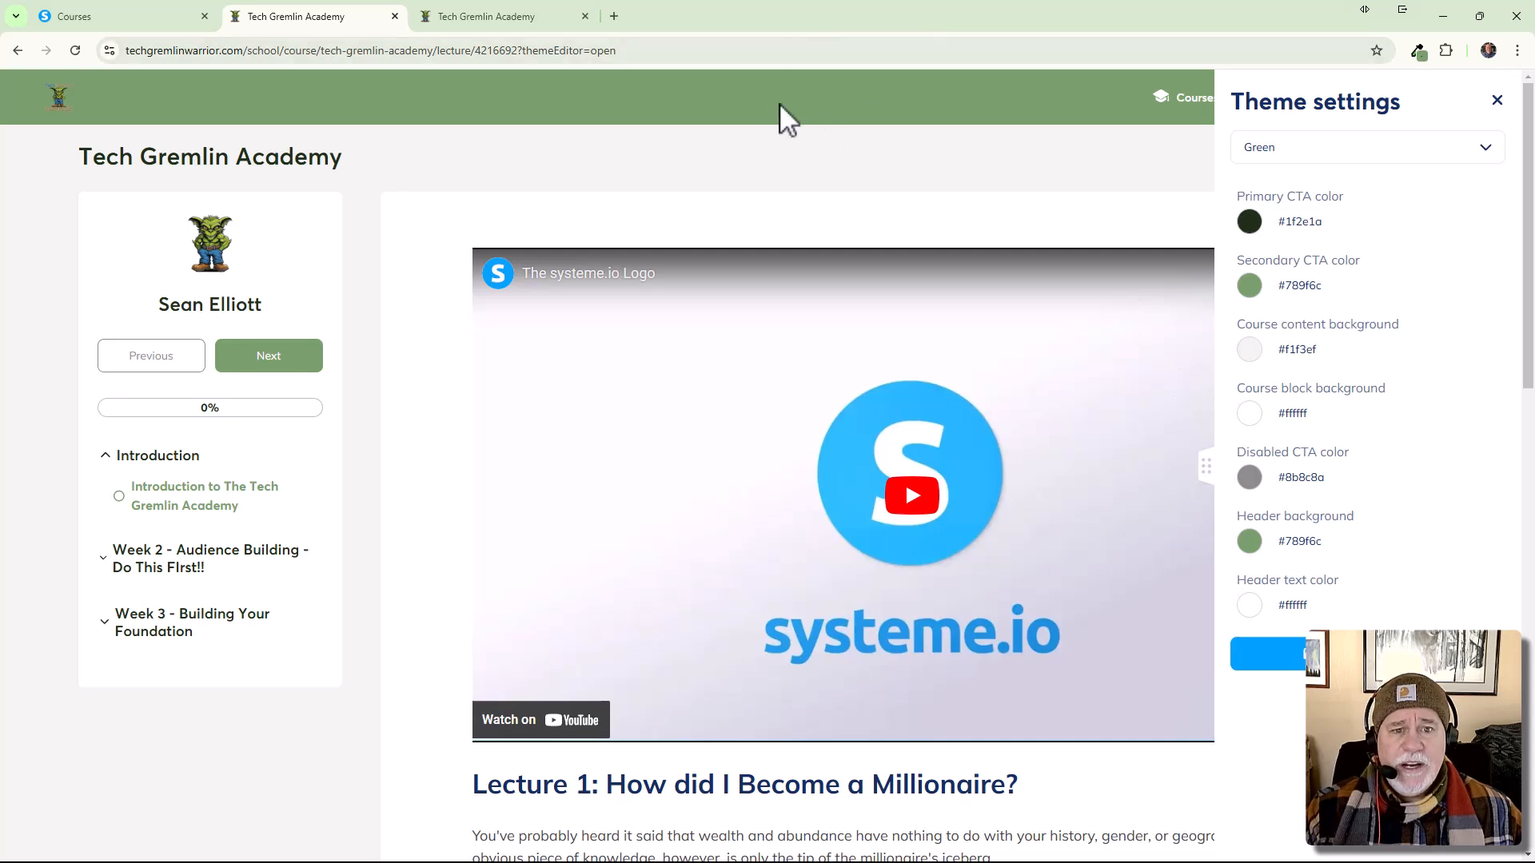
scroll(down, 3)
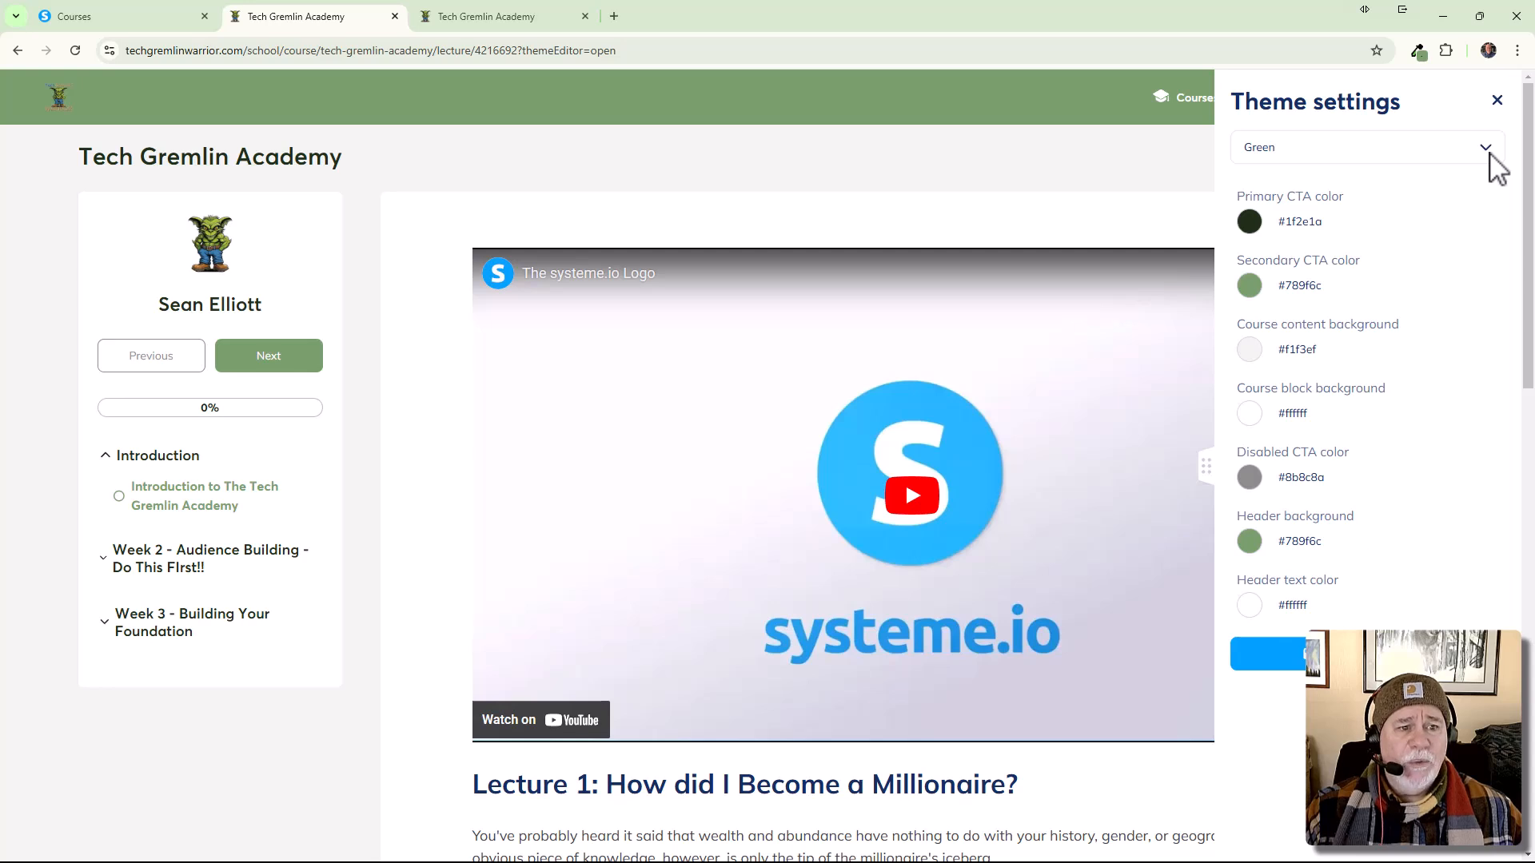
Review the theme list, keep Green, and switch to the student's lecture view.
click(1366, 147)
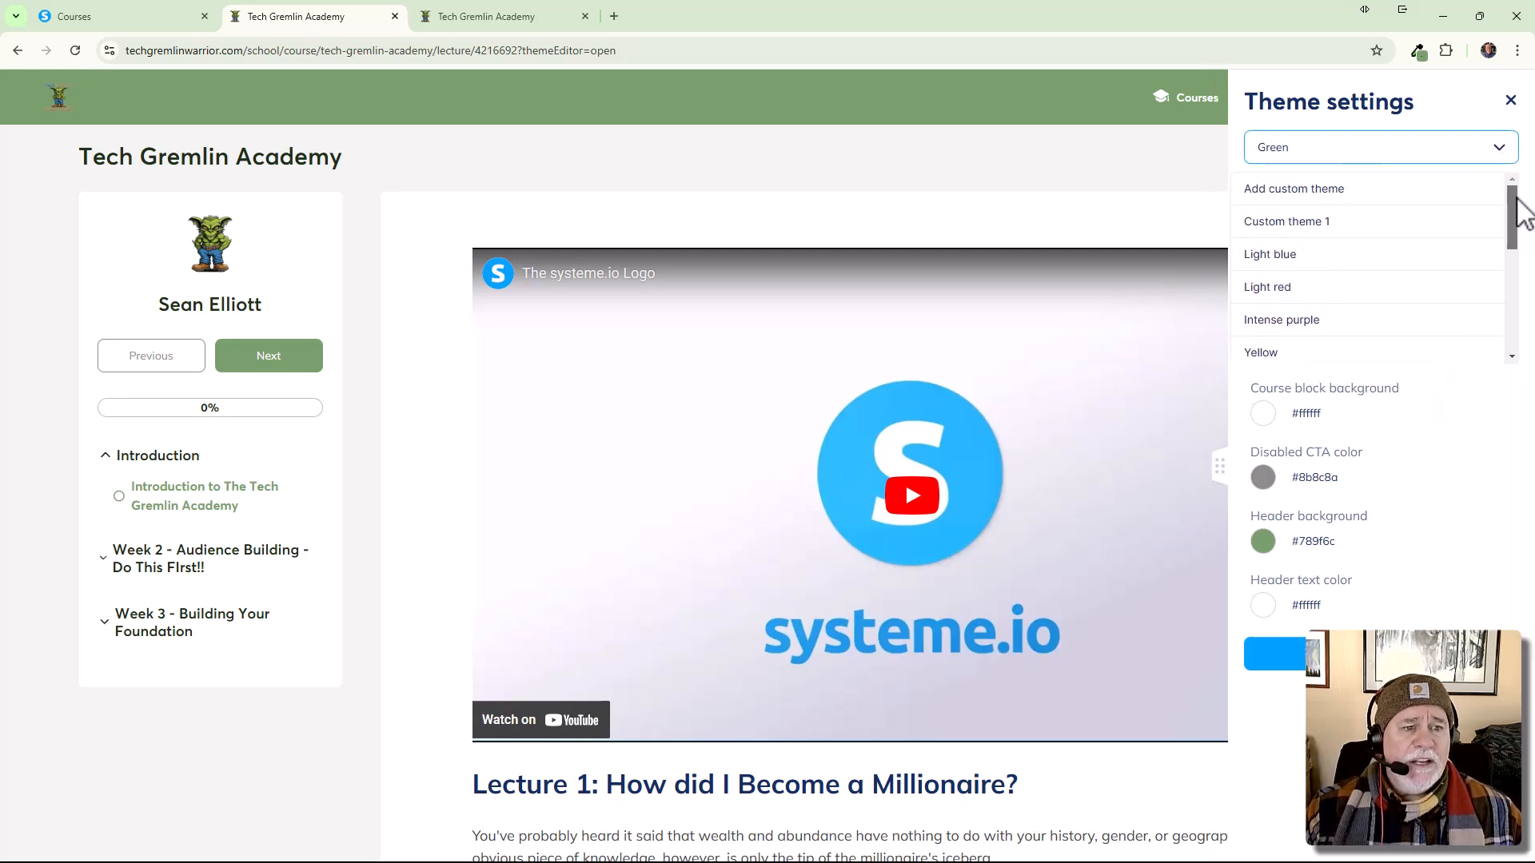
scroll(down, 3)
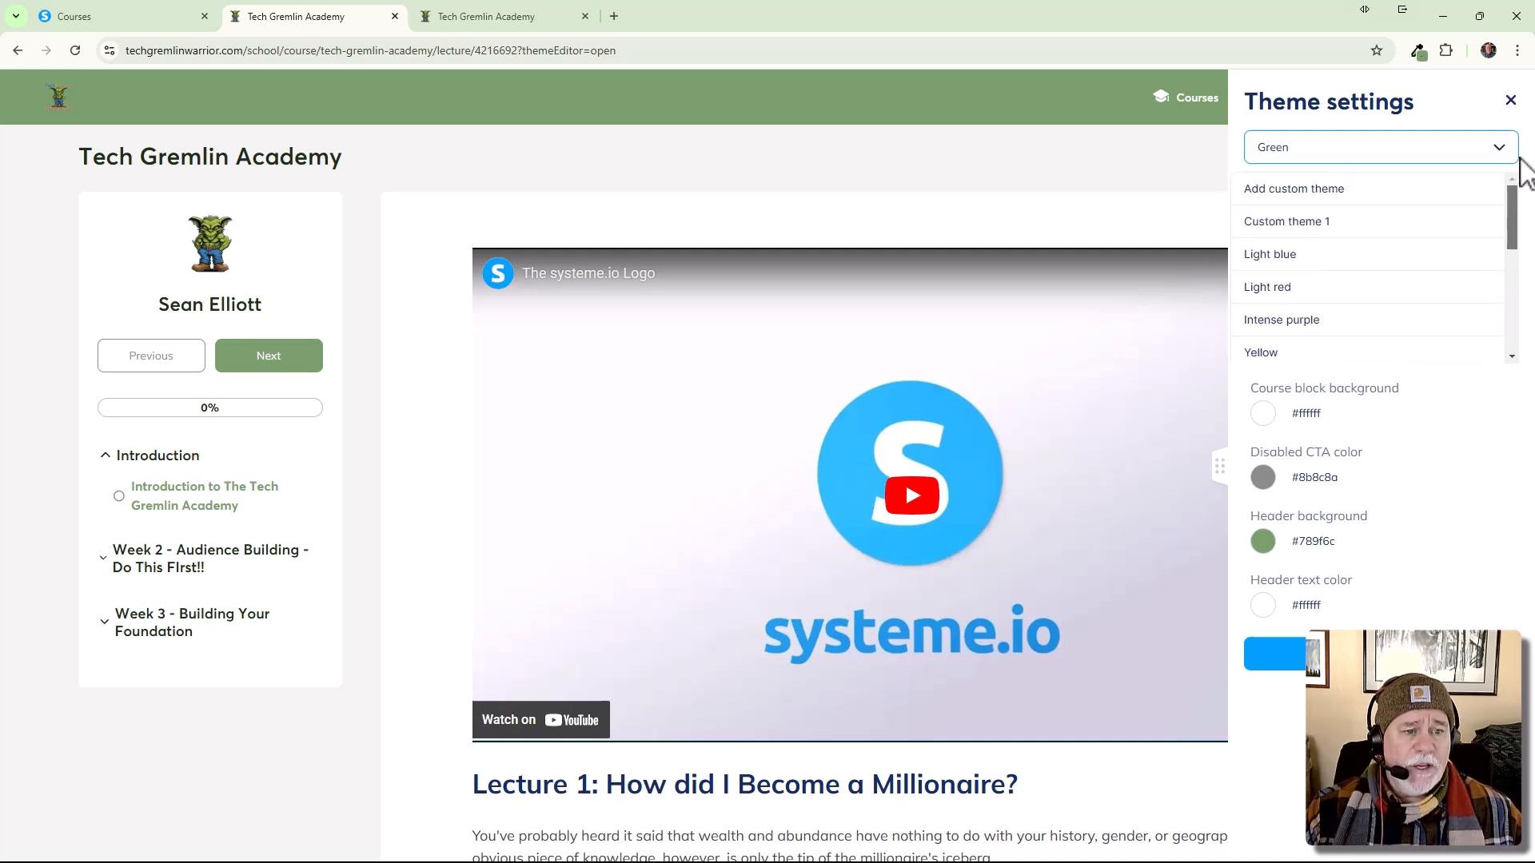
scroll(down, 3)
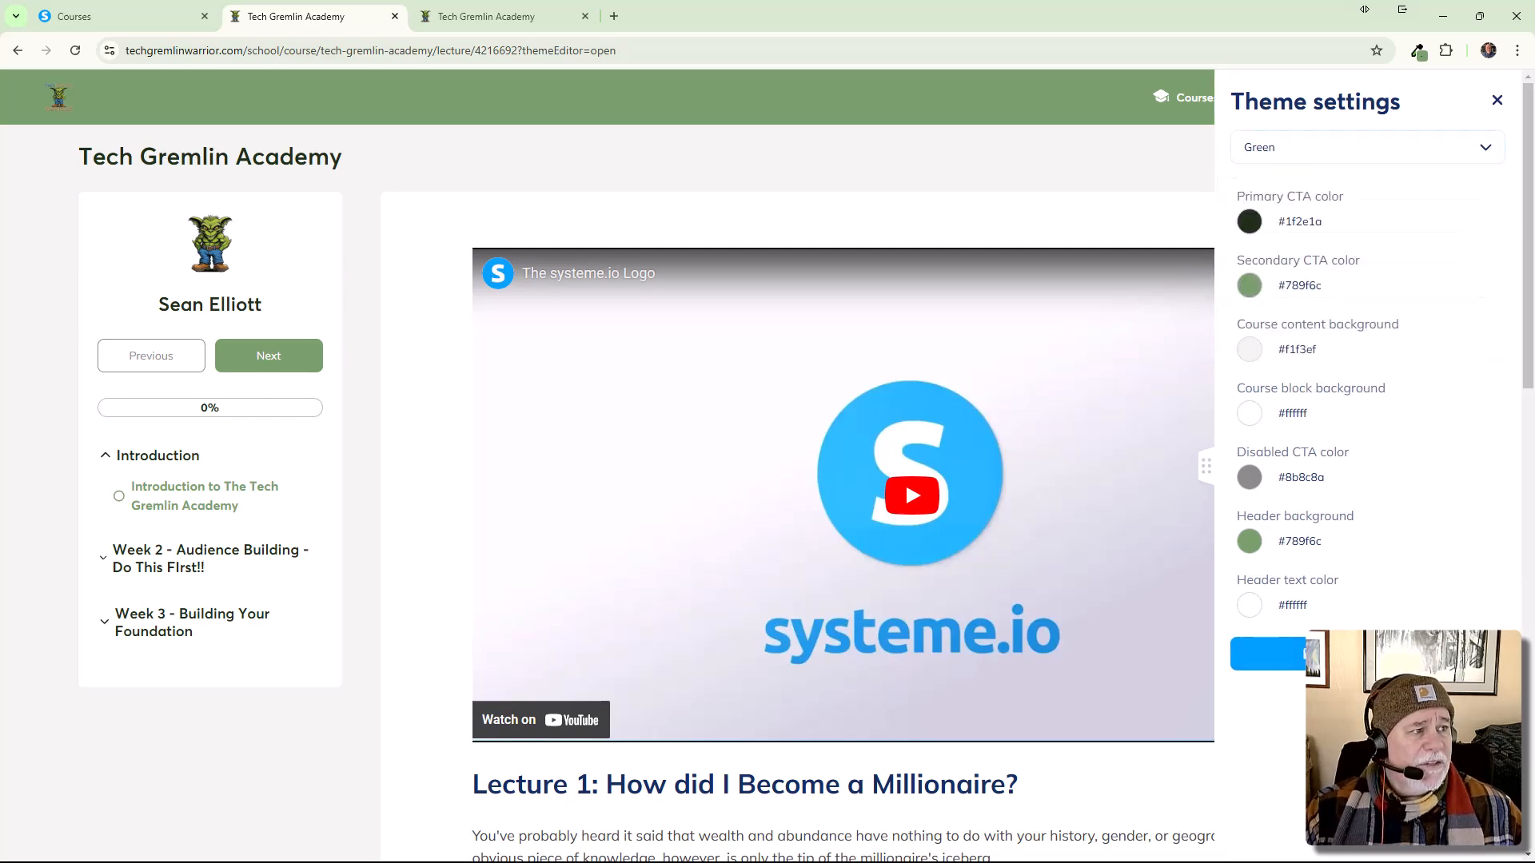
click(1495, 100)
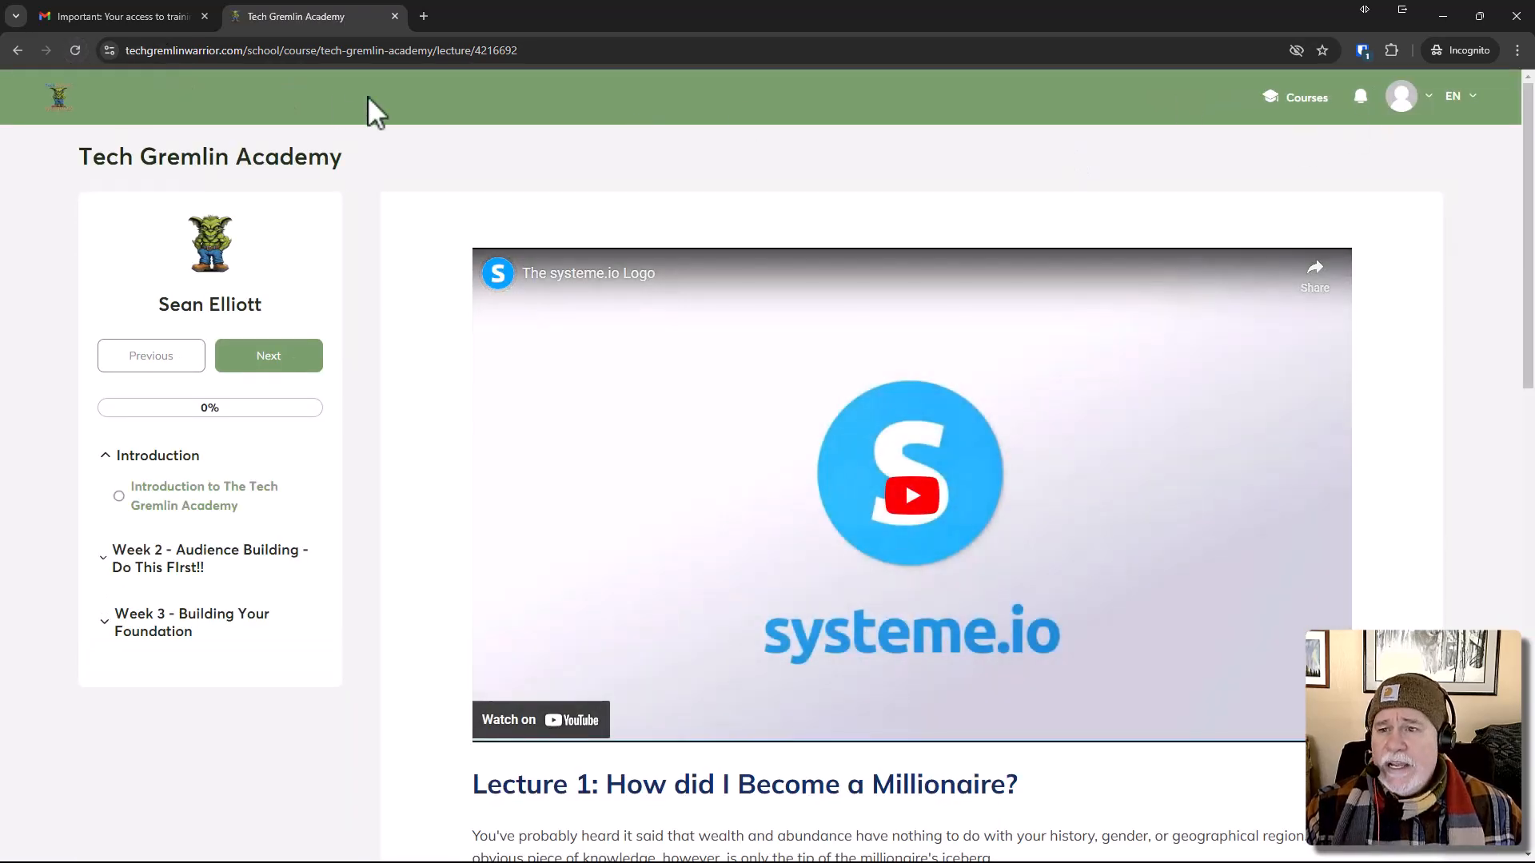
Go back to the student's Enrollments tab showing Tech Gremlin Academy's gremlin cover.
click(16, 49)
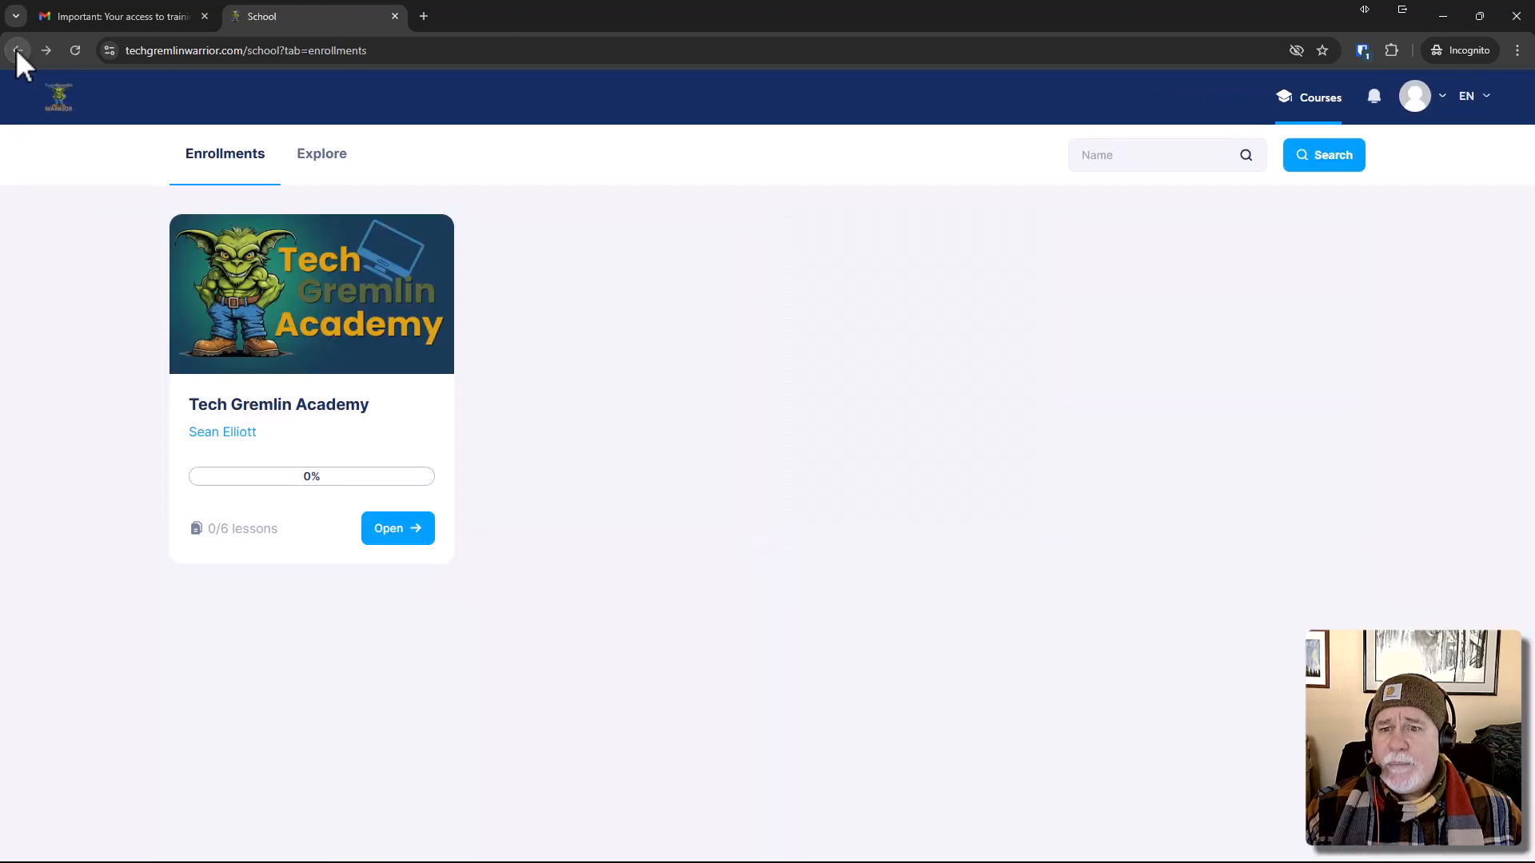
mouse_move(858, 140)
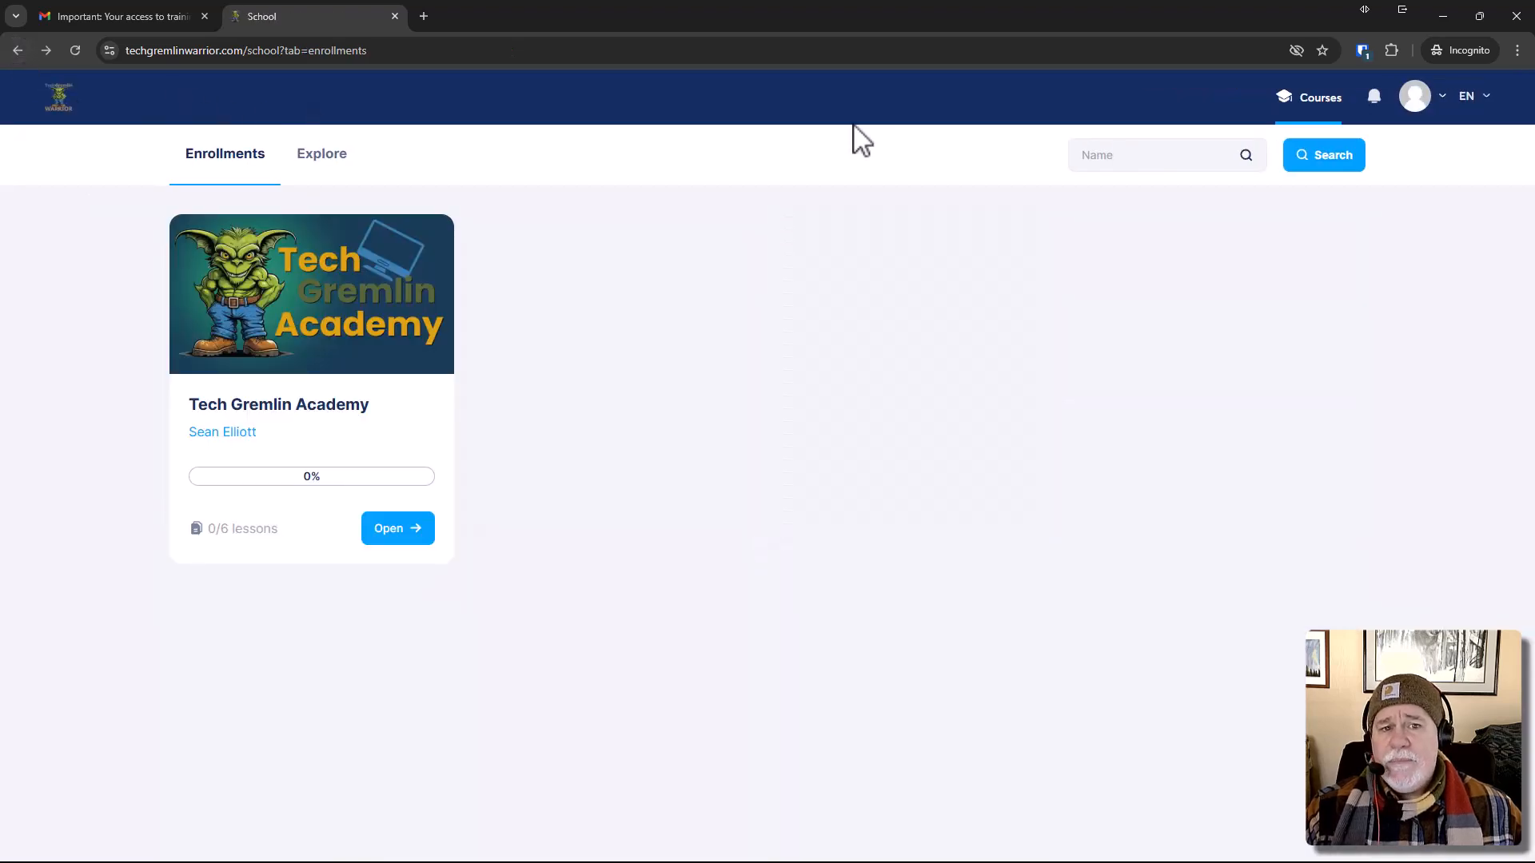
mouse_move(780, 127)
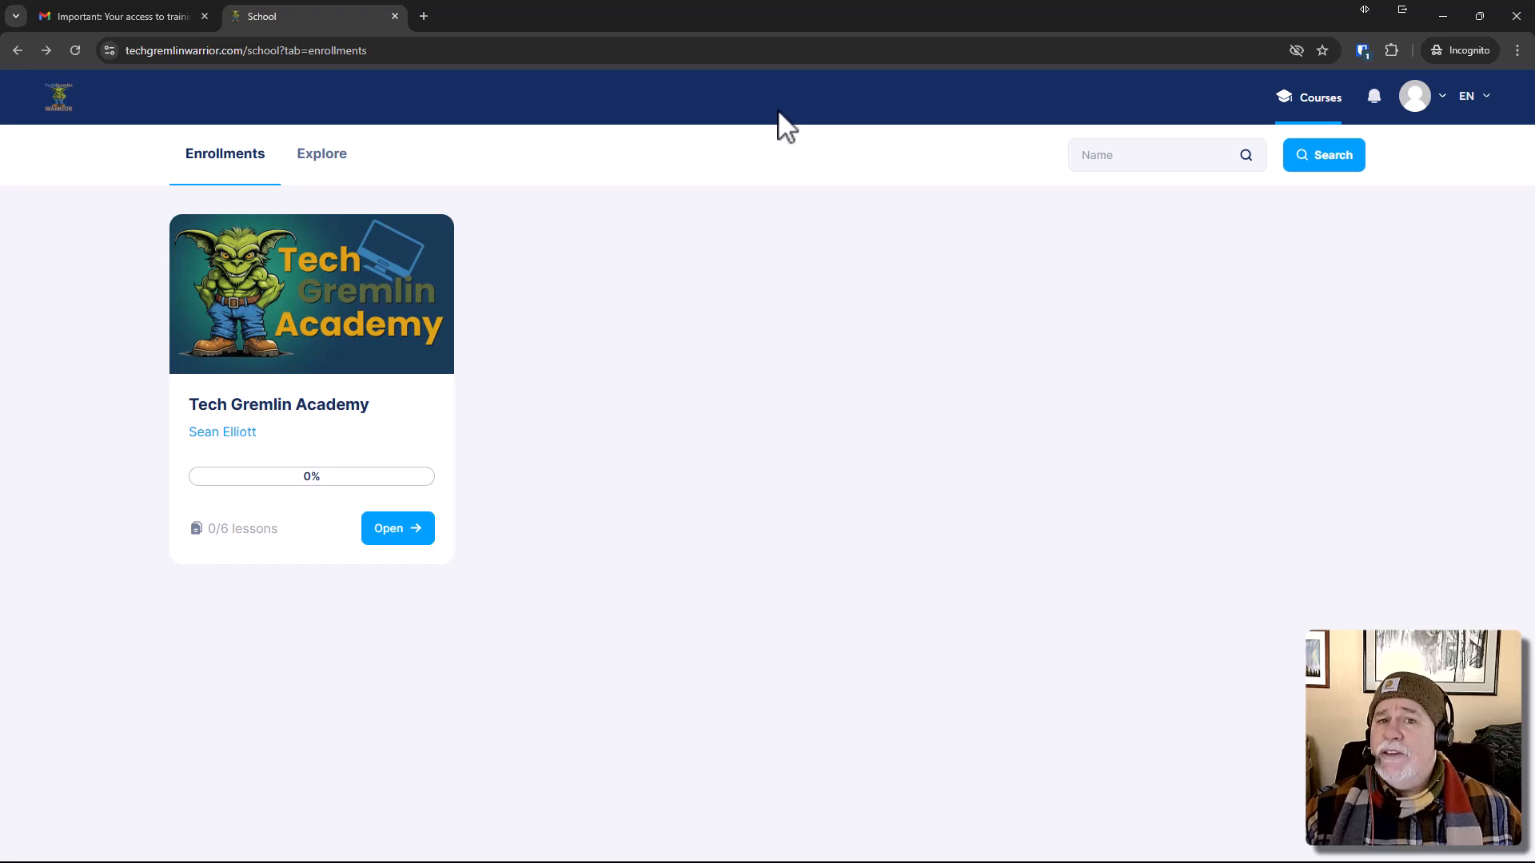
mouse_move(785, 313)
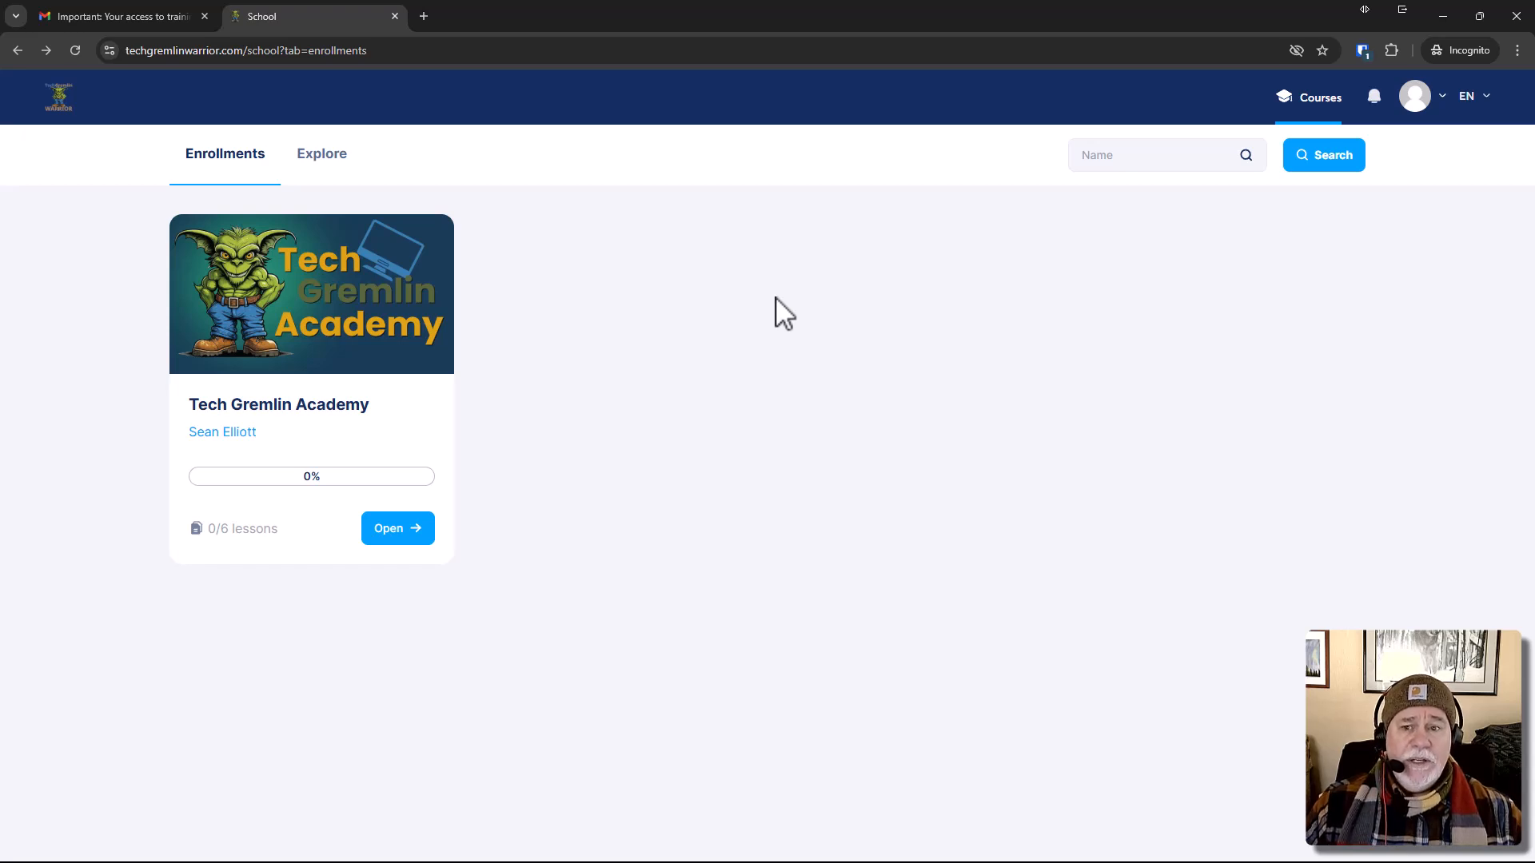
mouse_move(363, 405)
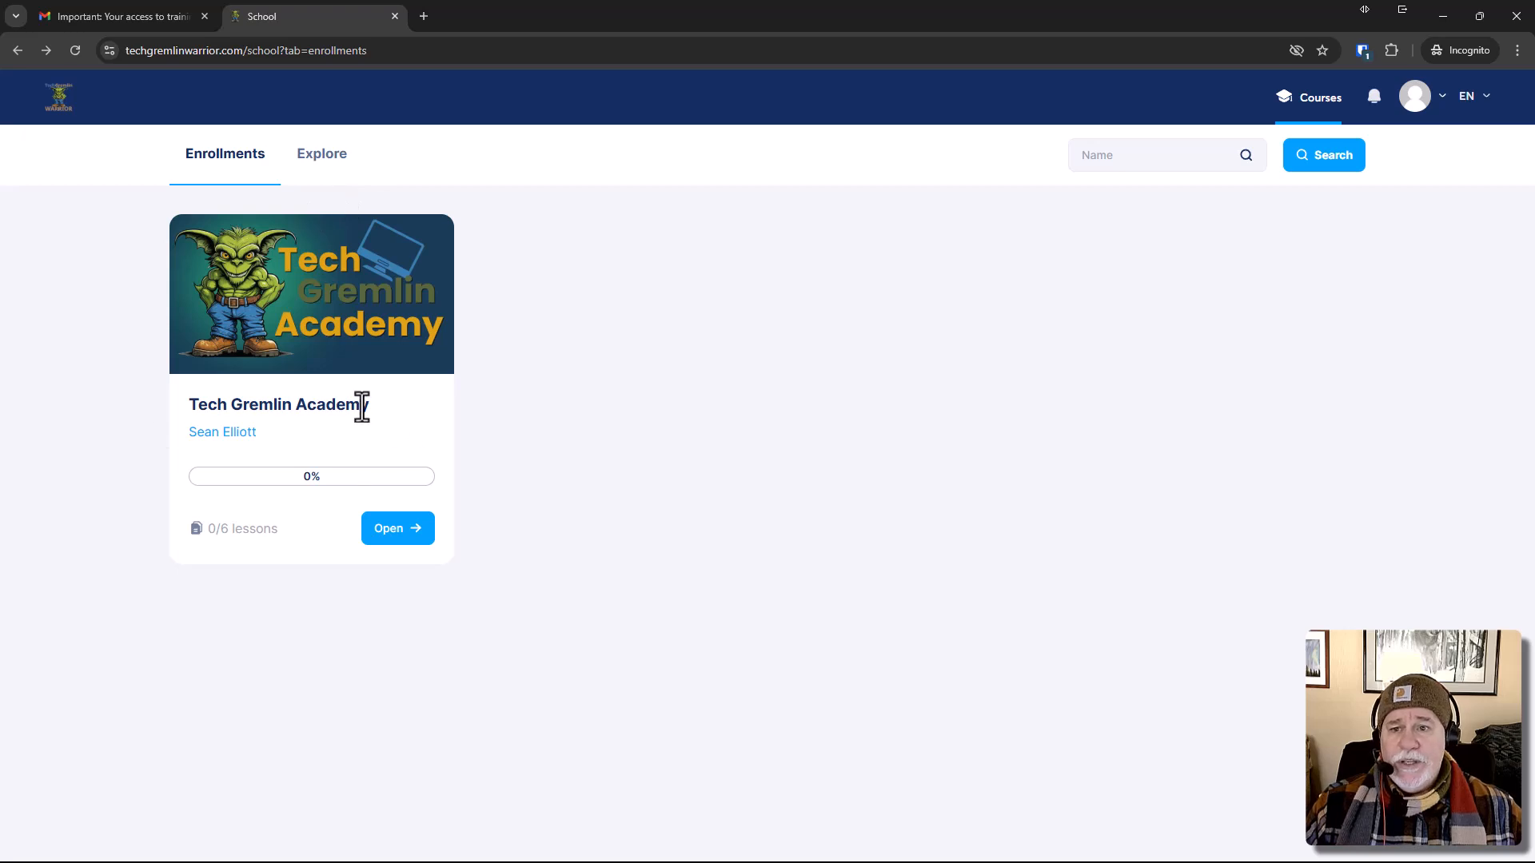
mouse_move(502, 211)
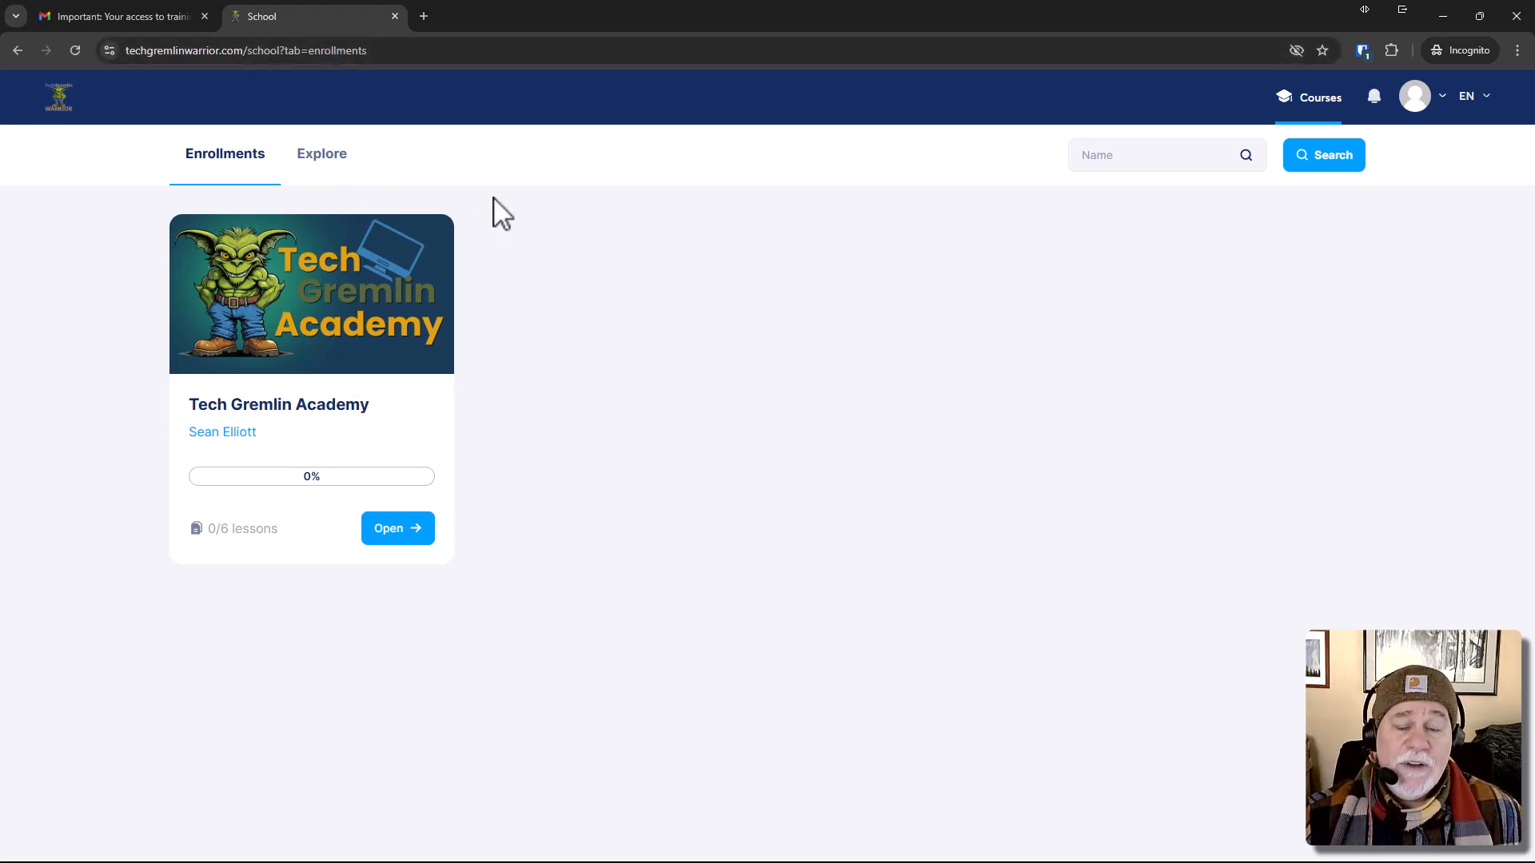
mouse_move(1206, 214)
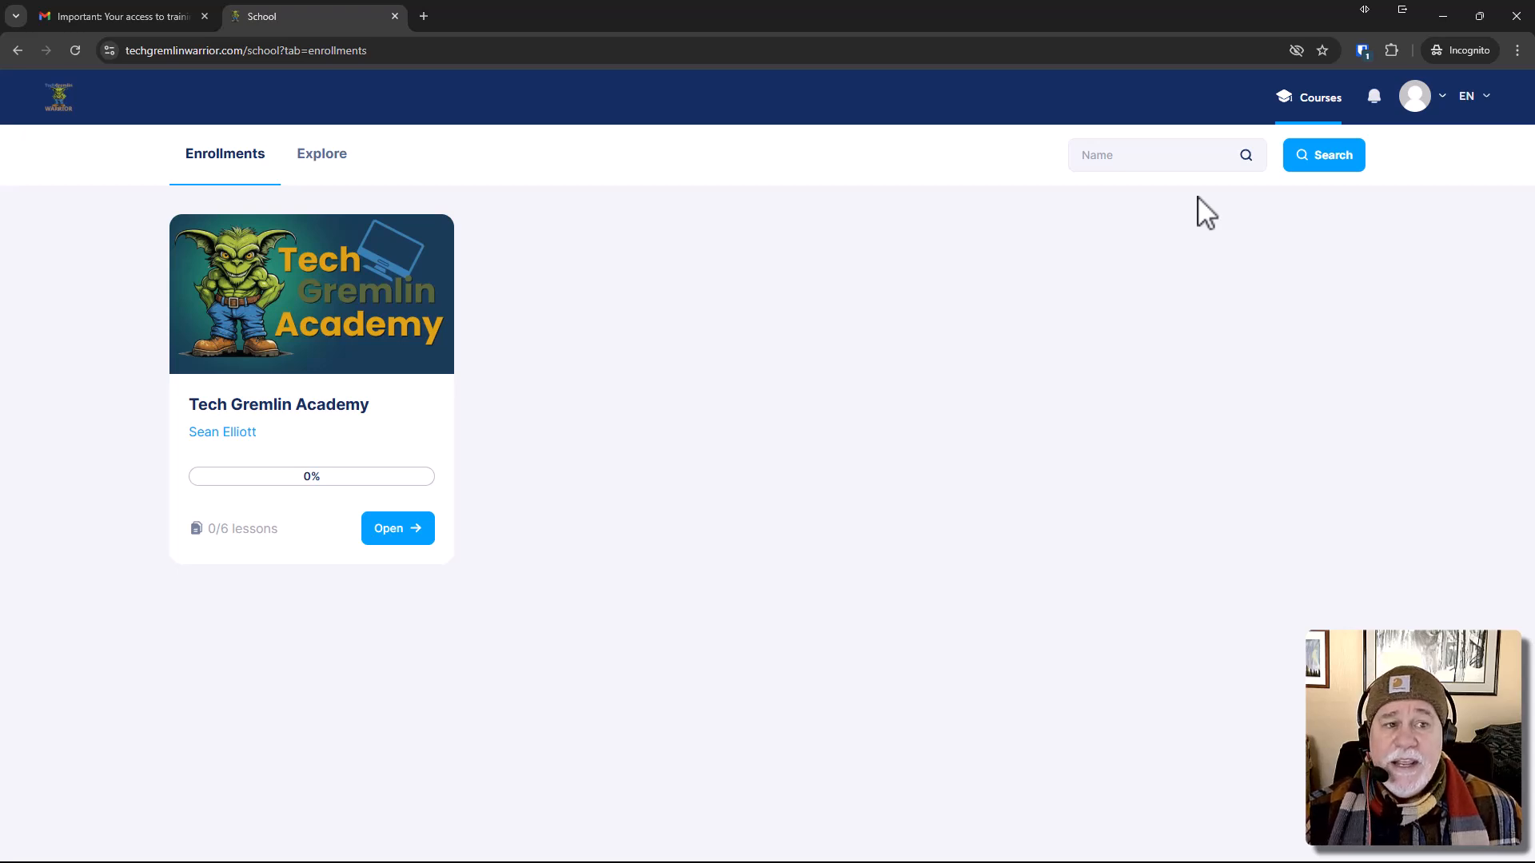
Open Tech Gremlin Academy from the student card and scroll the Lecture 1 page.
click(397, 529)
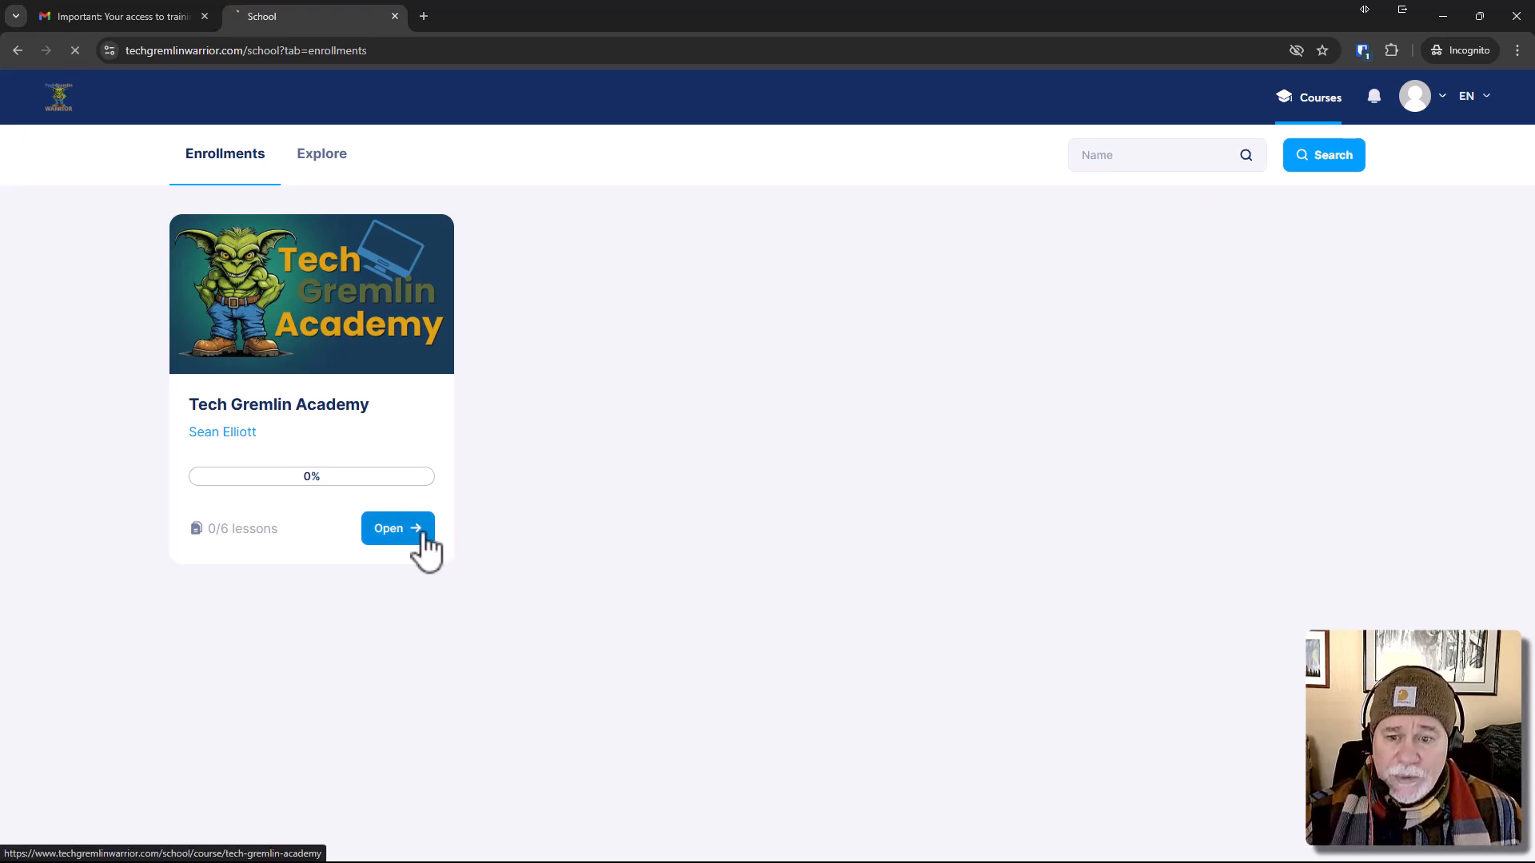
click(397, 528)
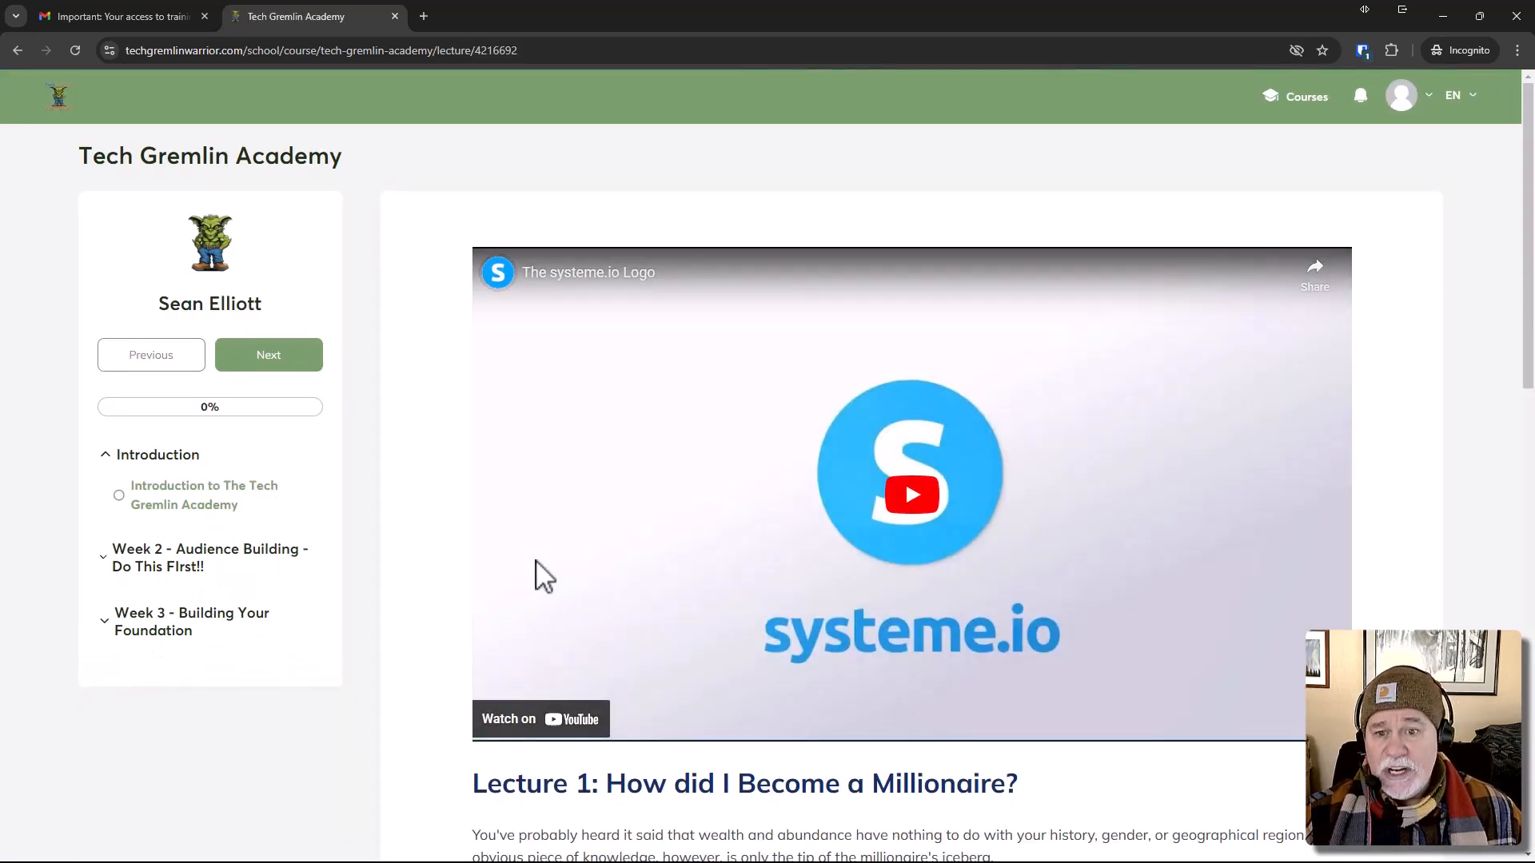
scroll(down, 3)
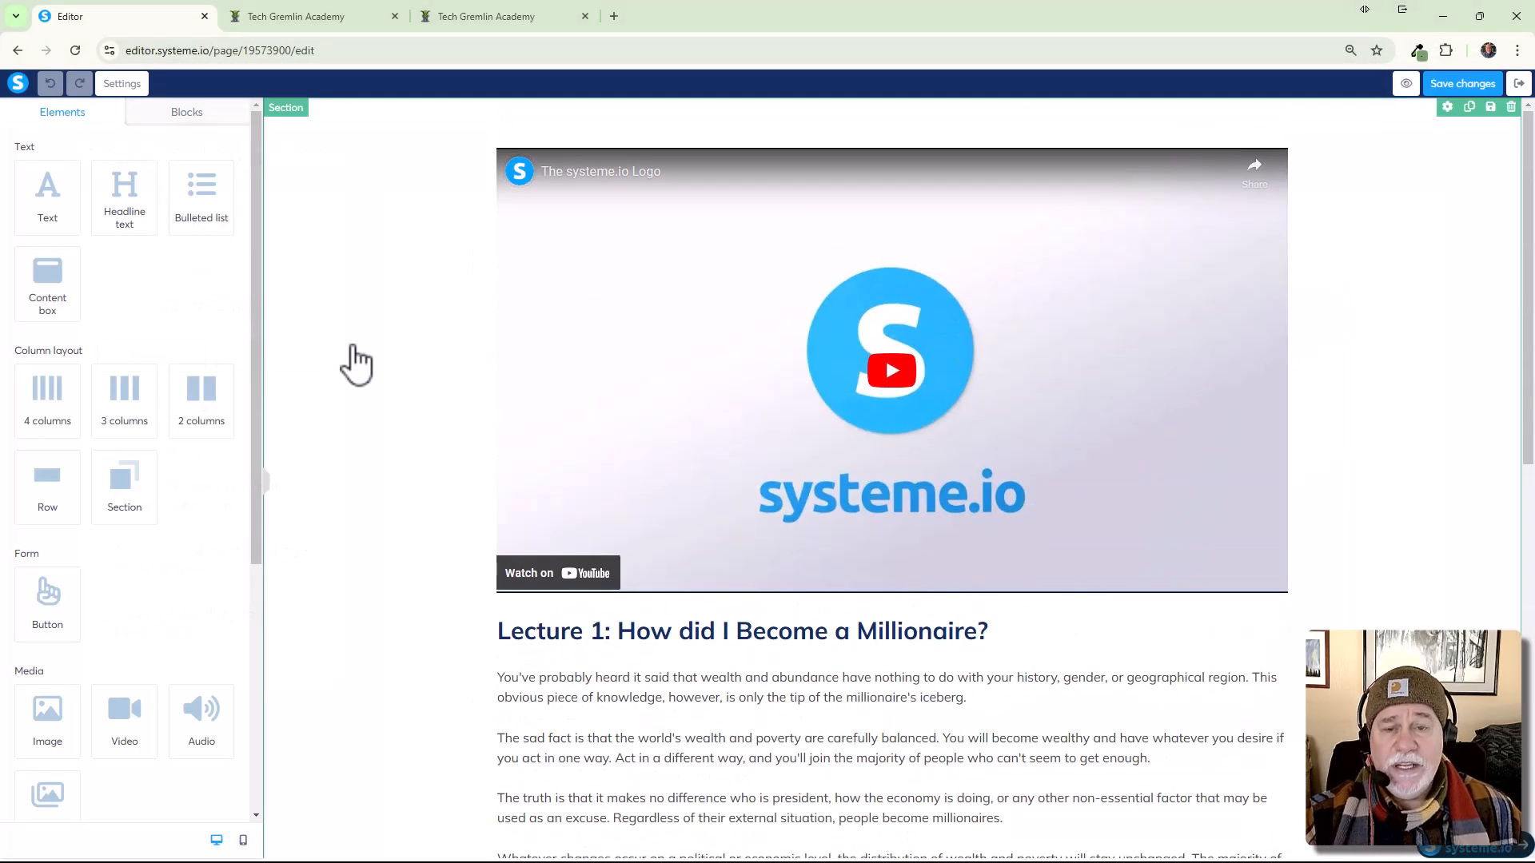
Switch to the incognito window showing the student's green Lecture 1 page.
click(313, 17)
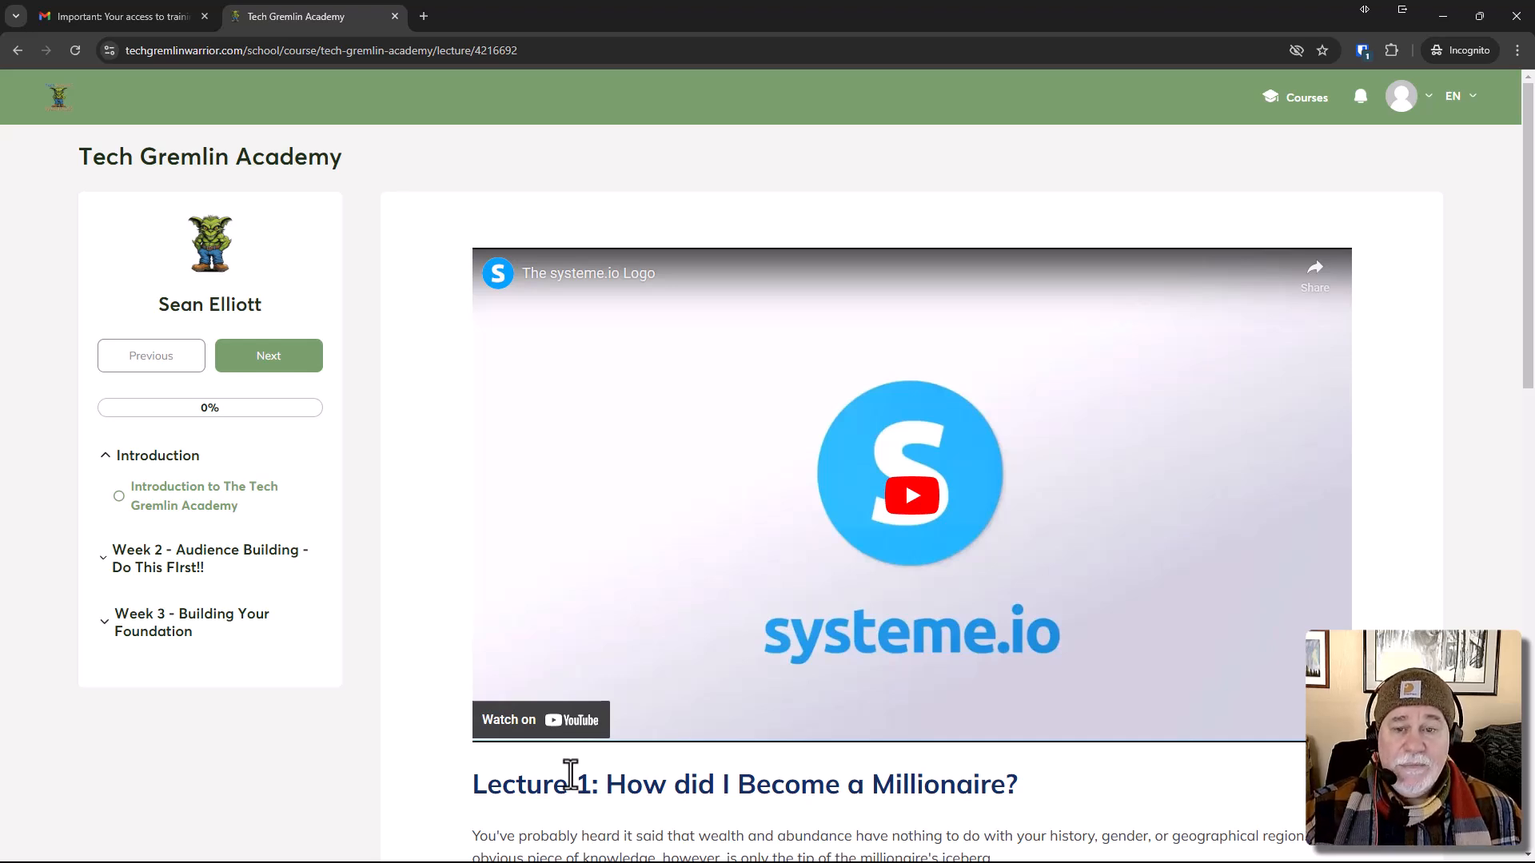
mouse_move(517, 263)
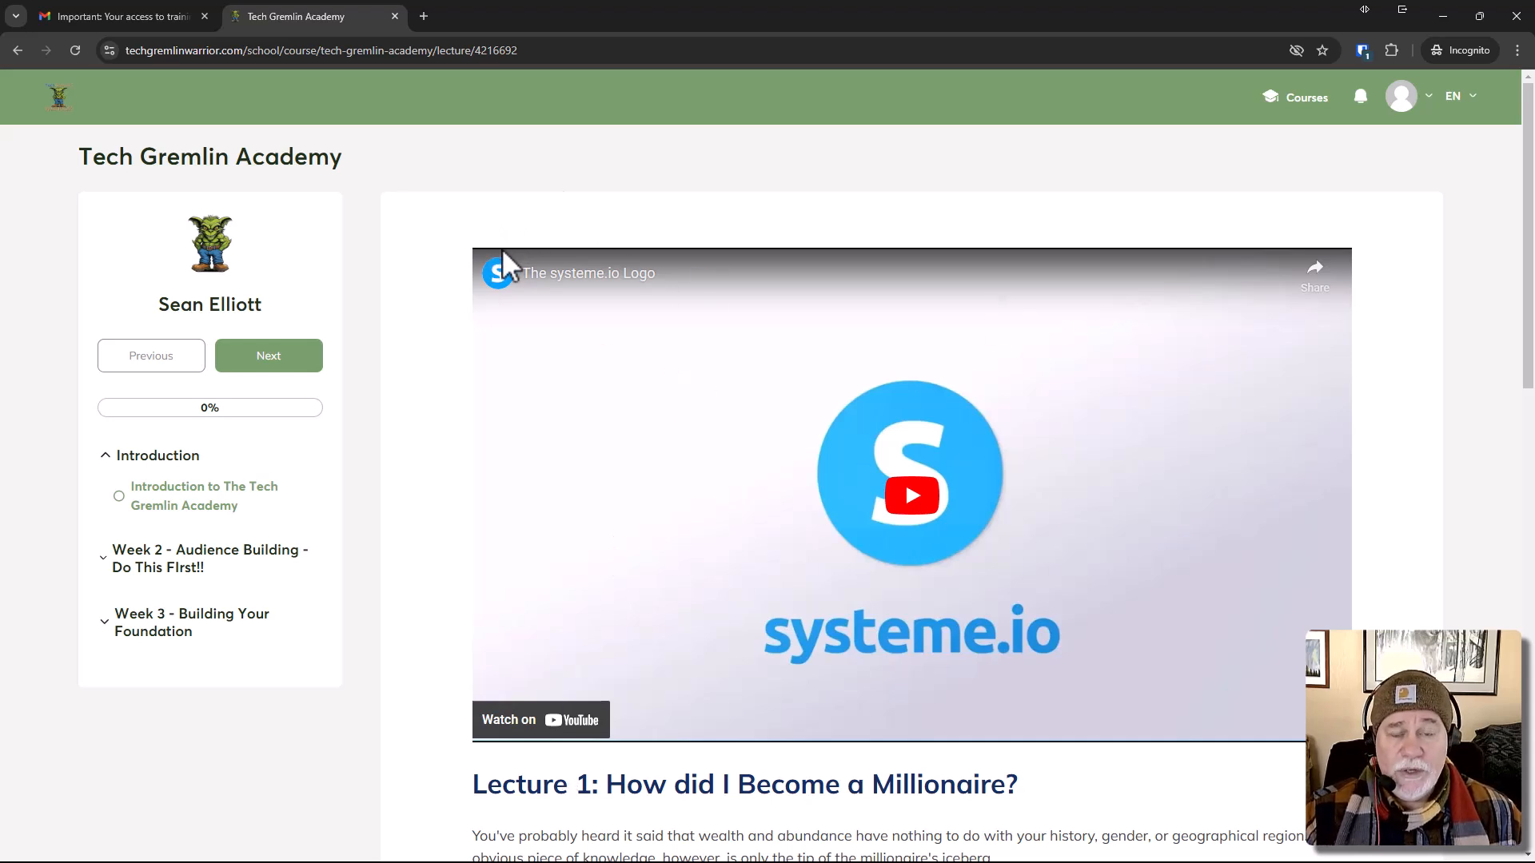
mouse_move(1187, 277)
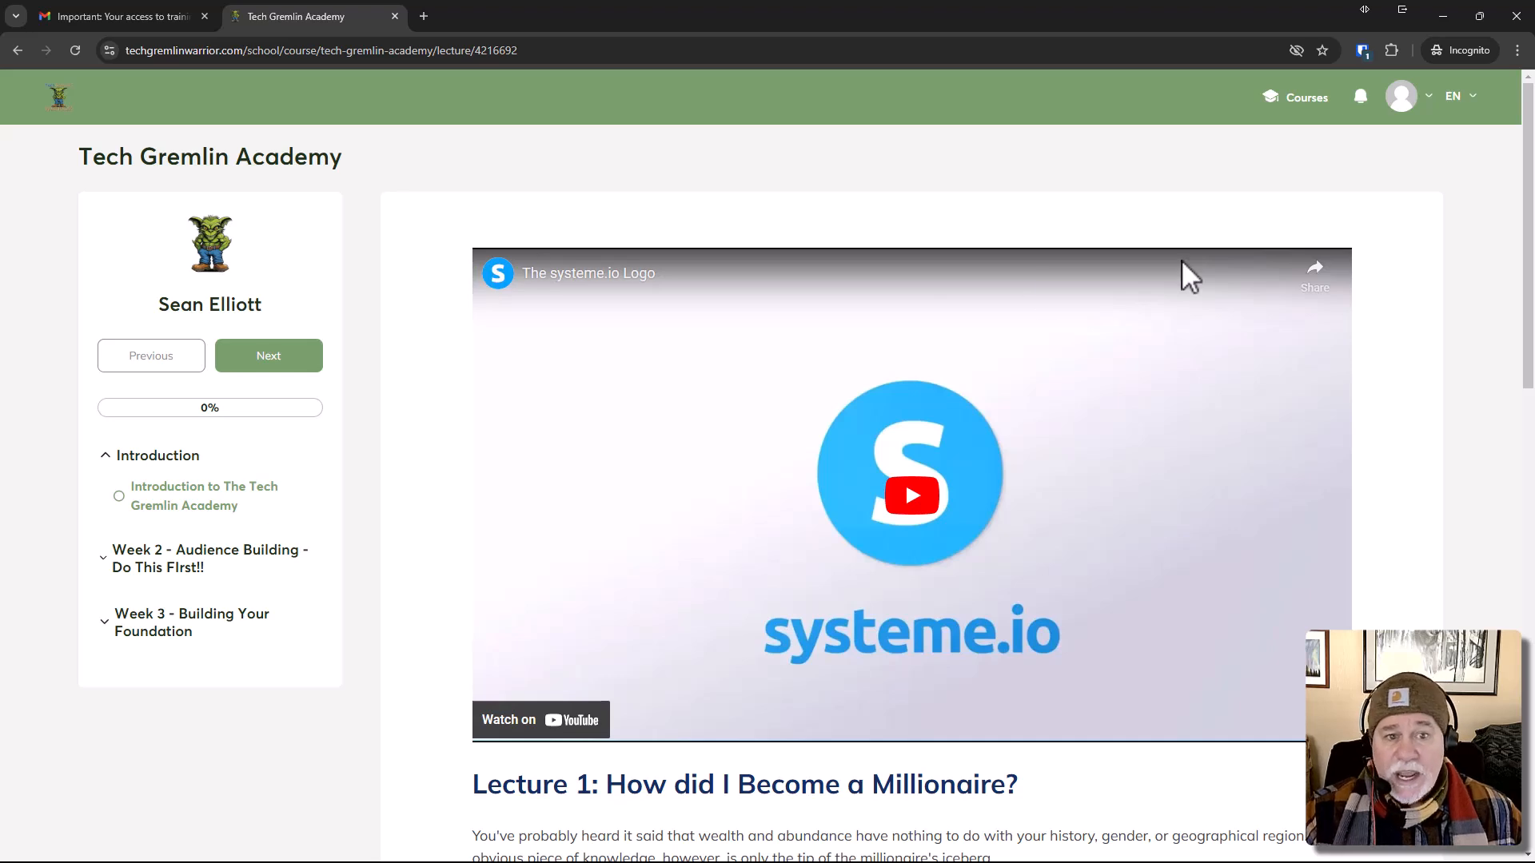
mouse_move(567, 429)
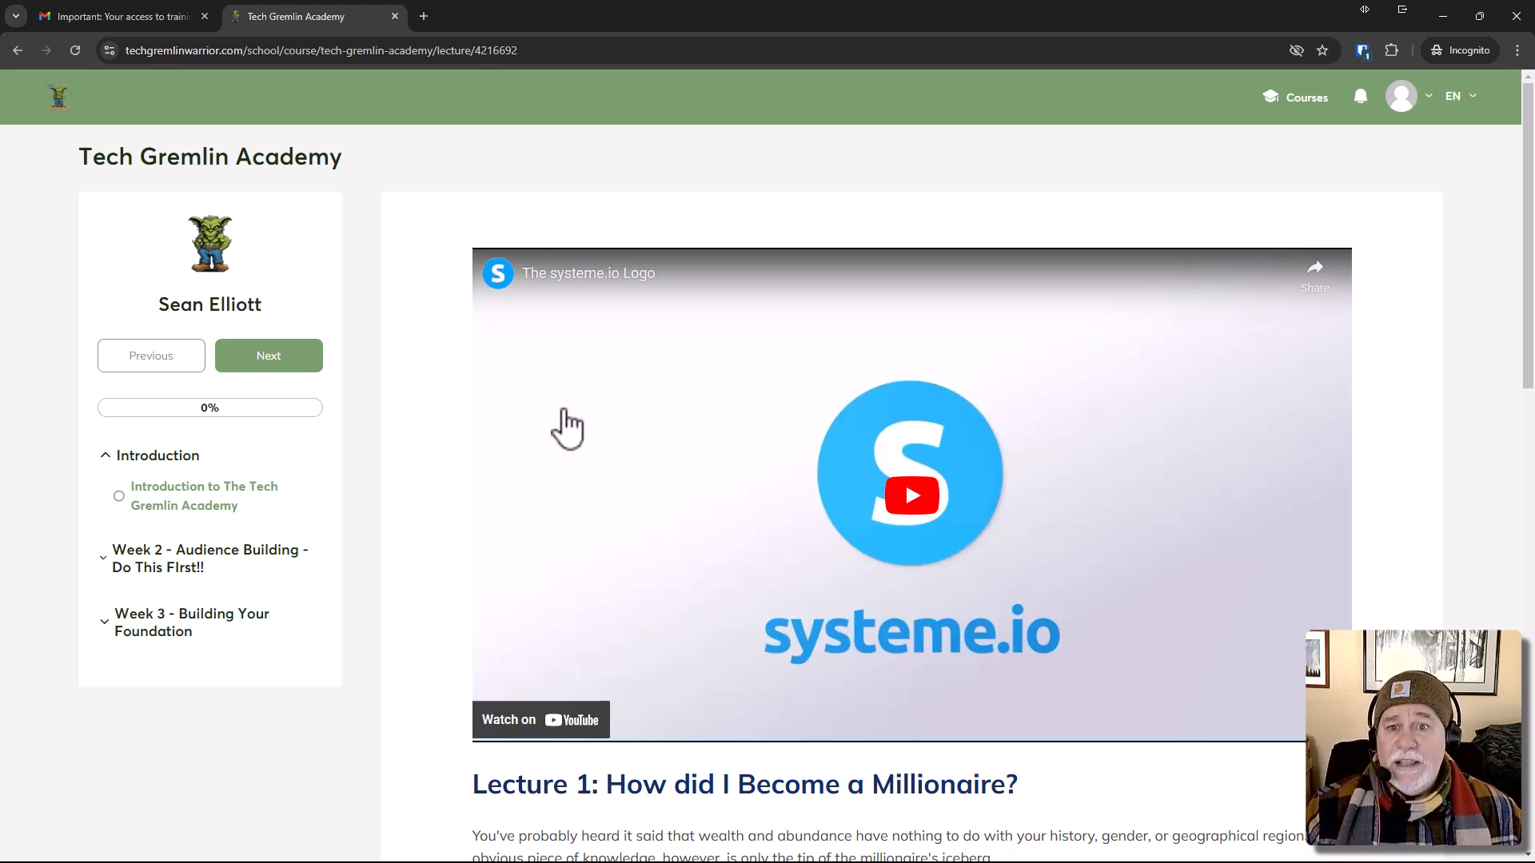
mouse_move(556, 380)
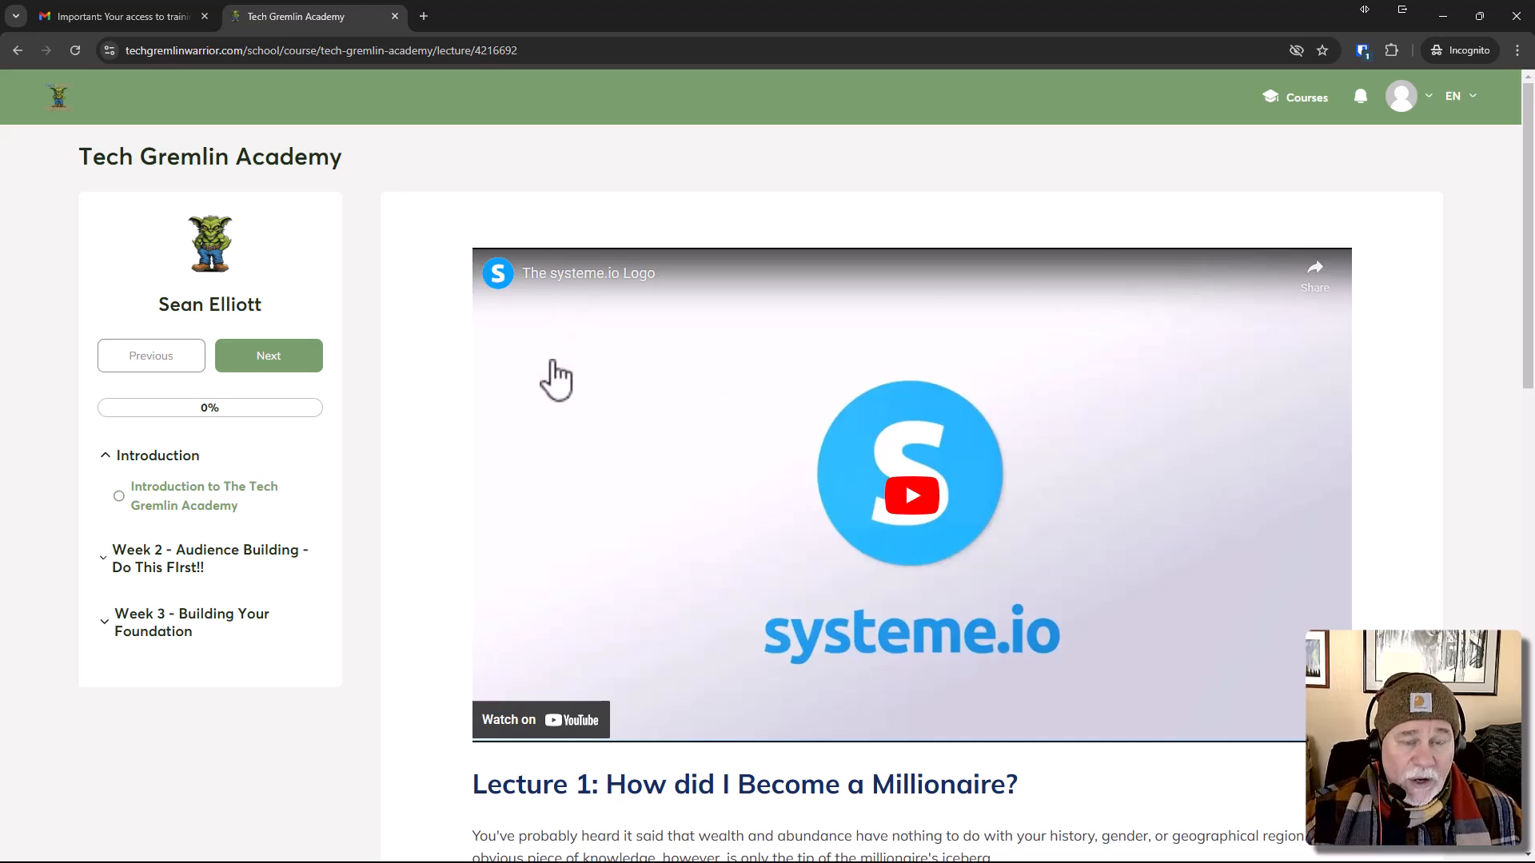